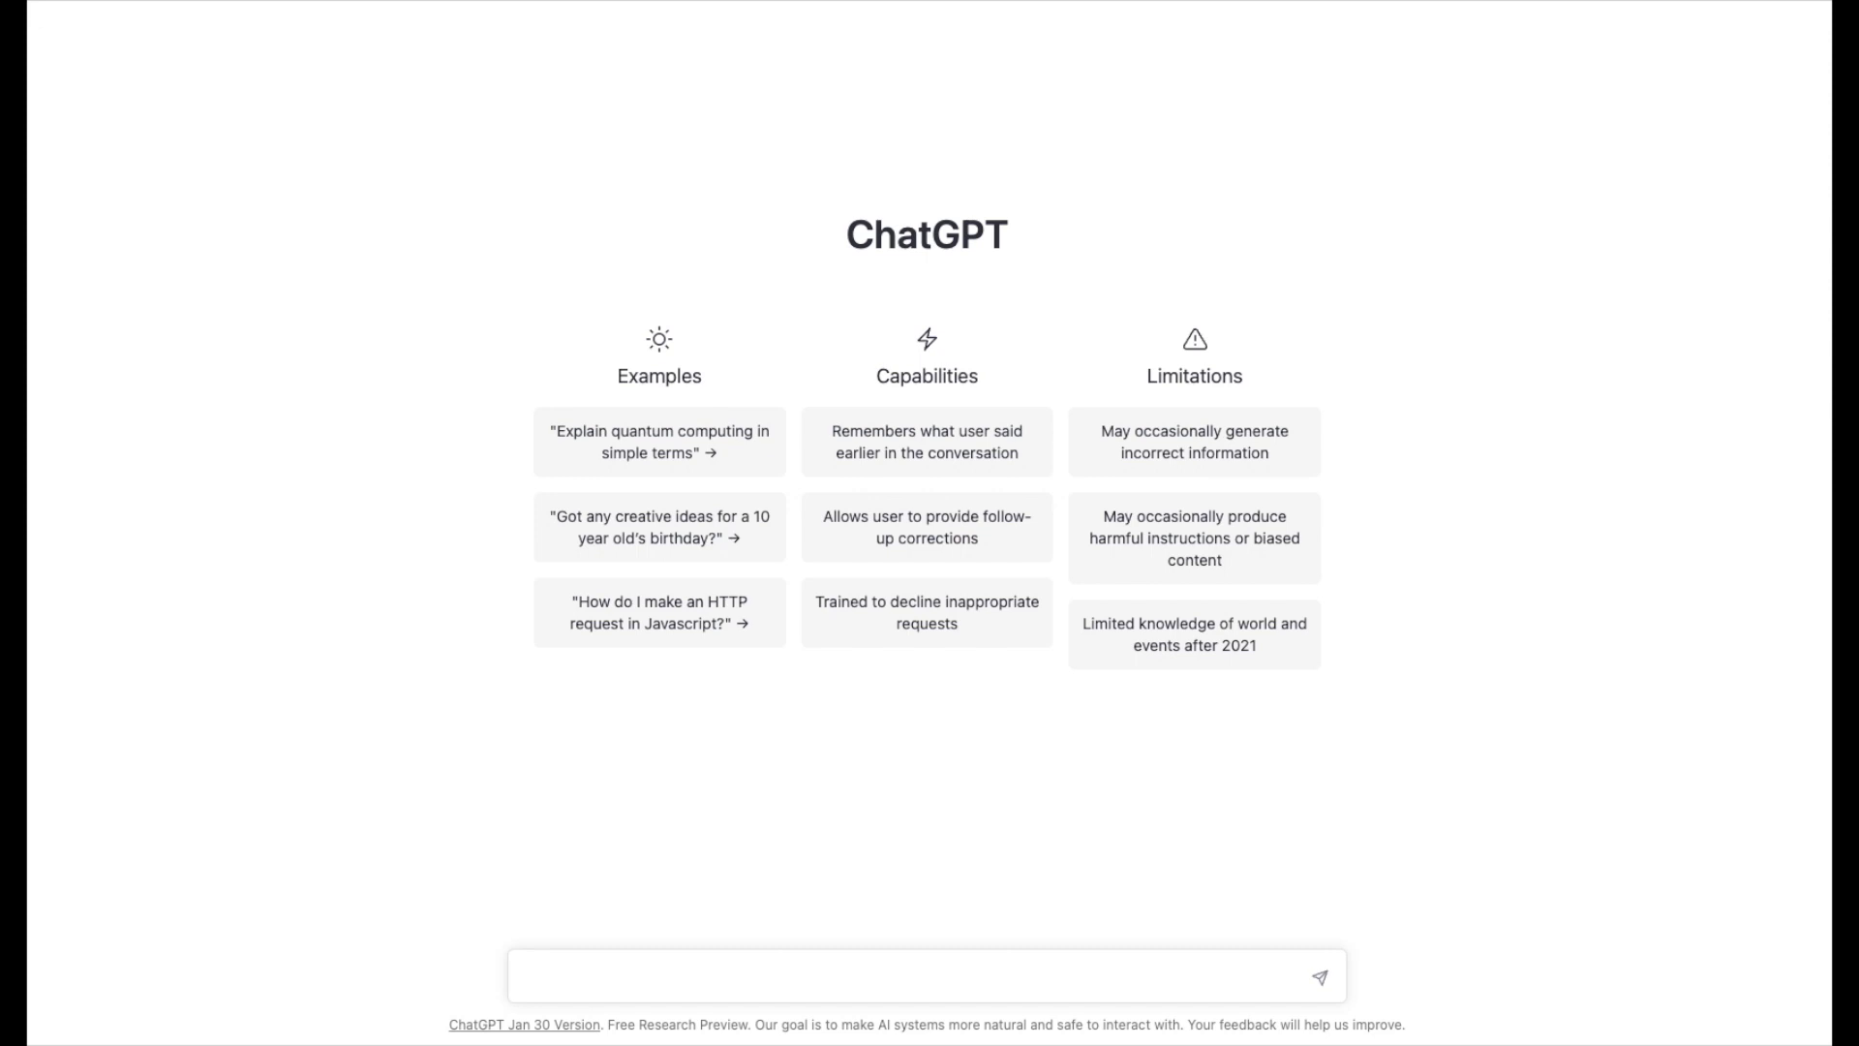
# Send ChatGPT the prompt 'Write a project report'.
pyautogui.write('W')
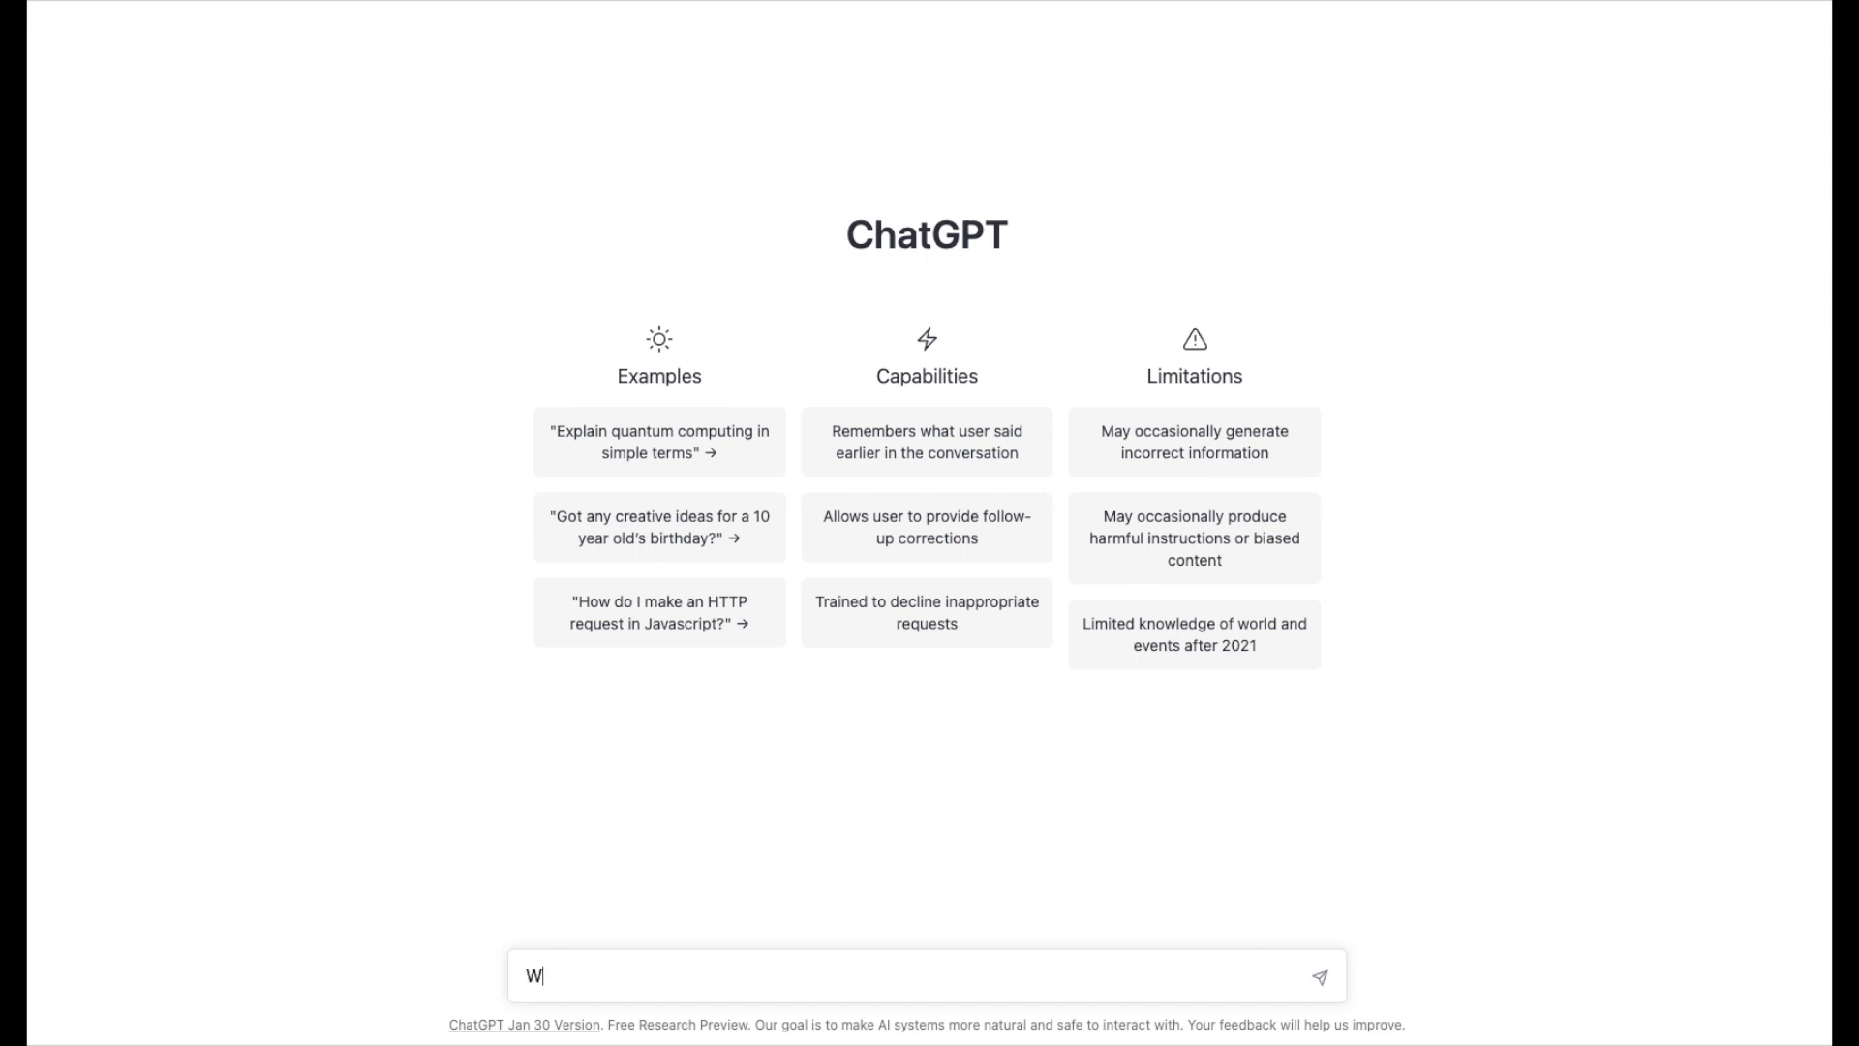
pyautogui.write('rite a pro')
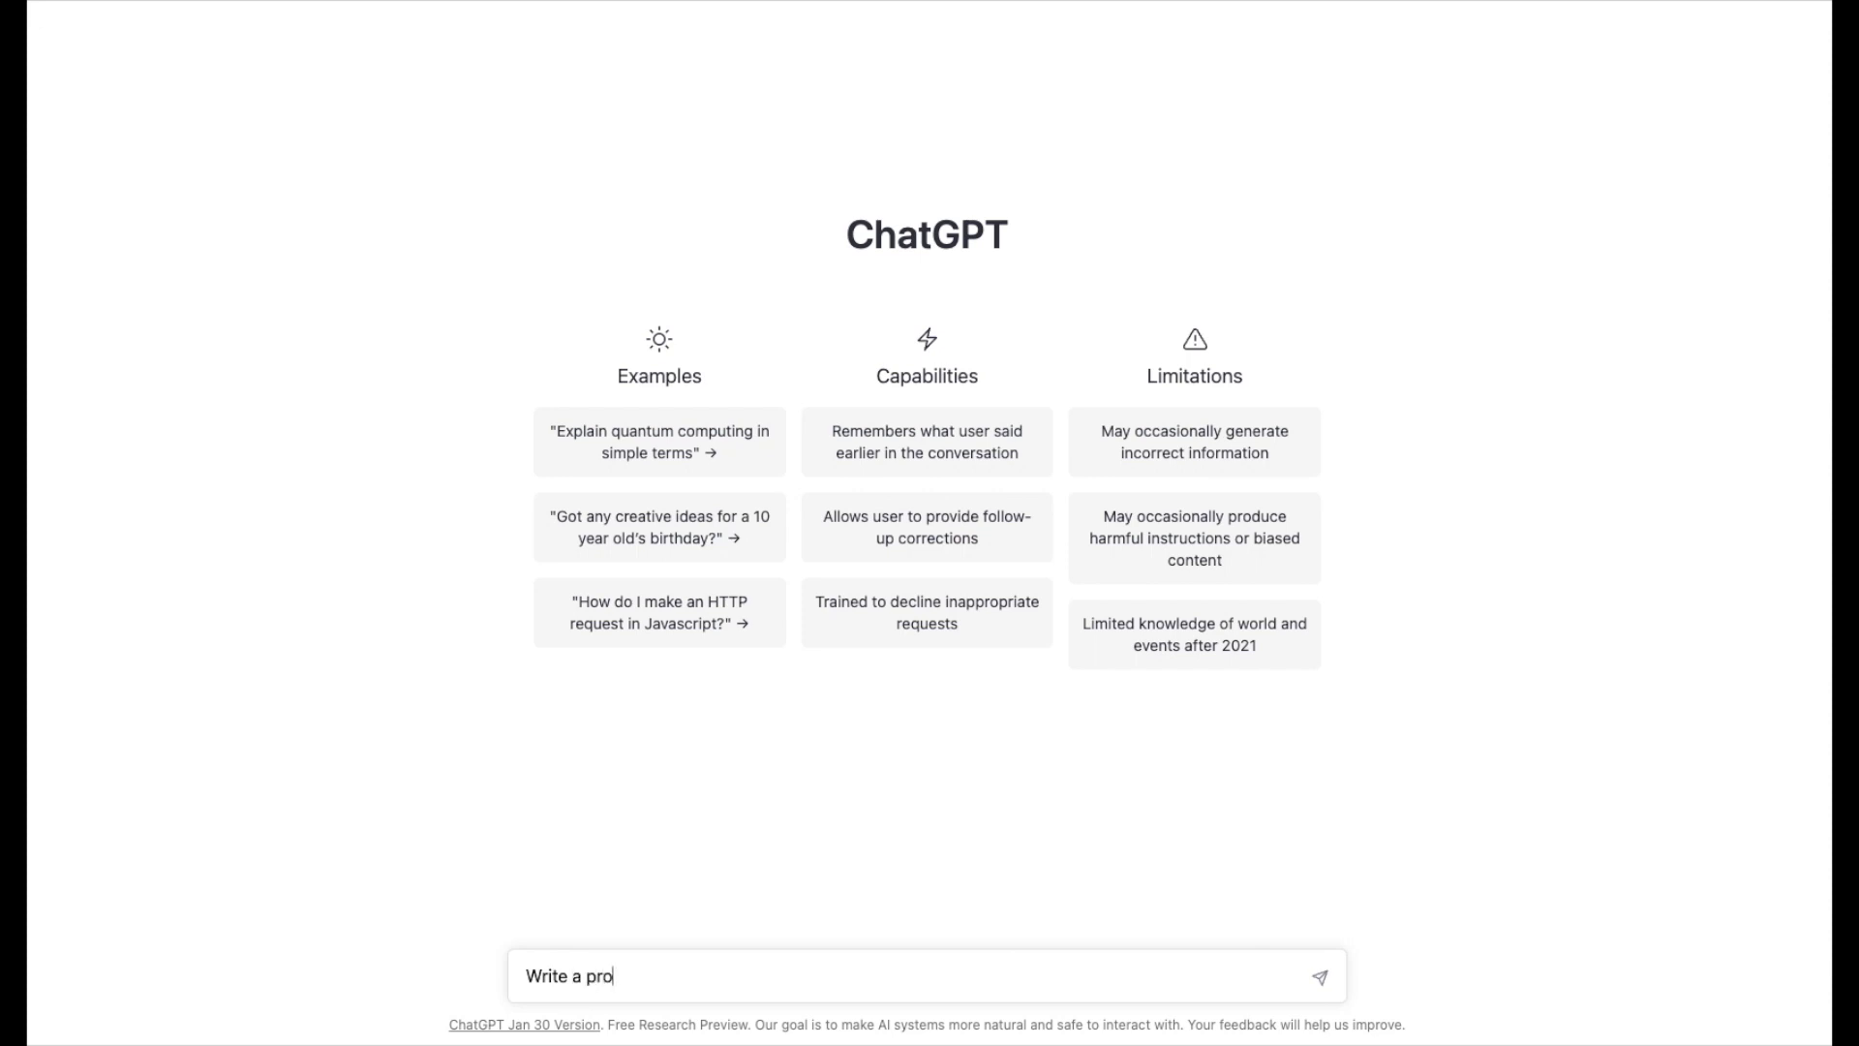
pyautogui.write('ject report')
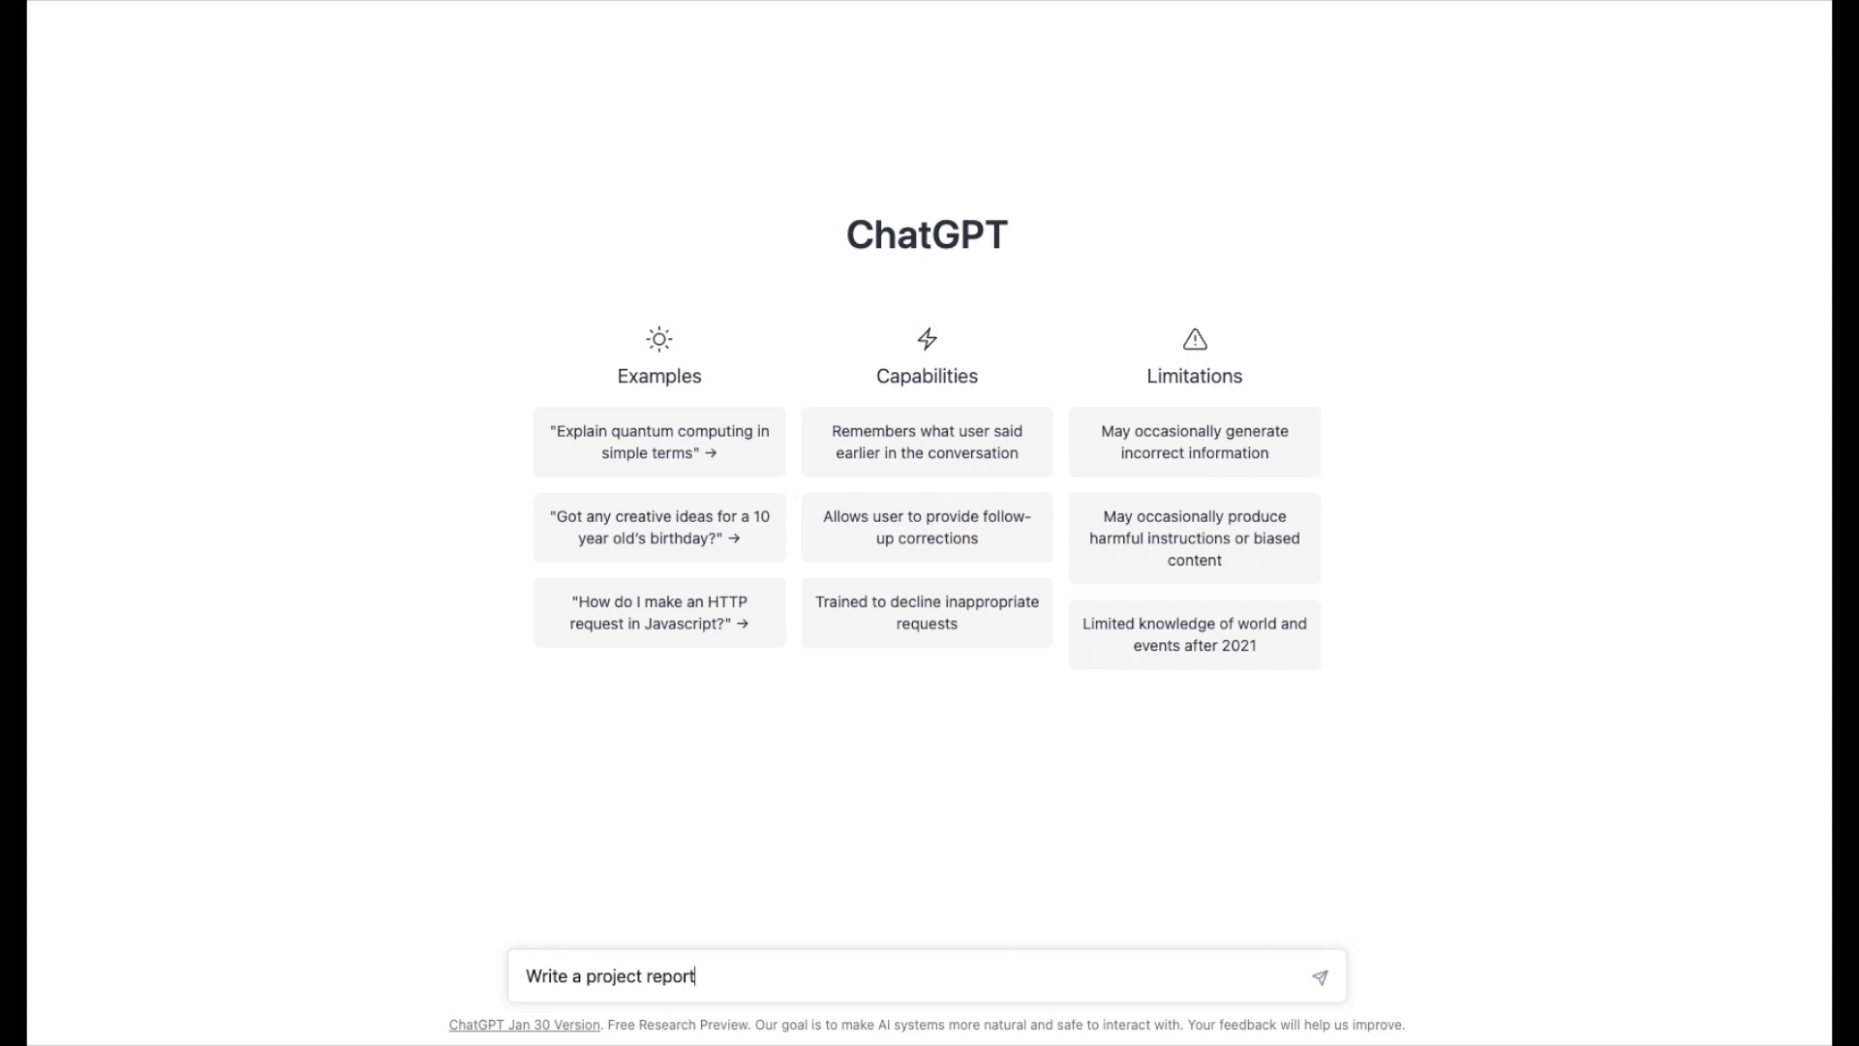
pyautogui.click(1316, 976)
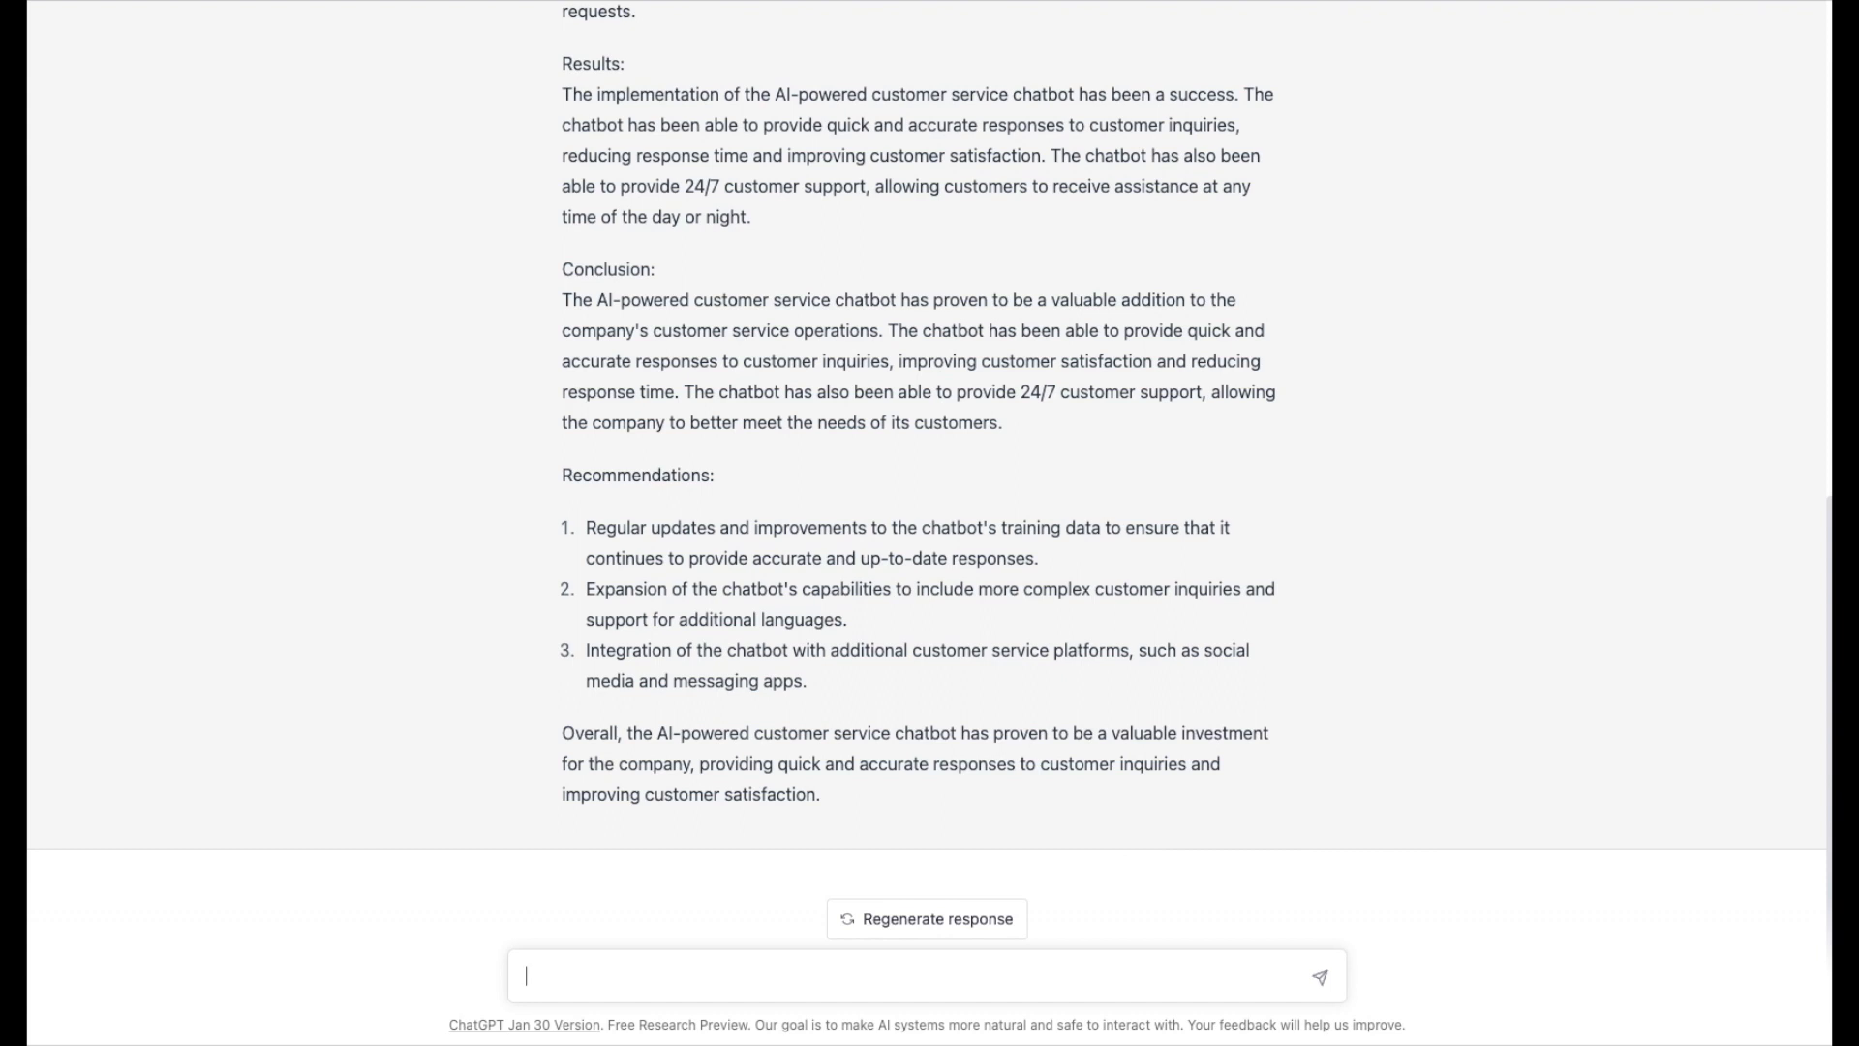
# Type the Project Gemini request: $2,000,000 budget on track, replacing old security technology to prevent hacking.
pyautogui.write('Write a project re')
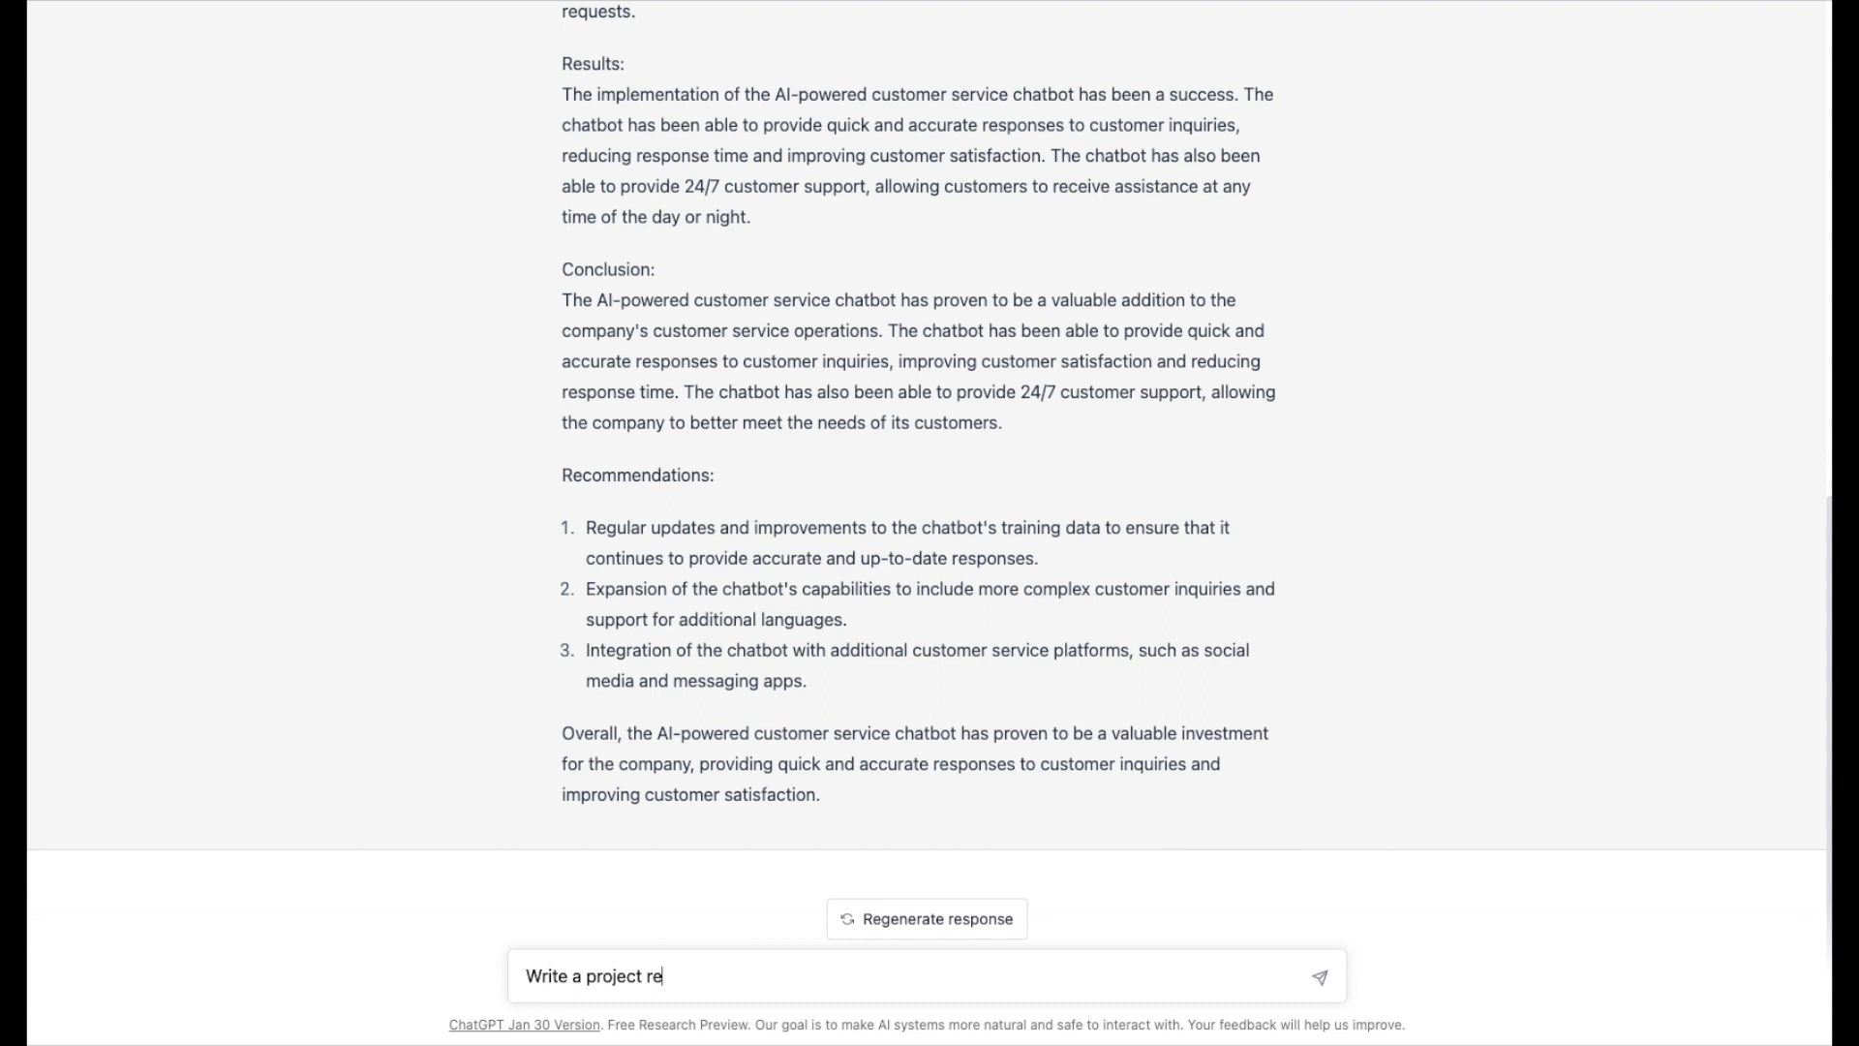
pyautogui.write('port for')
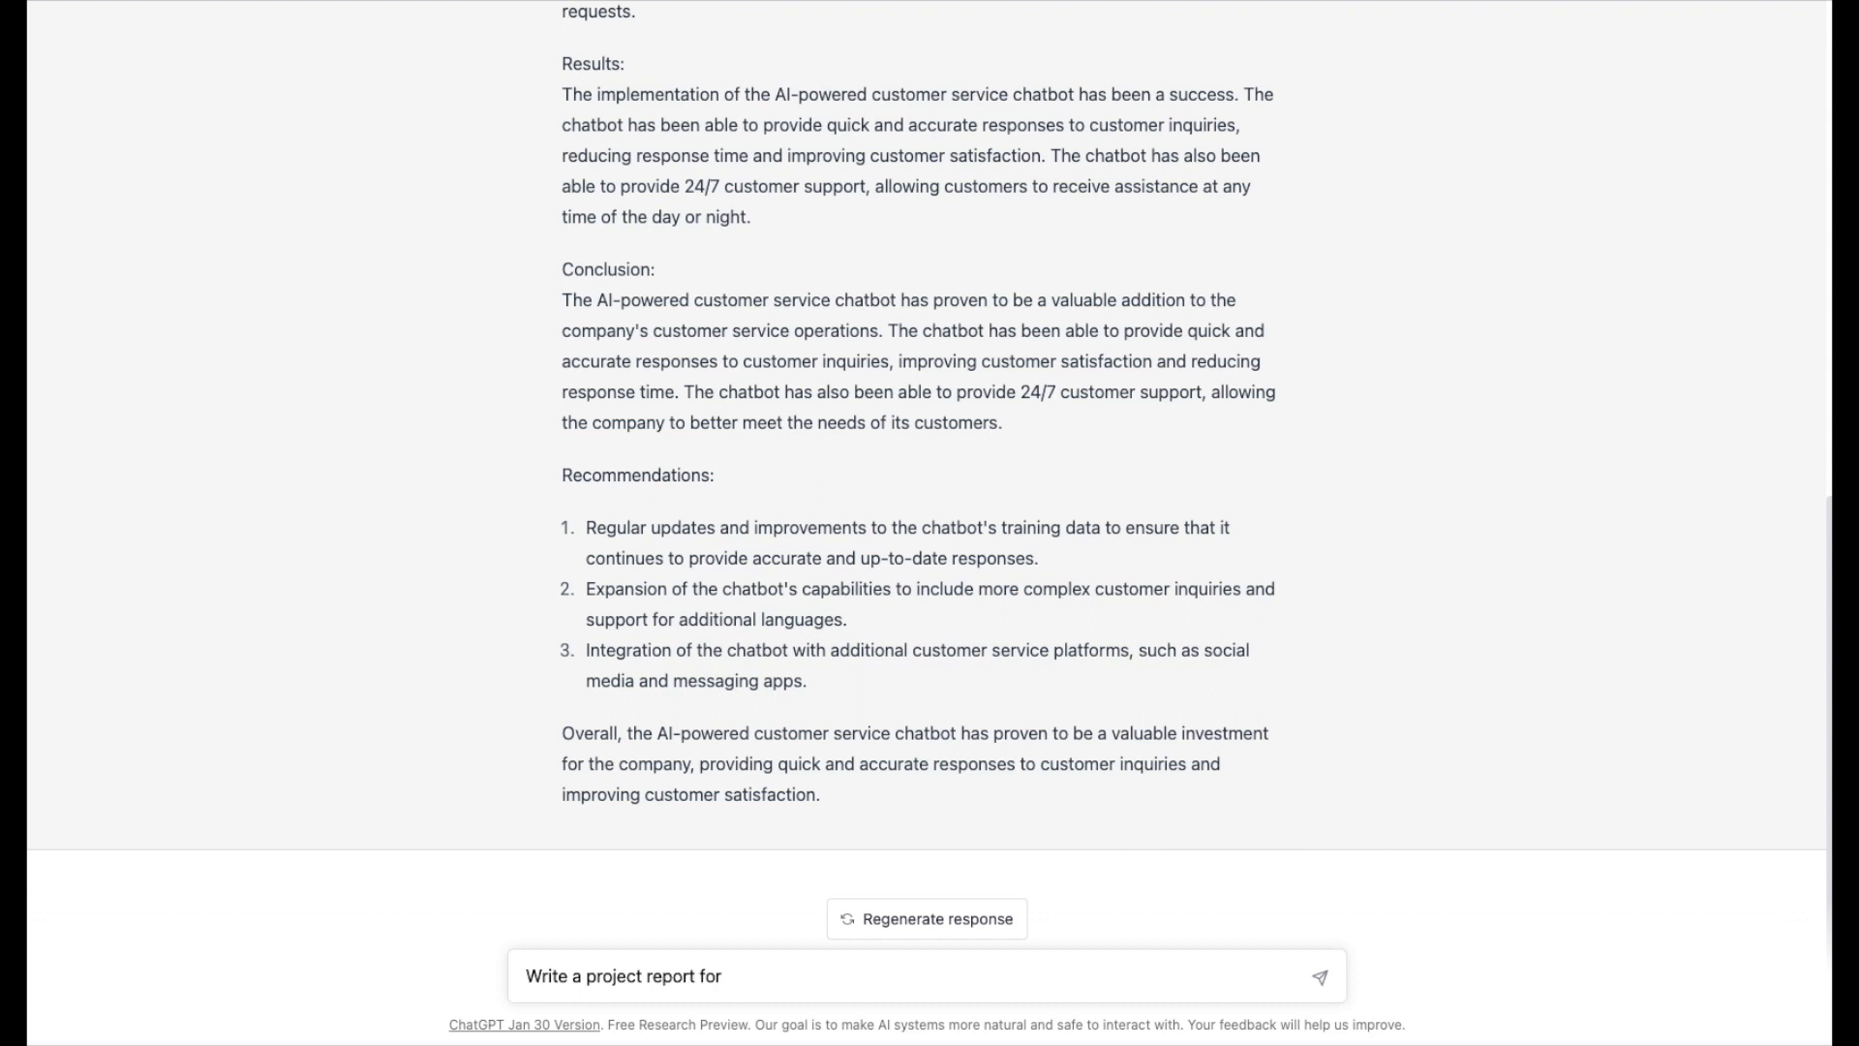
pyautogui.write('project')
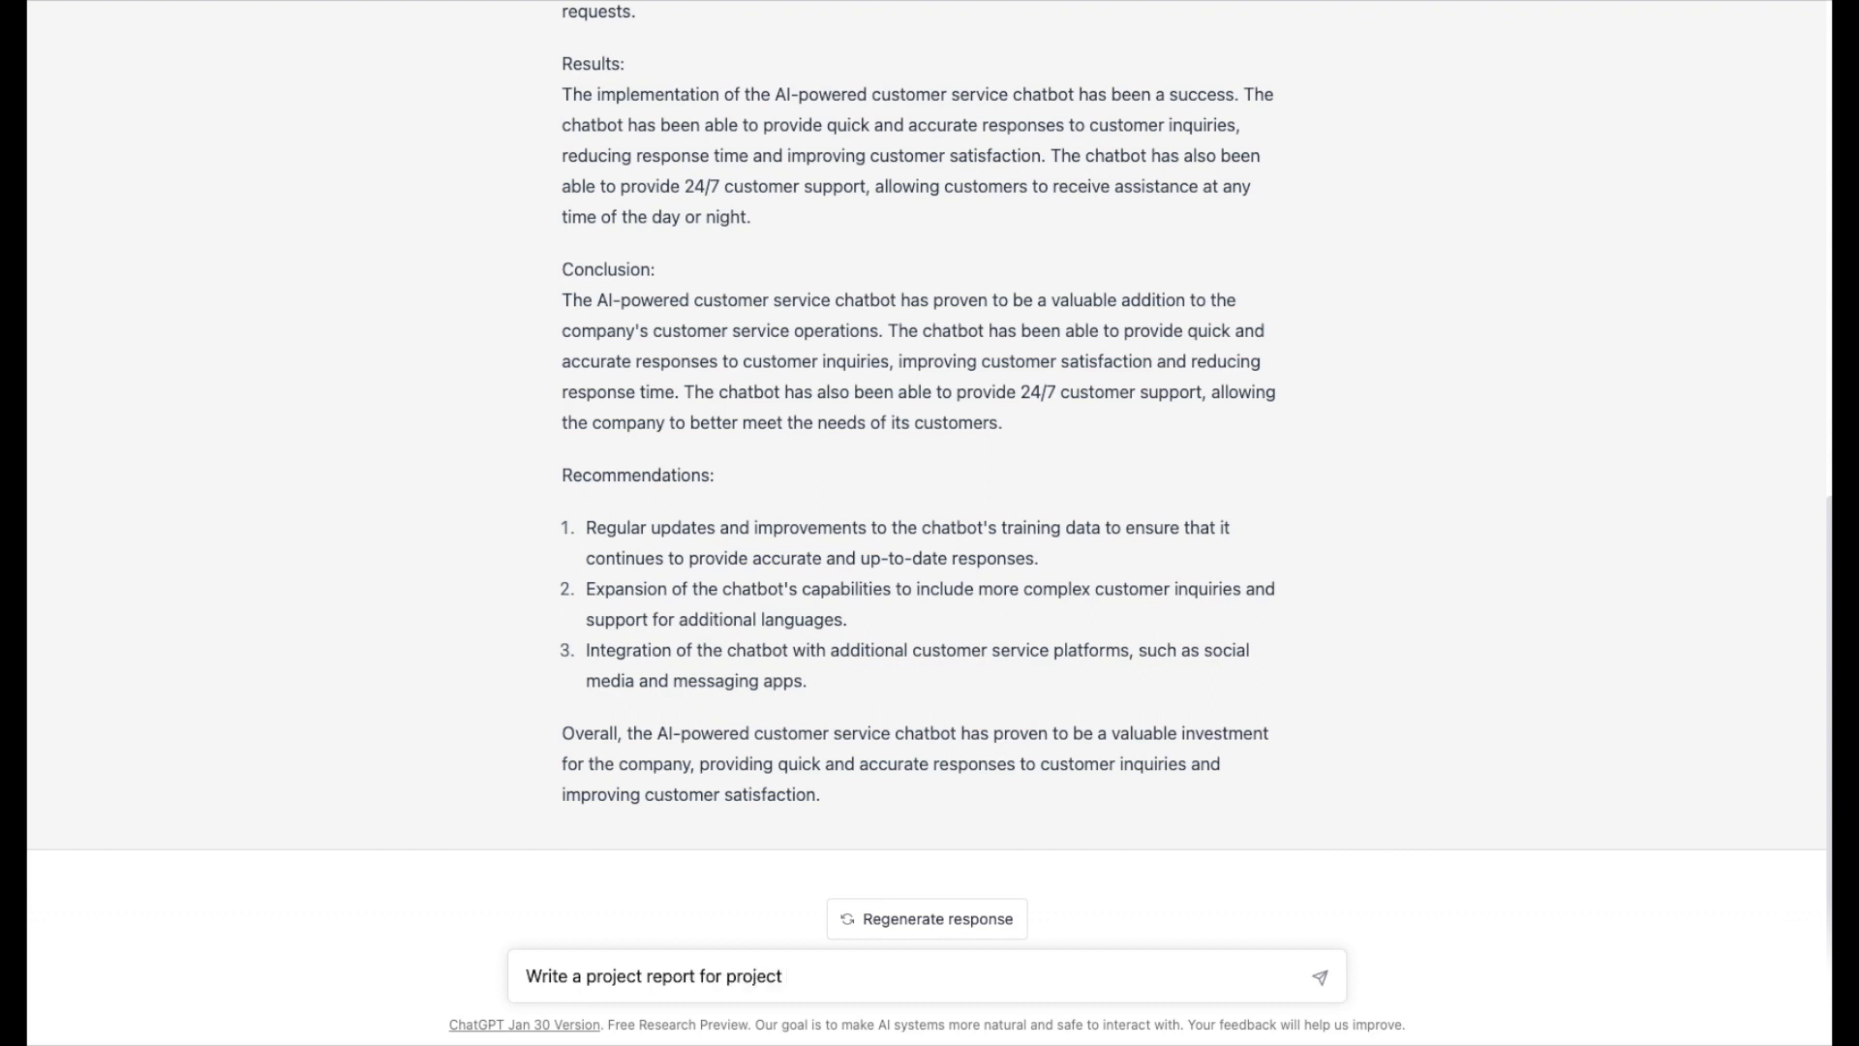
pyautogui.write('Gemini')
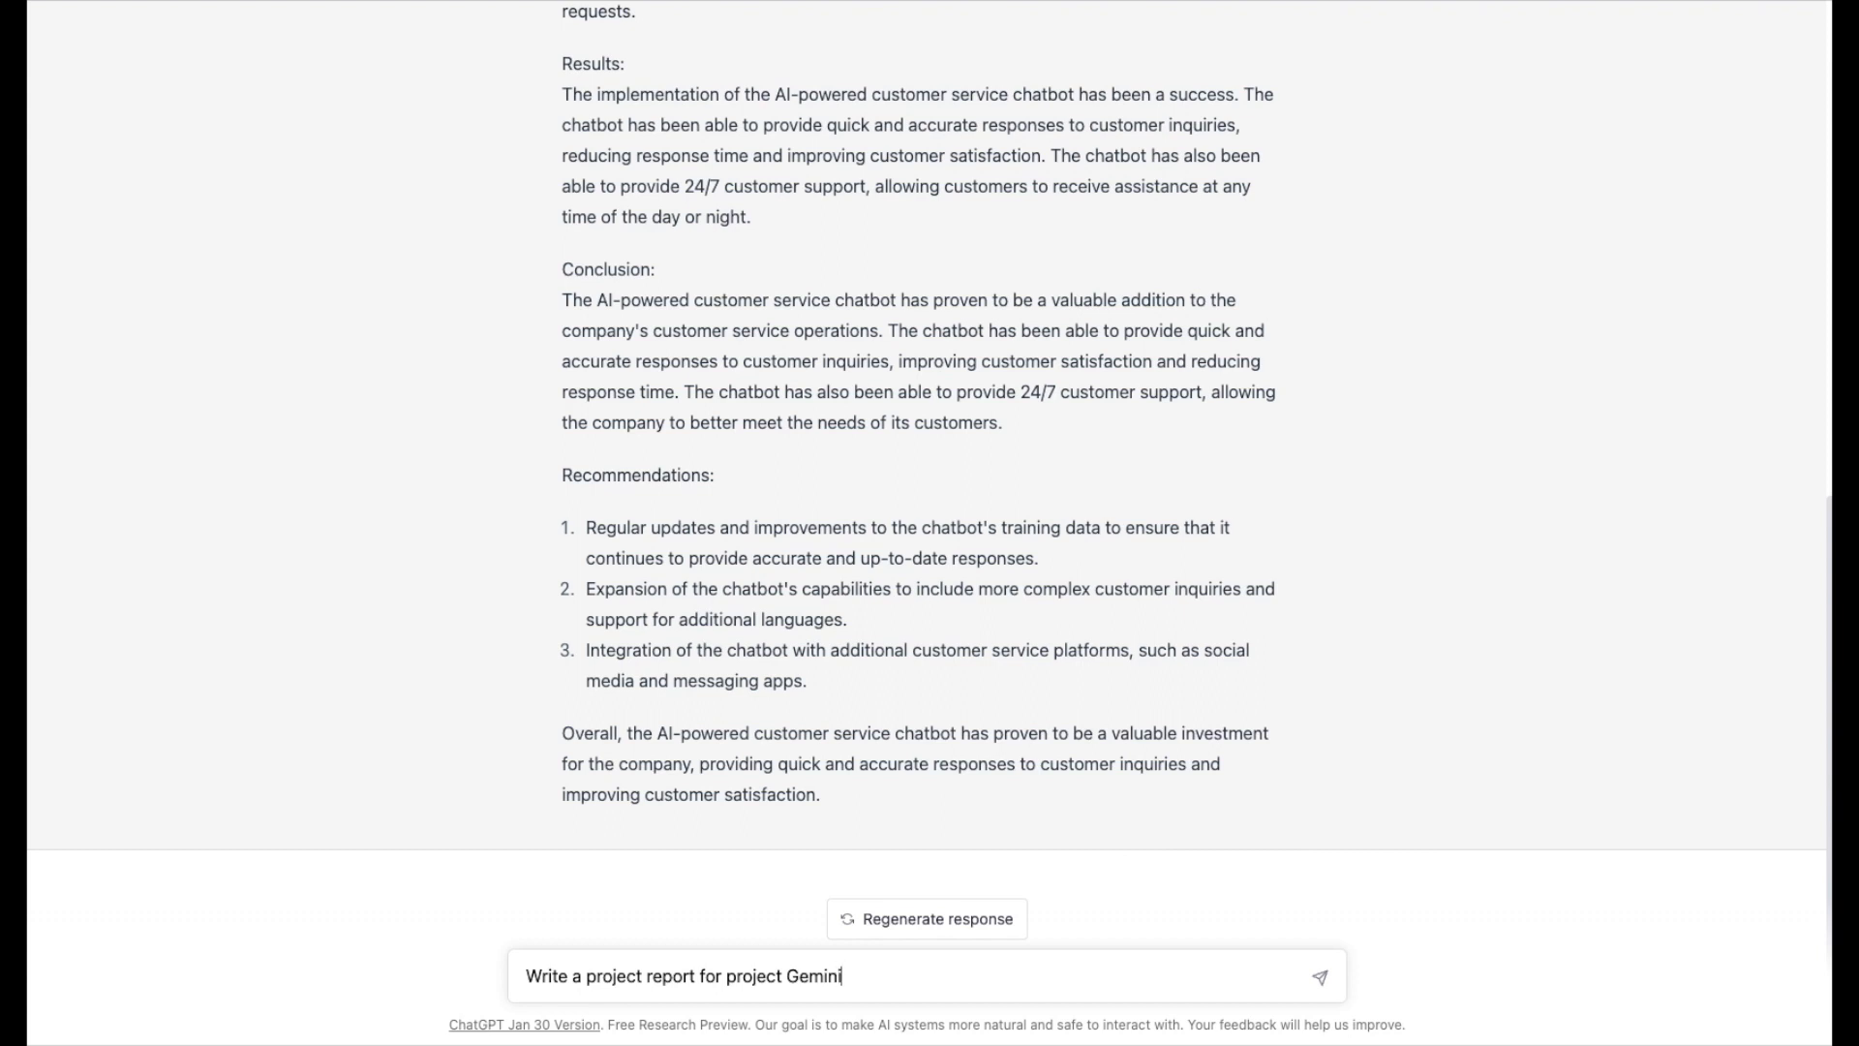
pyautogui.write('.')
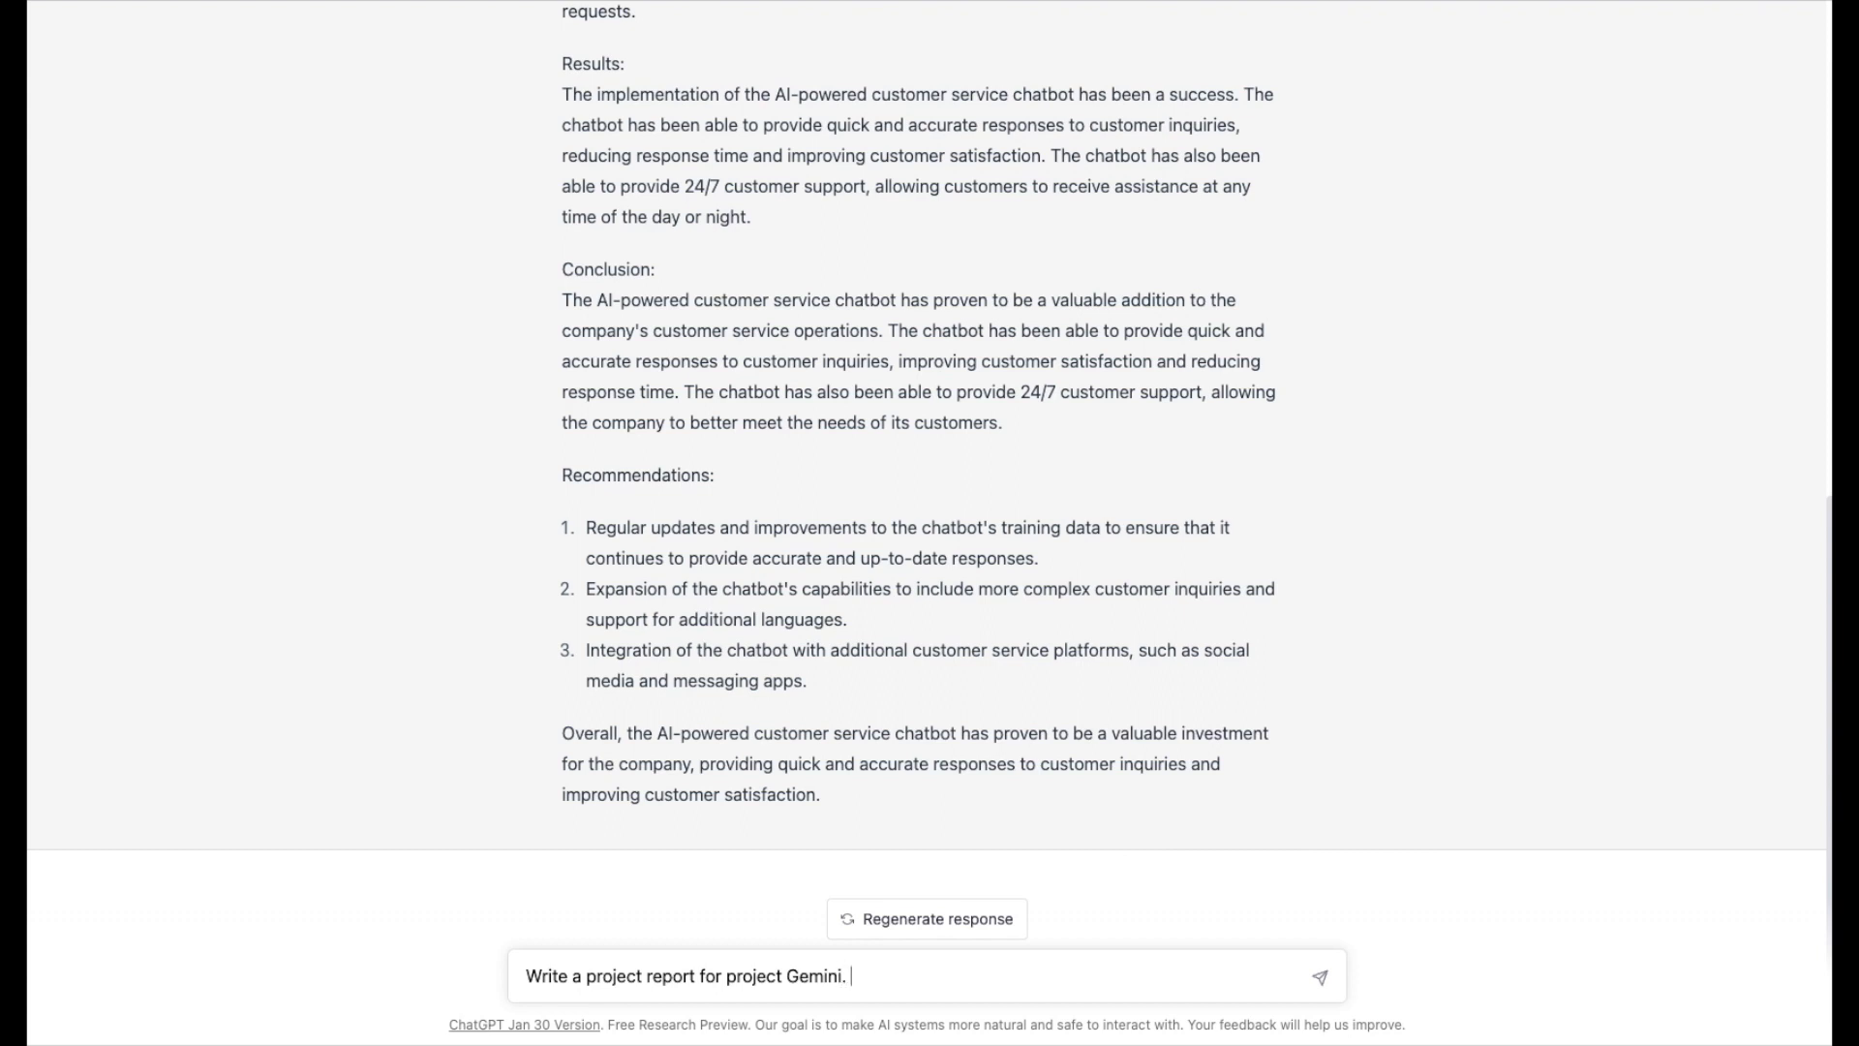
pyautogui.write('The budget is')
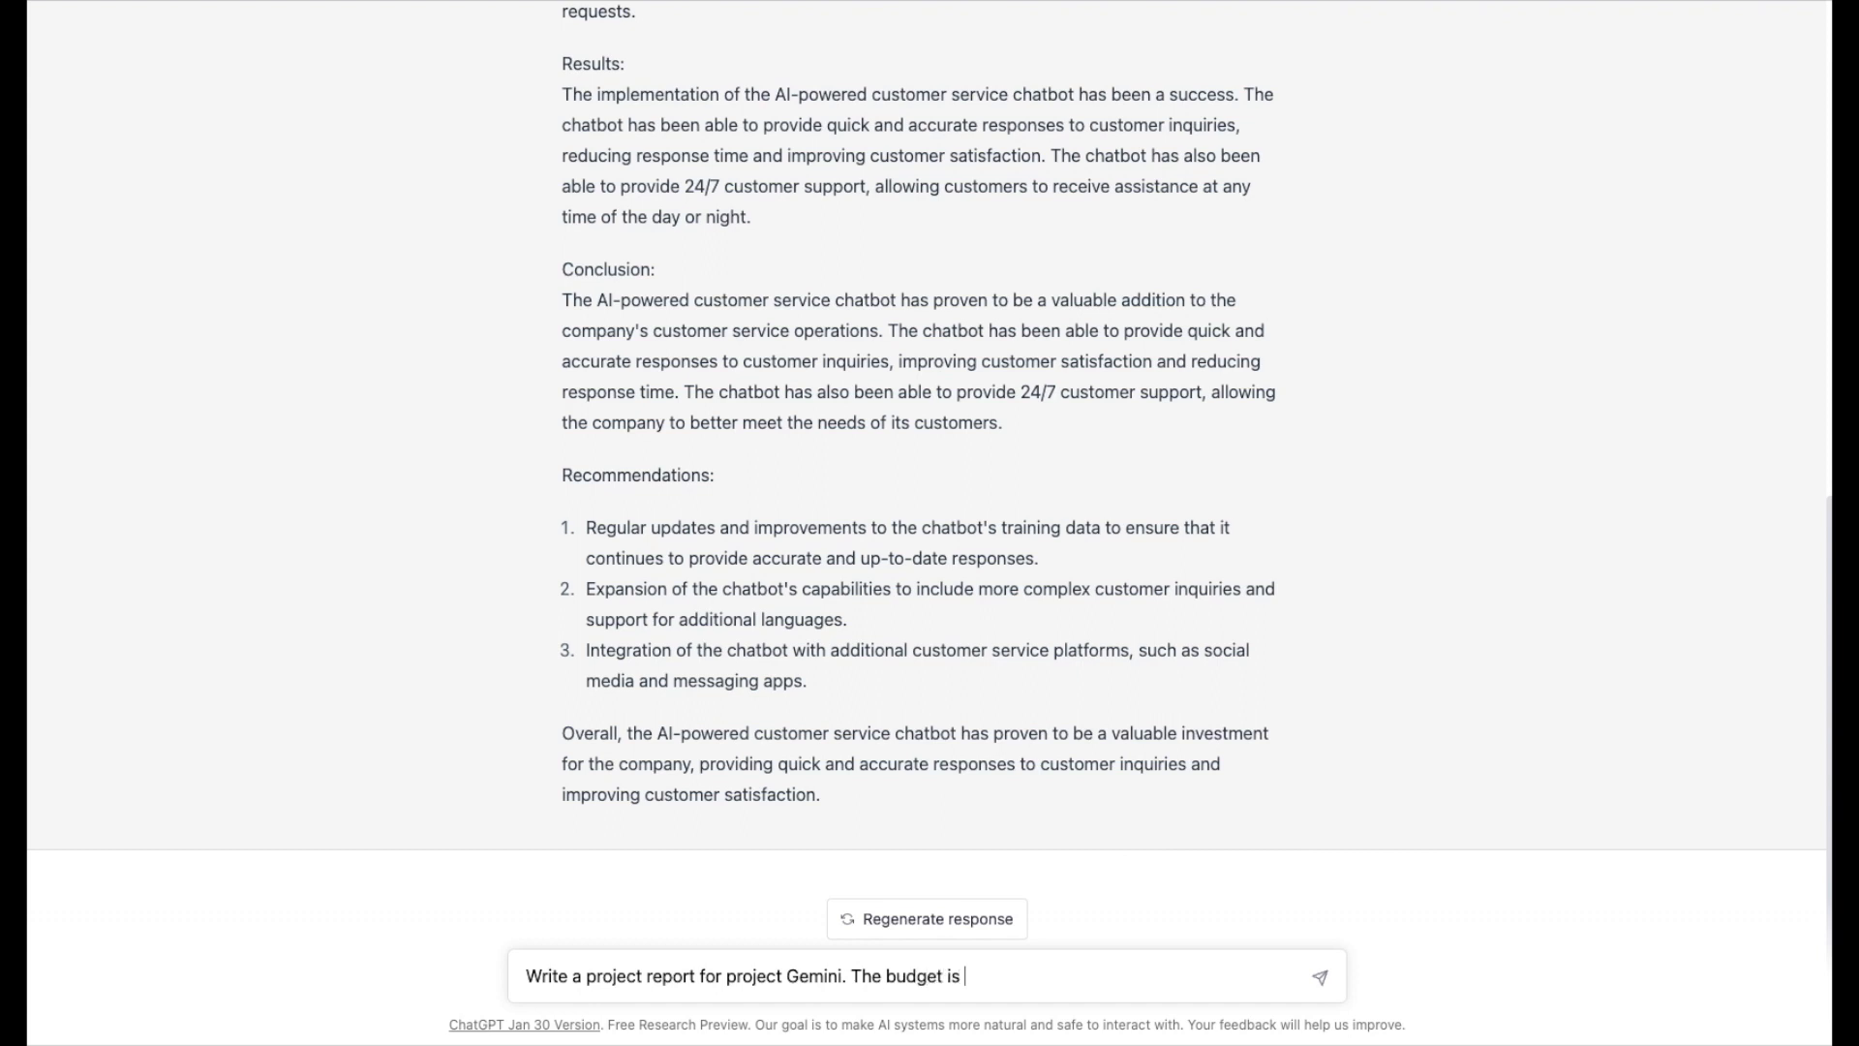
pyautogui.write('$2,0')
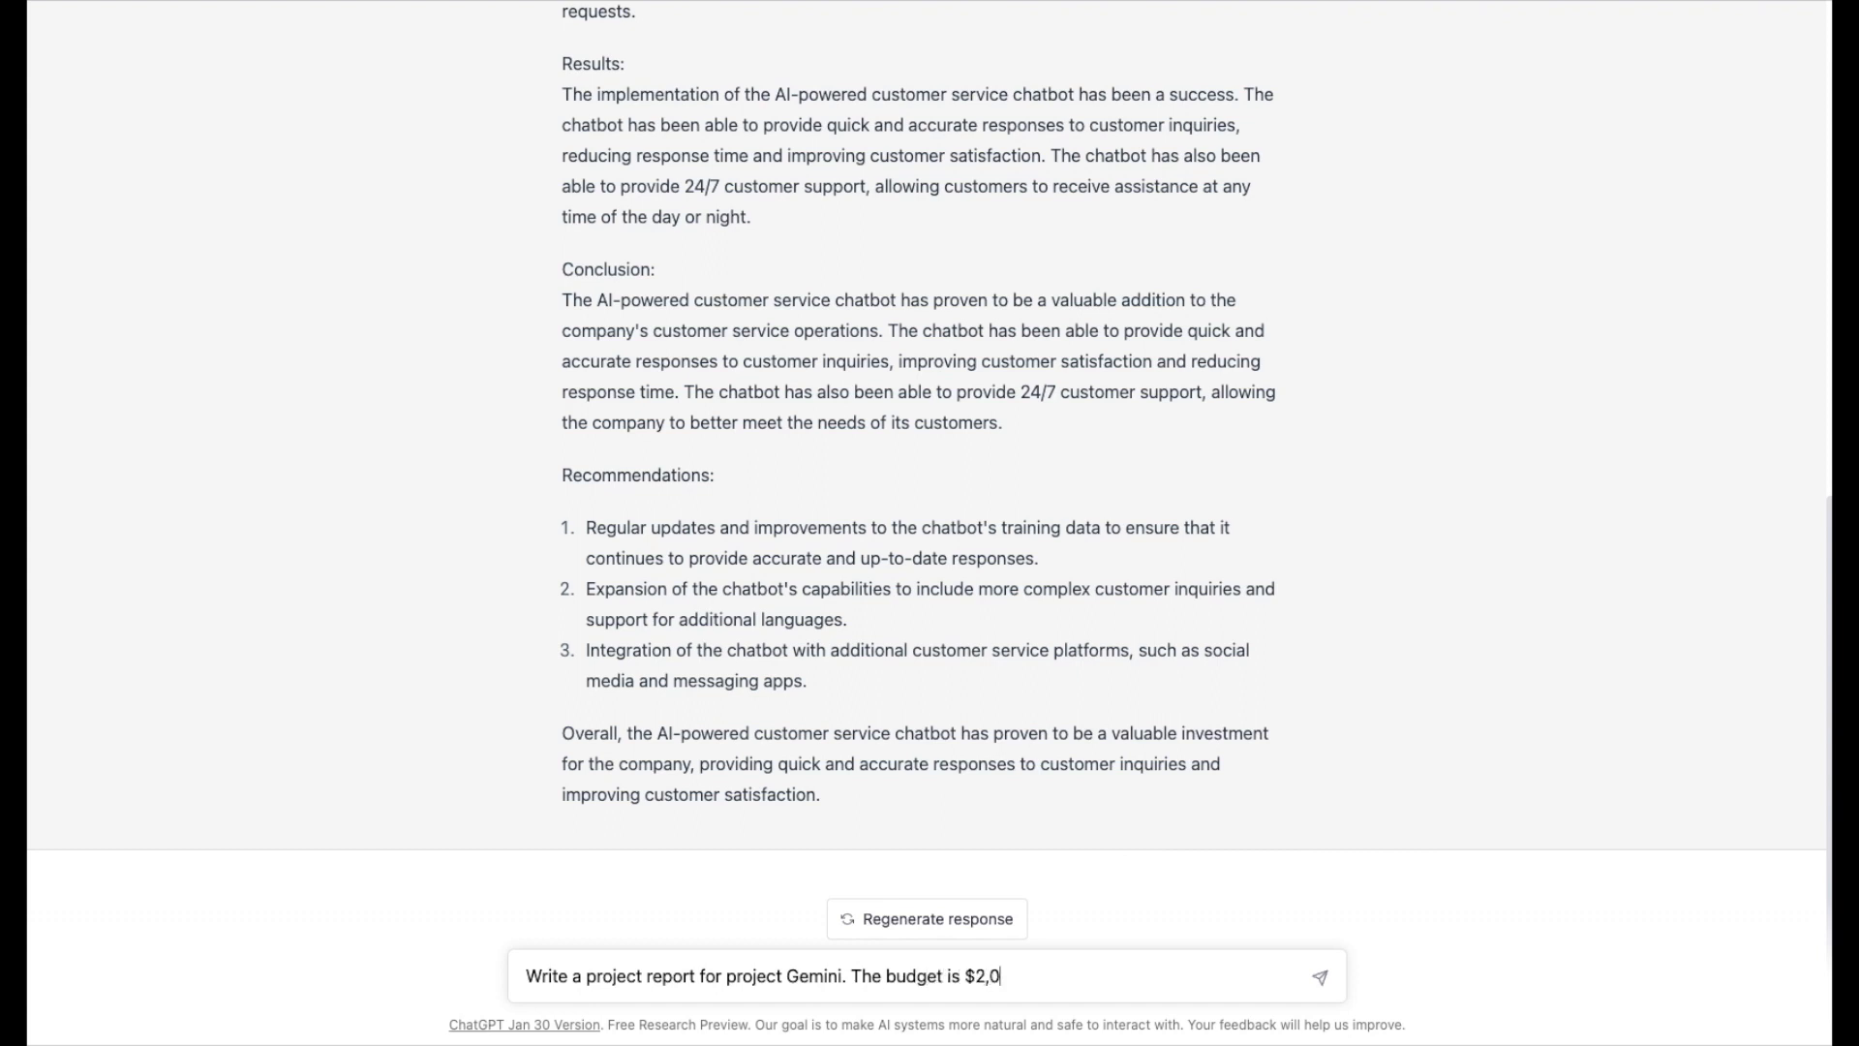
pyautogui.write('00,000')
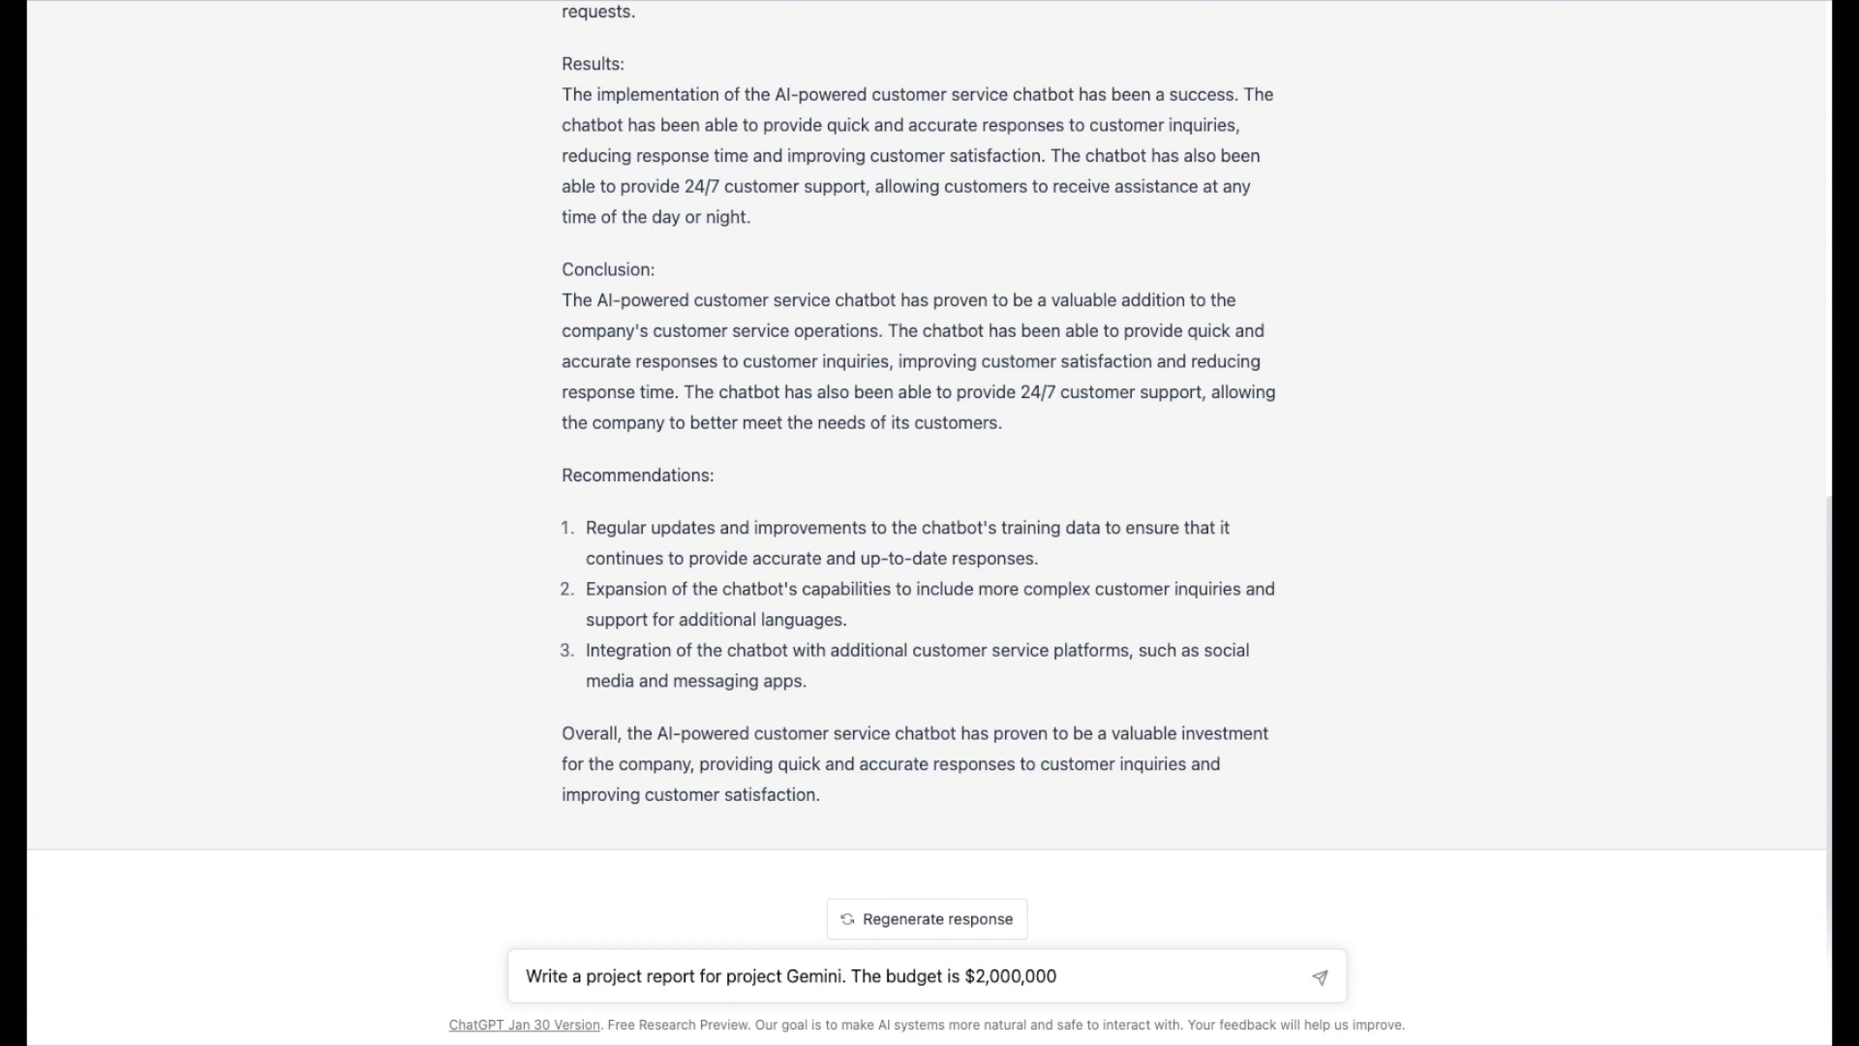
pyautogui.write('and is')
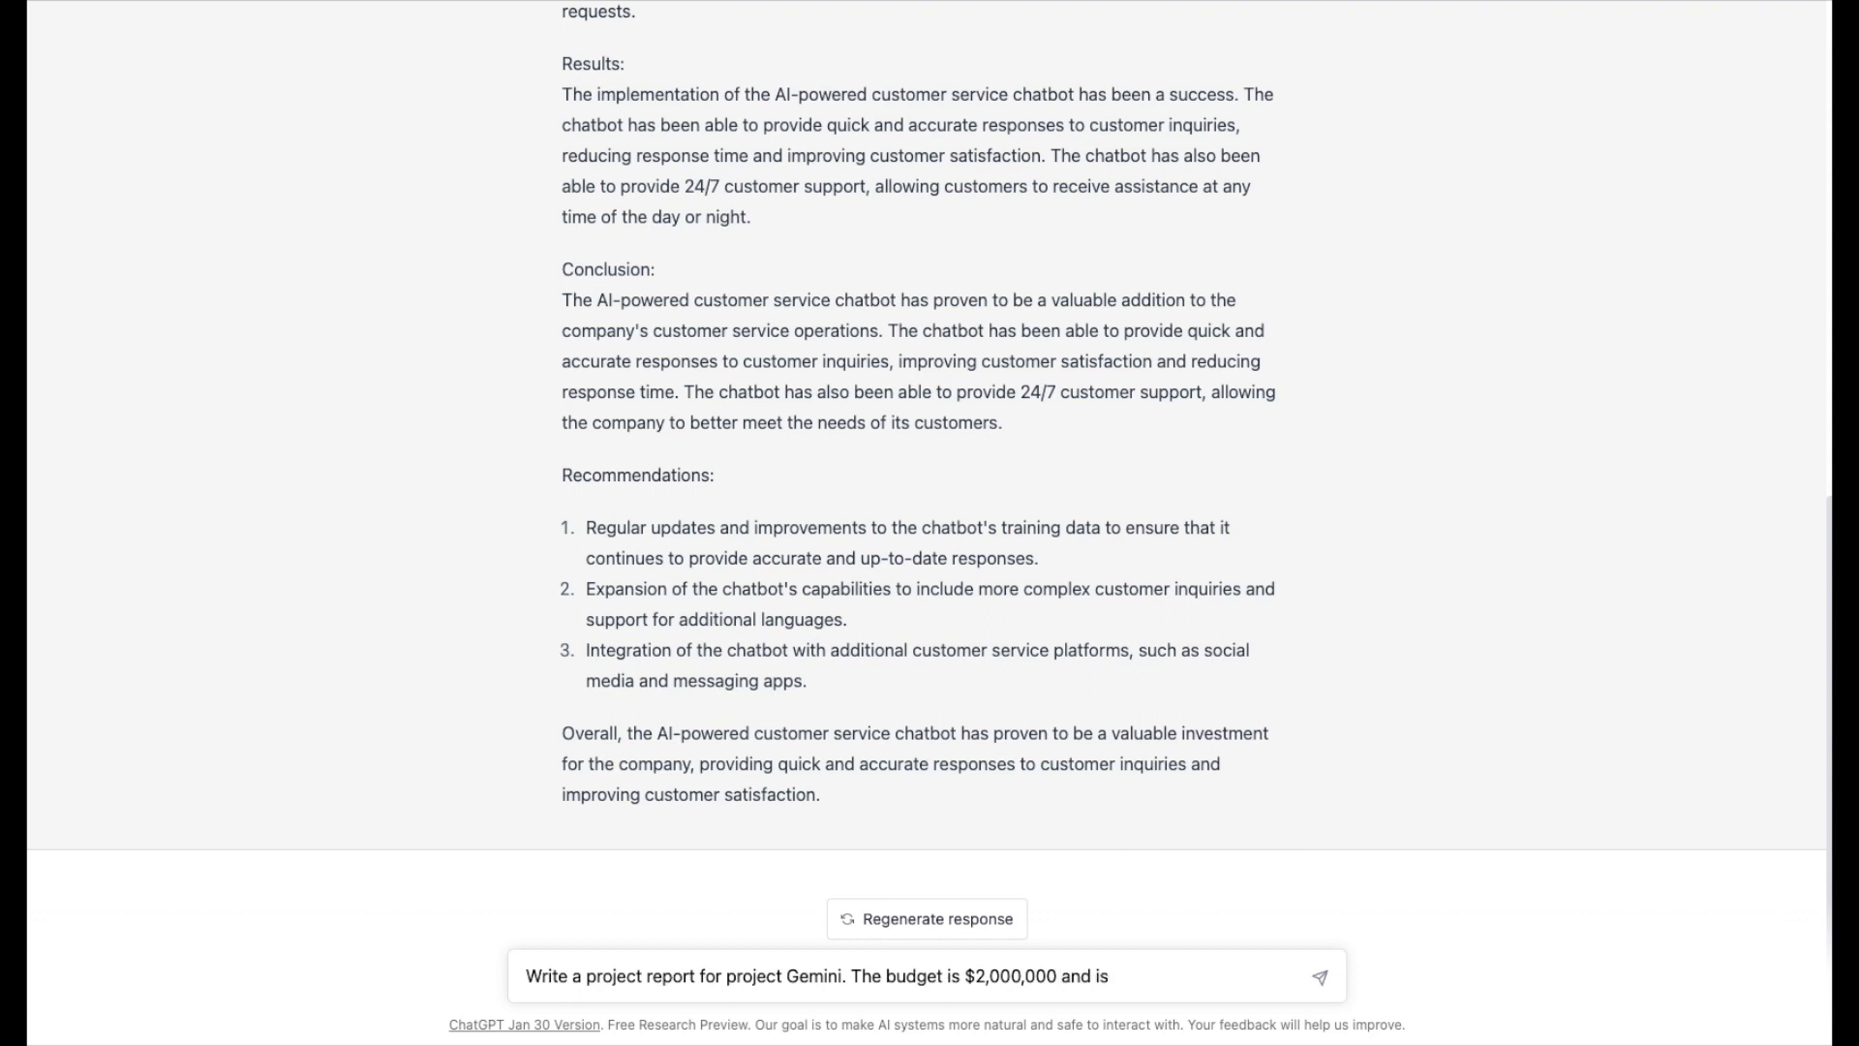
pyautogui.write('on track. The')
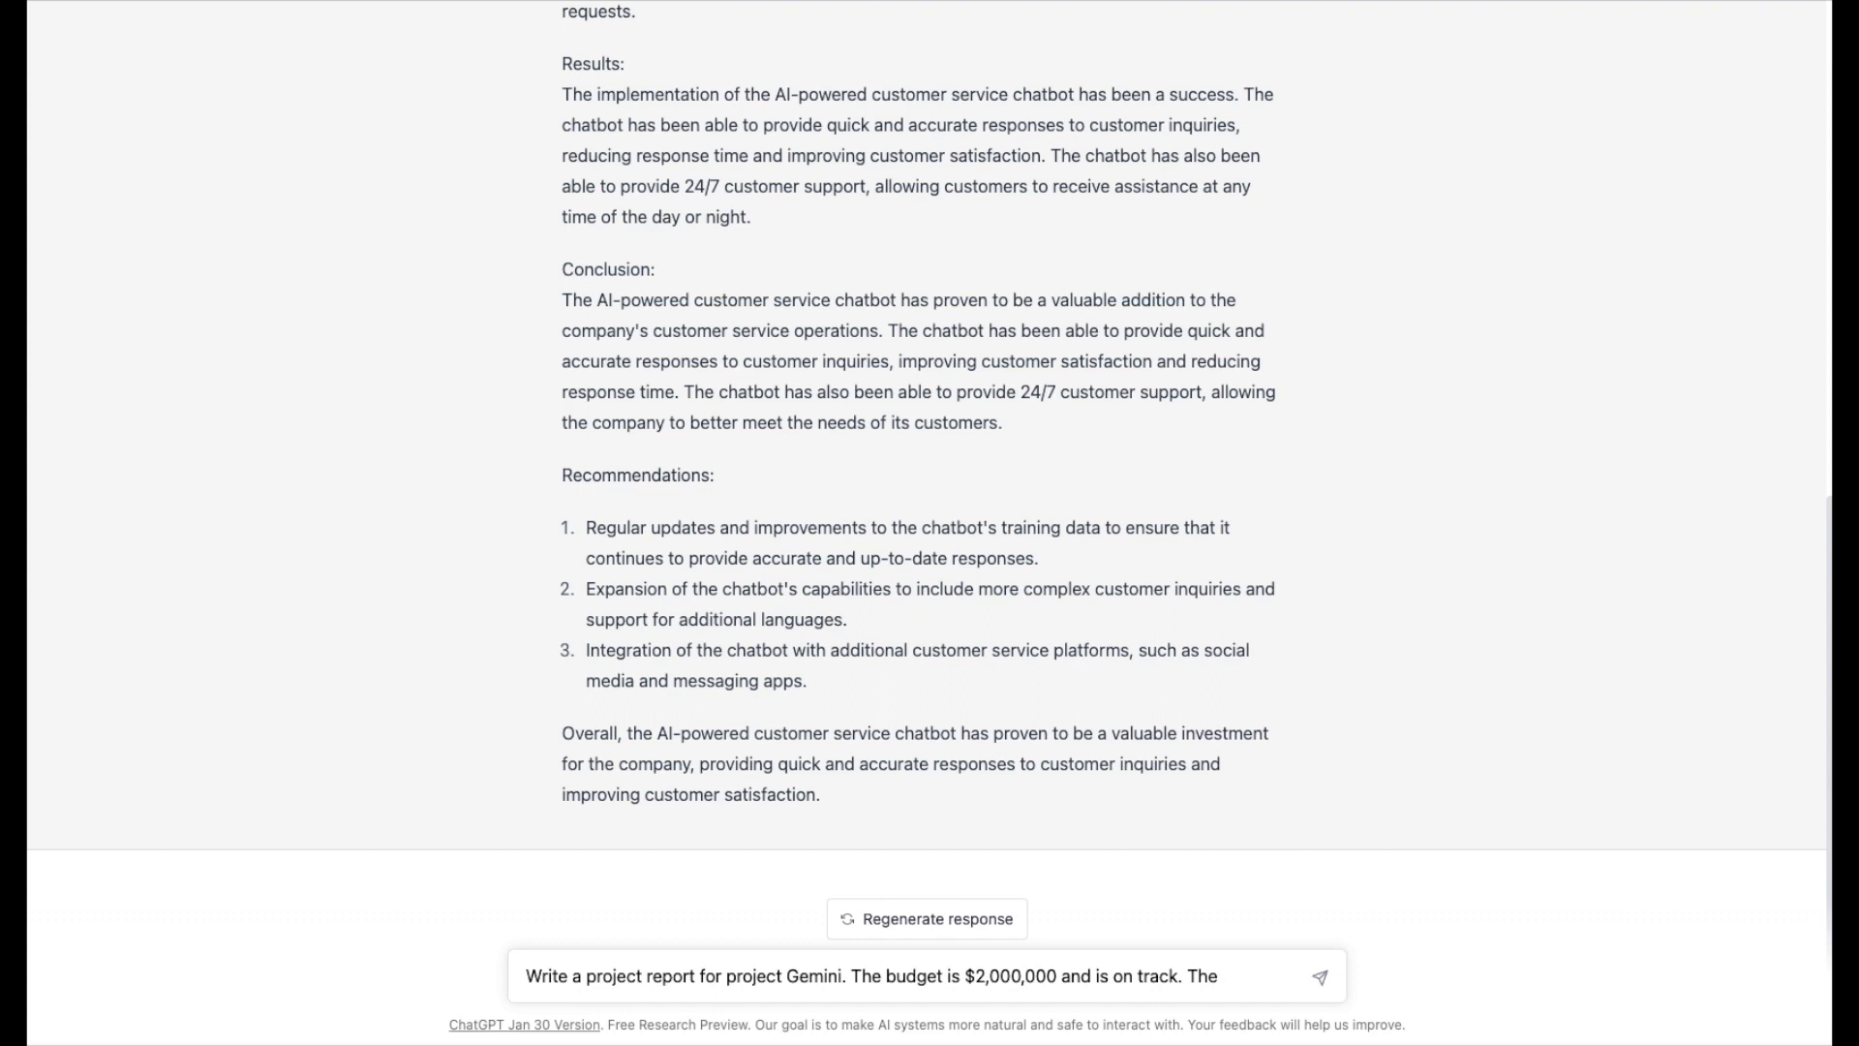
pyautogui.write('obj')
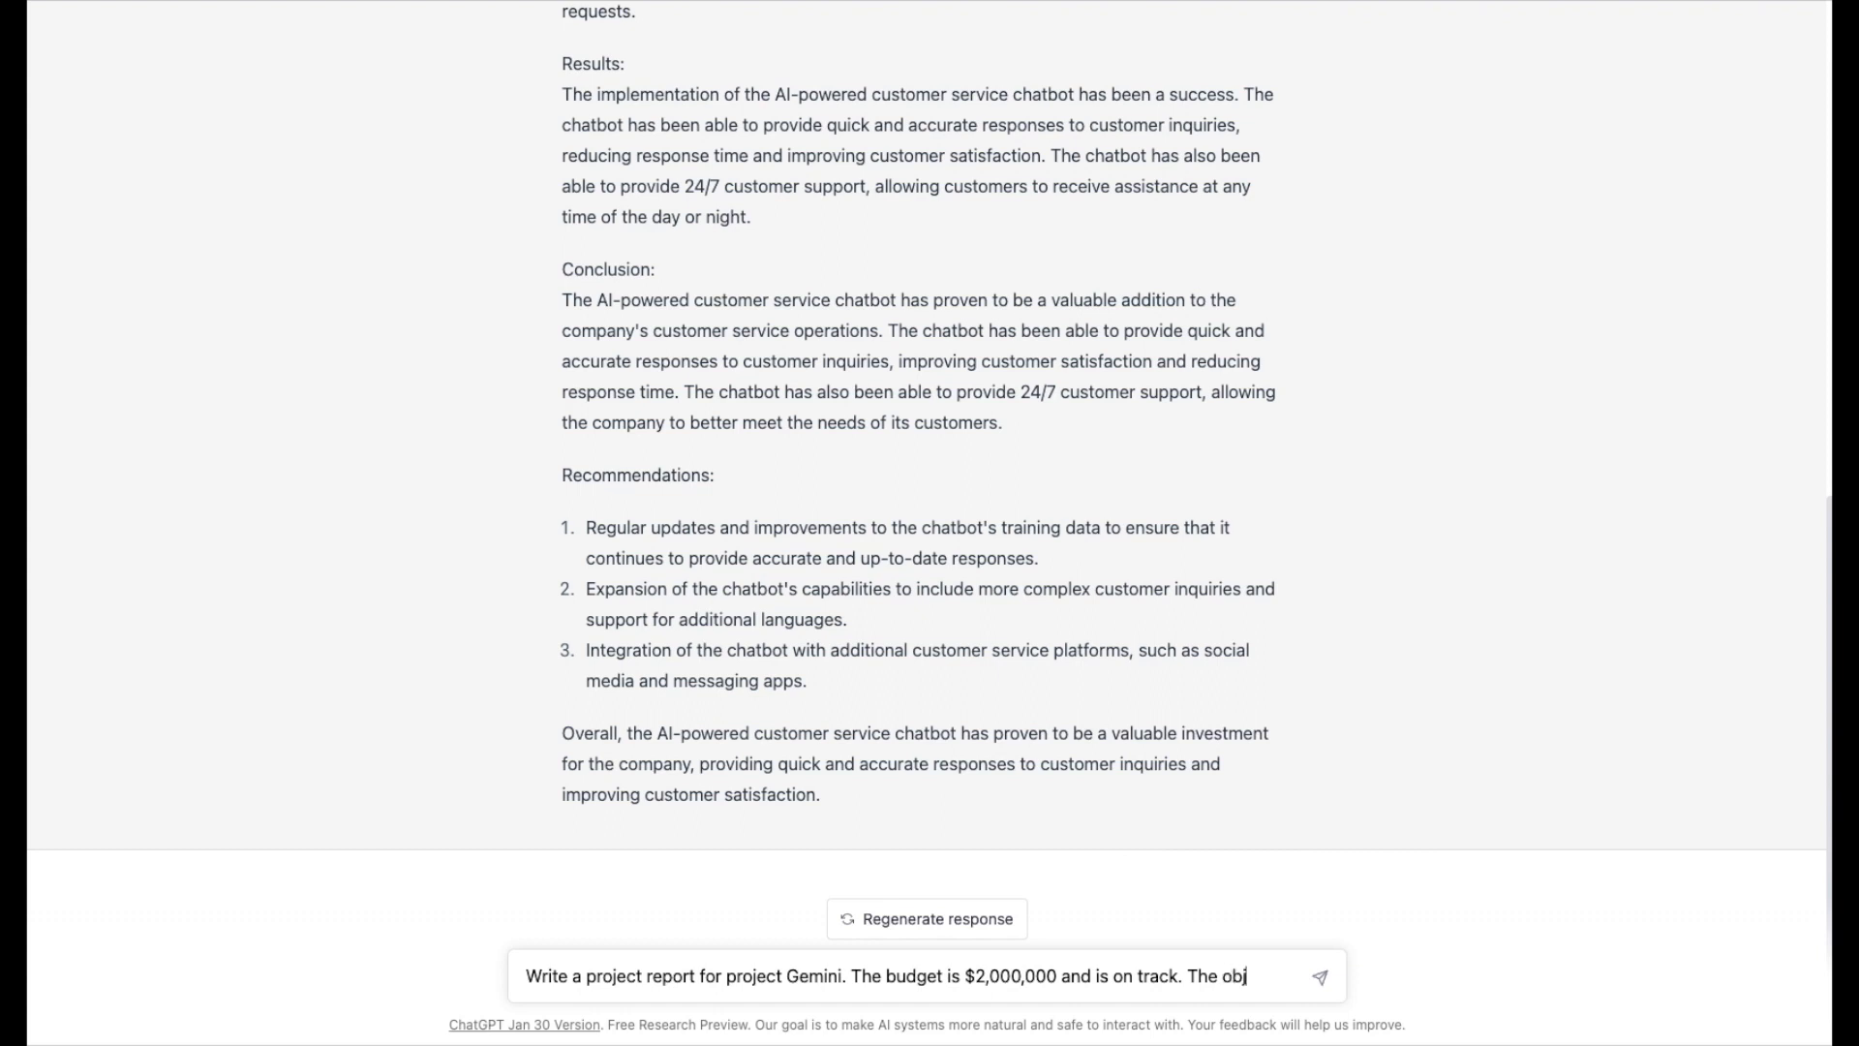
pyautogui.write('ective of the')
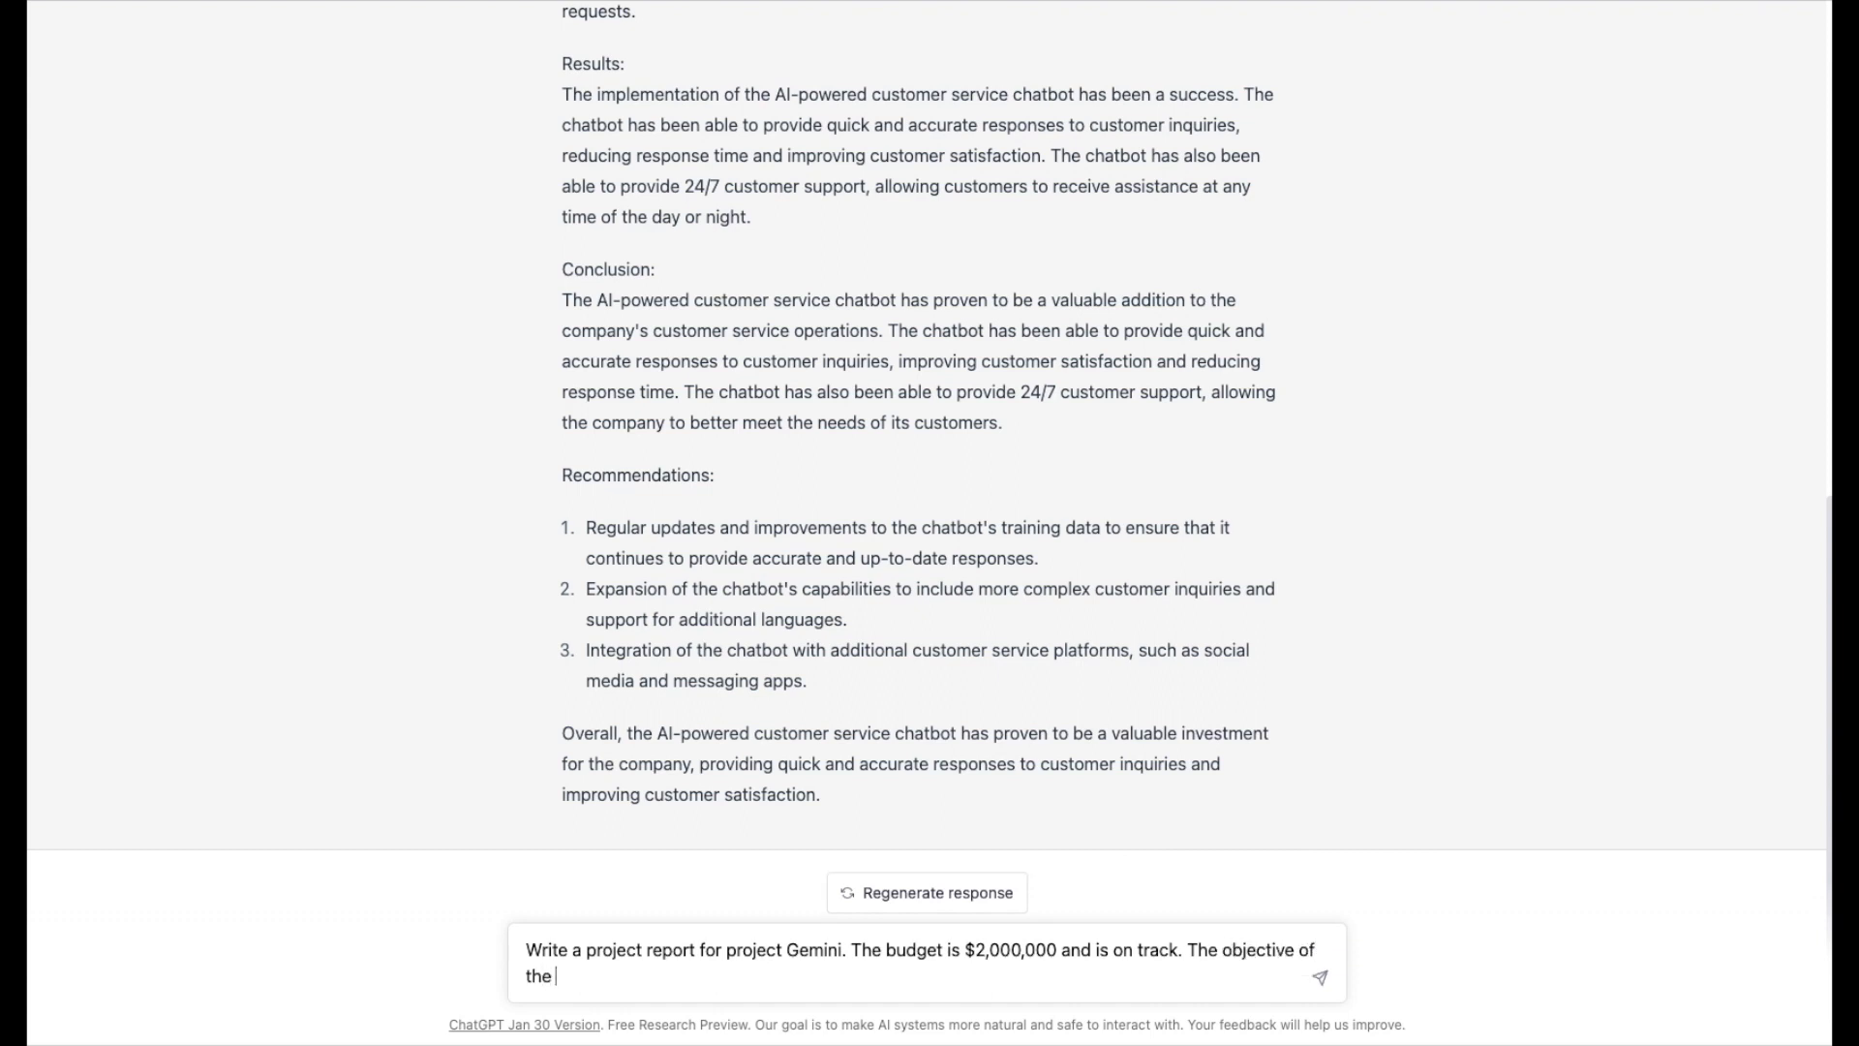
pyautogui.write('project is to')
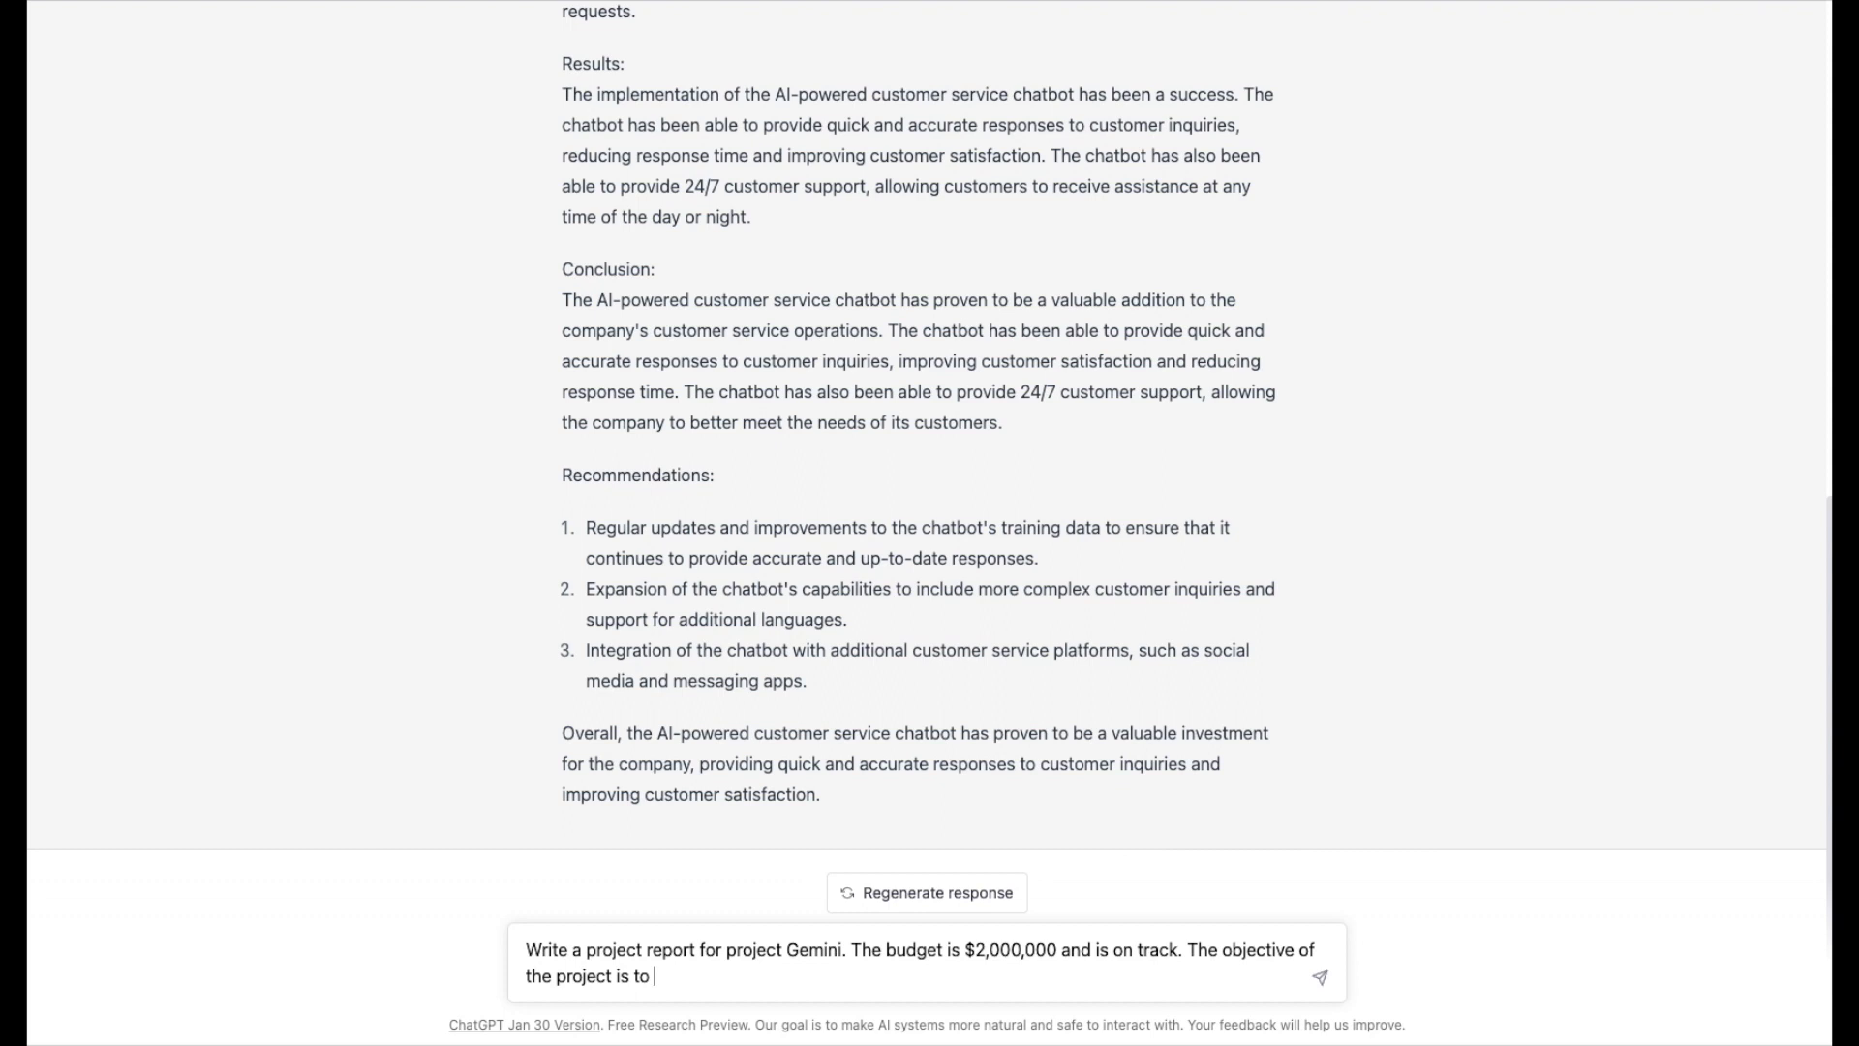
pyautogui.write('R')
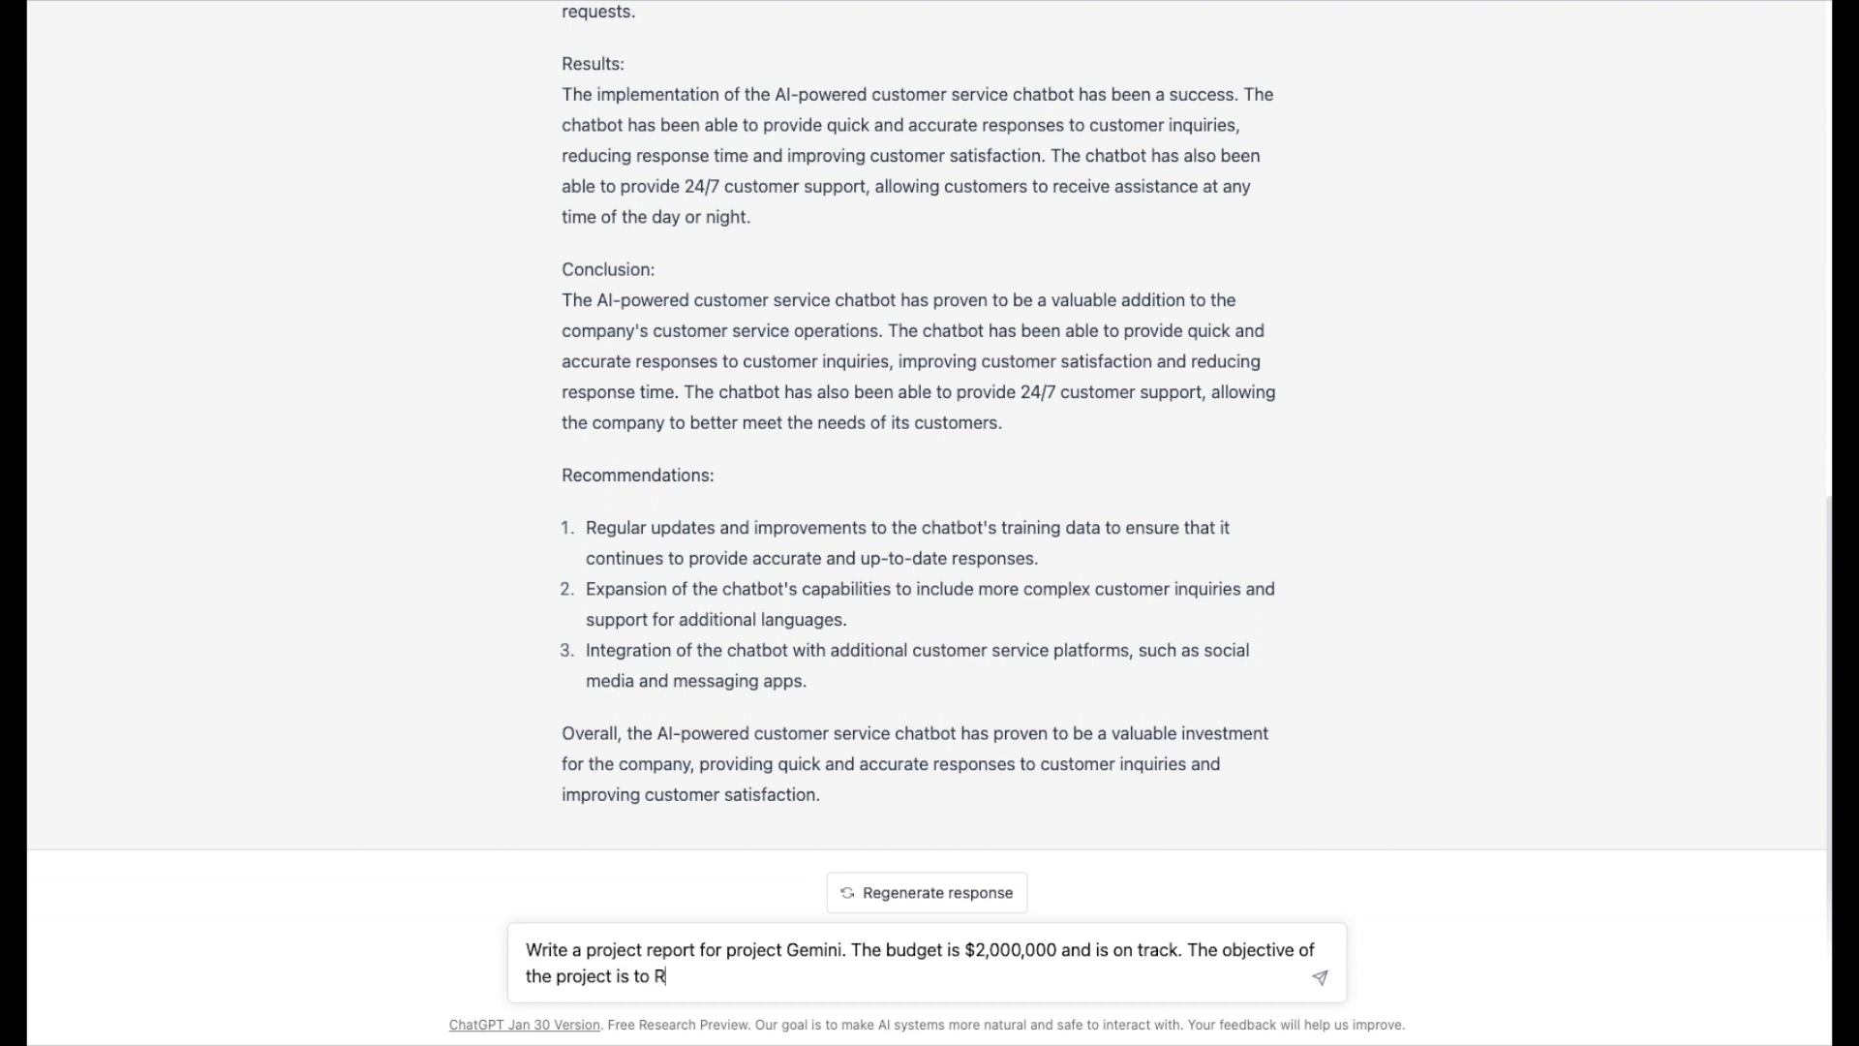
pyautogui.write('eplace')
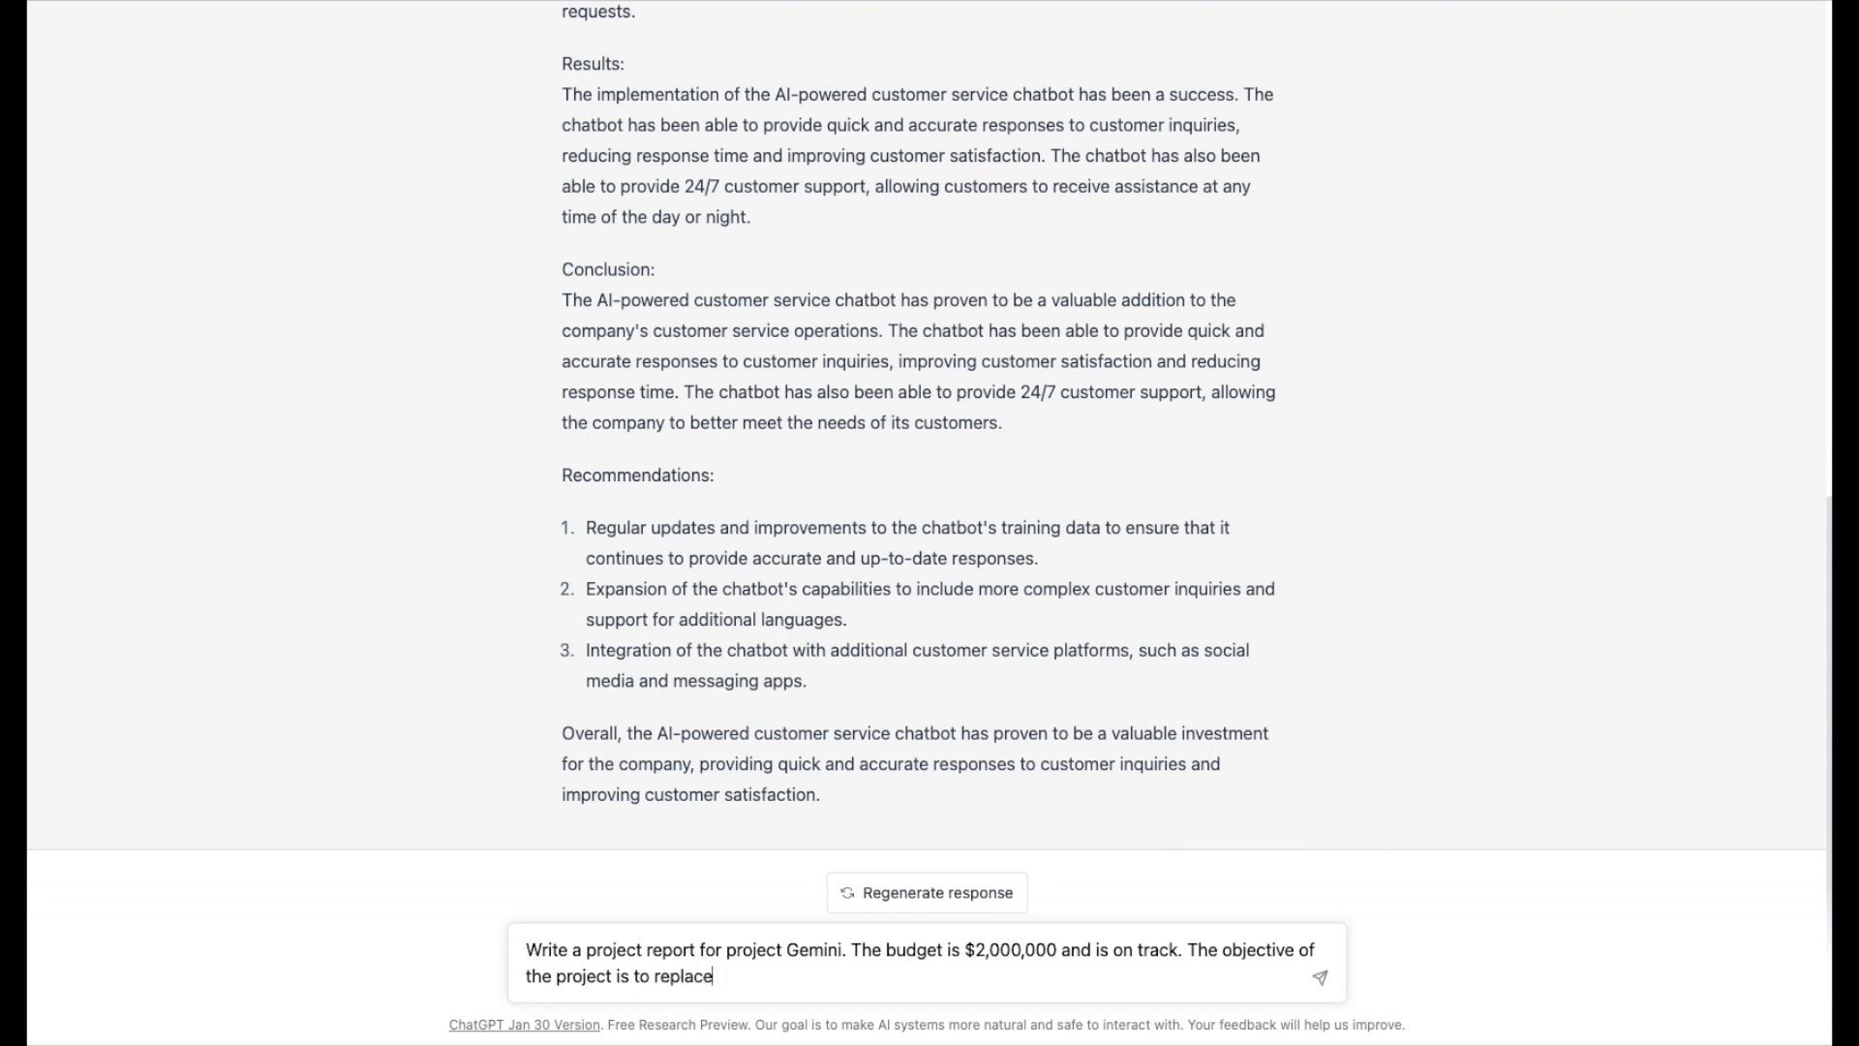
pyautogui.write('old ssecurit')
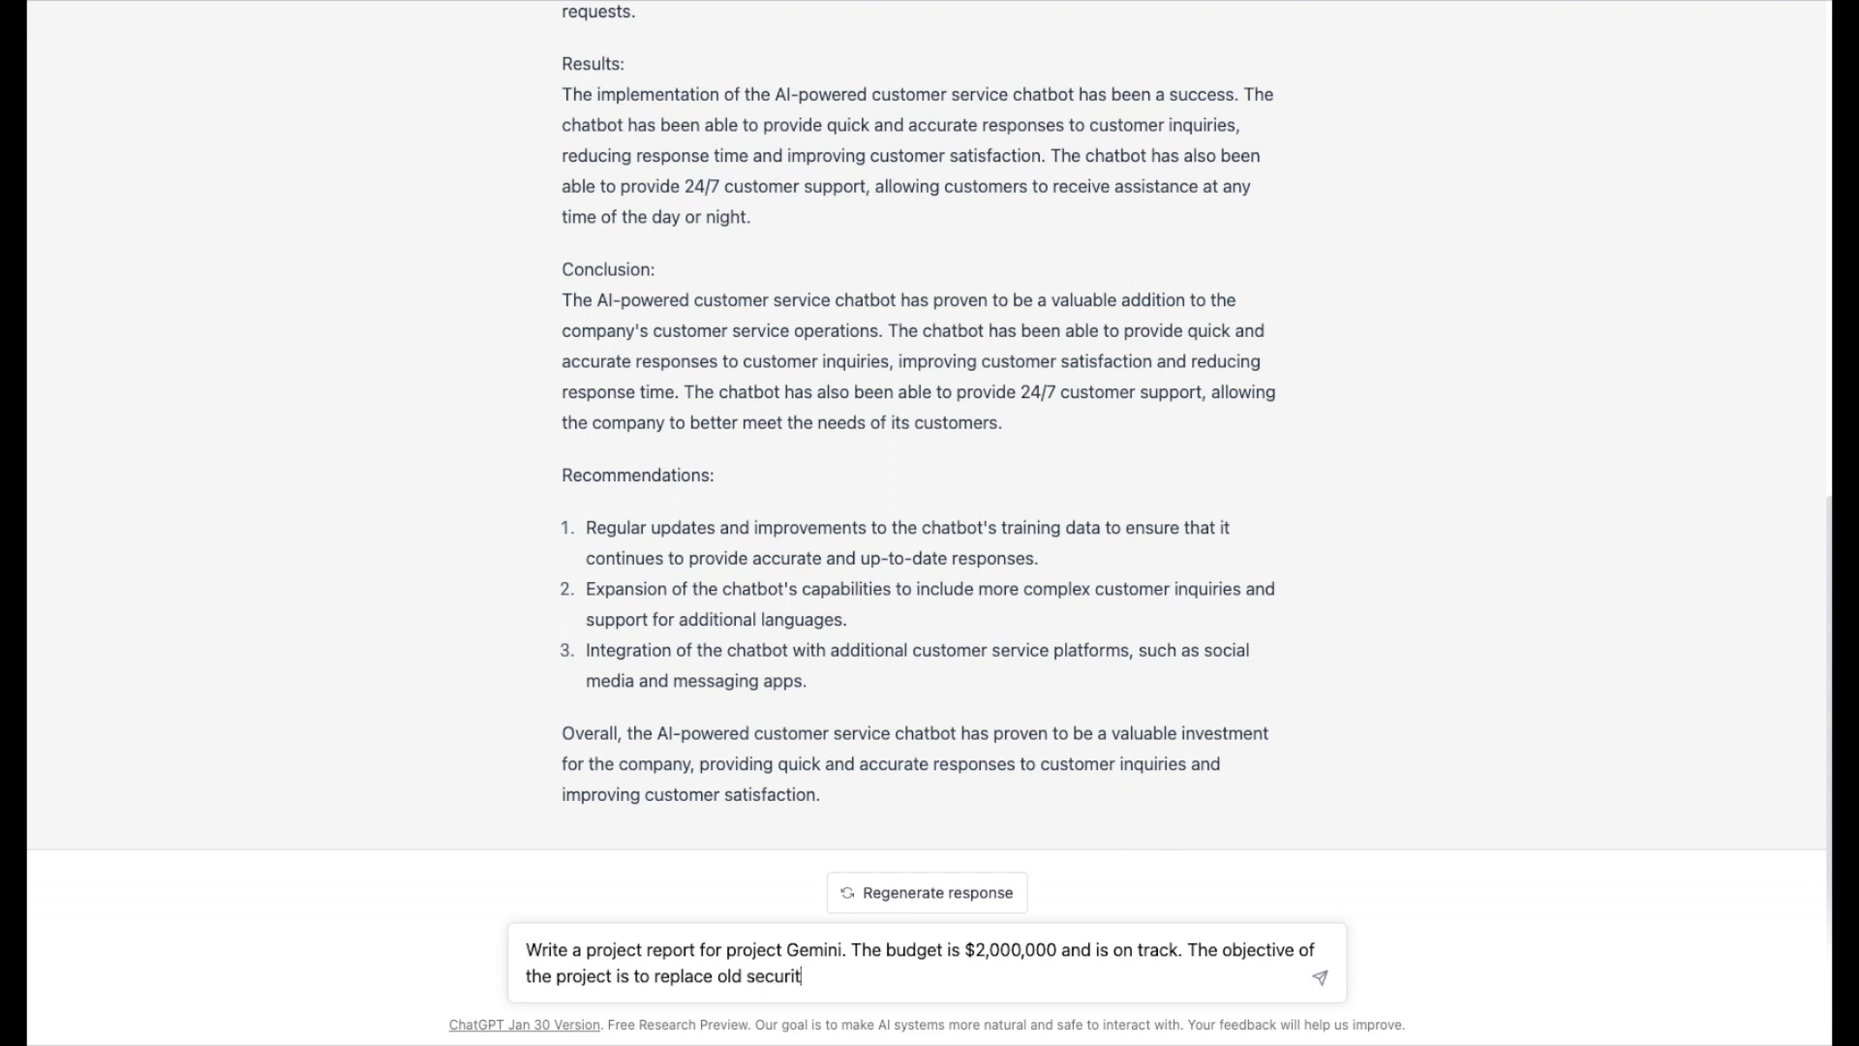
pyautogui.write('y technolog')
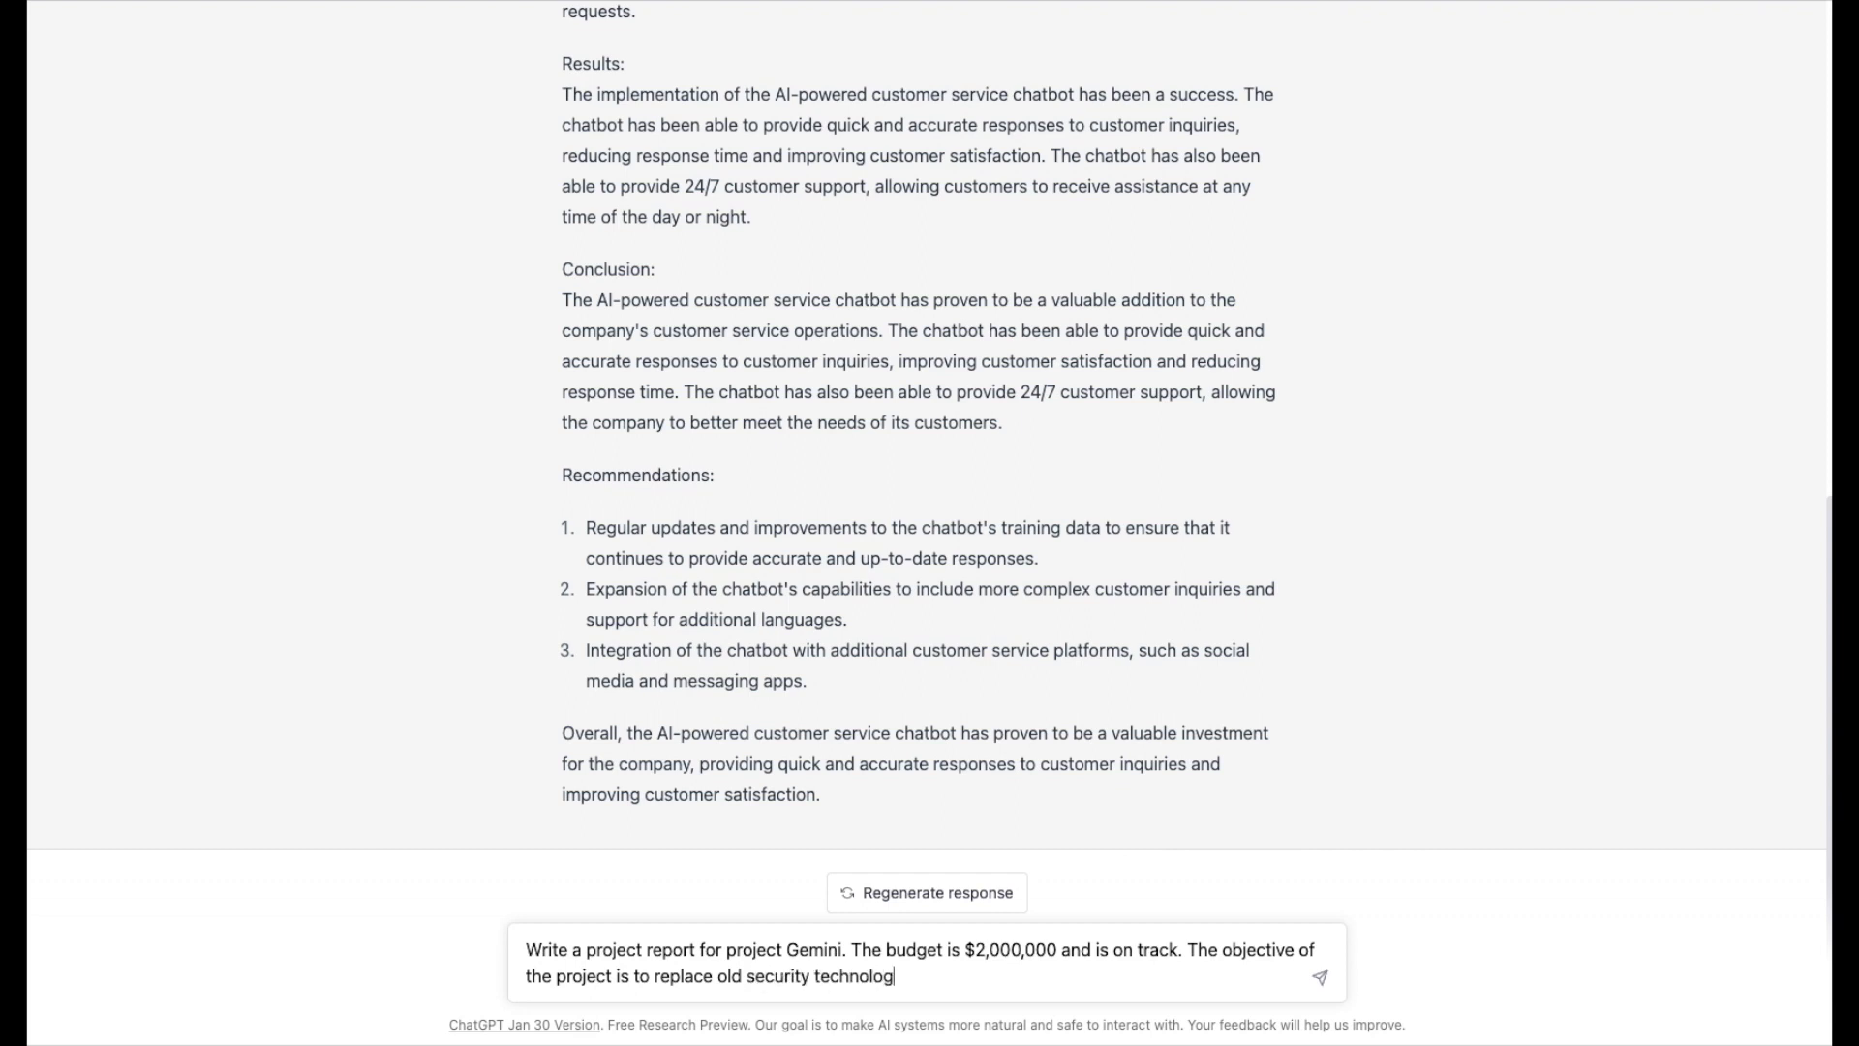
pyautogui.write('y with the latest')
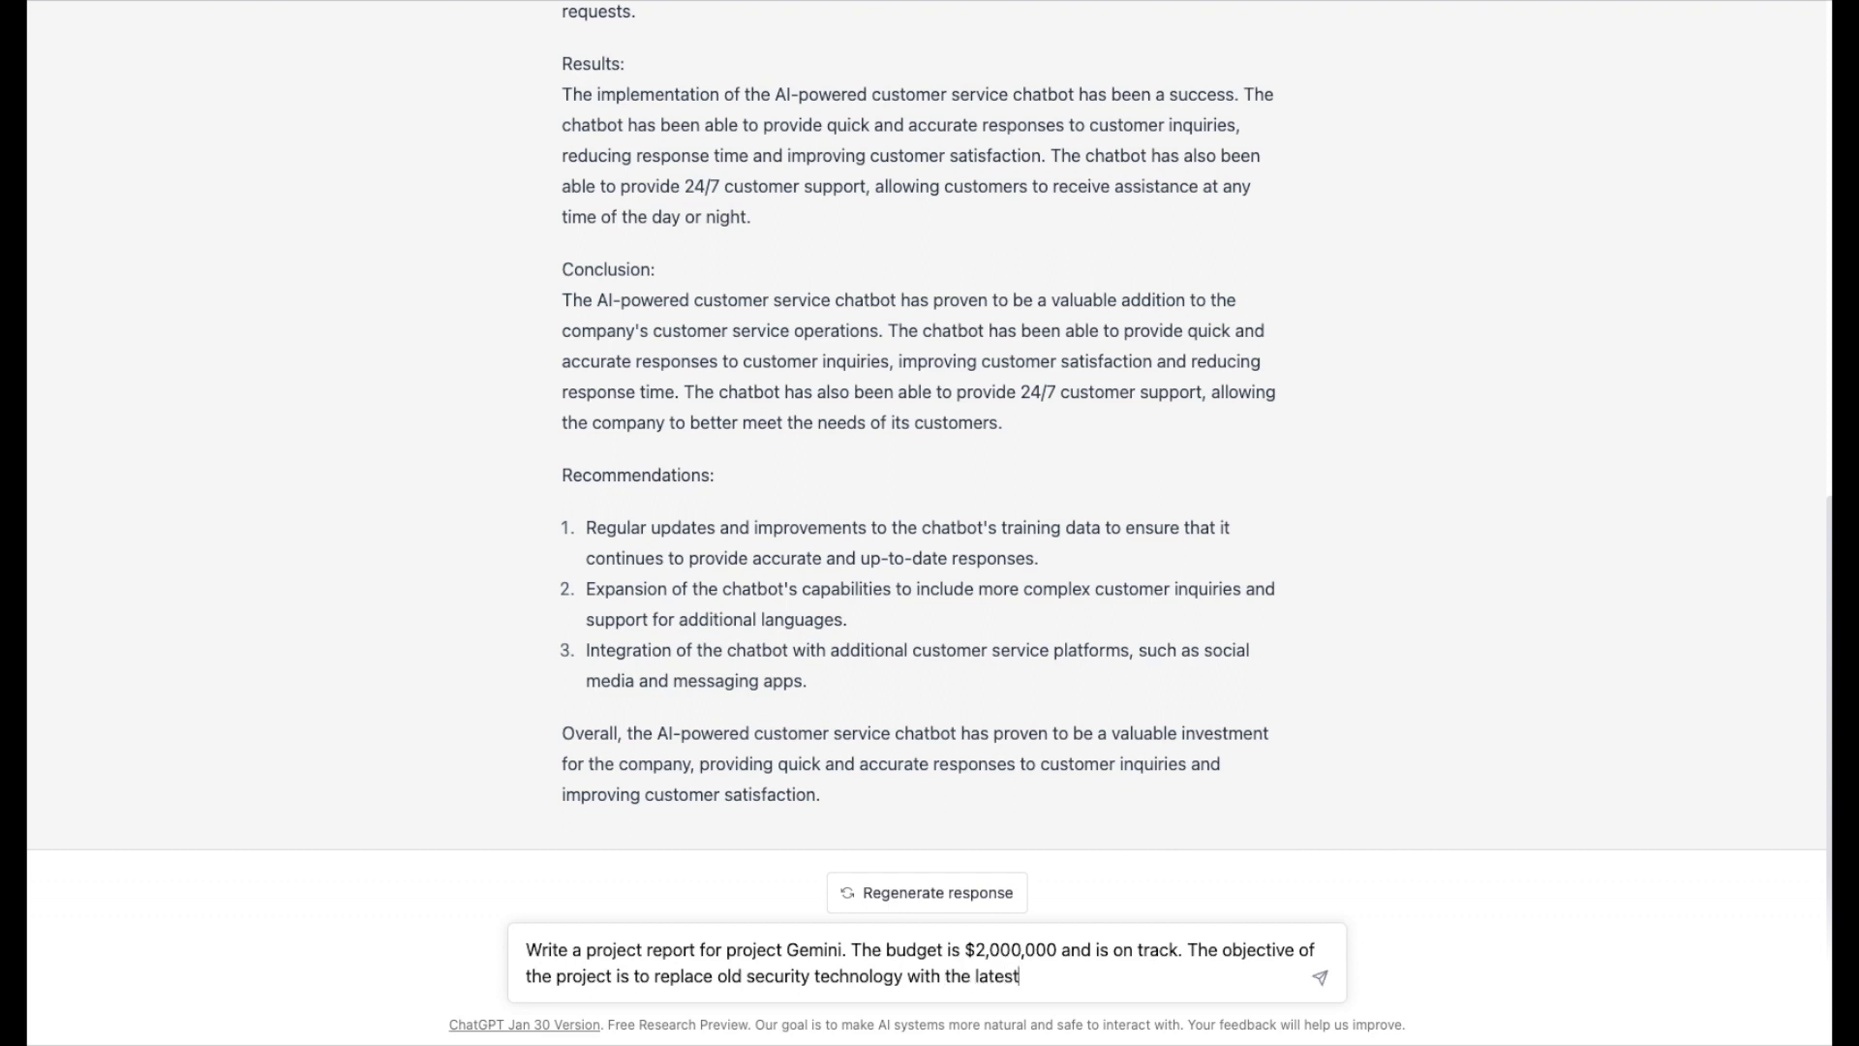
pyautogui.write('techn')
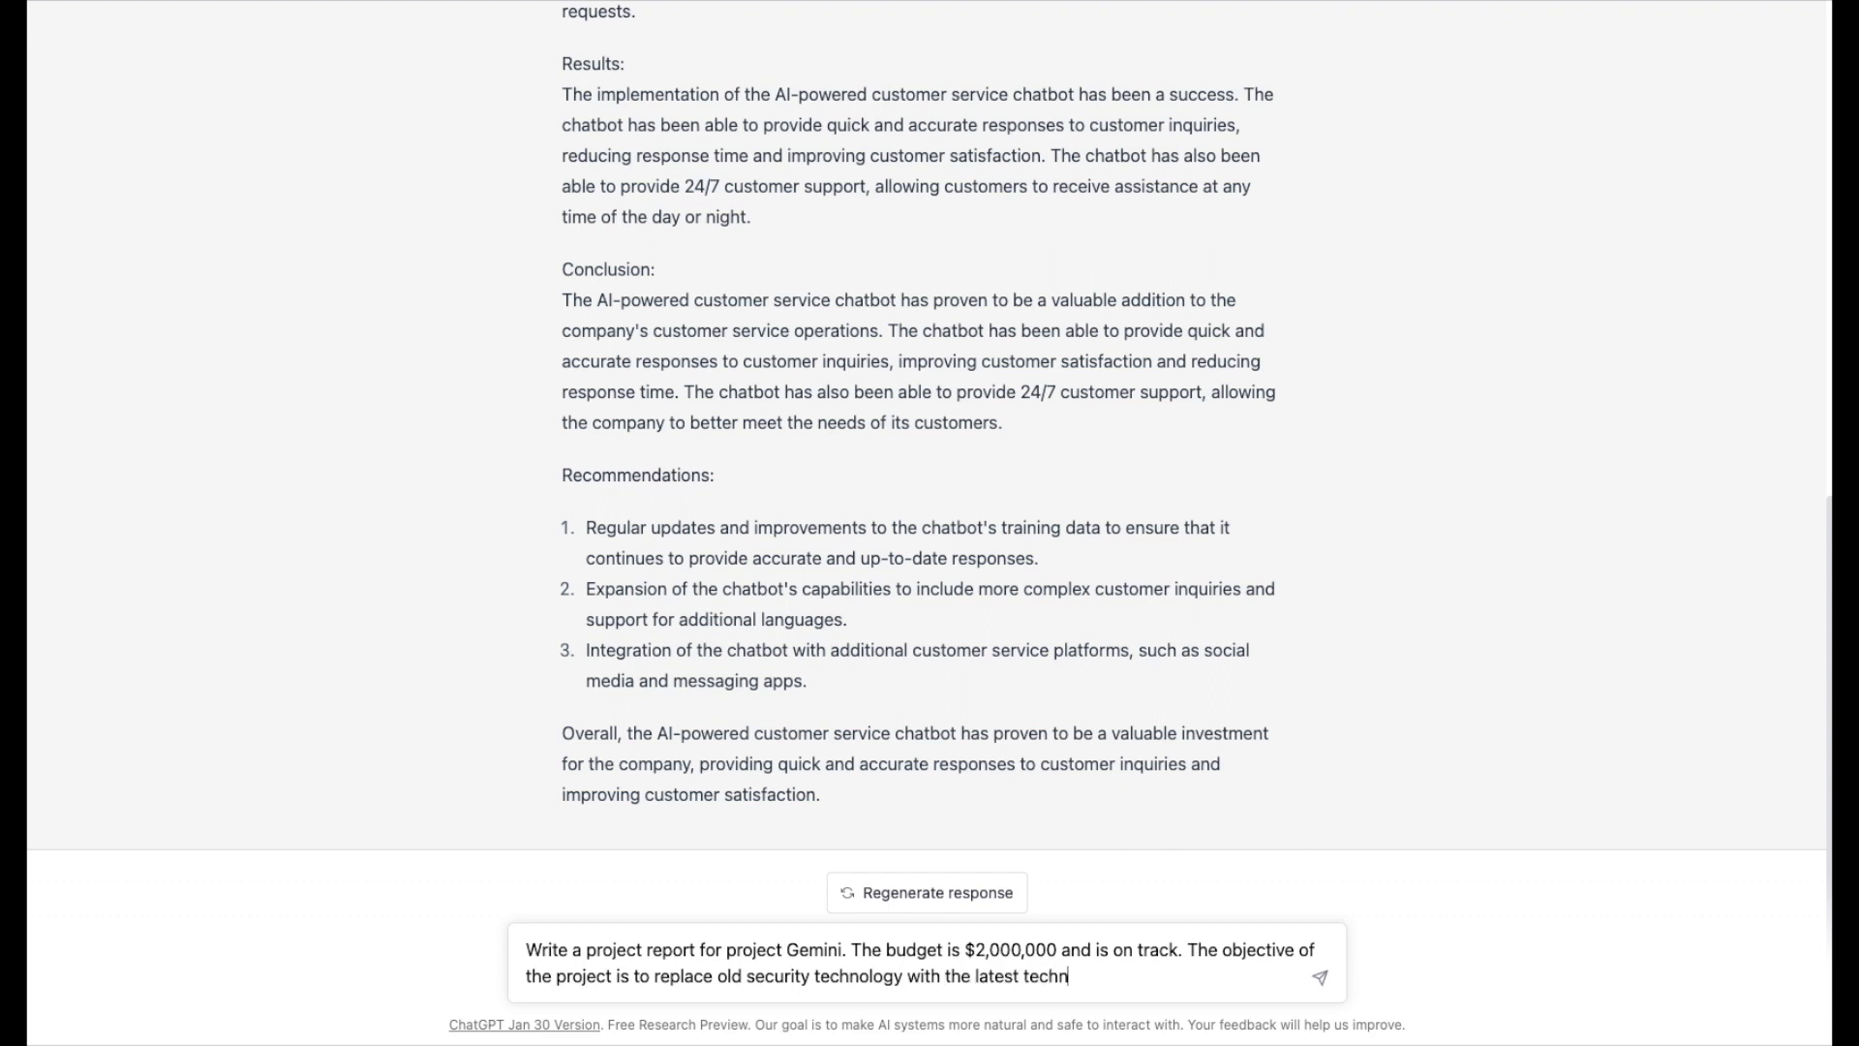
pyautogui.write('ology to')
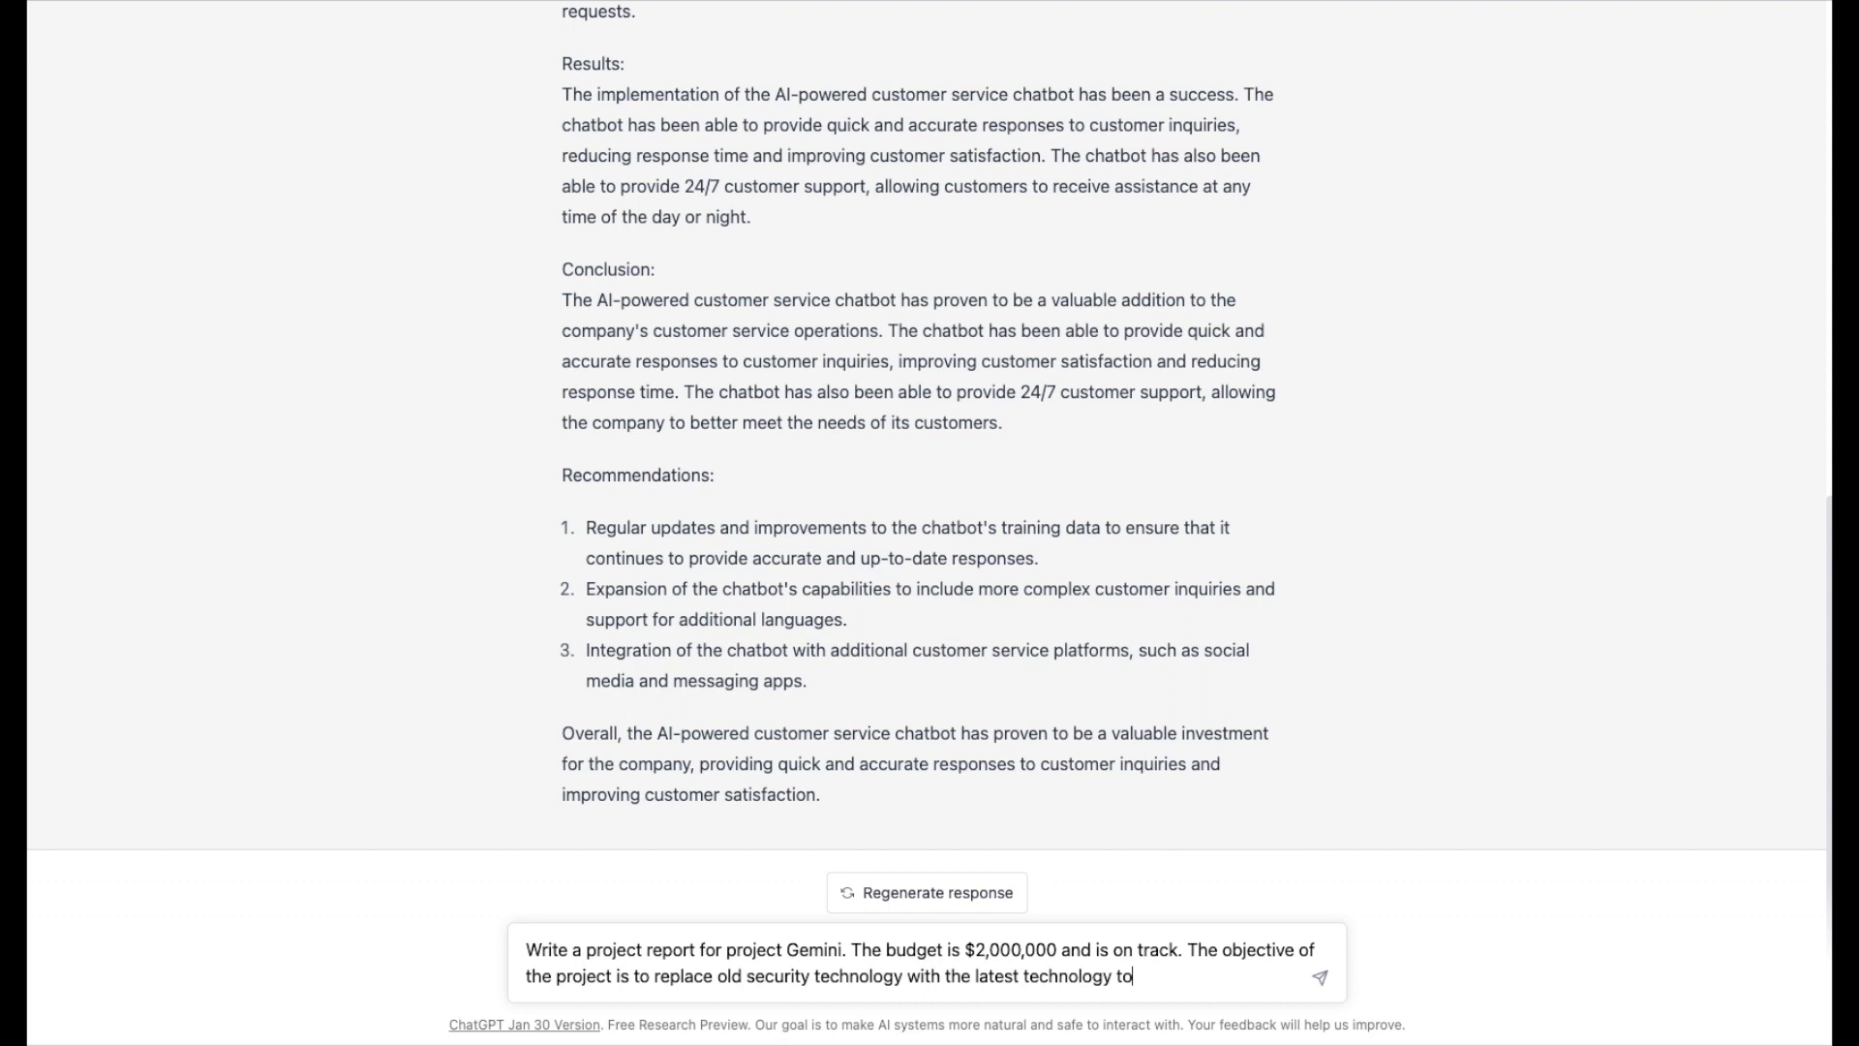
pyautogui.write('prevent')
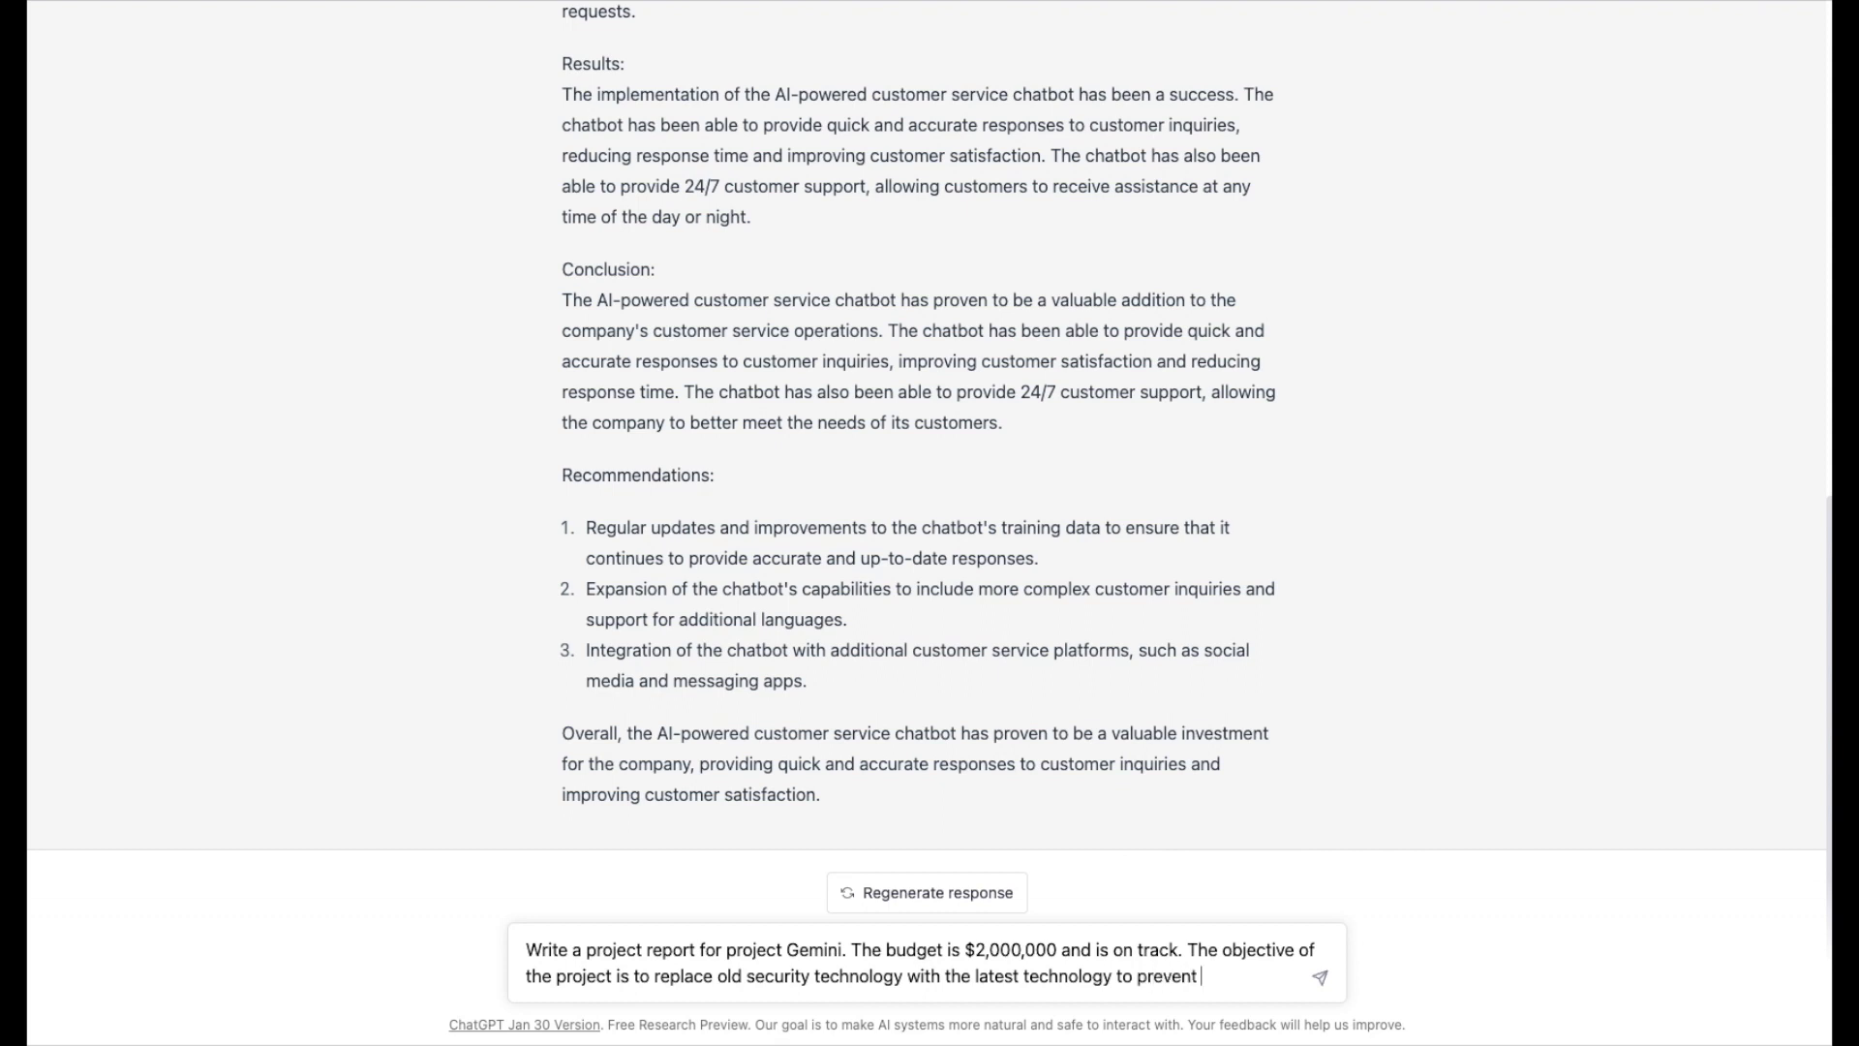
pyautogui.write('hacking.')
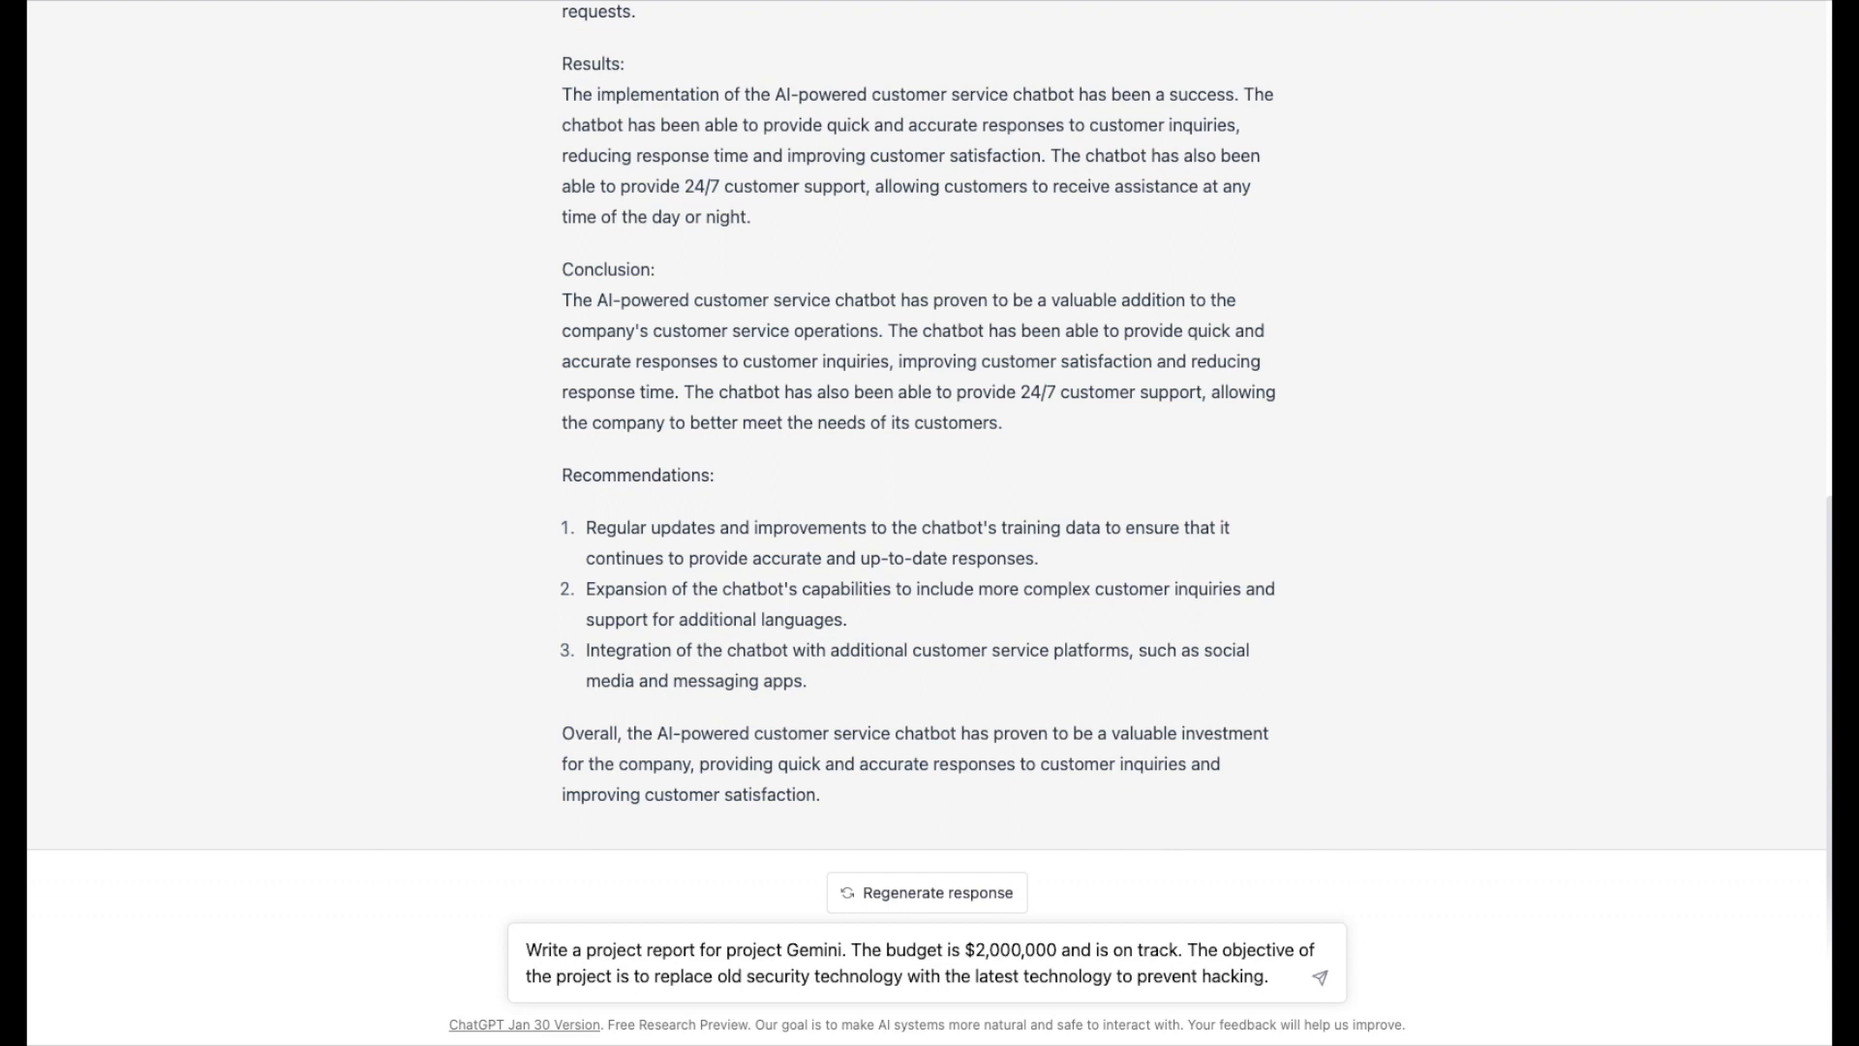
# Add scope on track, schedule over 30 days behind, team understaffed, and send.
pyautogui.write('Scope is on')
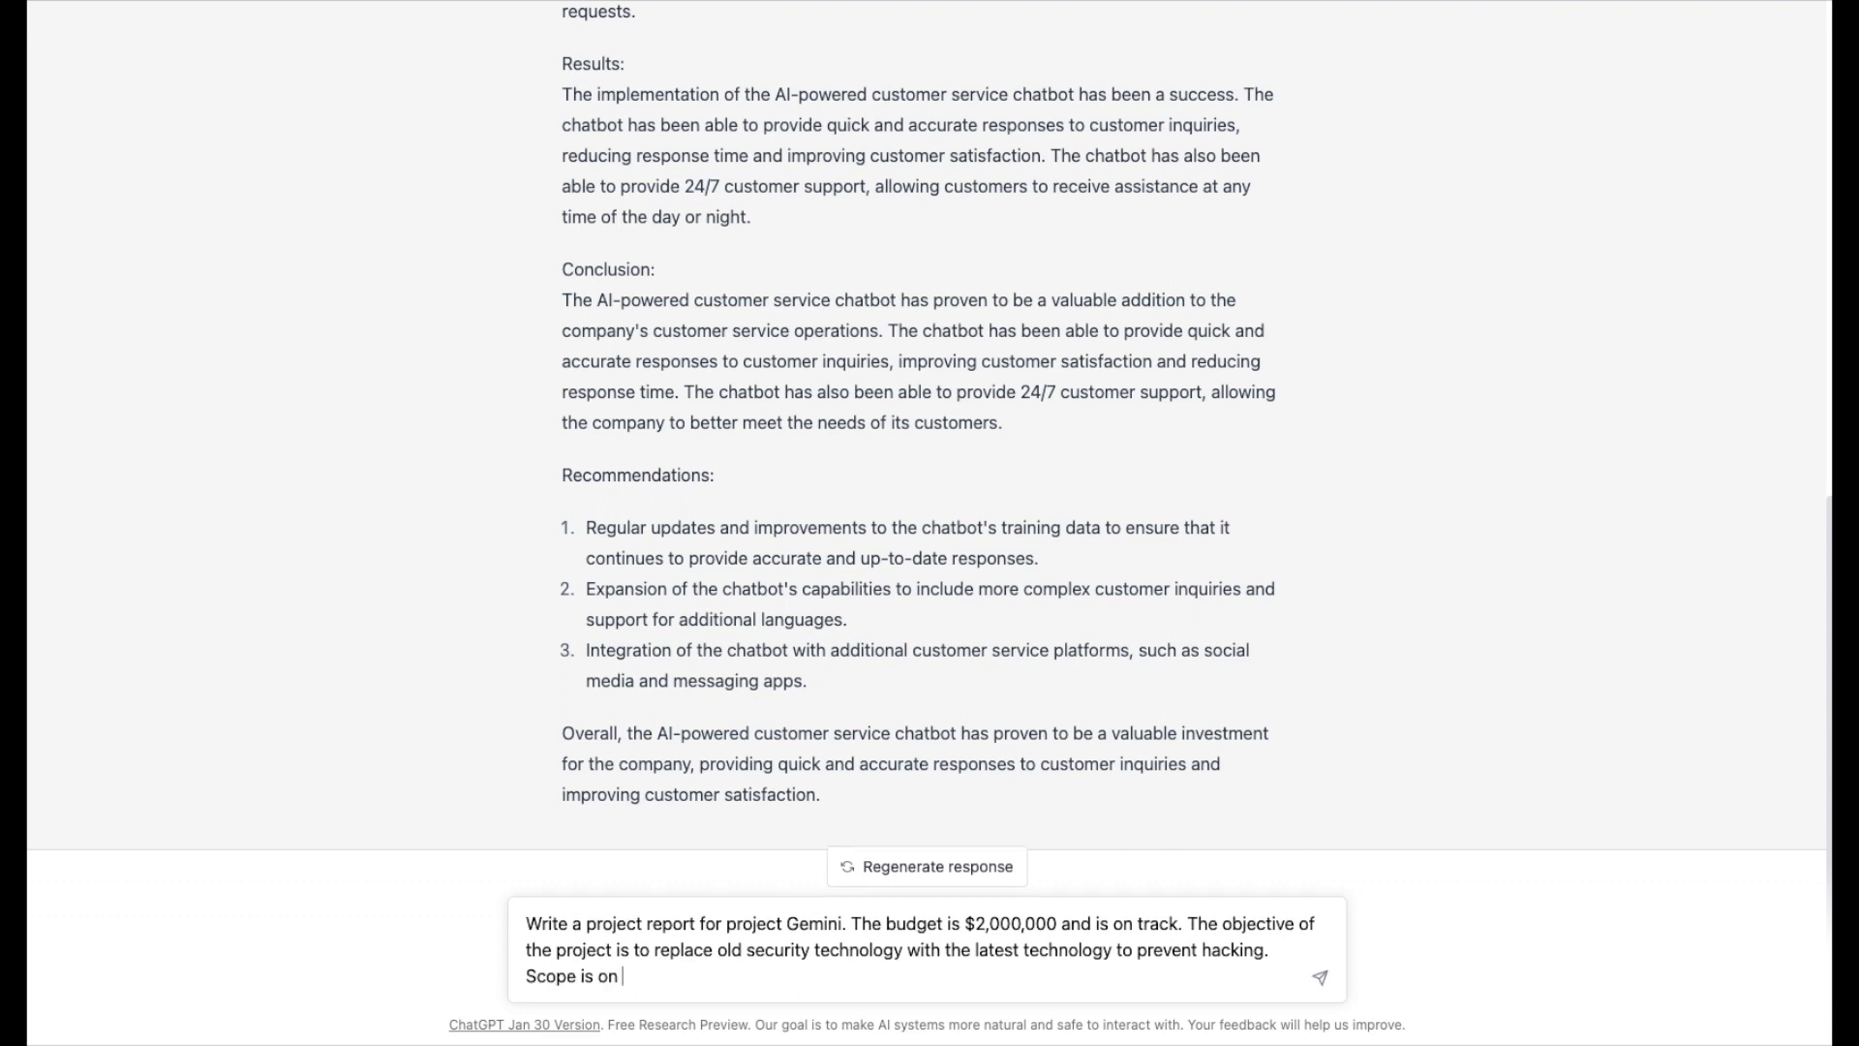
pyautogui.write('track. Sche')
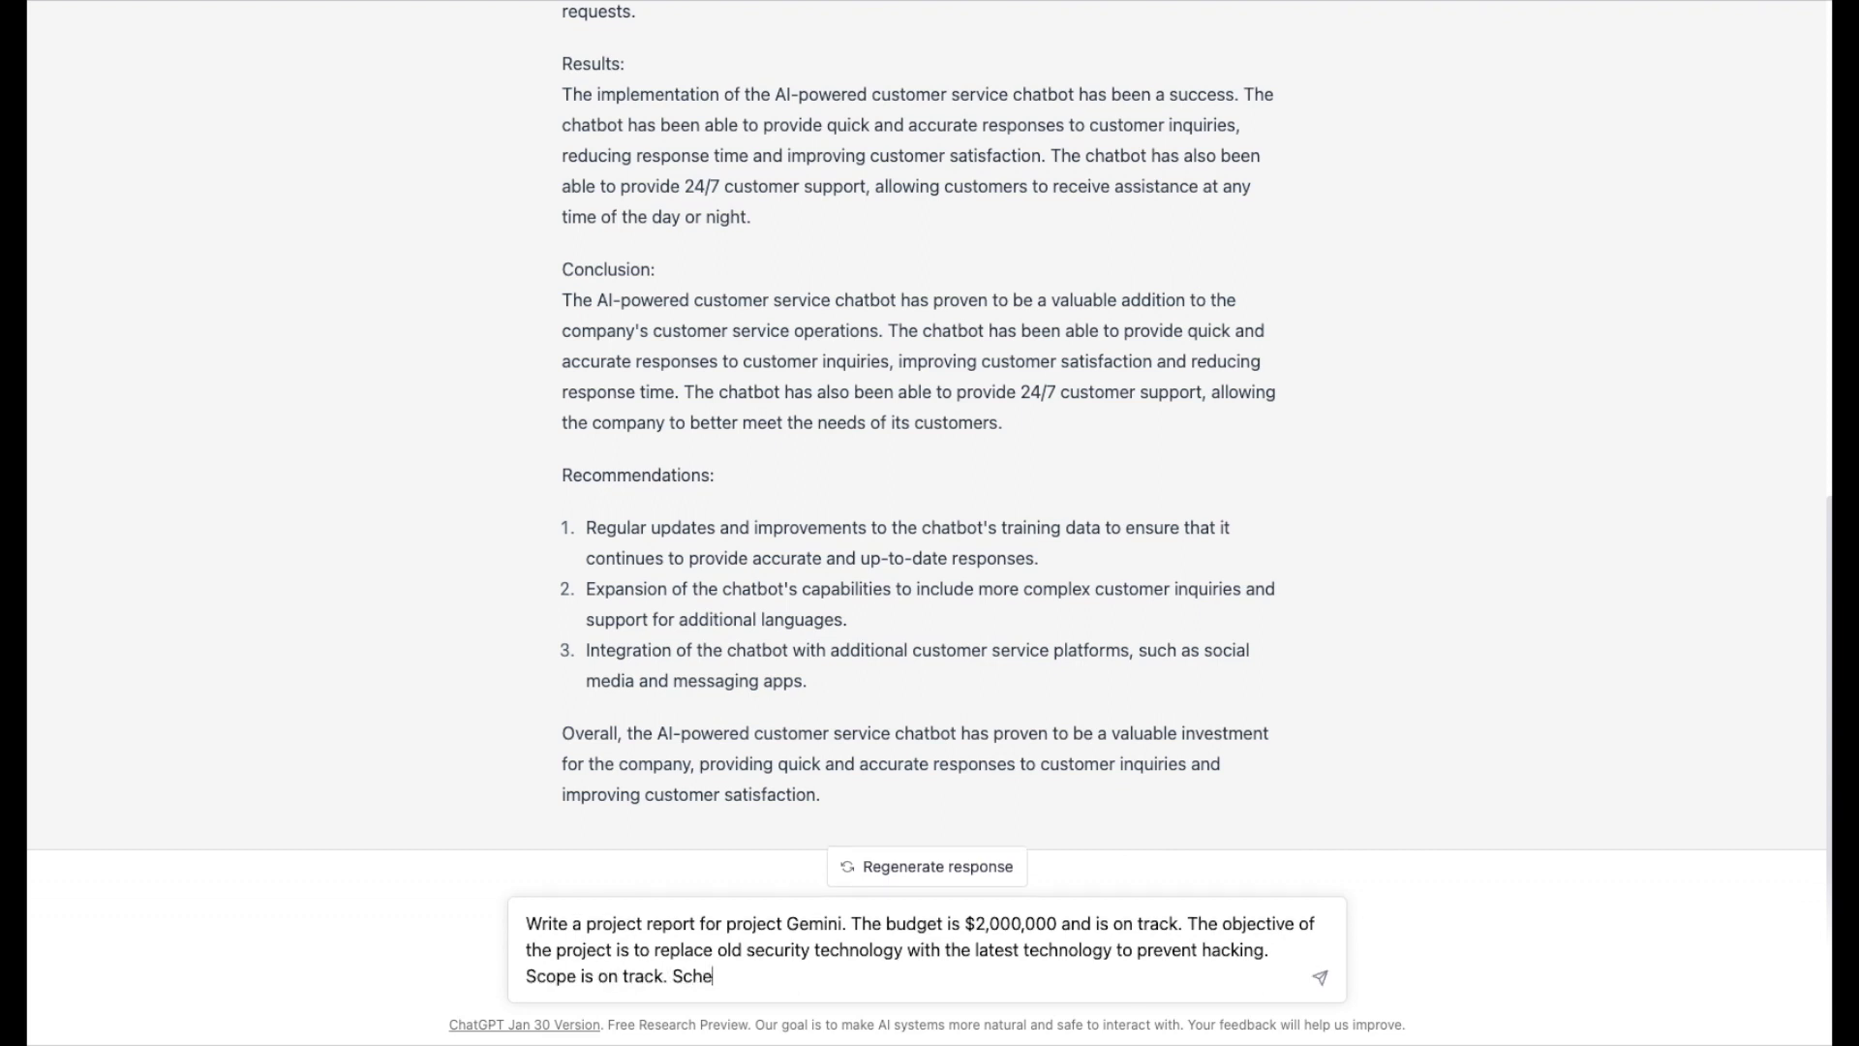
pyautogui.write('dule is behind')
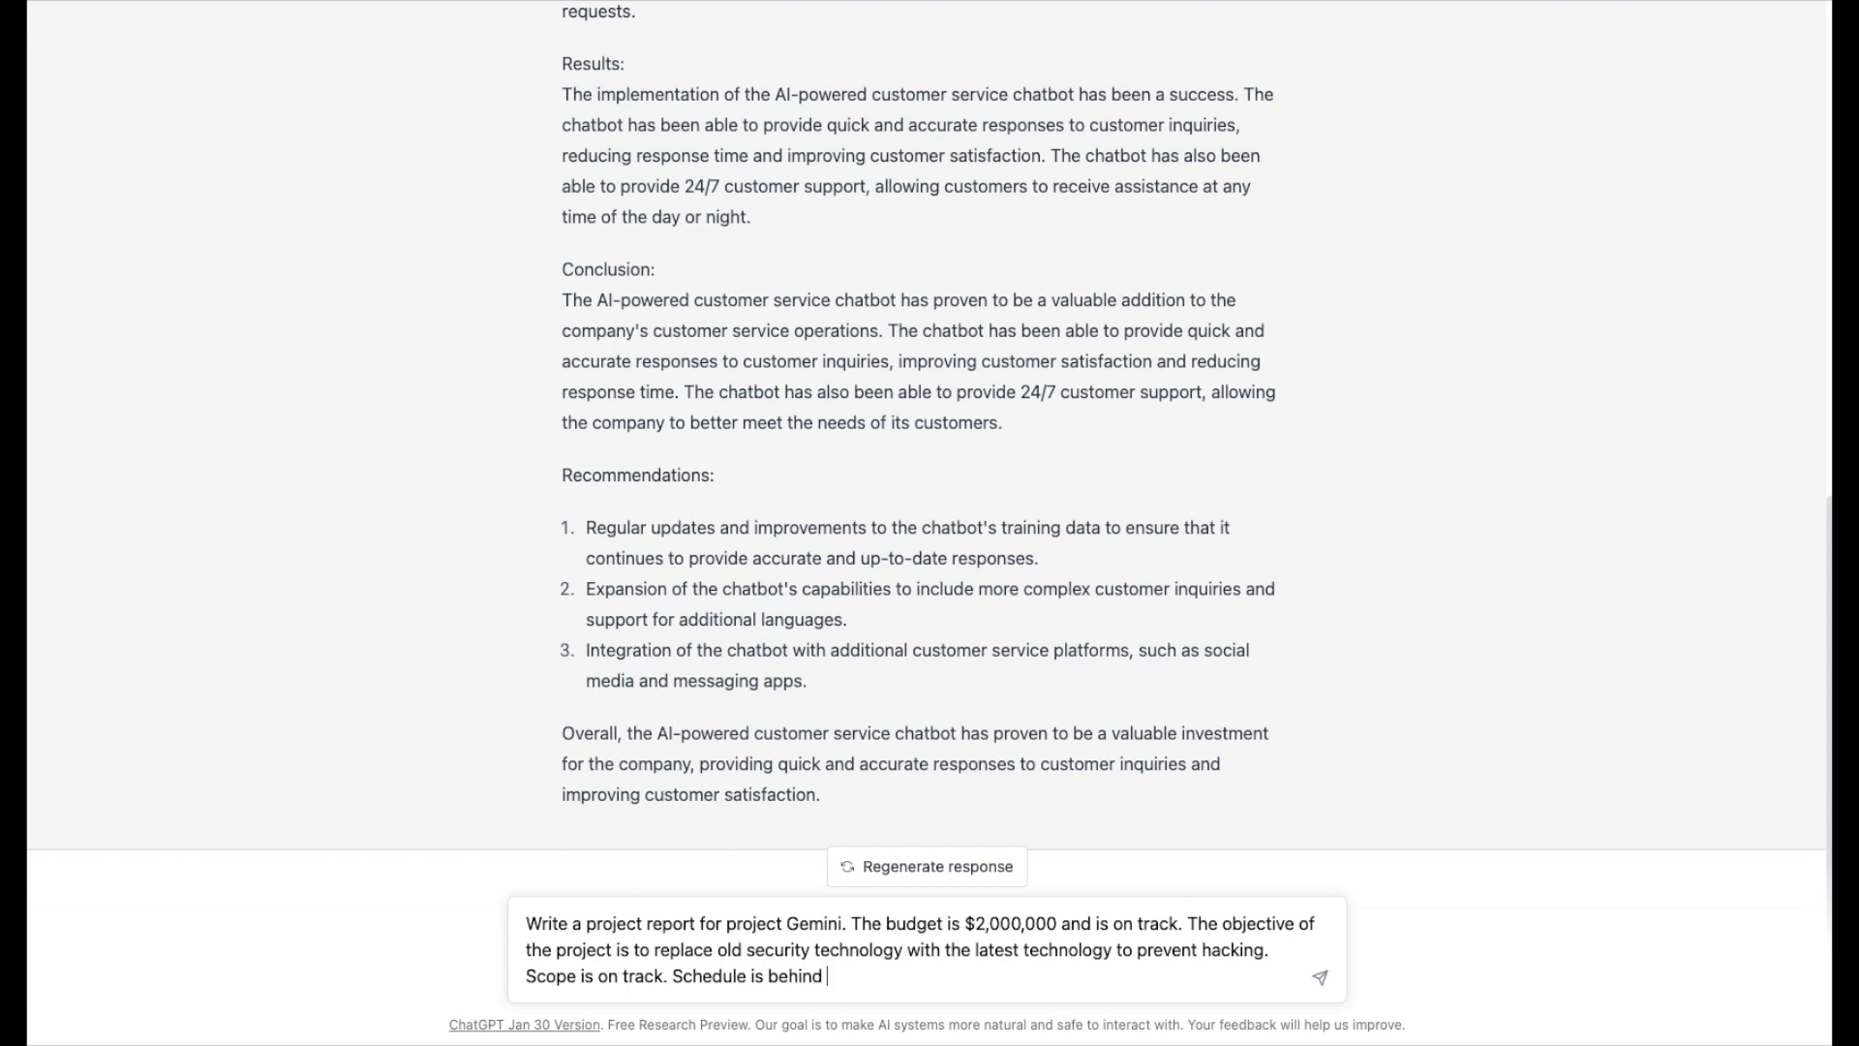
pyautogui.write('by')
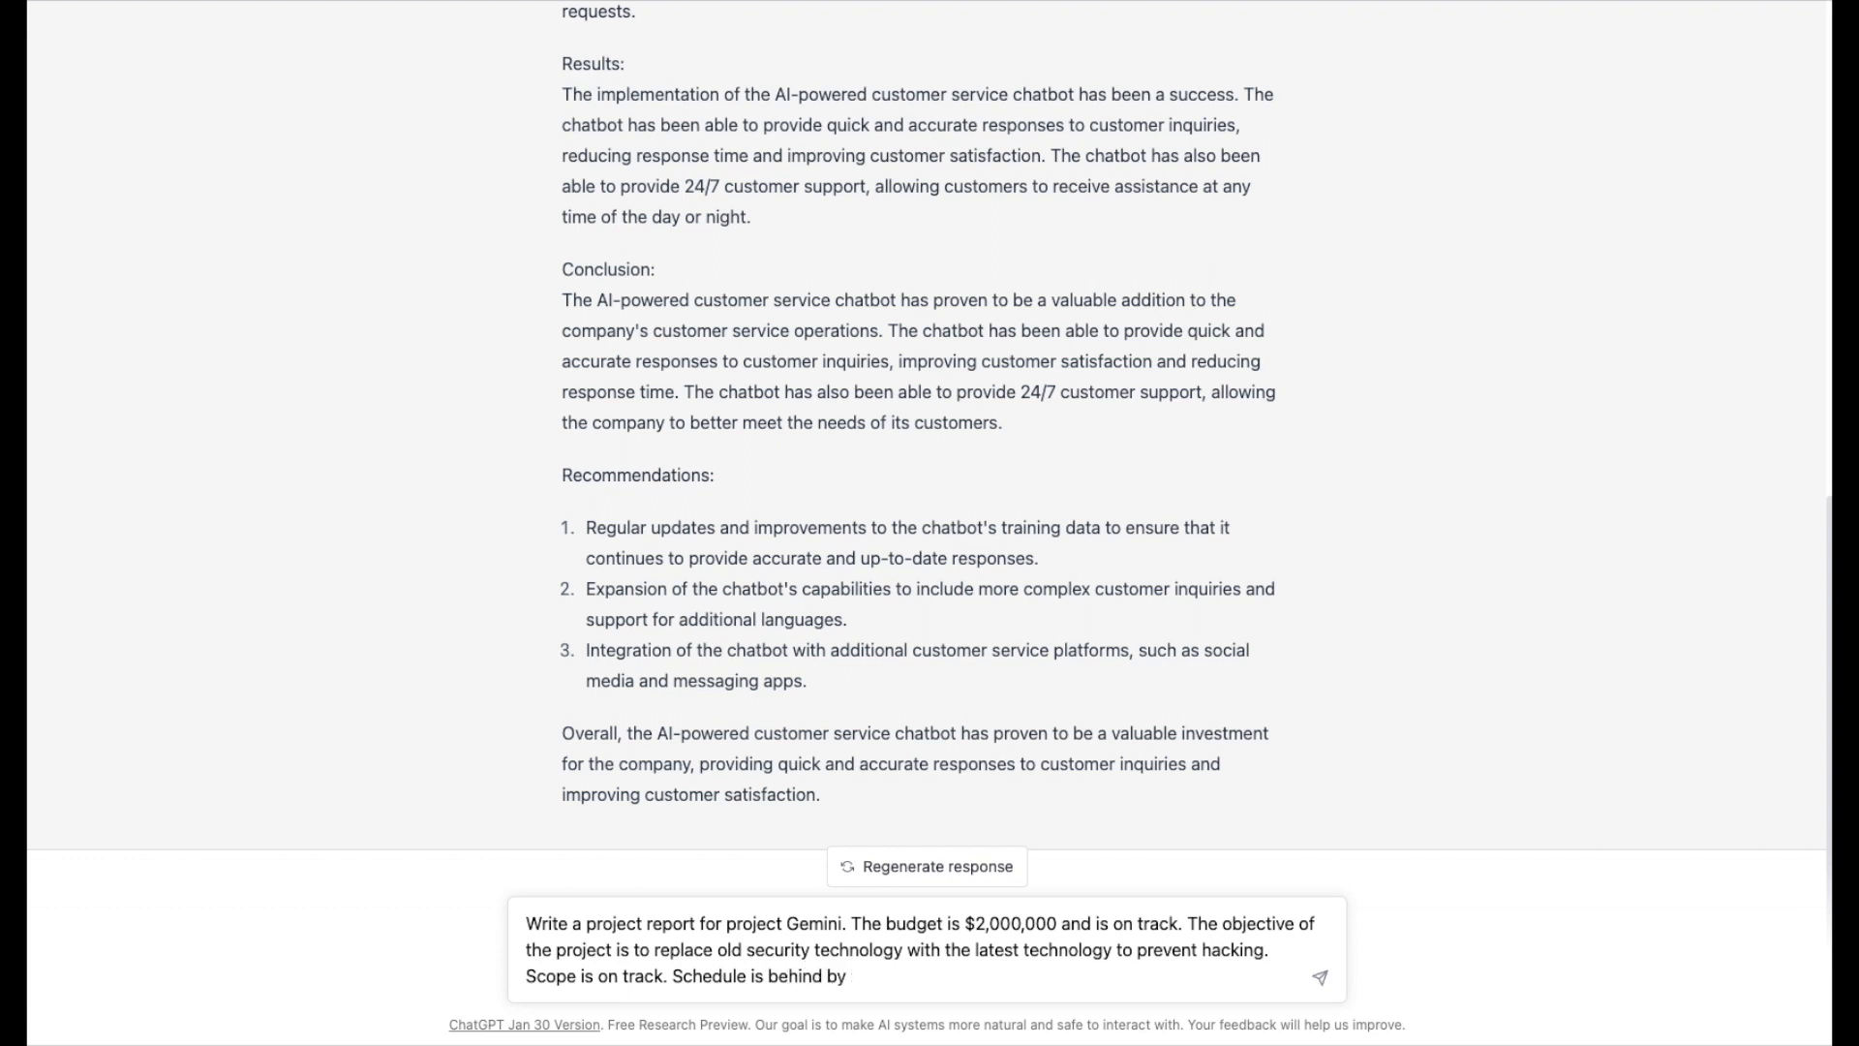
pyautogui.write('more than')
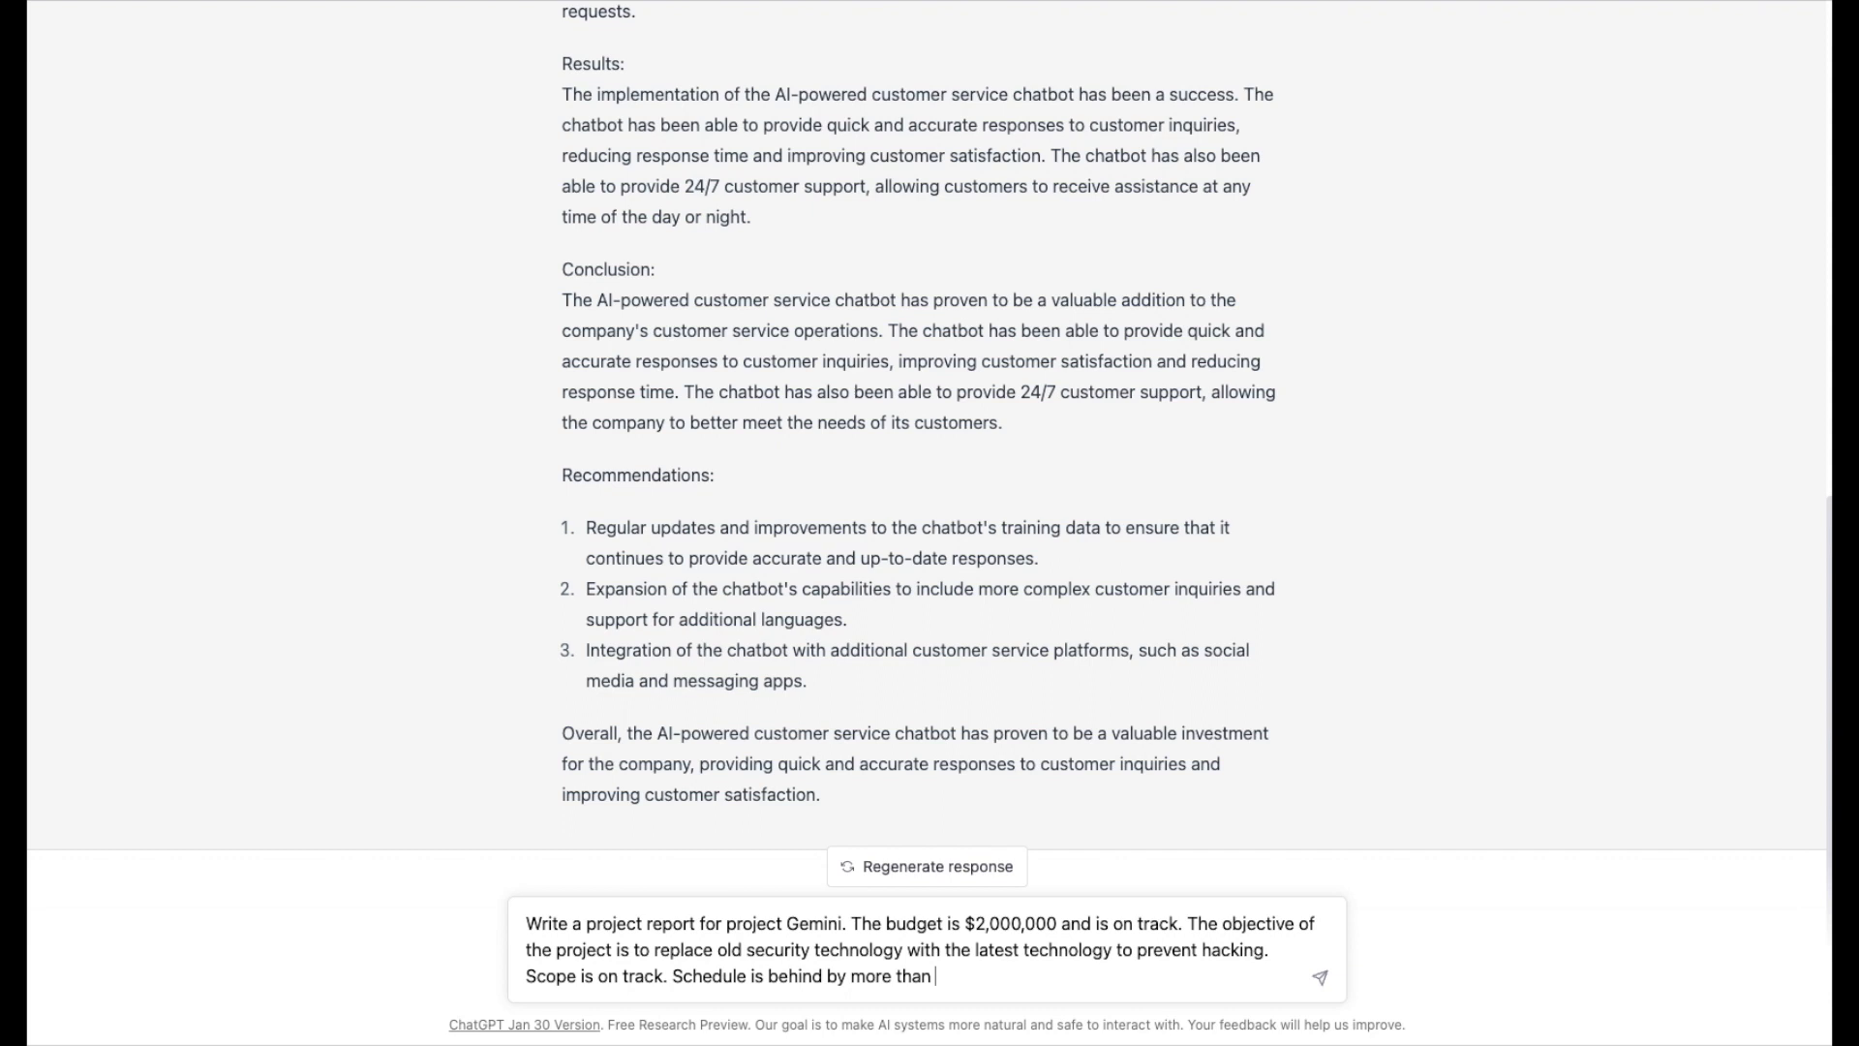
pyautogui.write('30 days.')
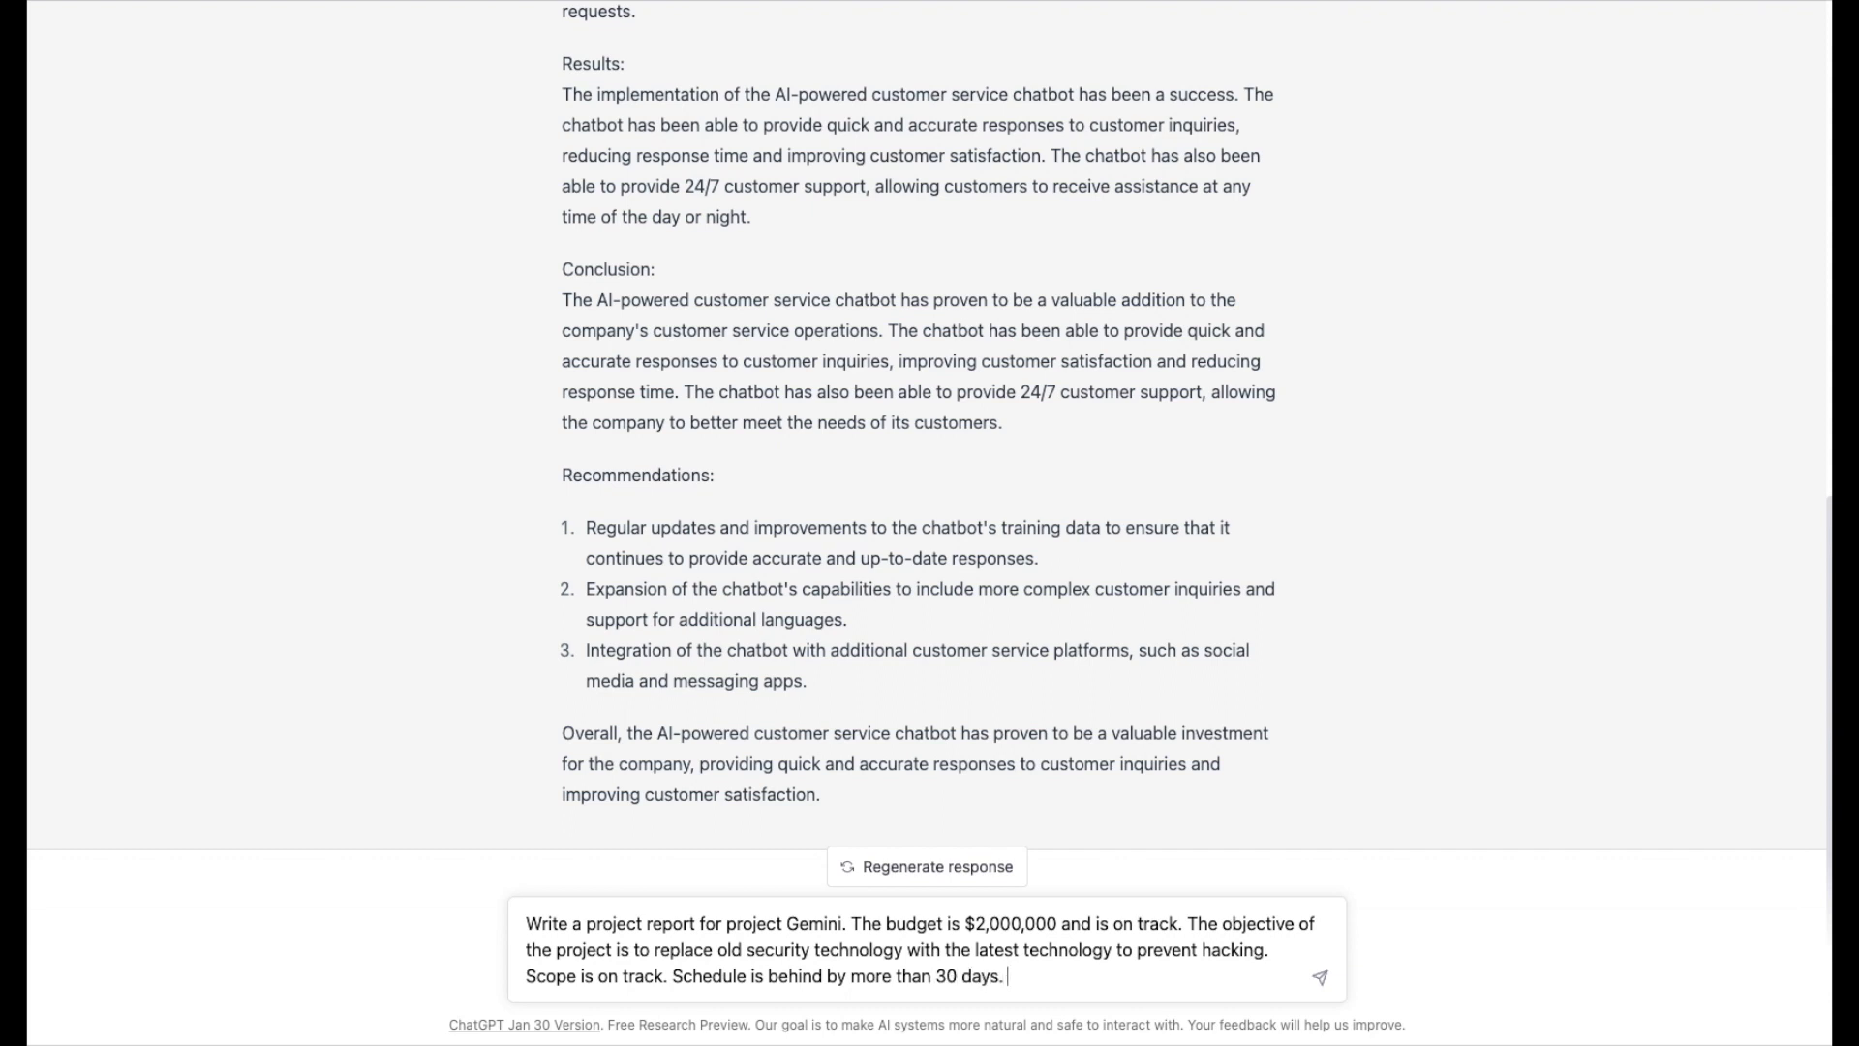
pyautogui.write('The team is u')
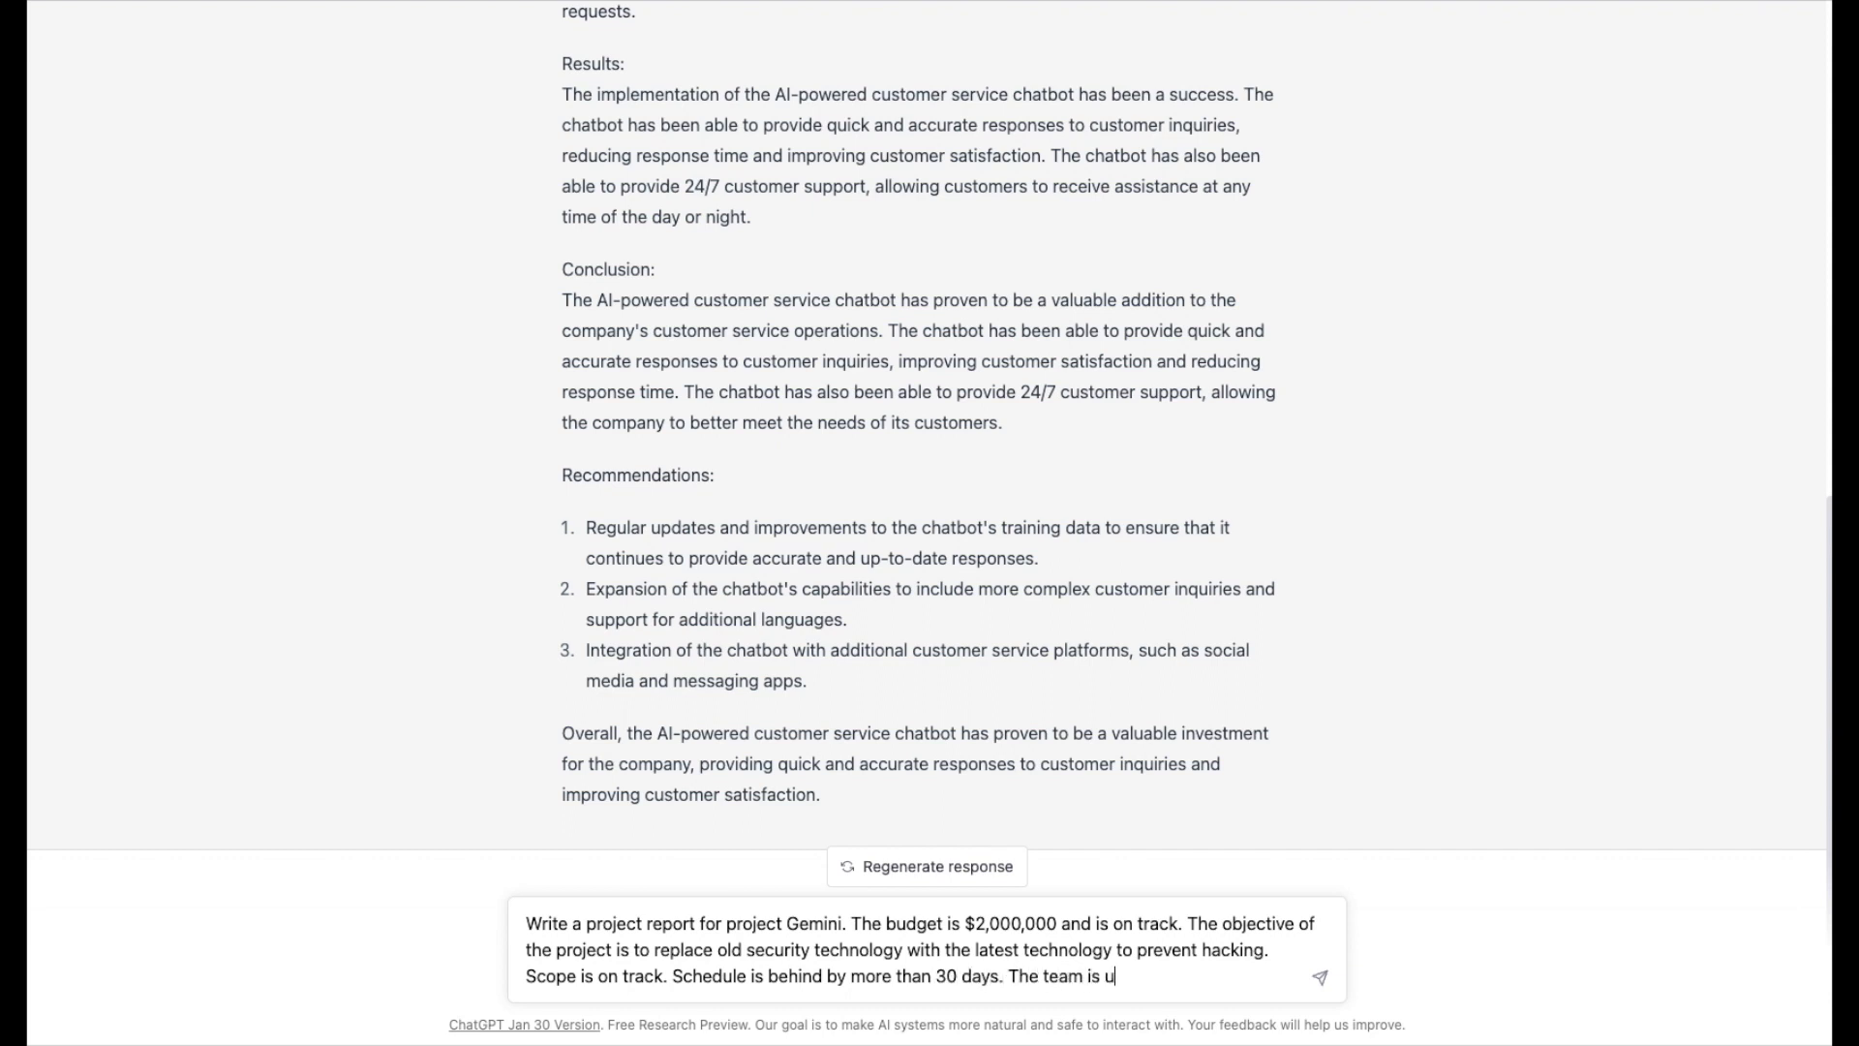
pyautogui.write('nderstaf')
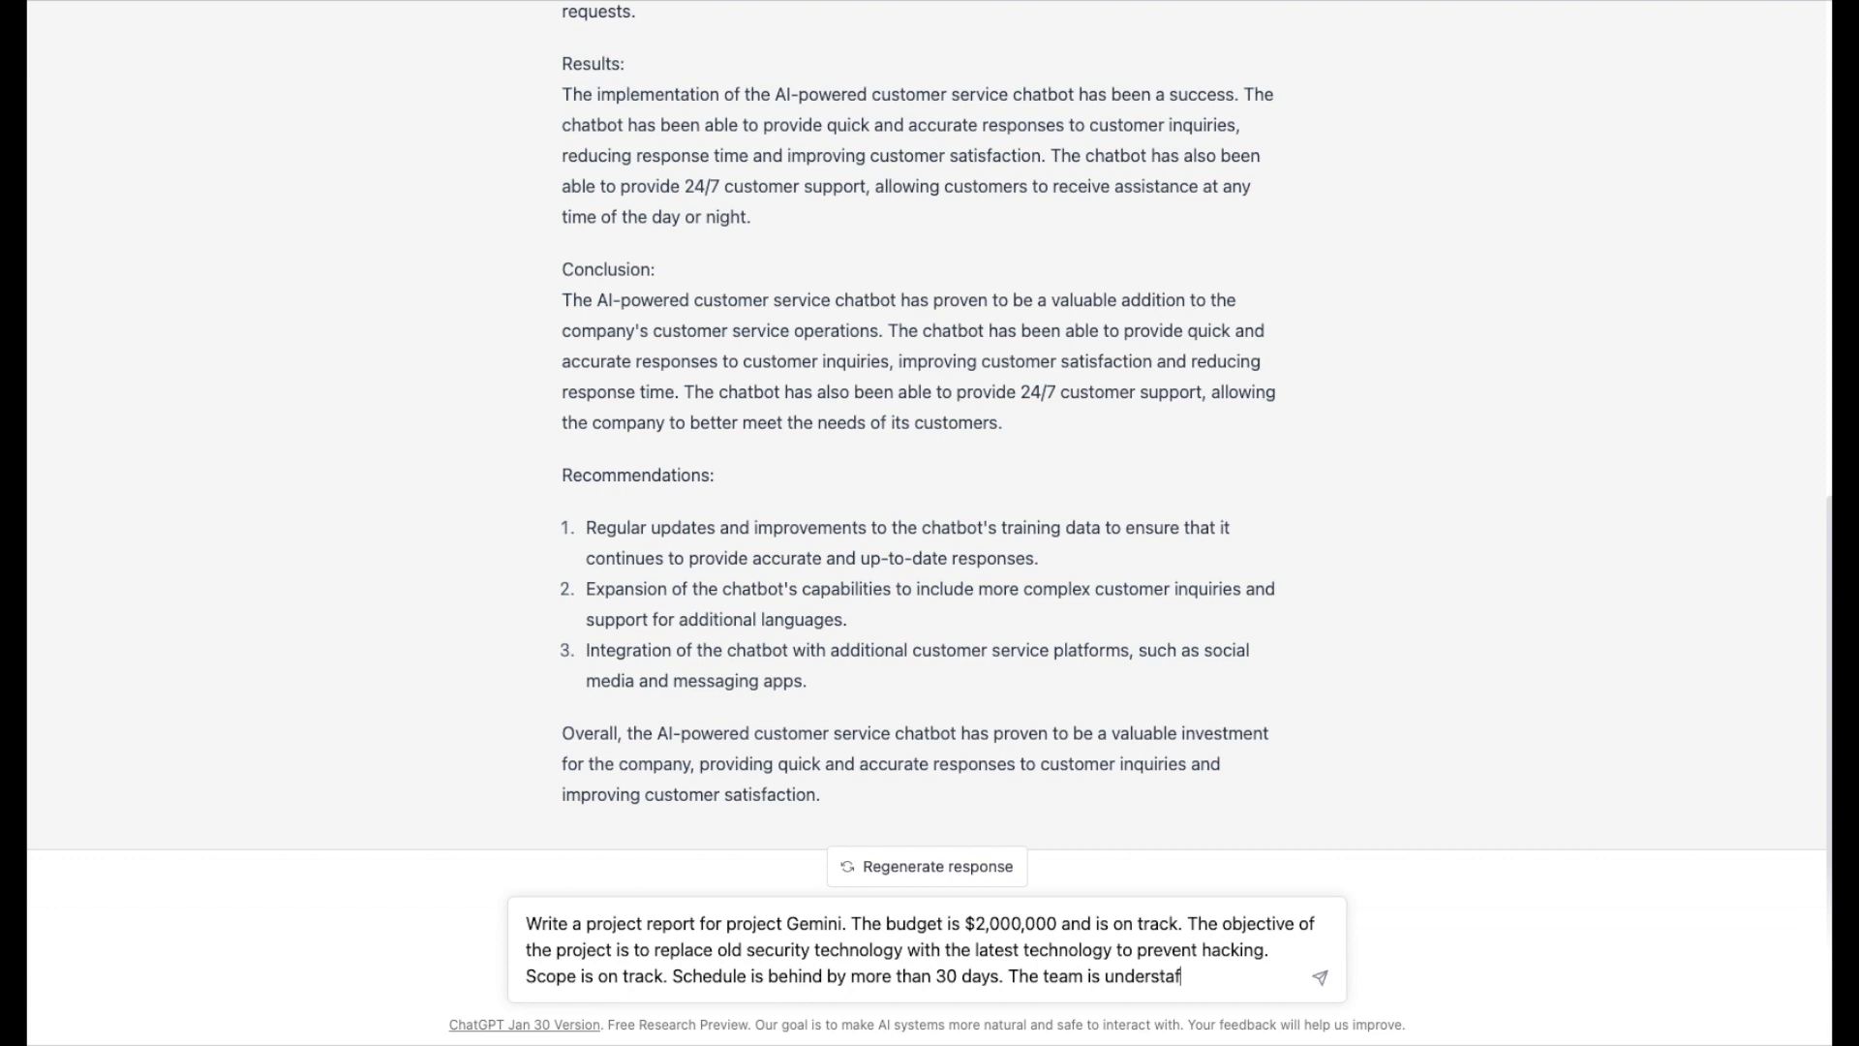
pyautogui.write('fed.')
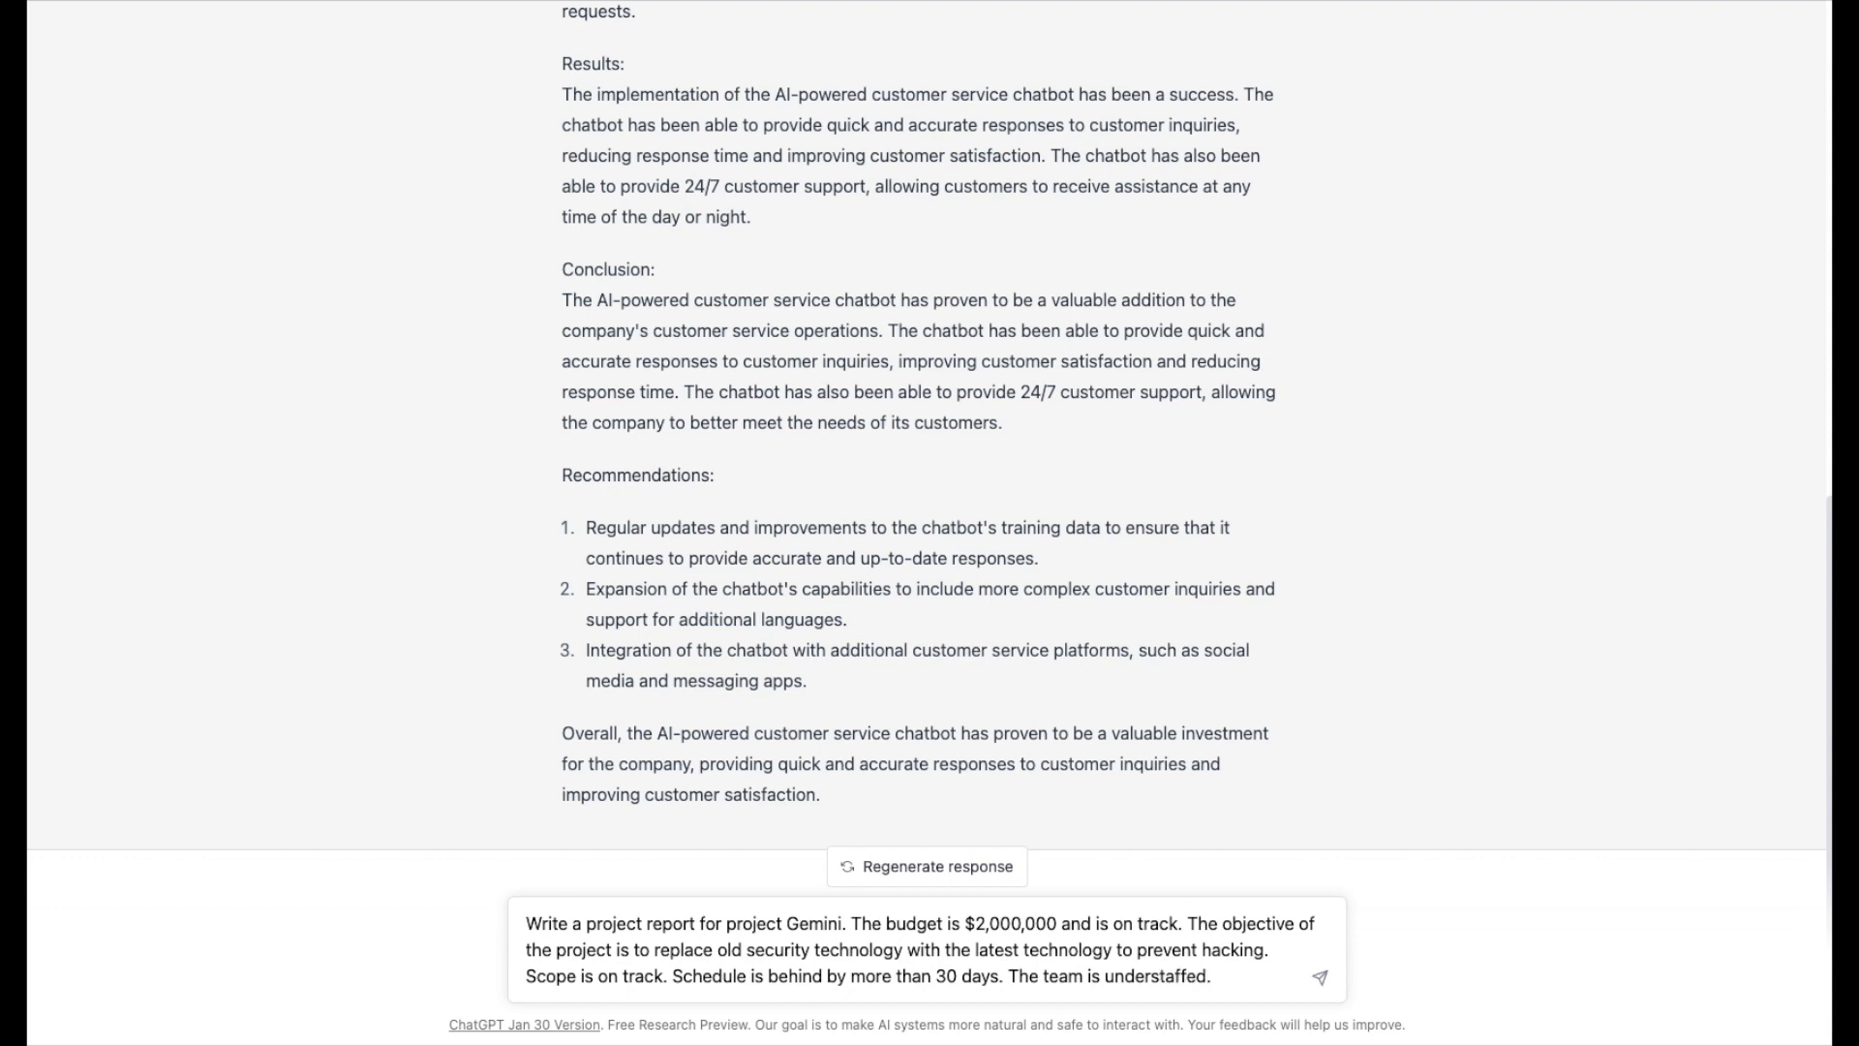
pyautogui.click(1318, 978)
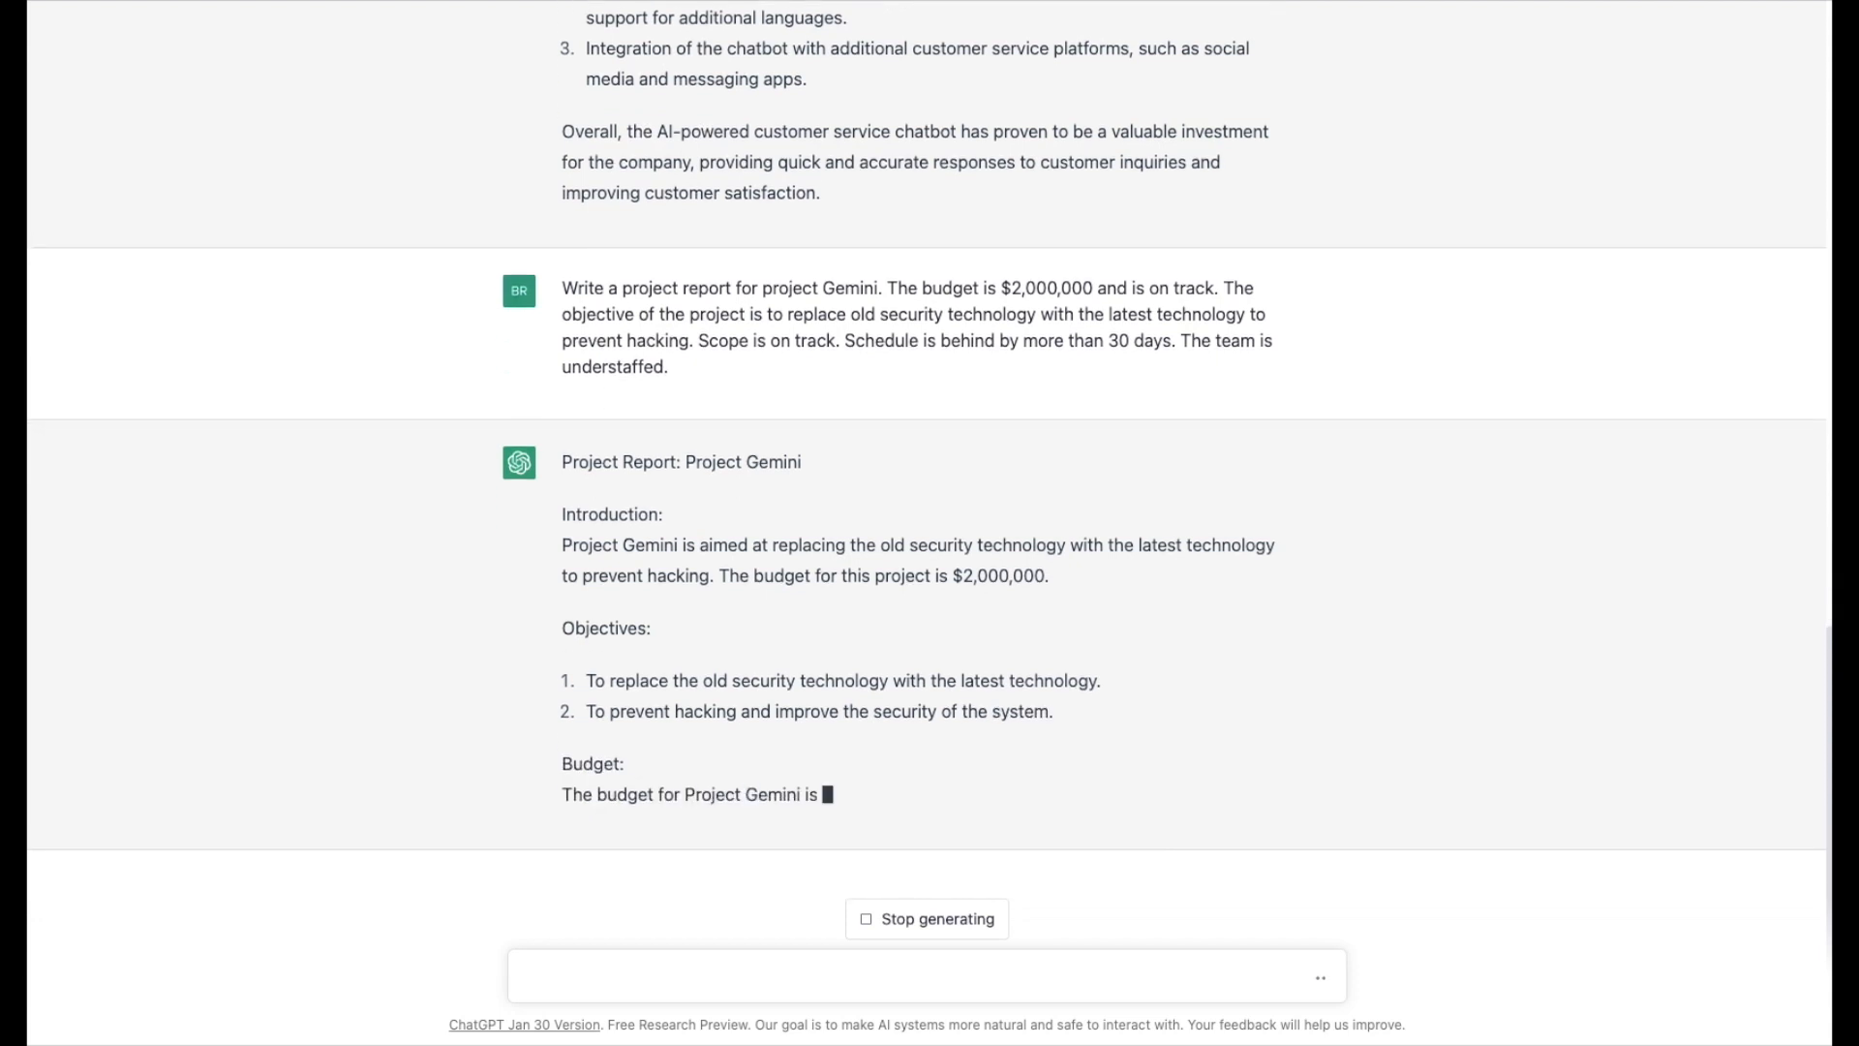
# Scroll through the Project Gemini report to its conclusion and recommendations.
pyautogui.scroll(-3)
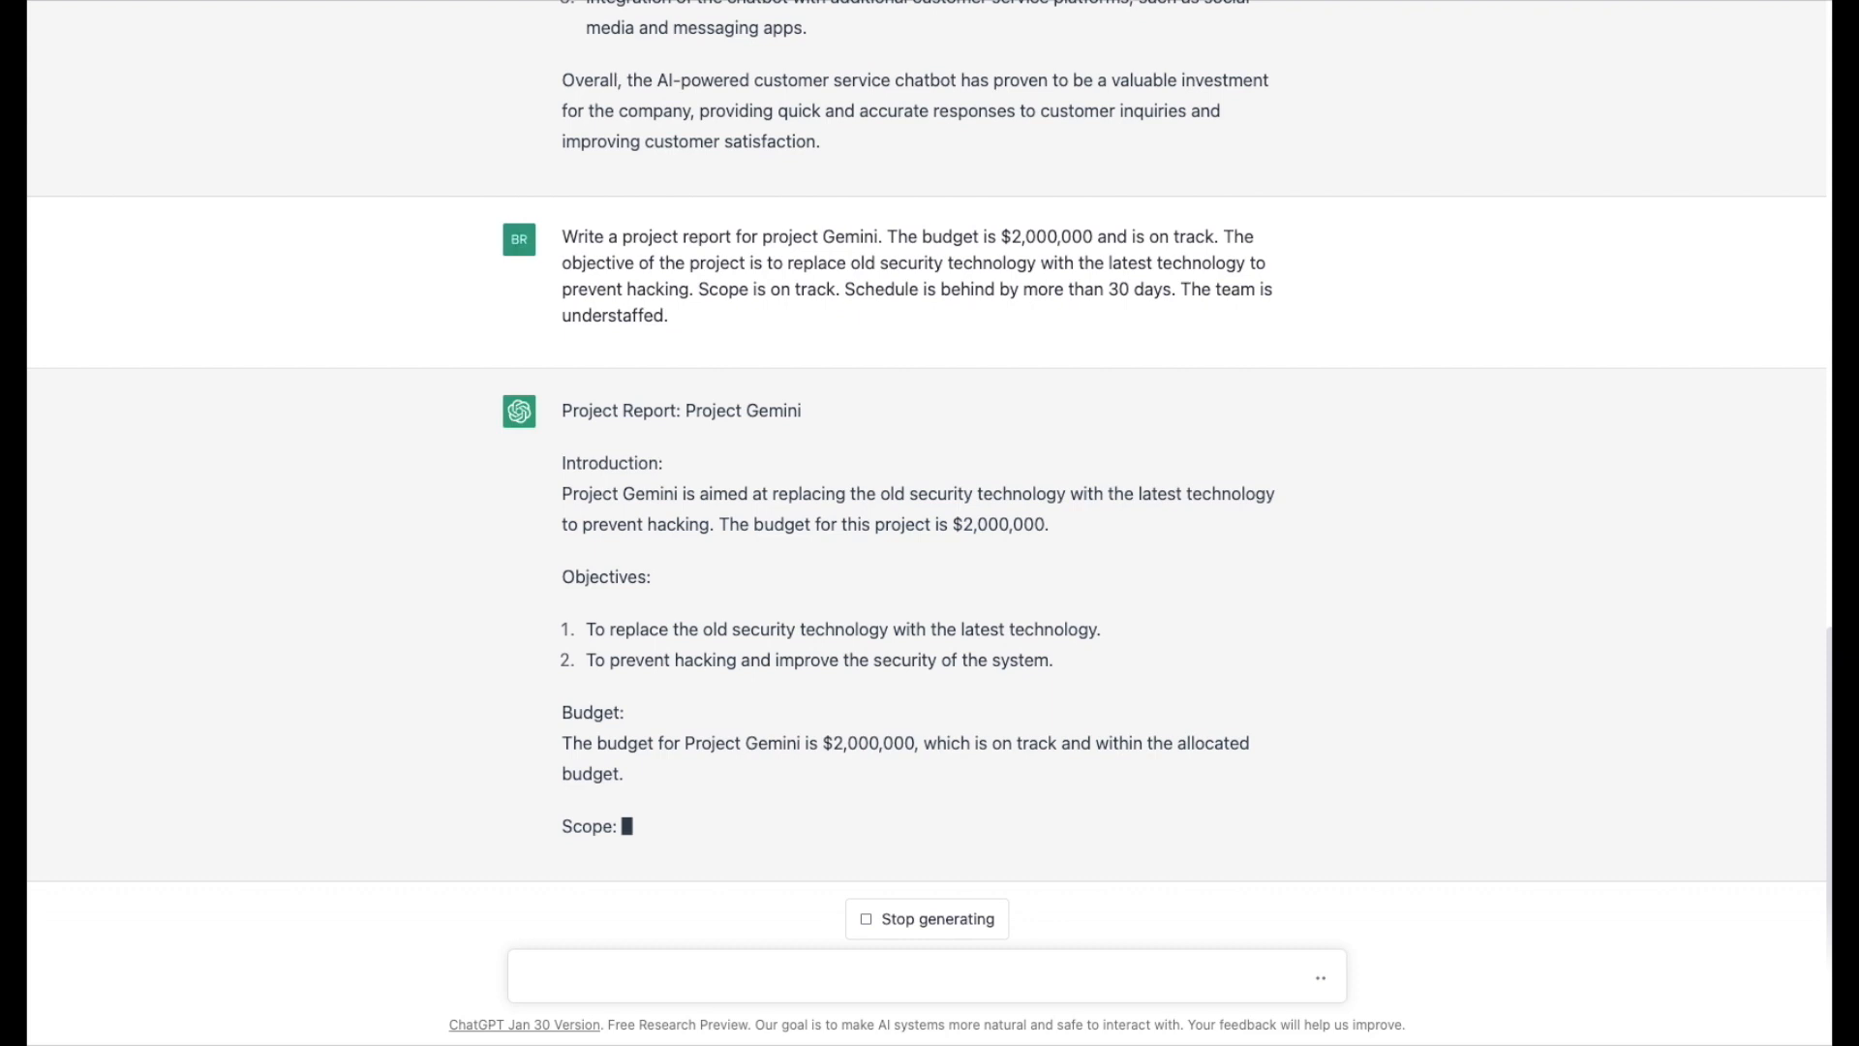
pyautogui.scroll(-3)
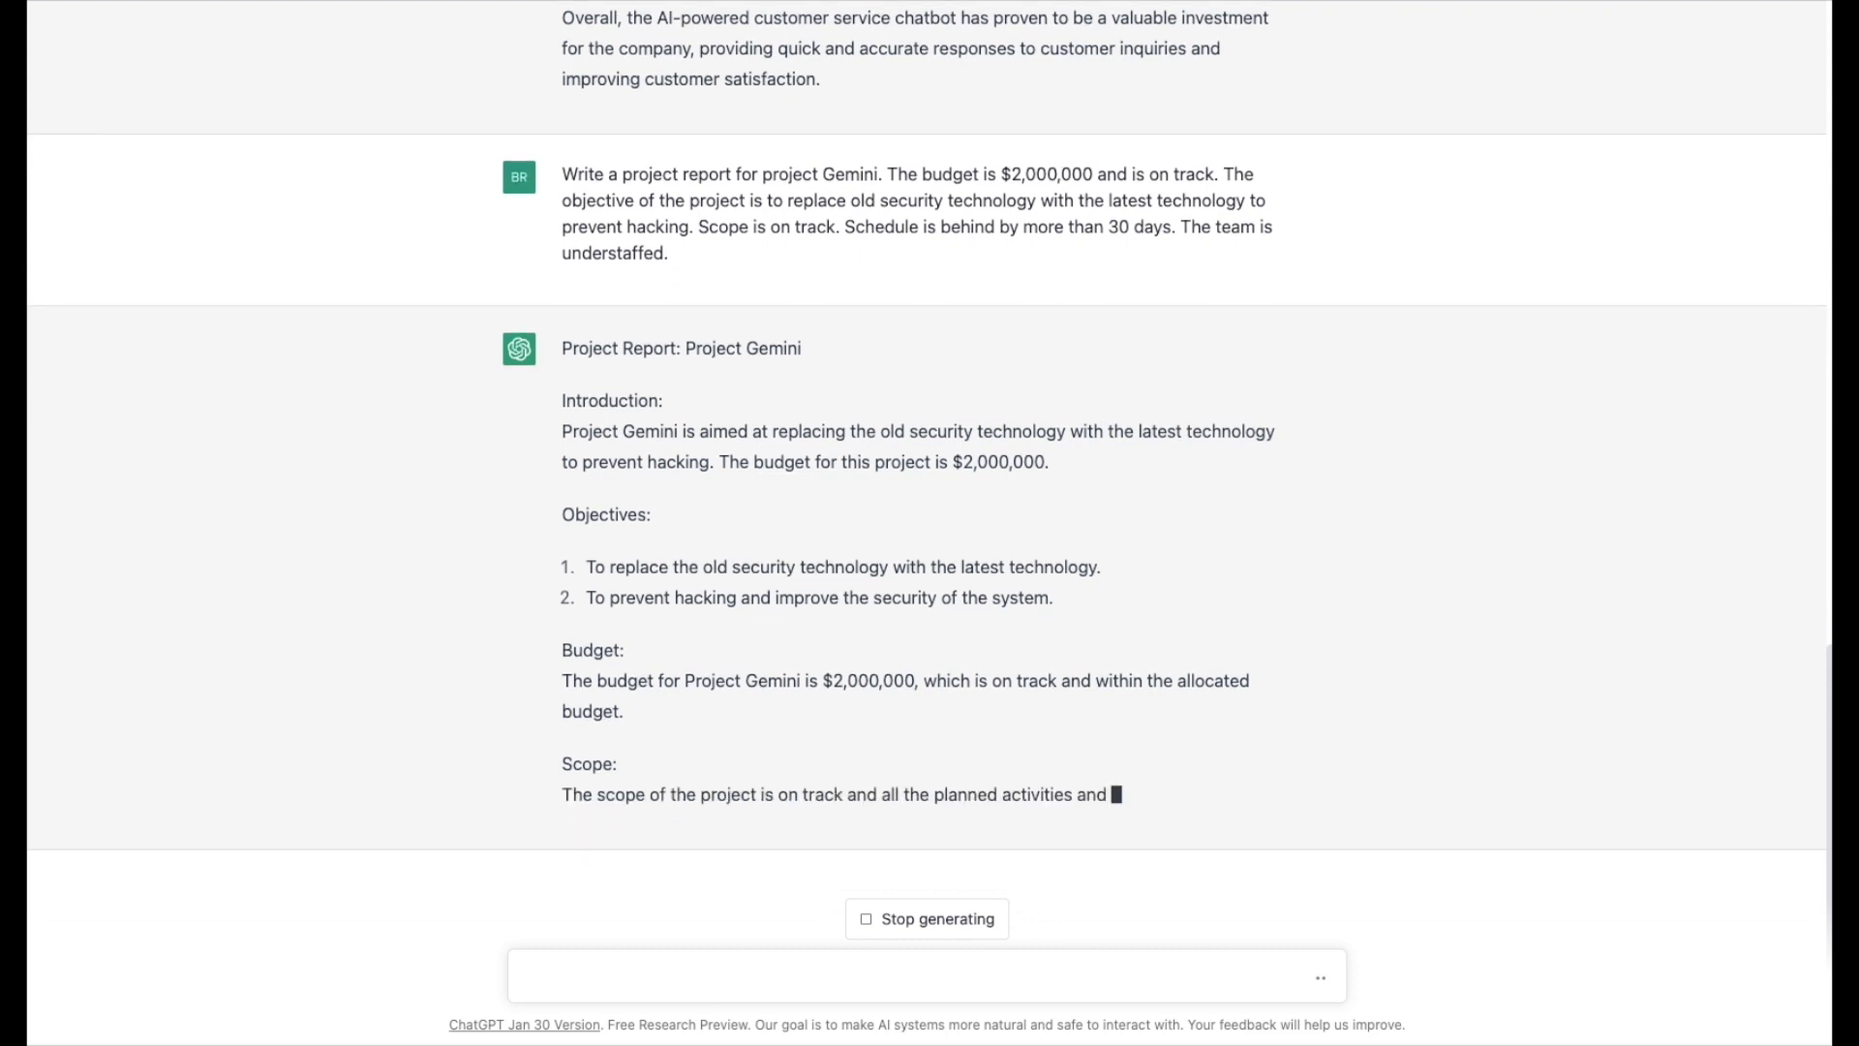
pyautogui.scroll(-3)
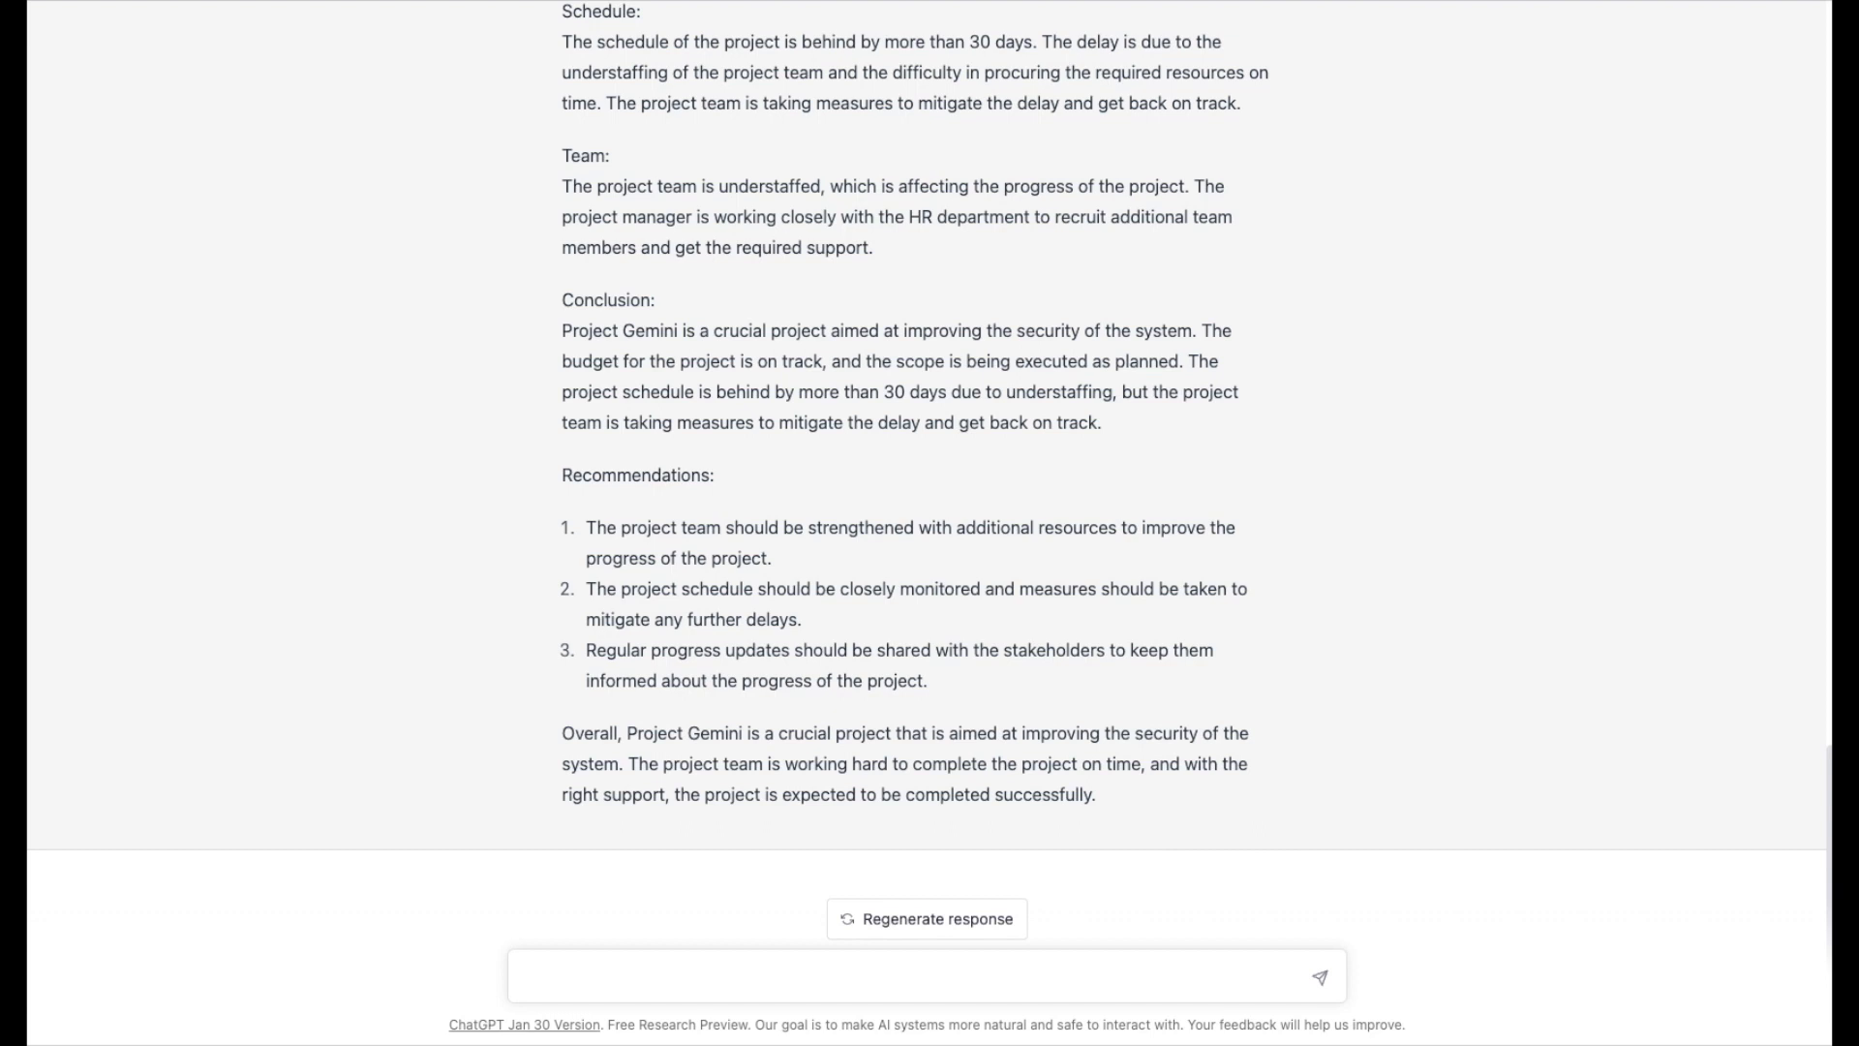
# Type 'write a brief project update for stakeholders for project gemini.'.
pyautogui.write('write a')
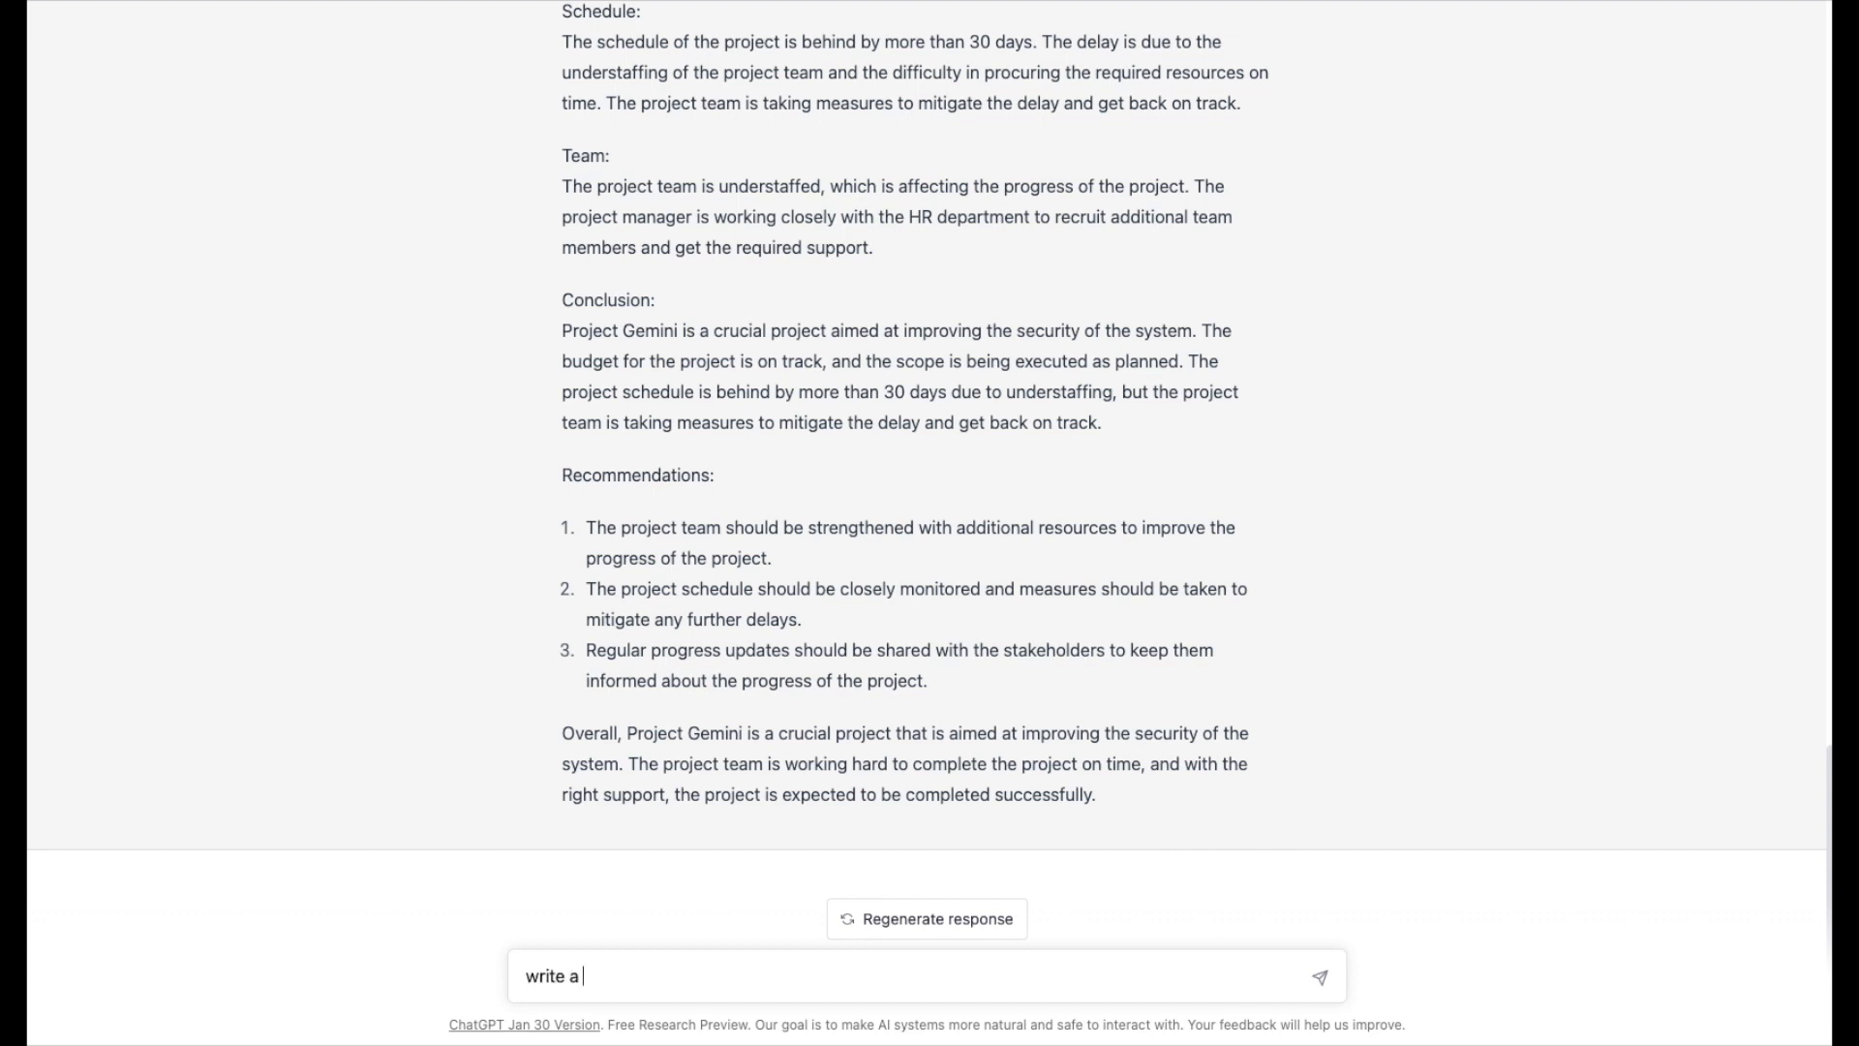
pyautogui.write('brief')
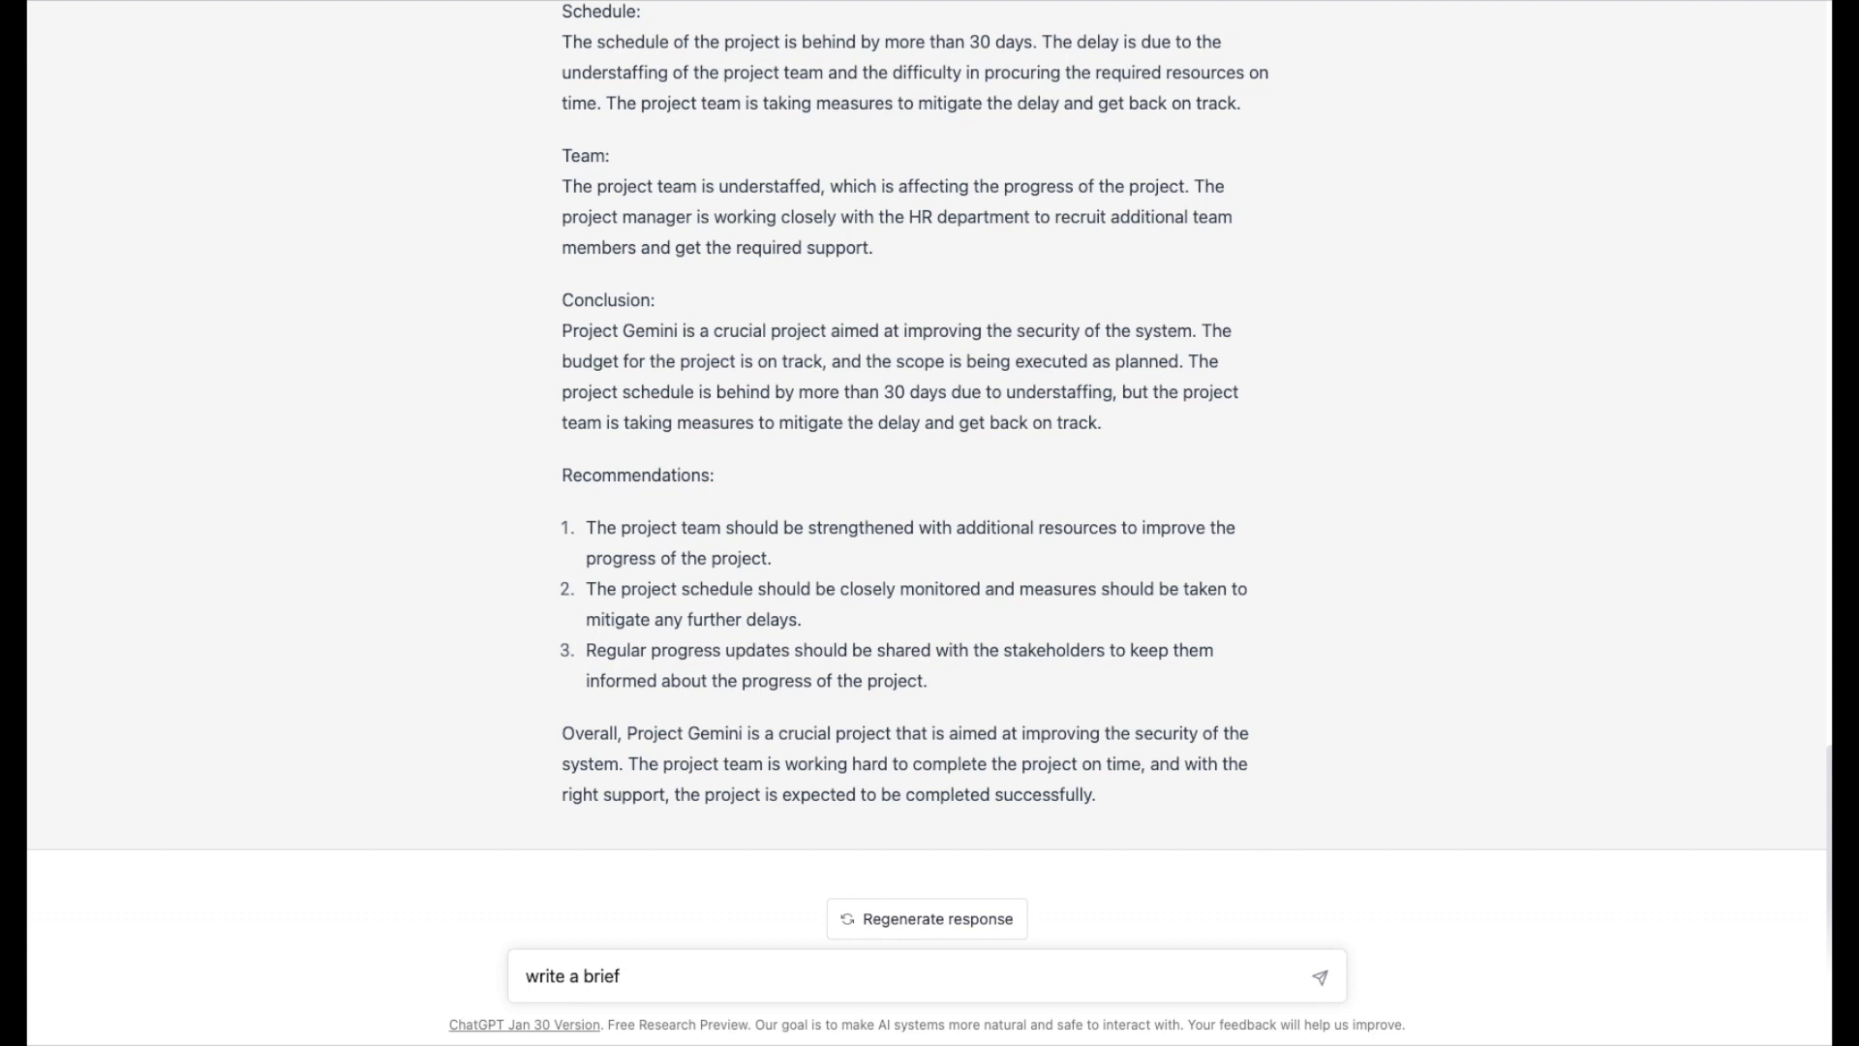
pyautogui.write('proje')
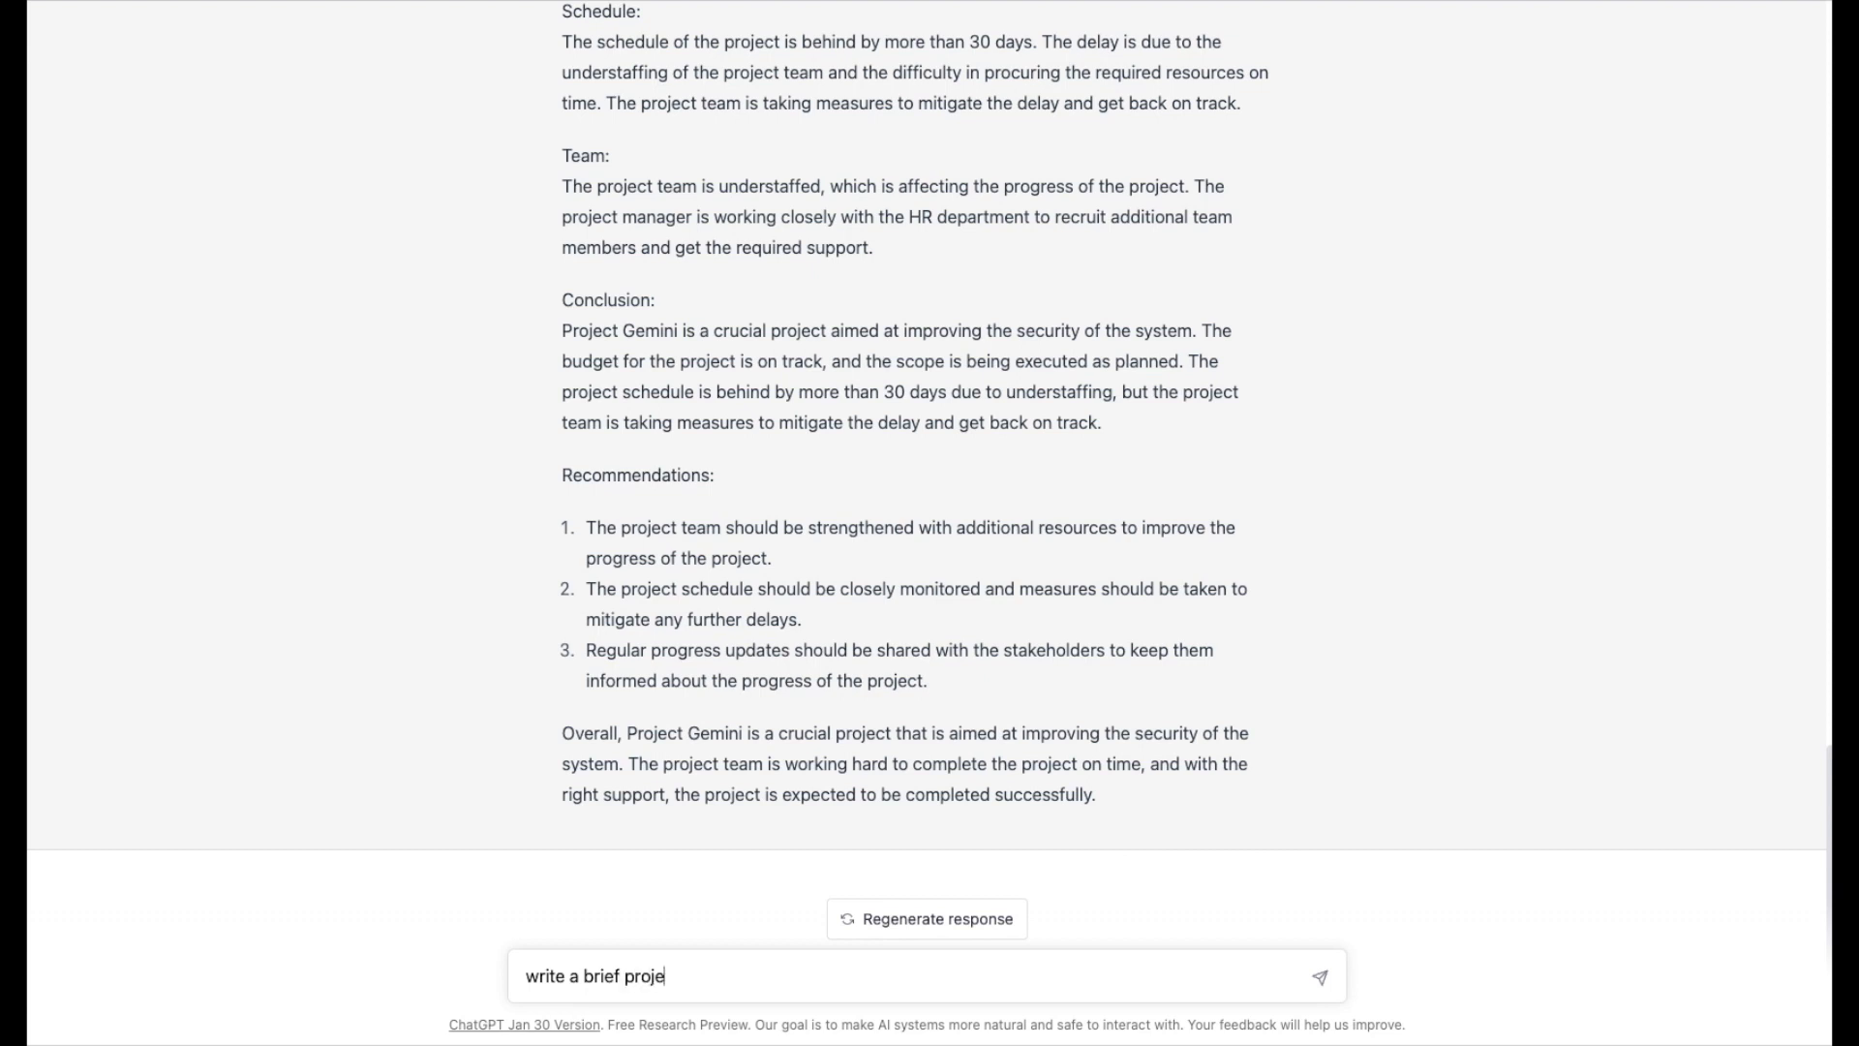
pyautogui.write('ct u')
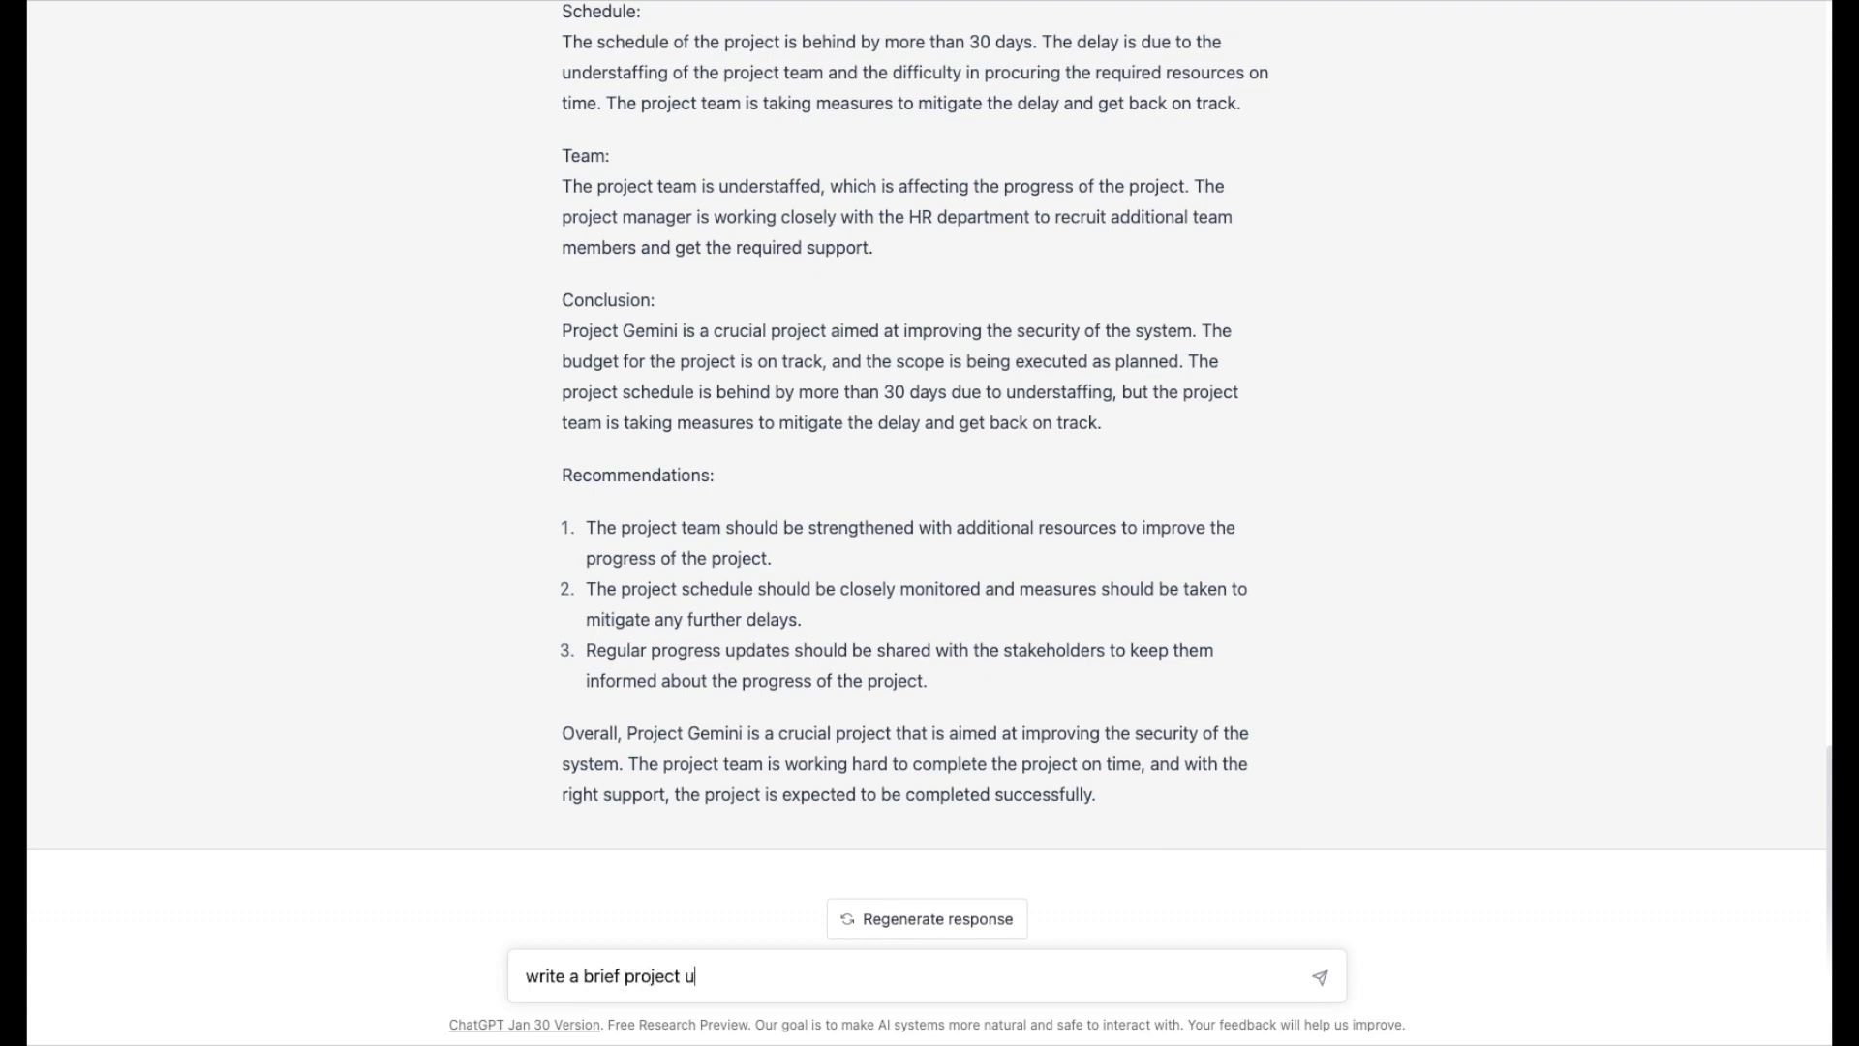
pyautogui.write('pdate for stakeho')
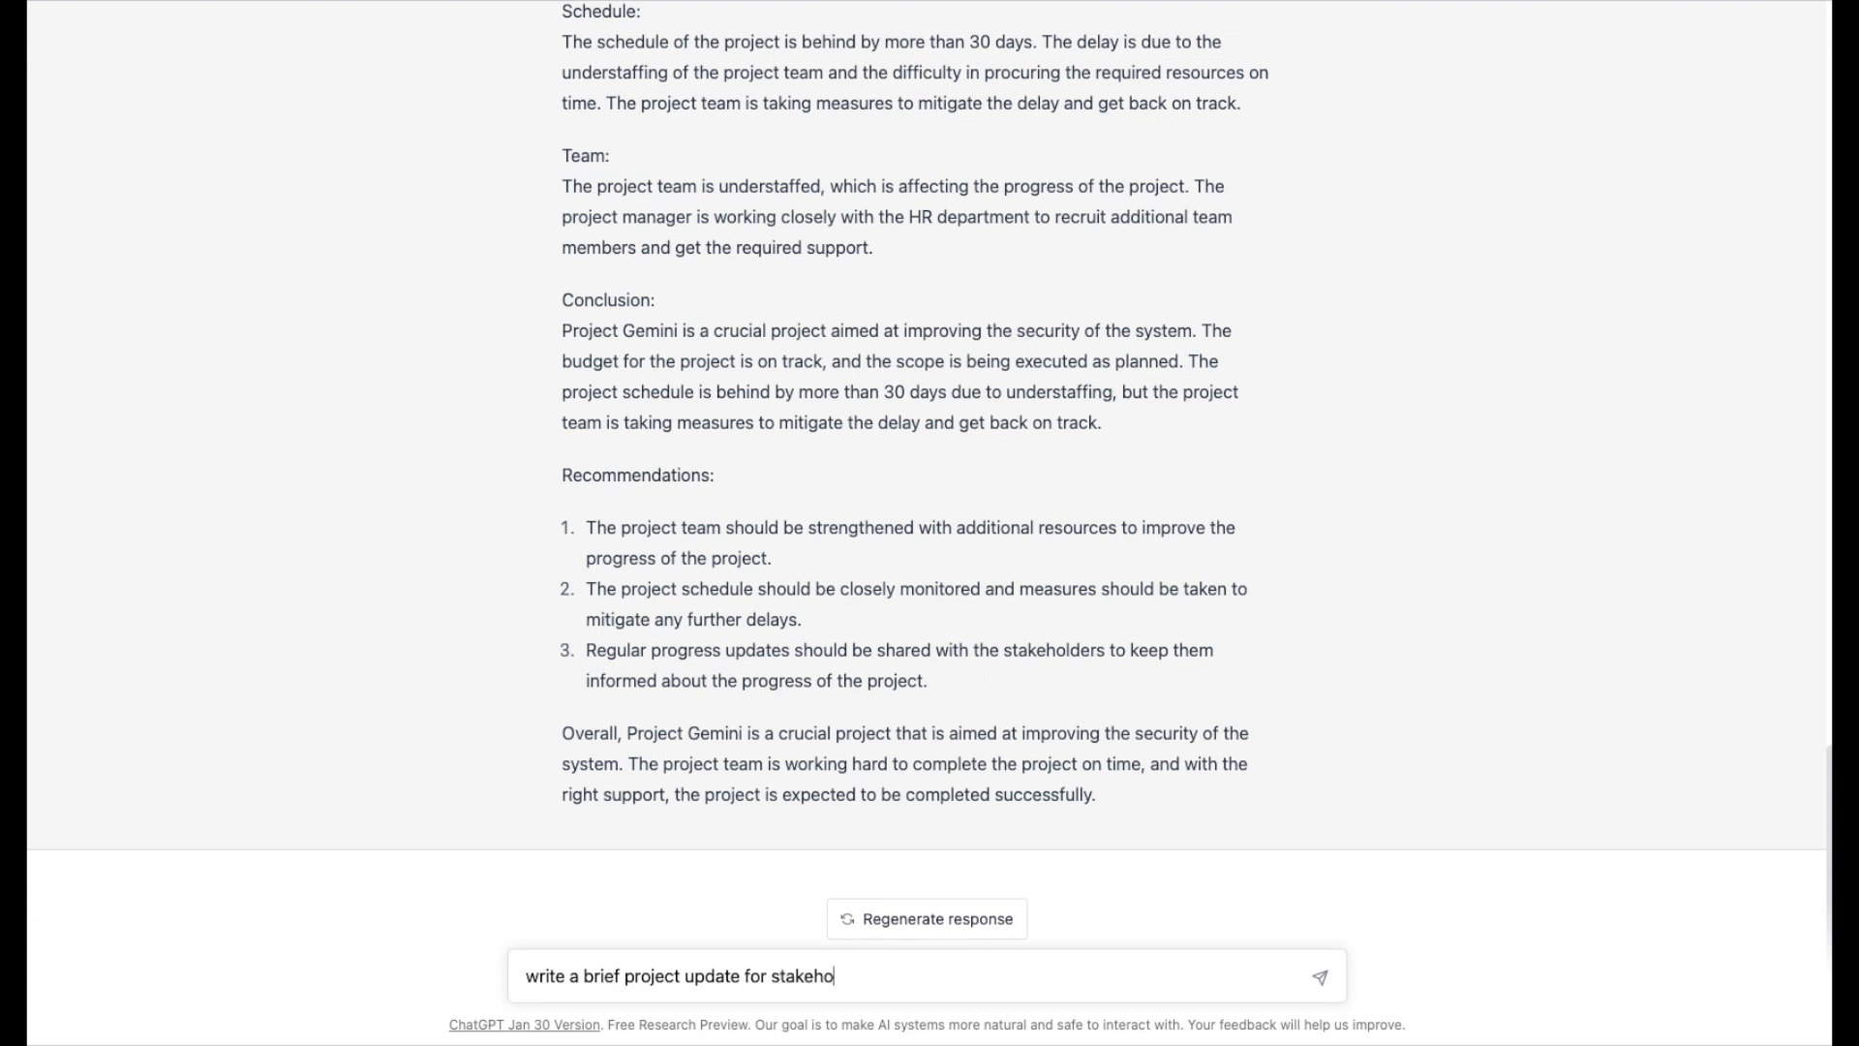
pyautogui.write('lders')
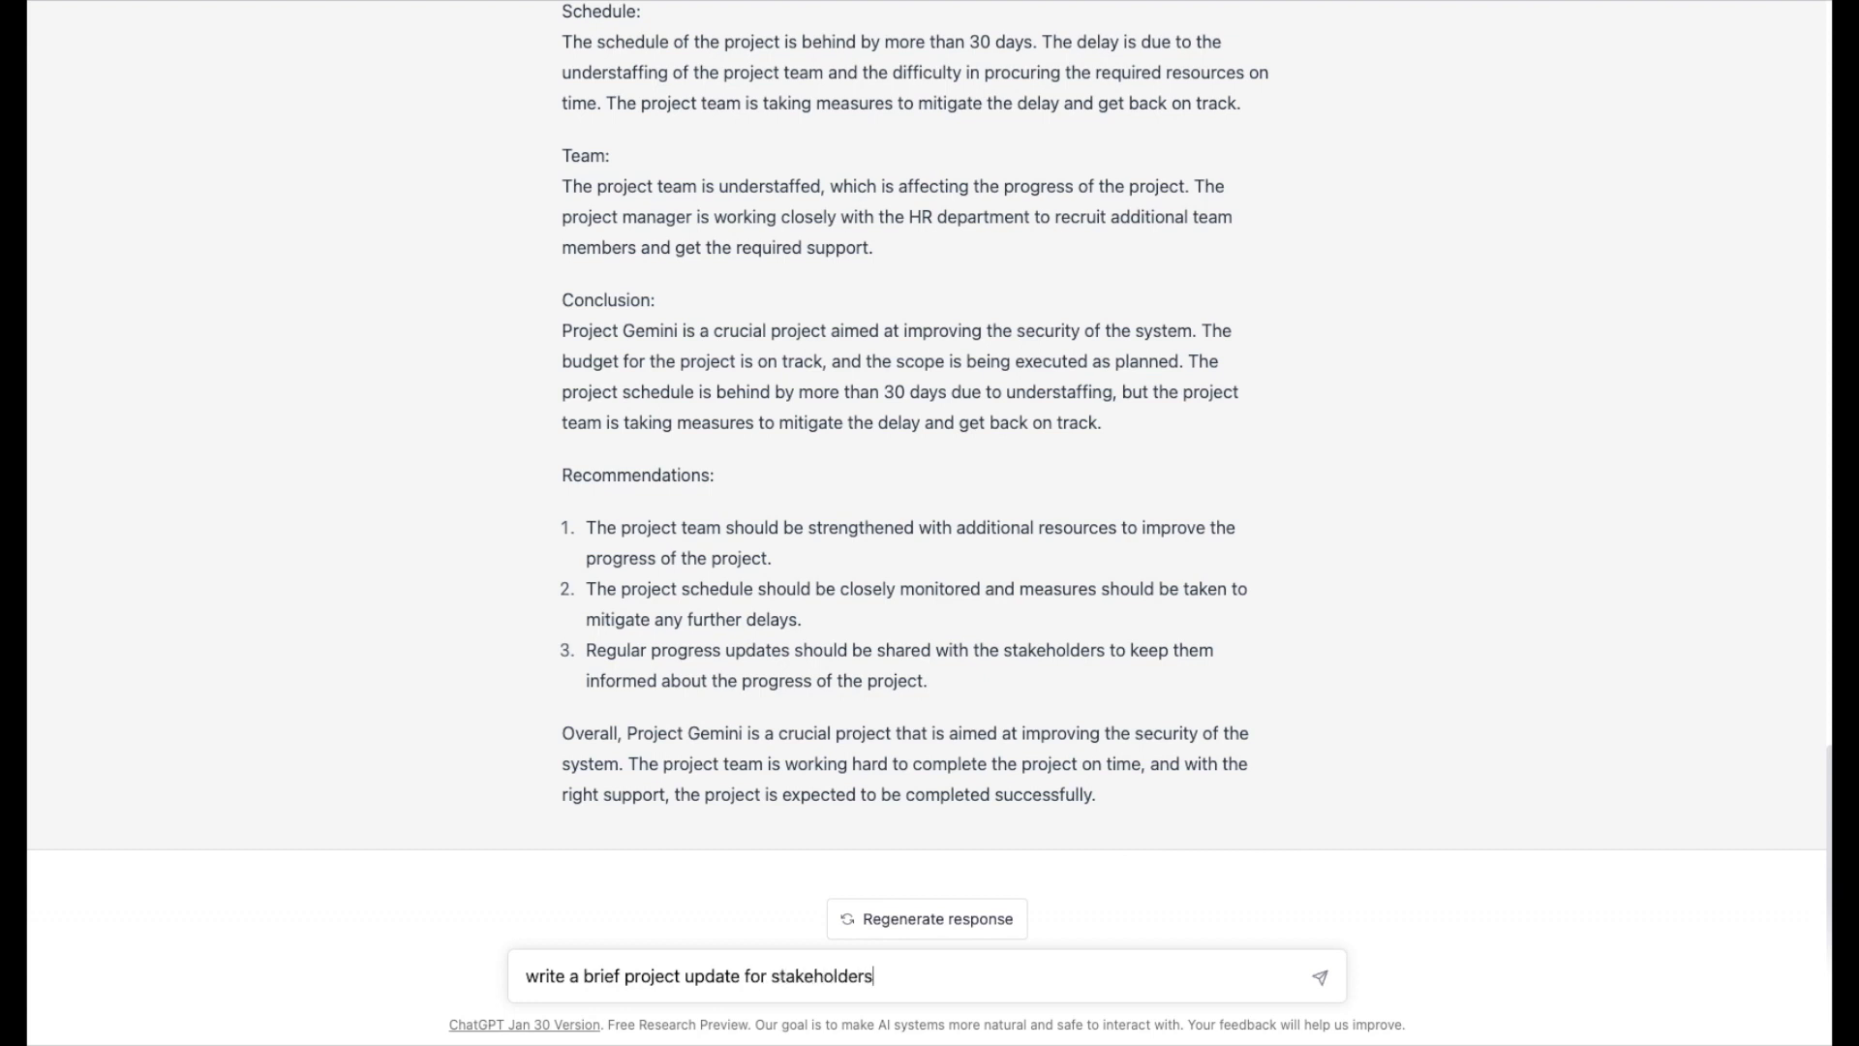
pyautogui.write('for project')
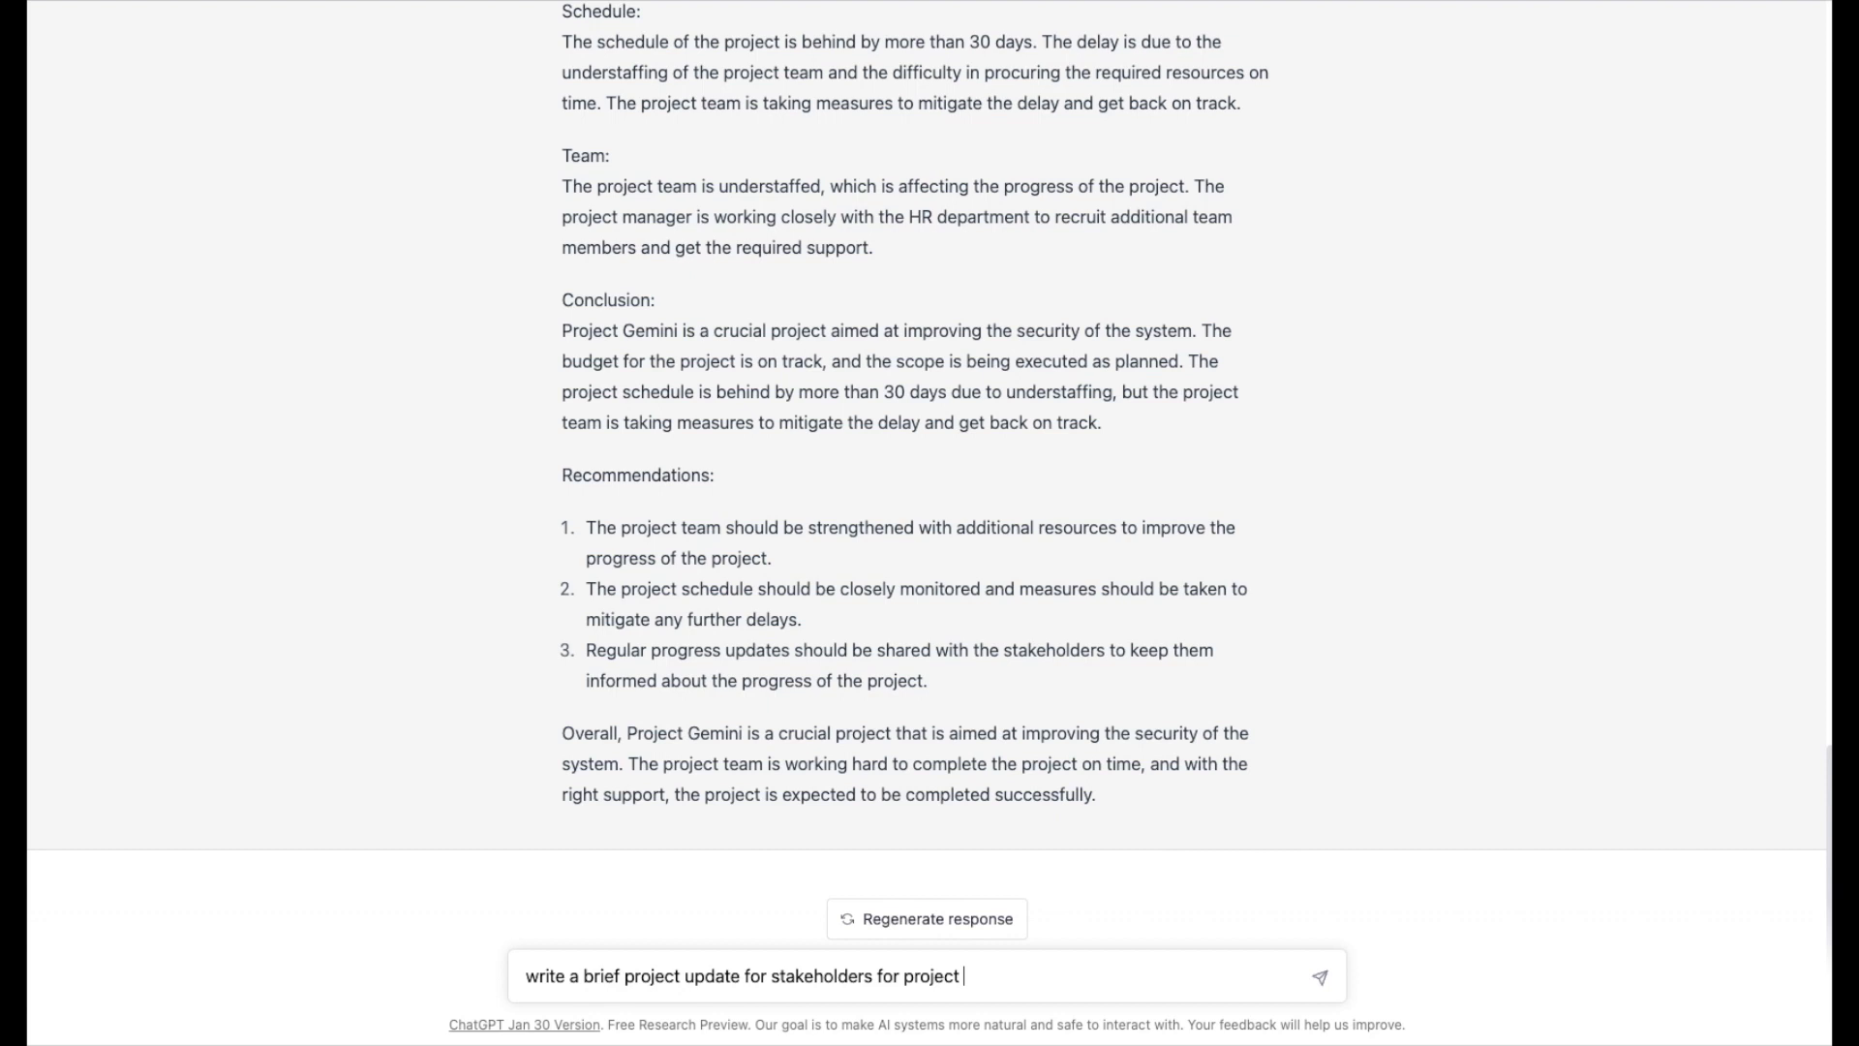
pyautogui.write('gemini.')
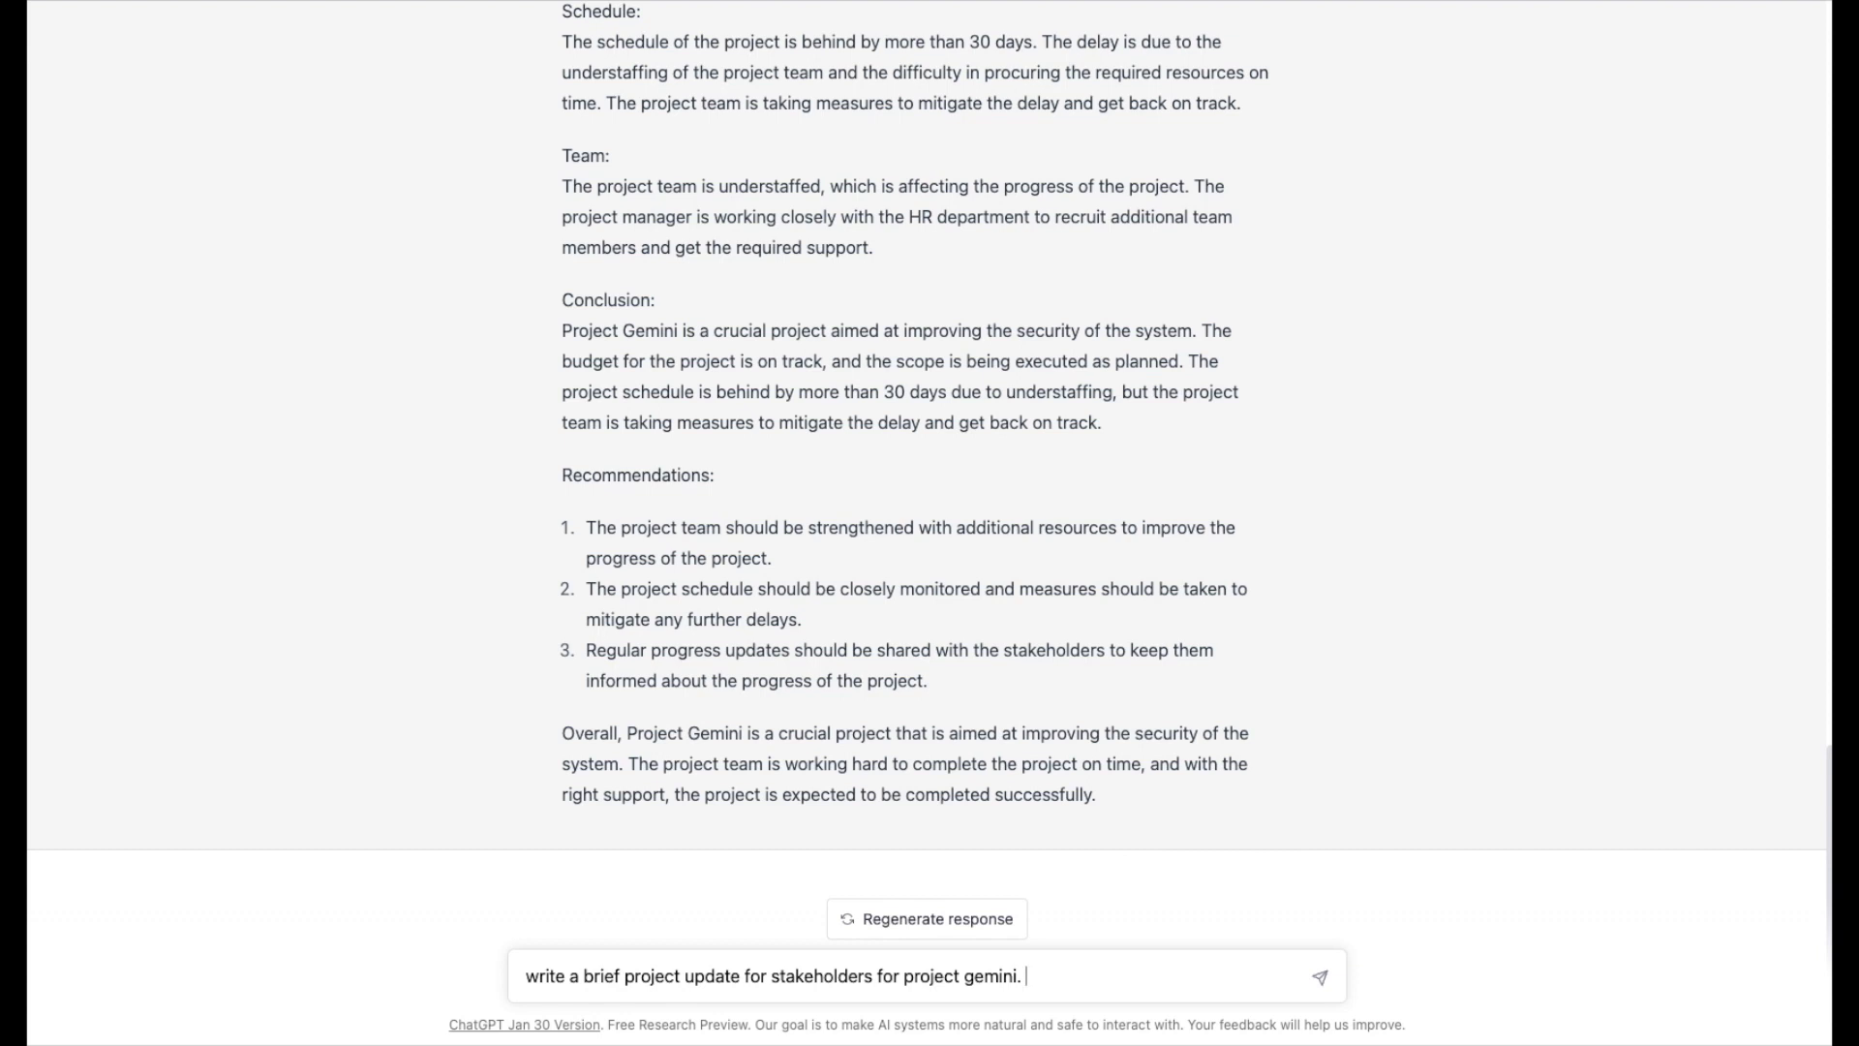
# Add that the $200,000,000 budget is being exceeded and the needed amount is being determined.
pyautogui.write('Budget i')
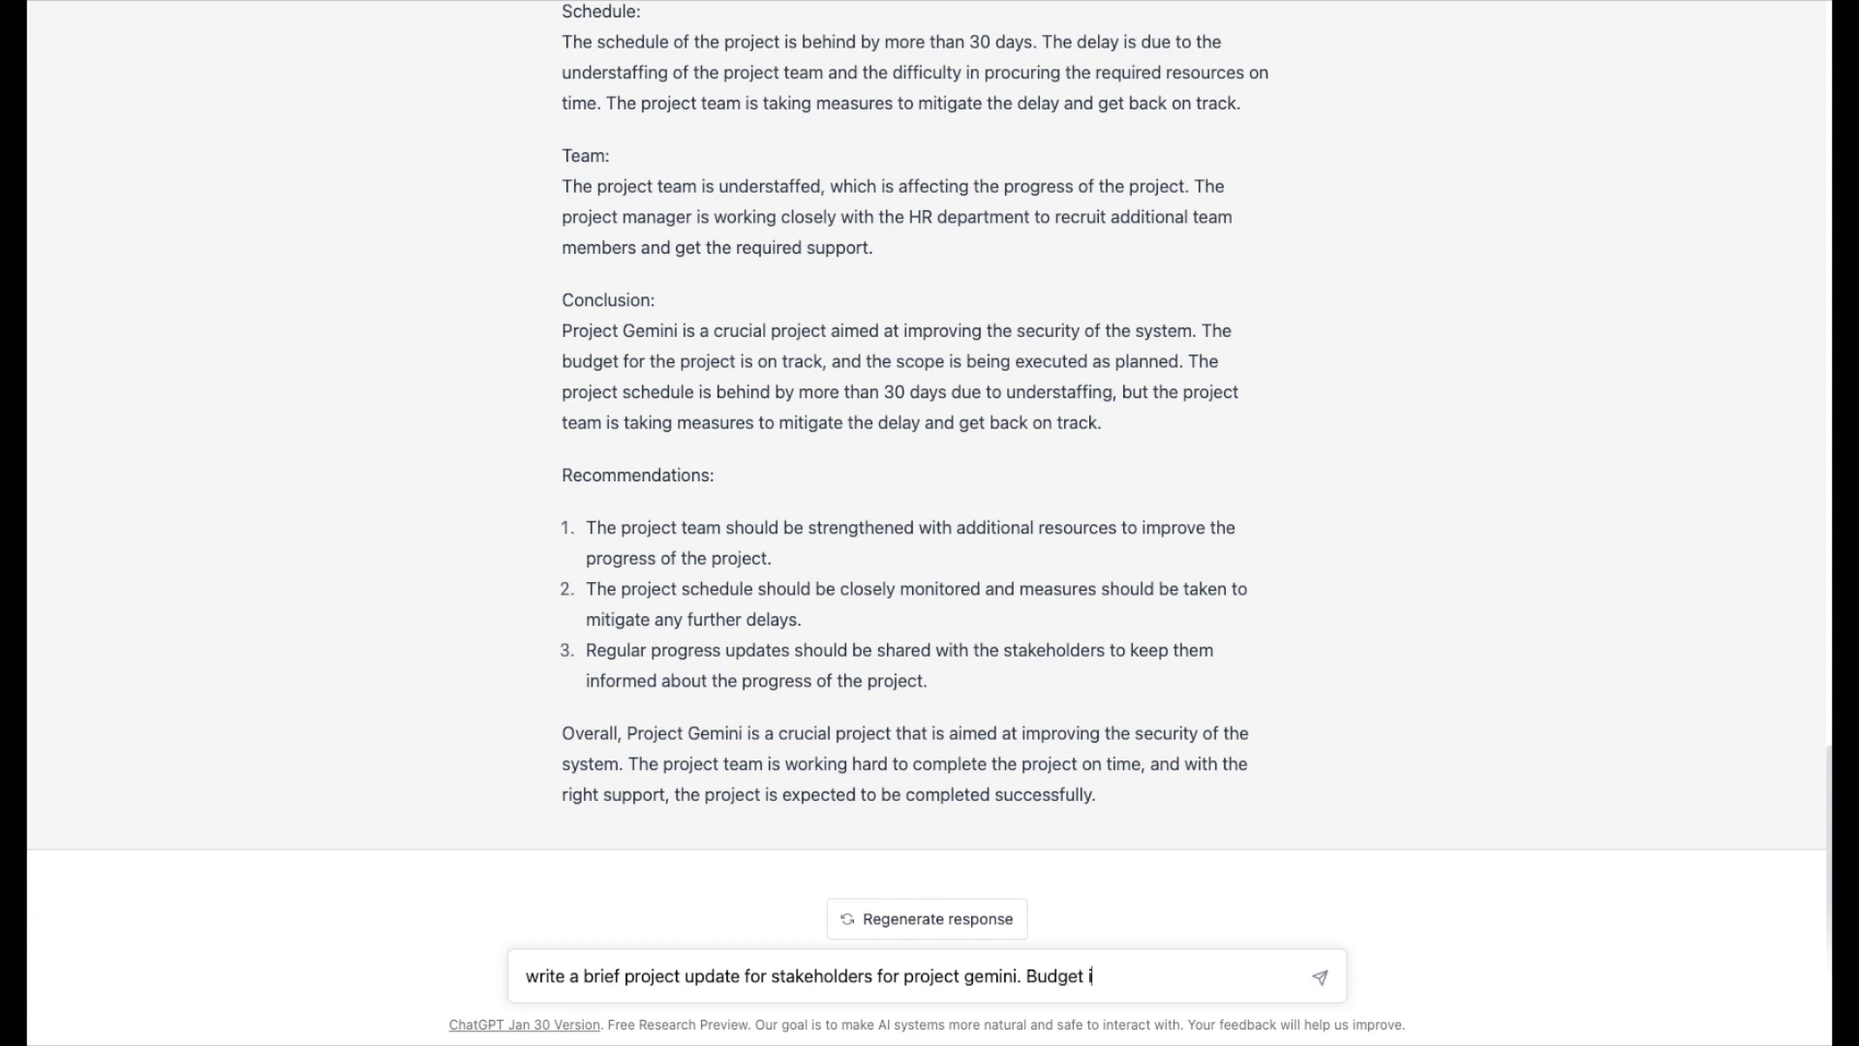
pyautogui.write('s $2')
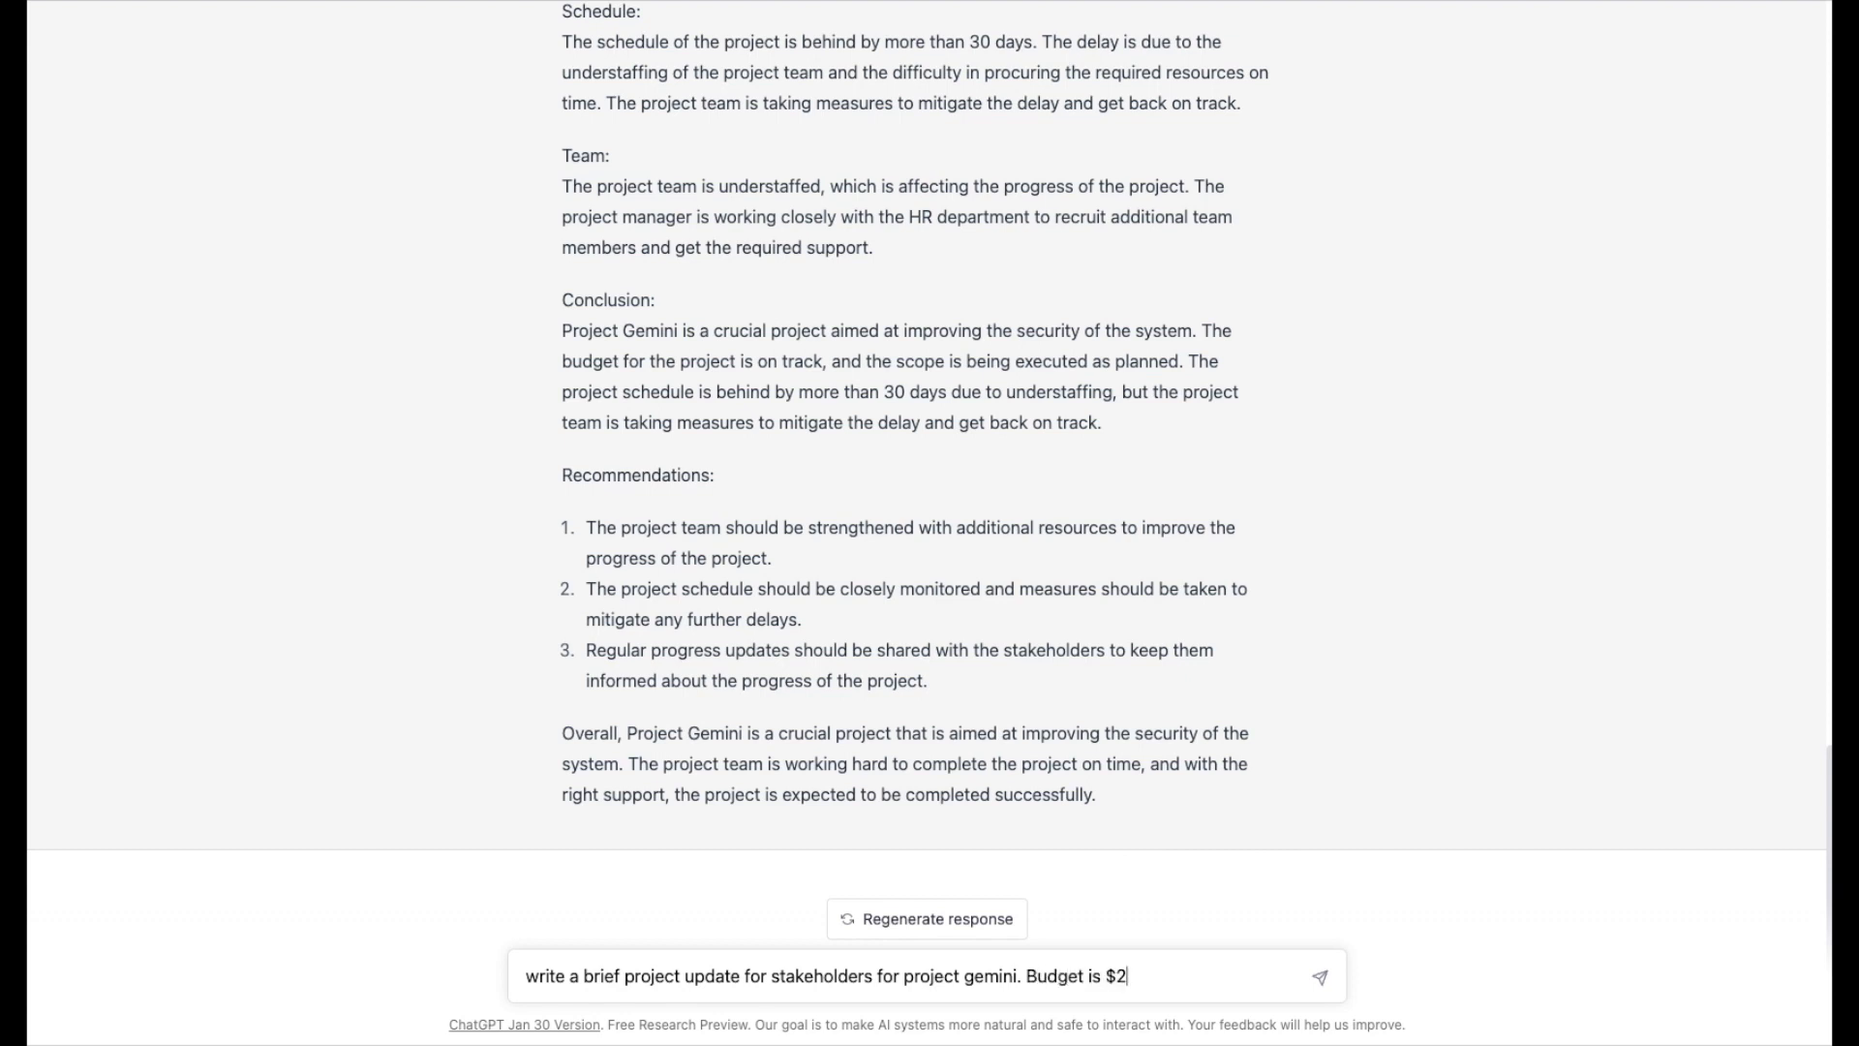
pyautogui.write('00,000,000')
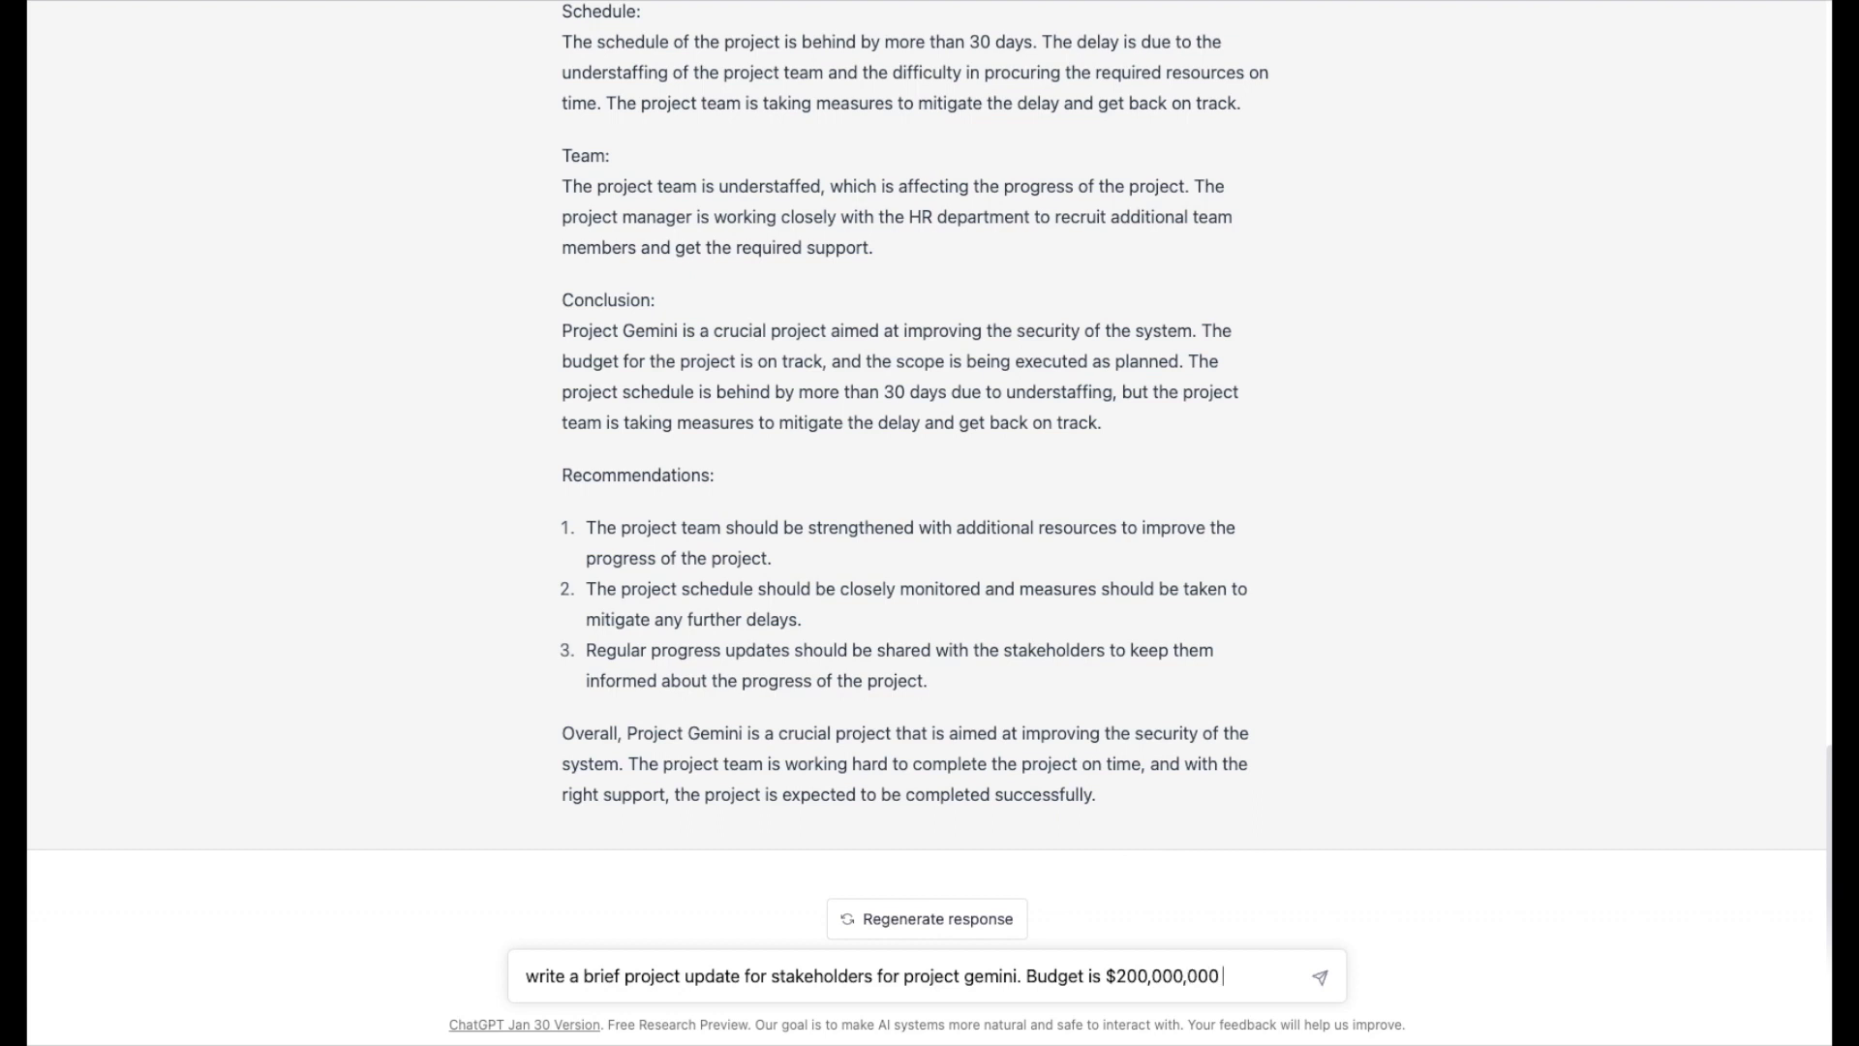
pyautogui.write('and we are goi')
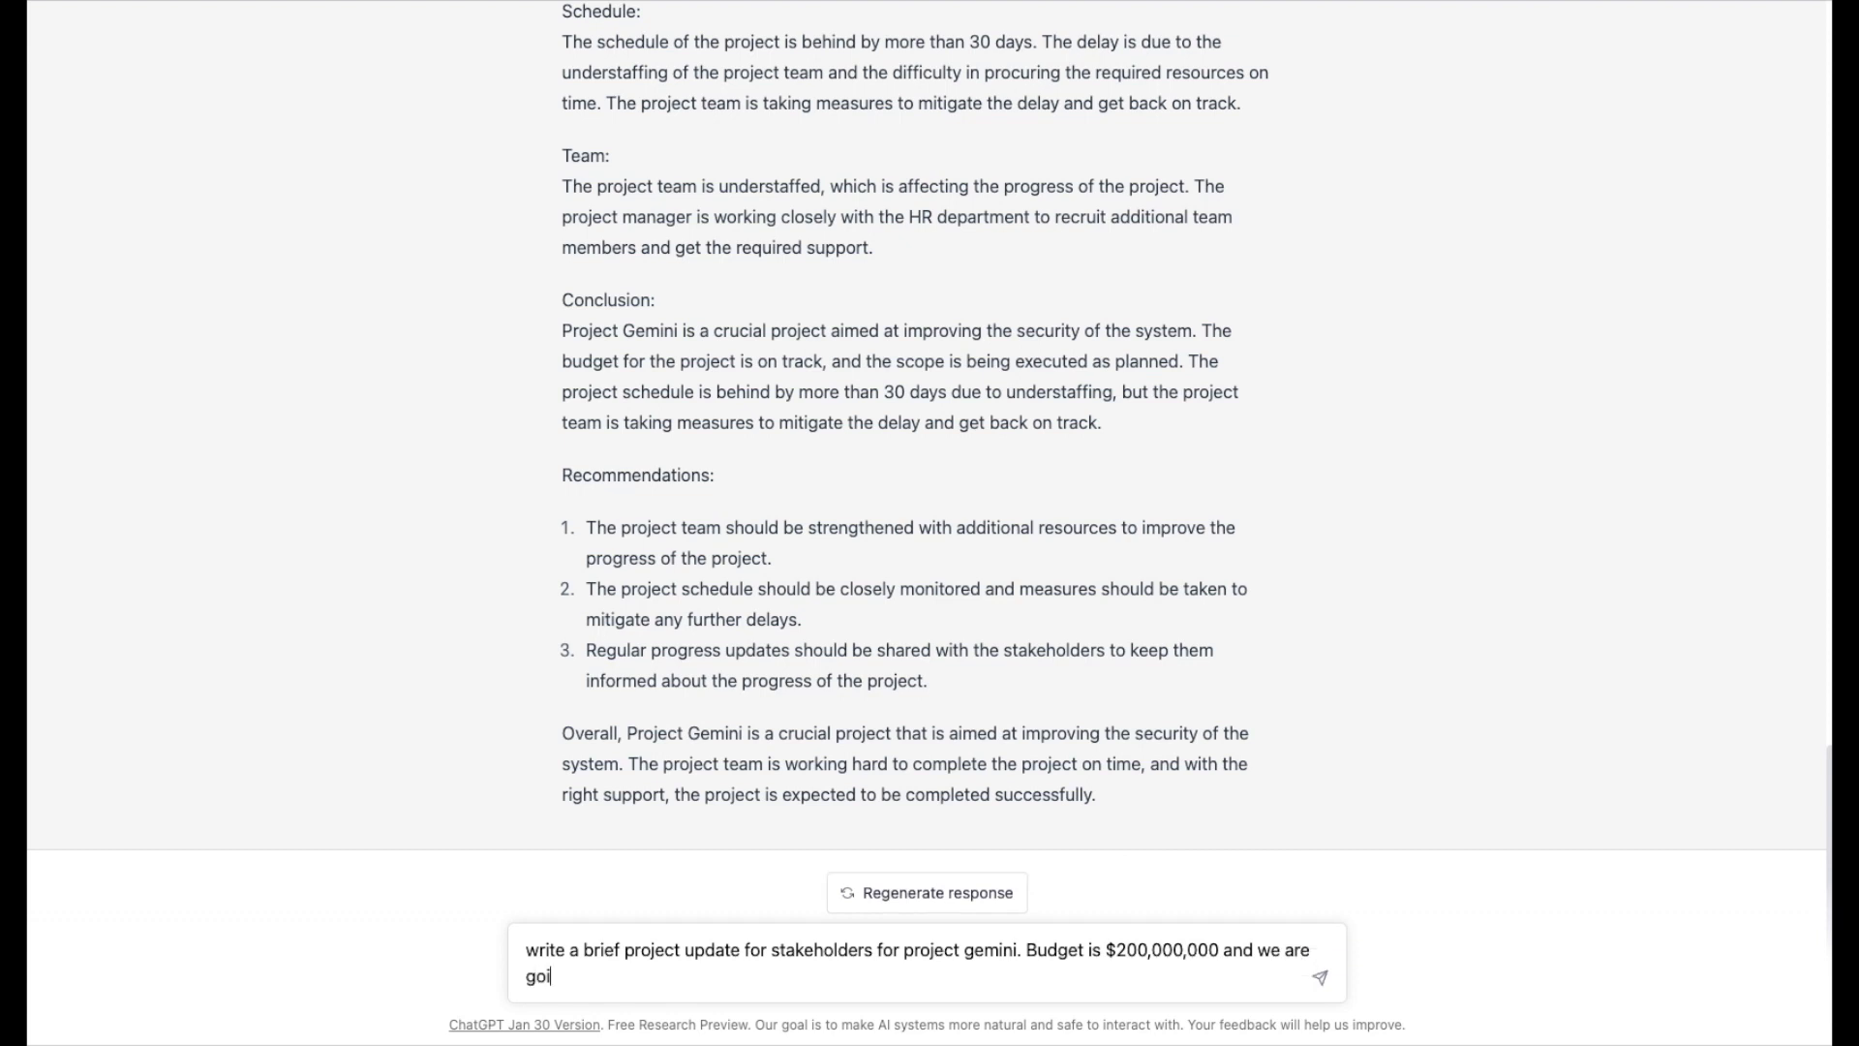
pyautogui.write('ng over b')
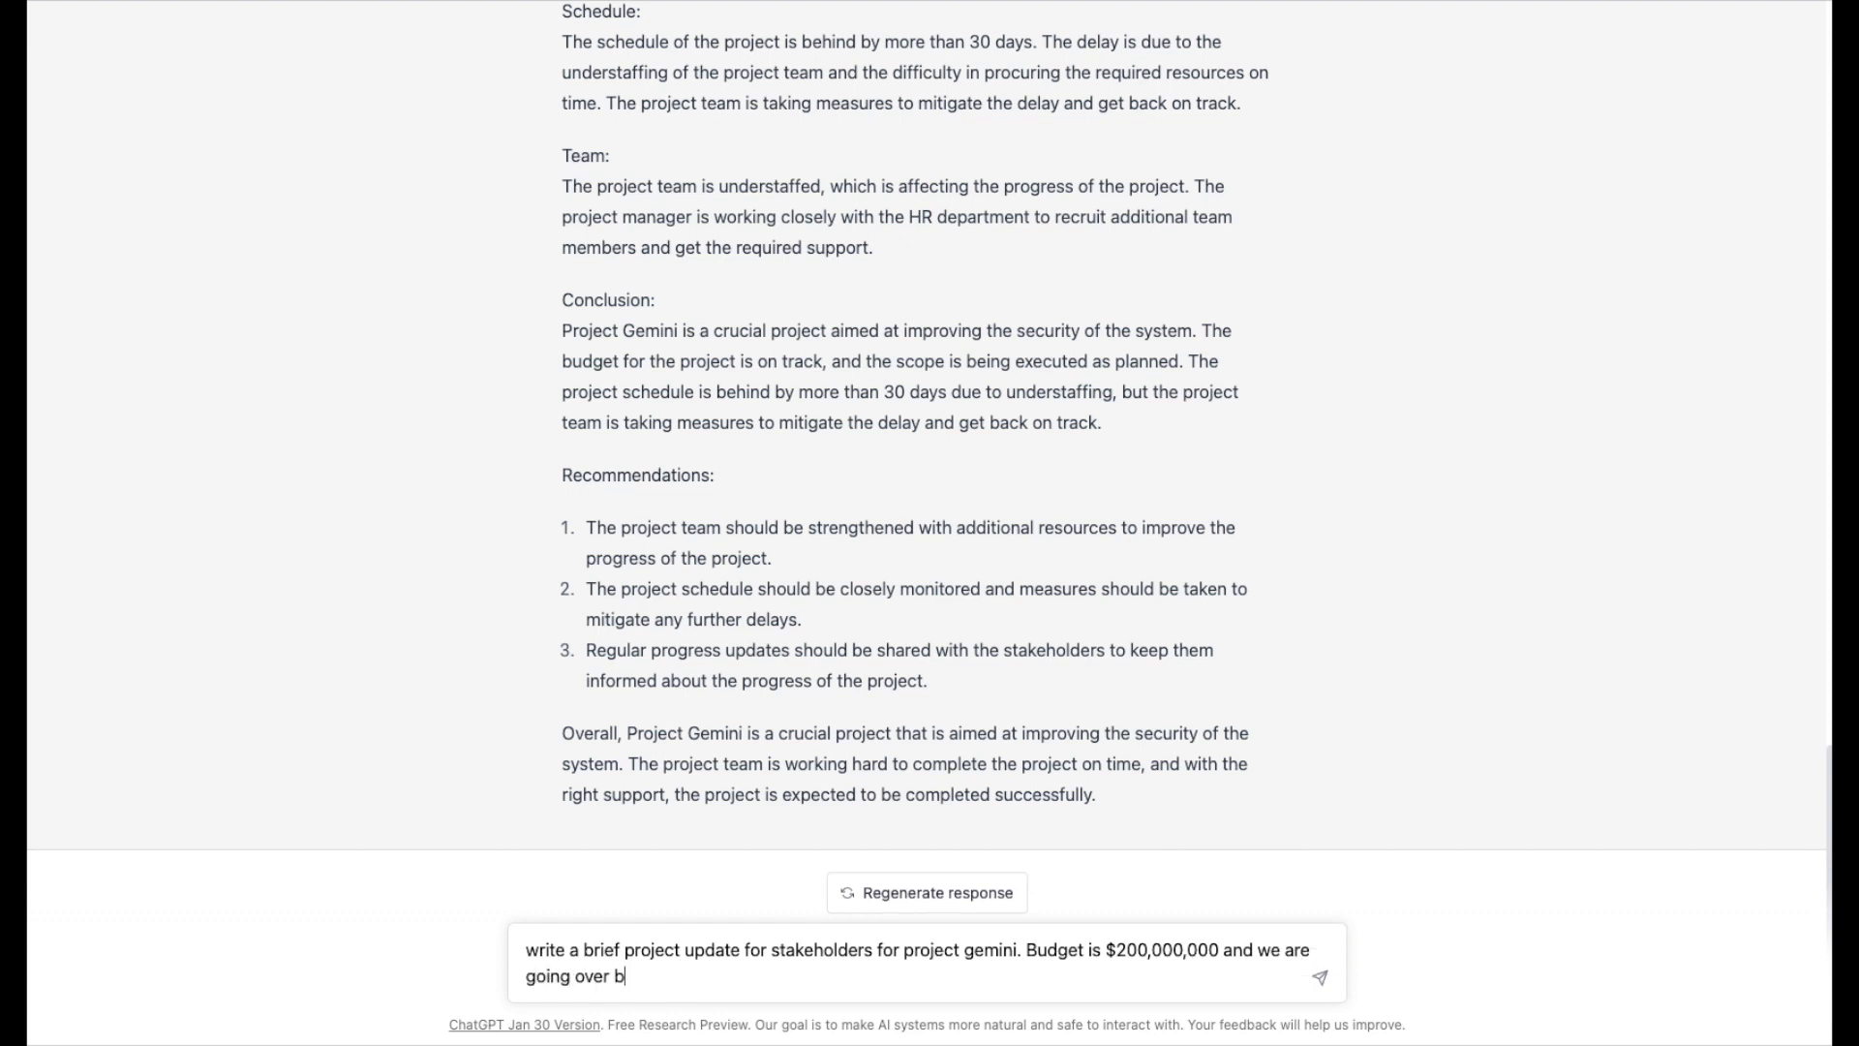
pyautogui.write('udget. We are')
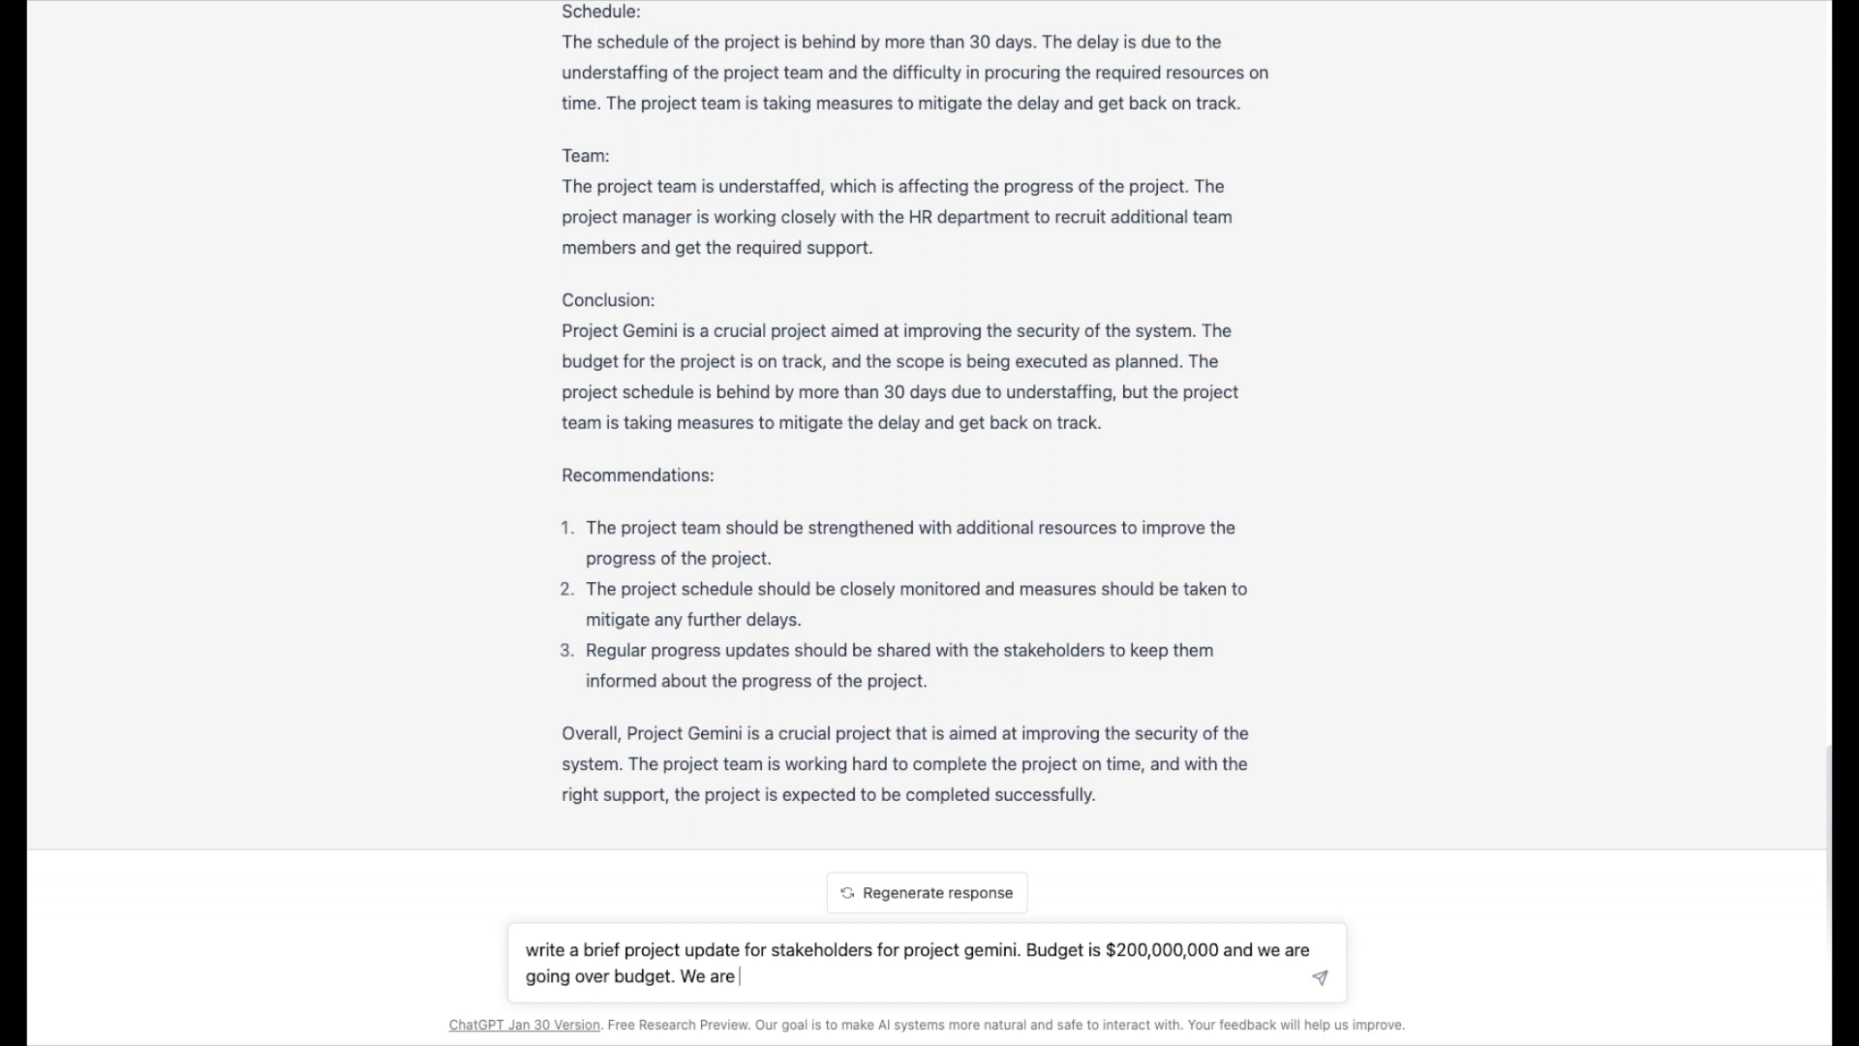
pyautogui.write('attempting to')
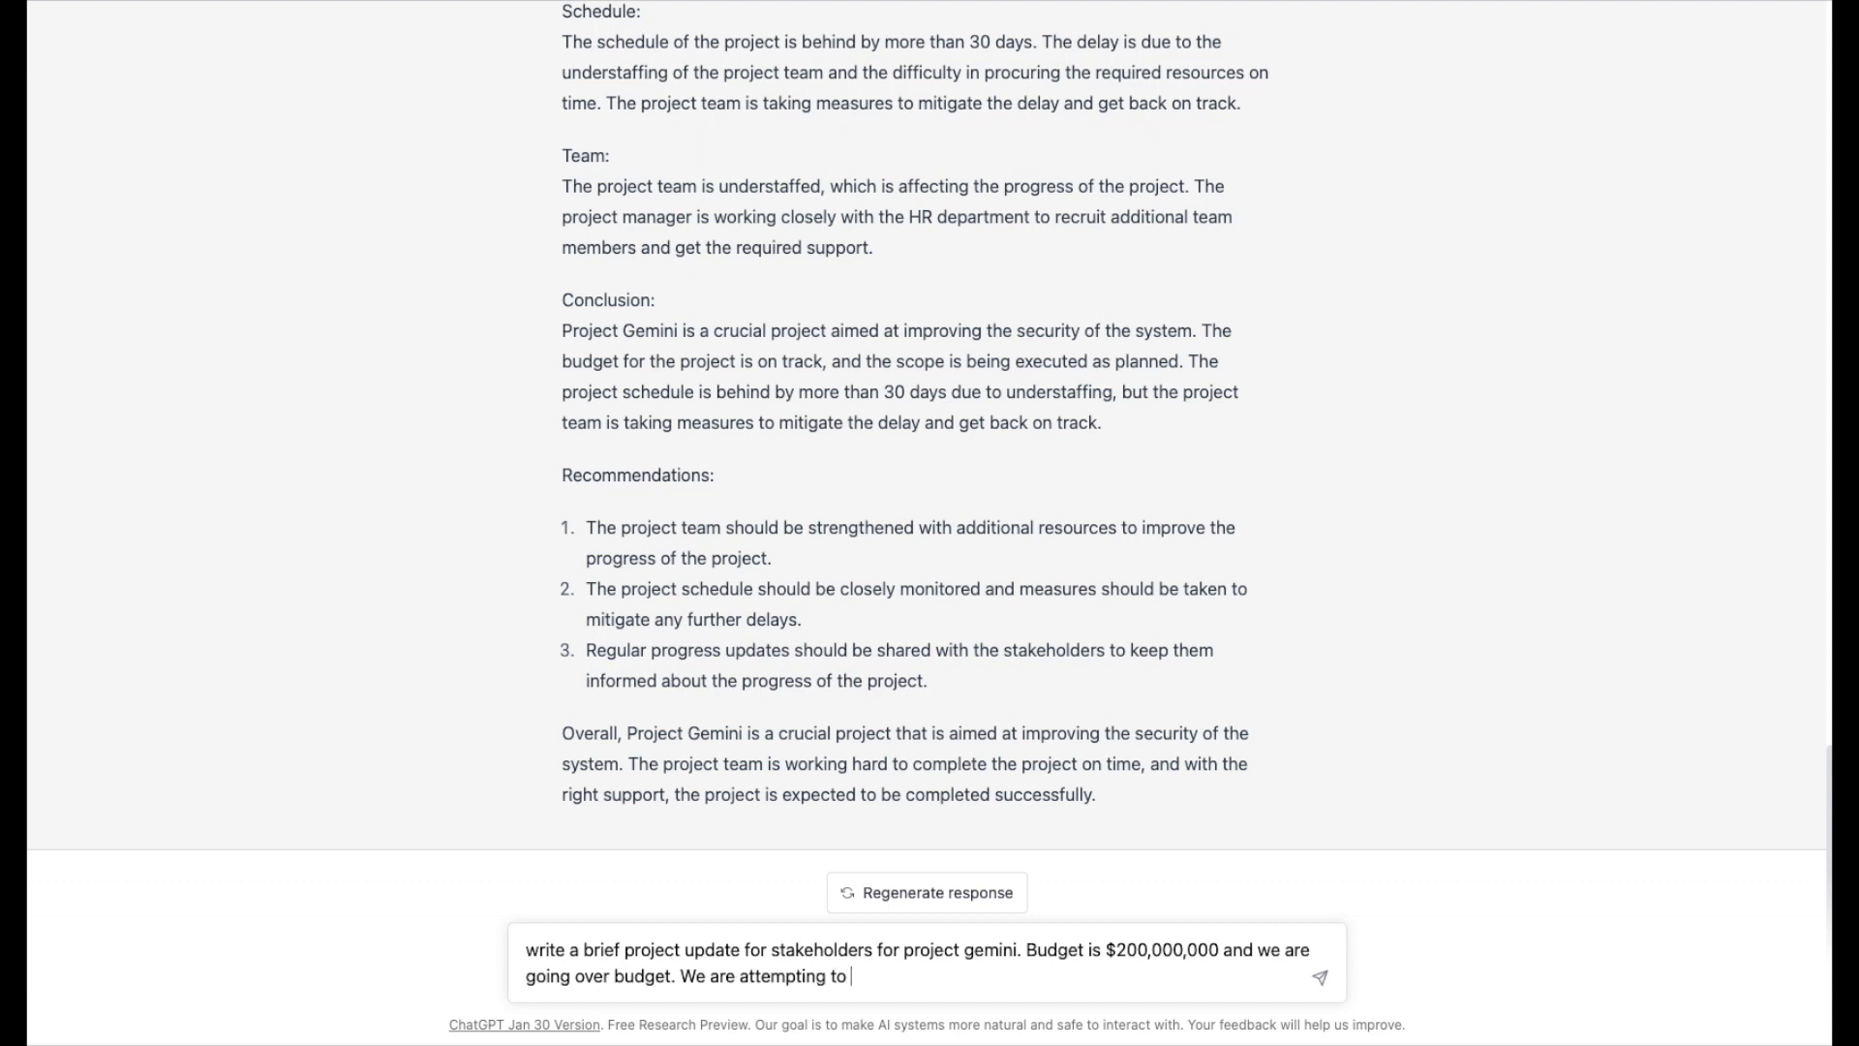
pyautogui.write('determine')
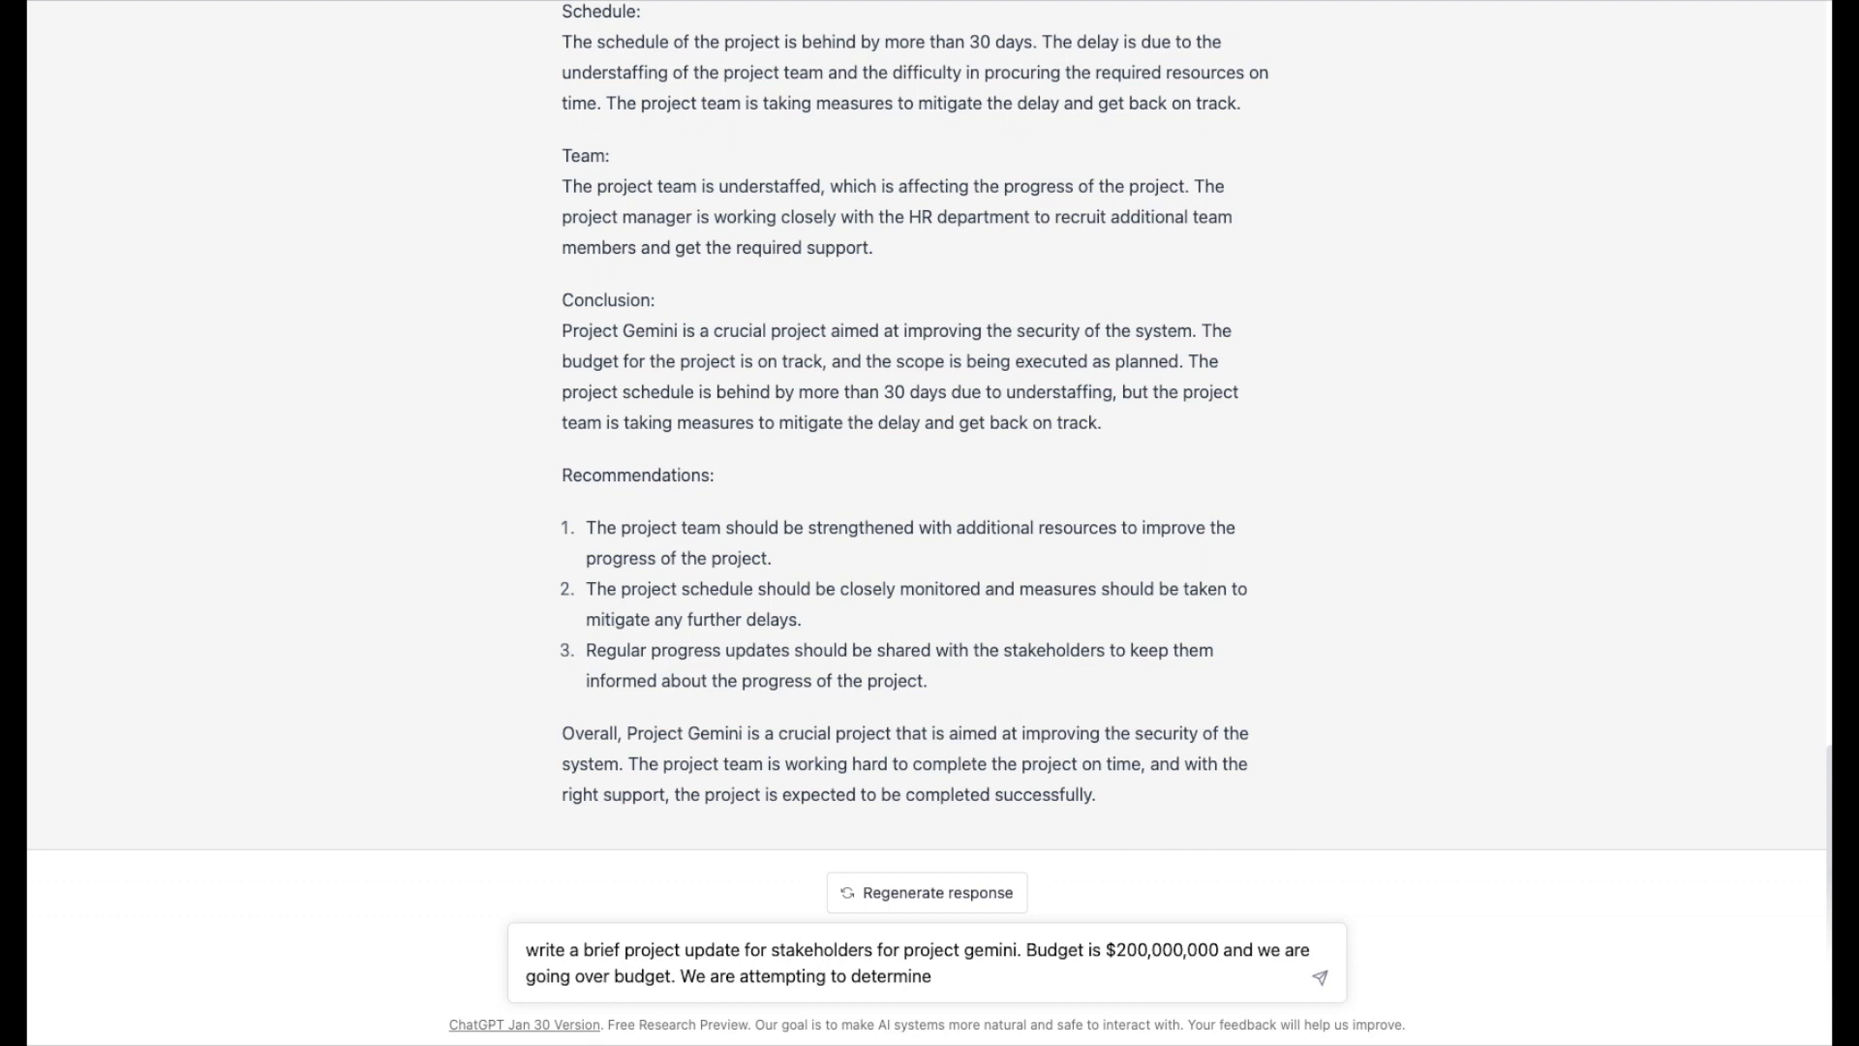
pyautogui.write('how much more')
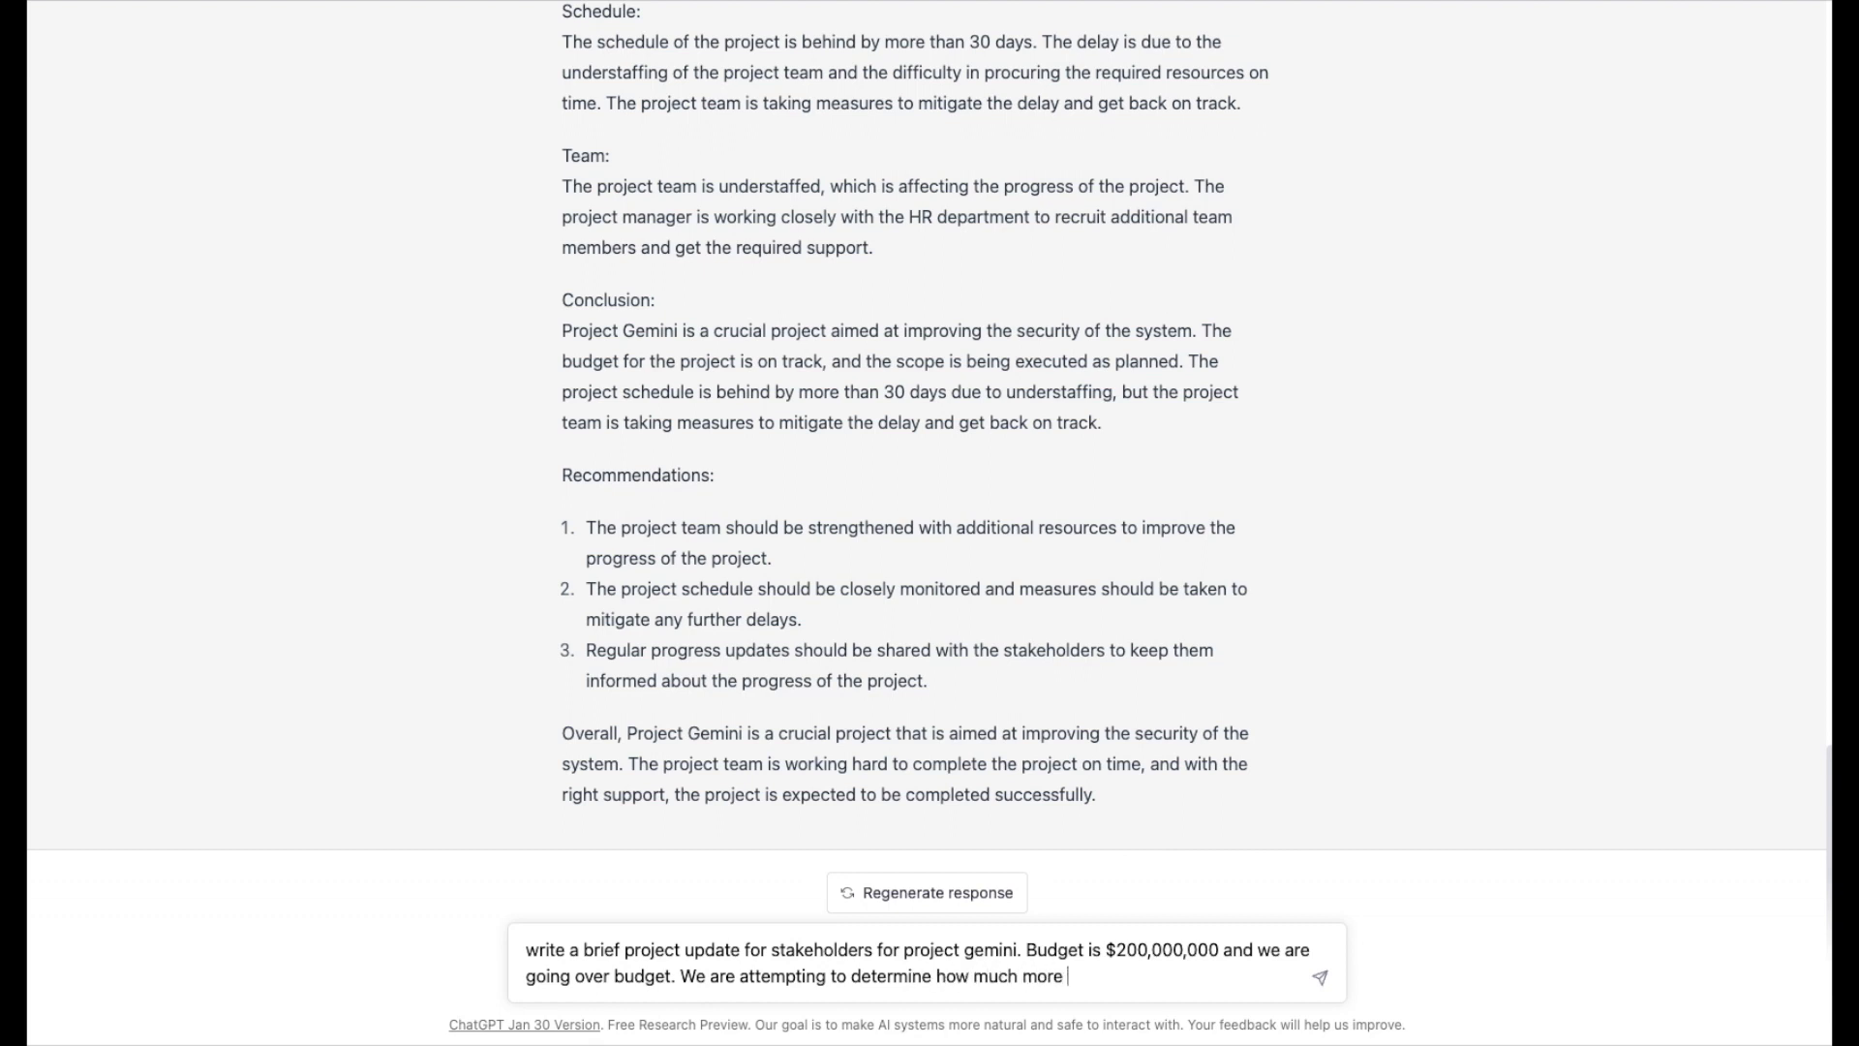
pyautogui.write('budget we nee')
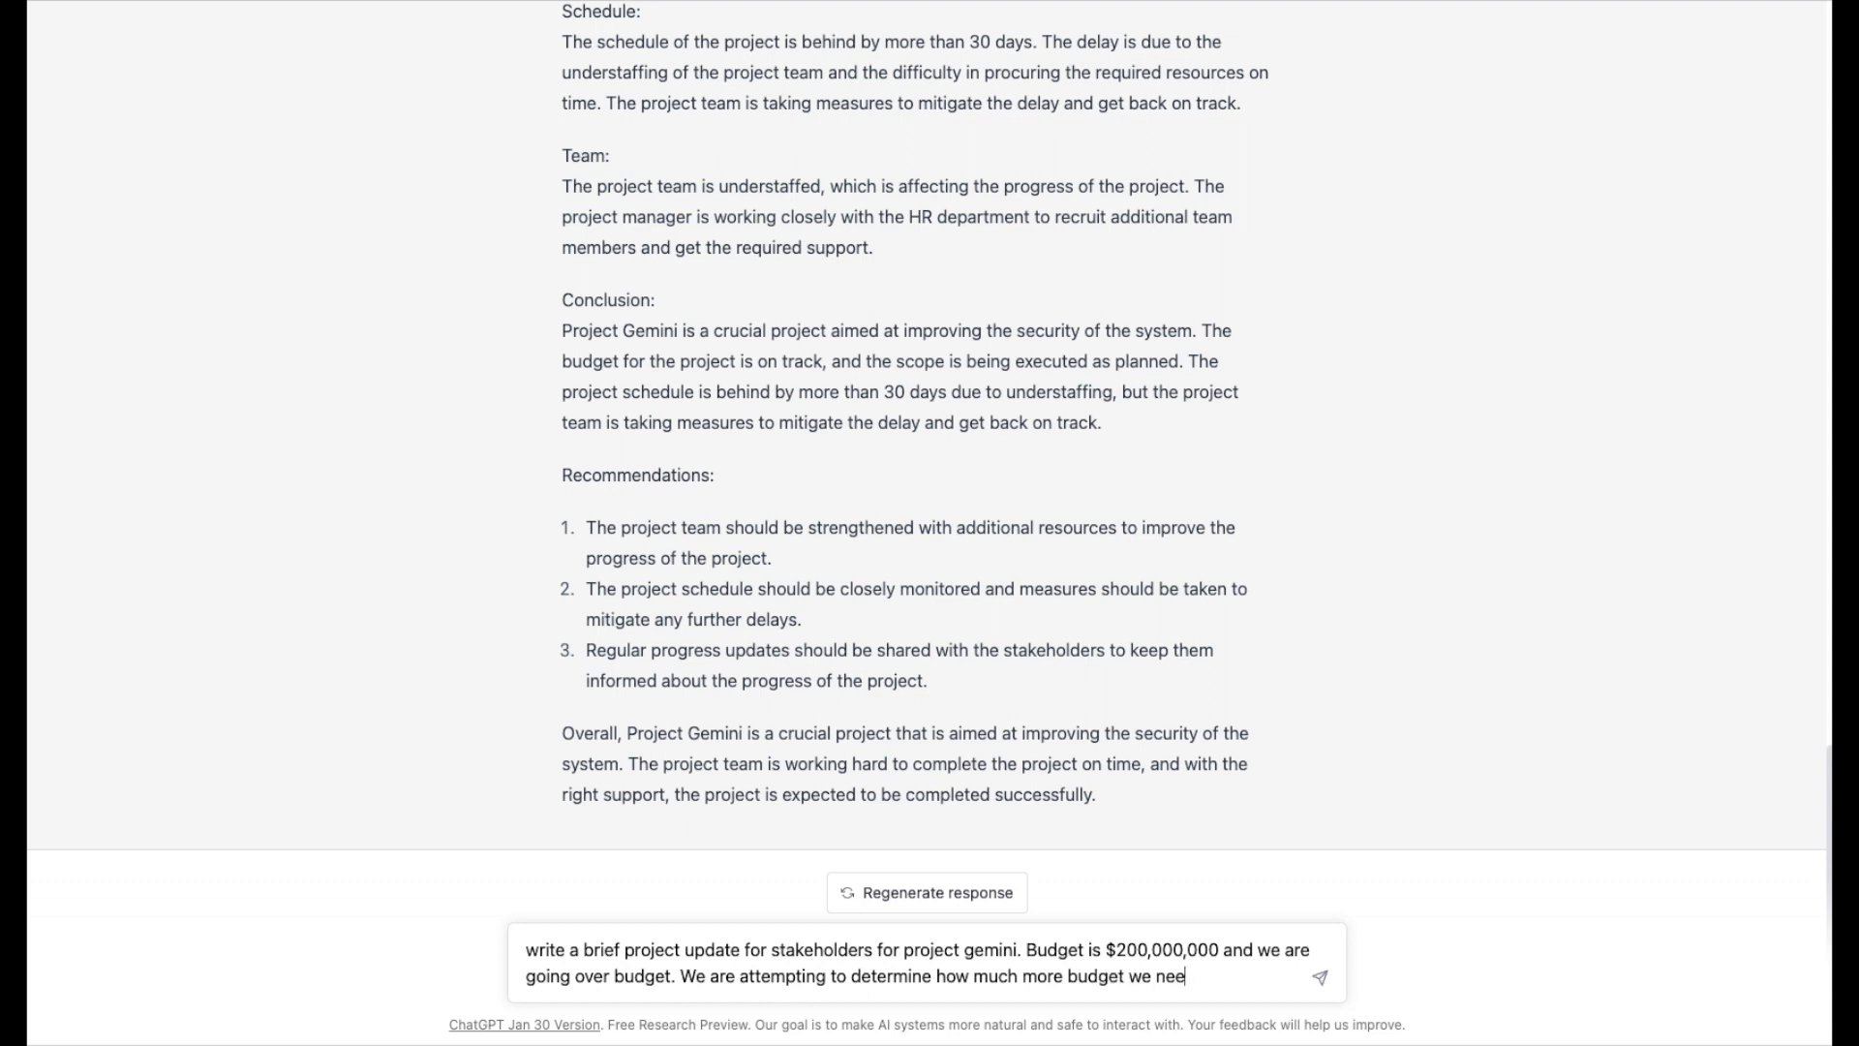
pyautogui.write('d. Sc')
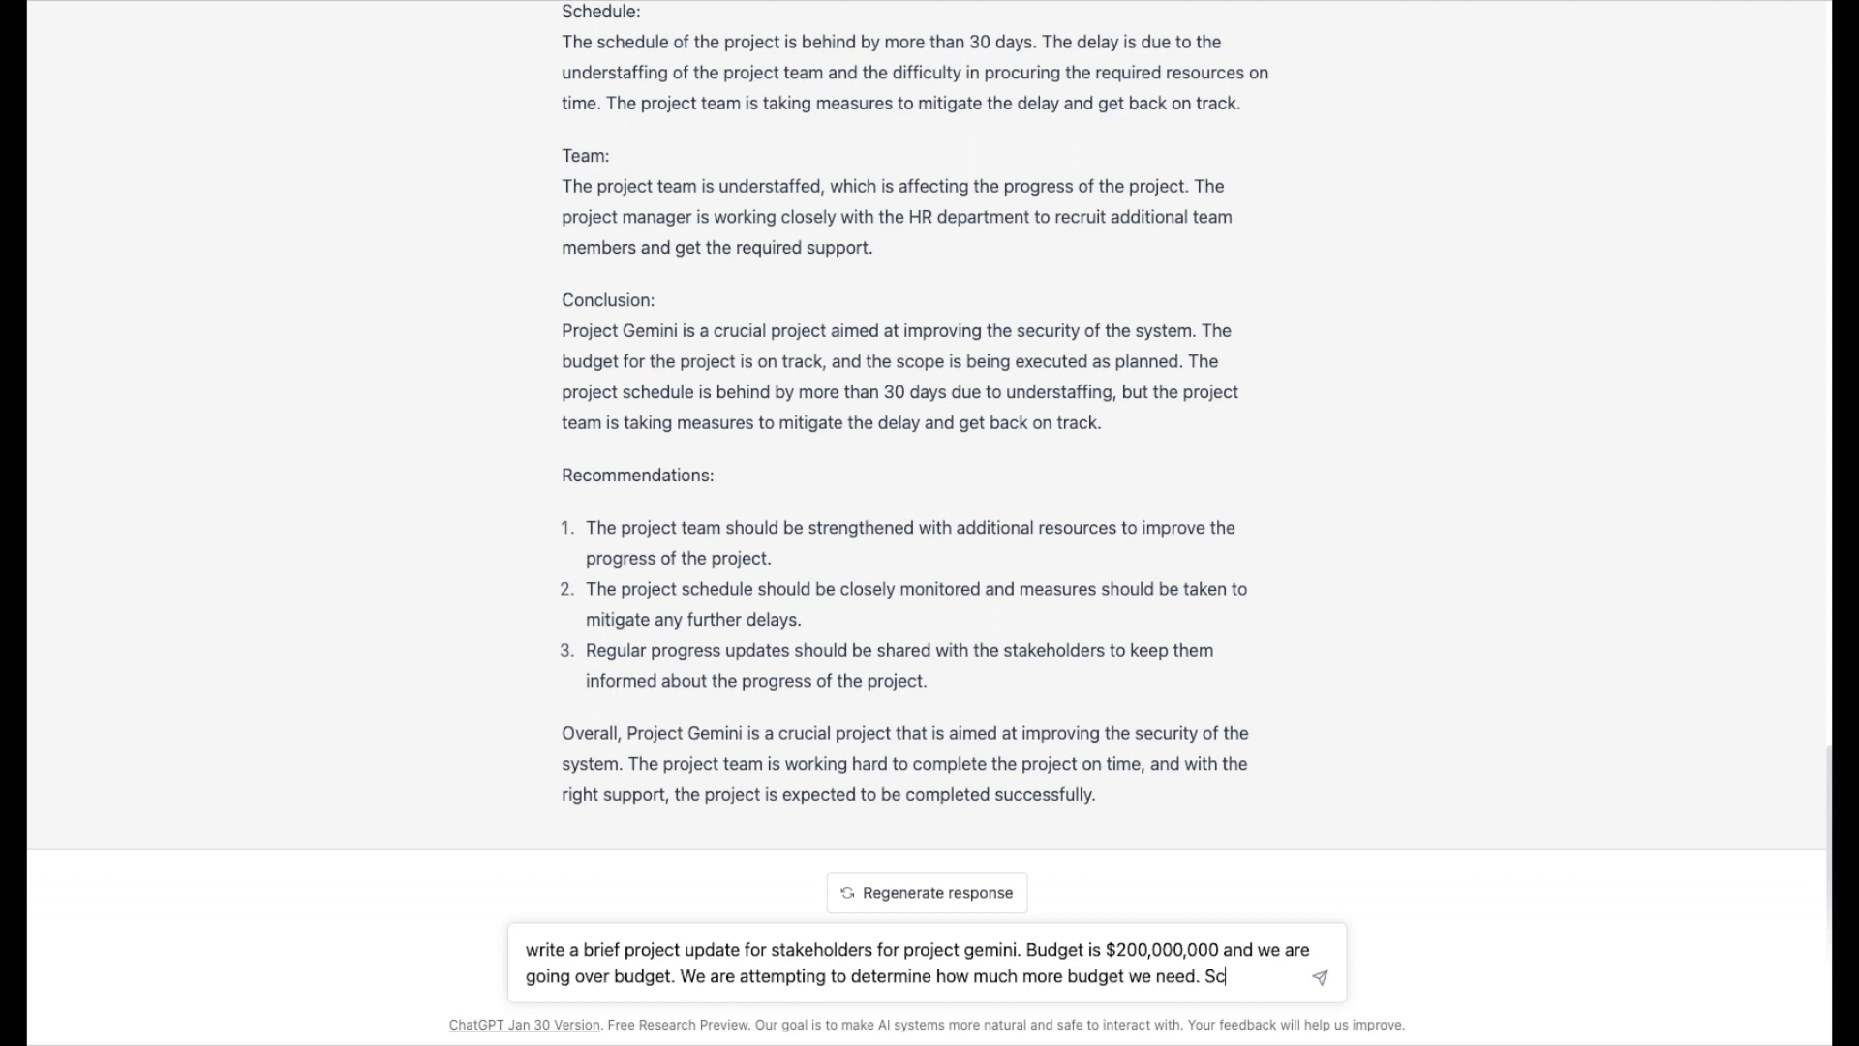
pyautogui.write('hedule is')
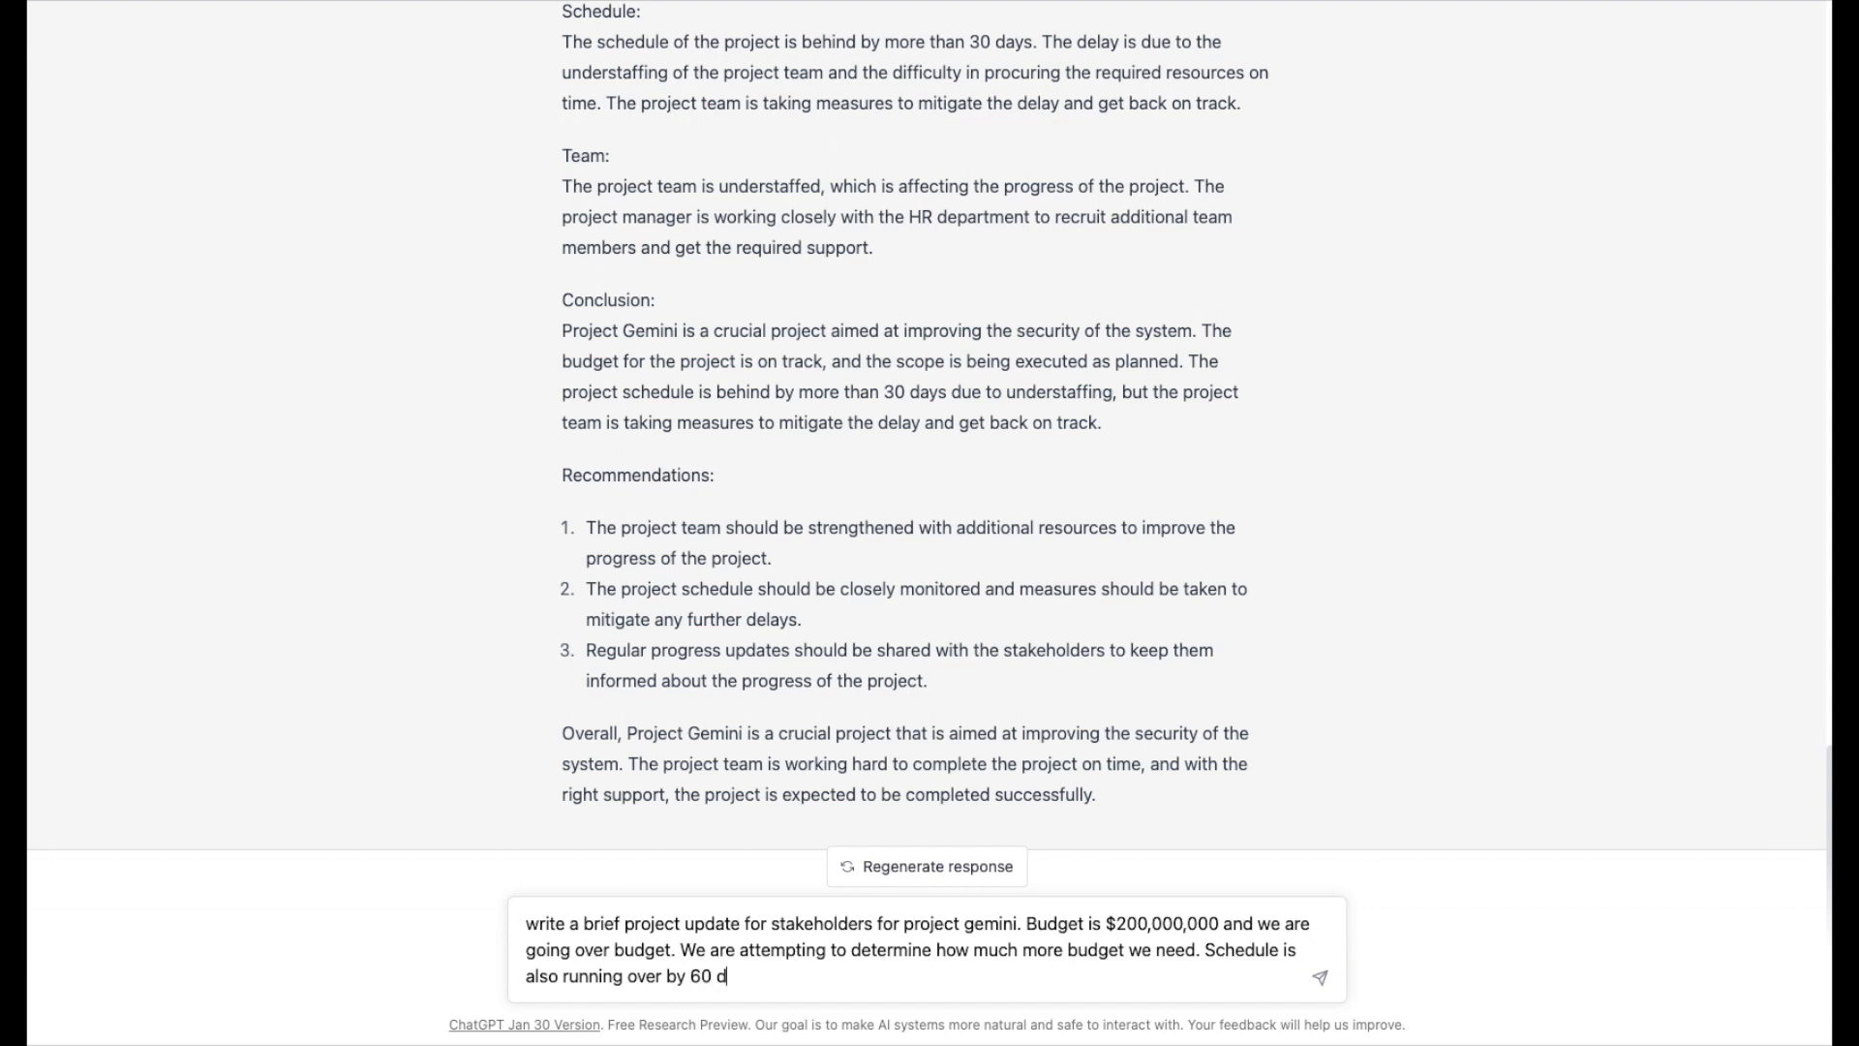
# Add the 60-day overrun and the goal of replacing security technology against man-in-the-middle attacks.
pyautogui.write('ays. Goa')
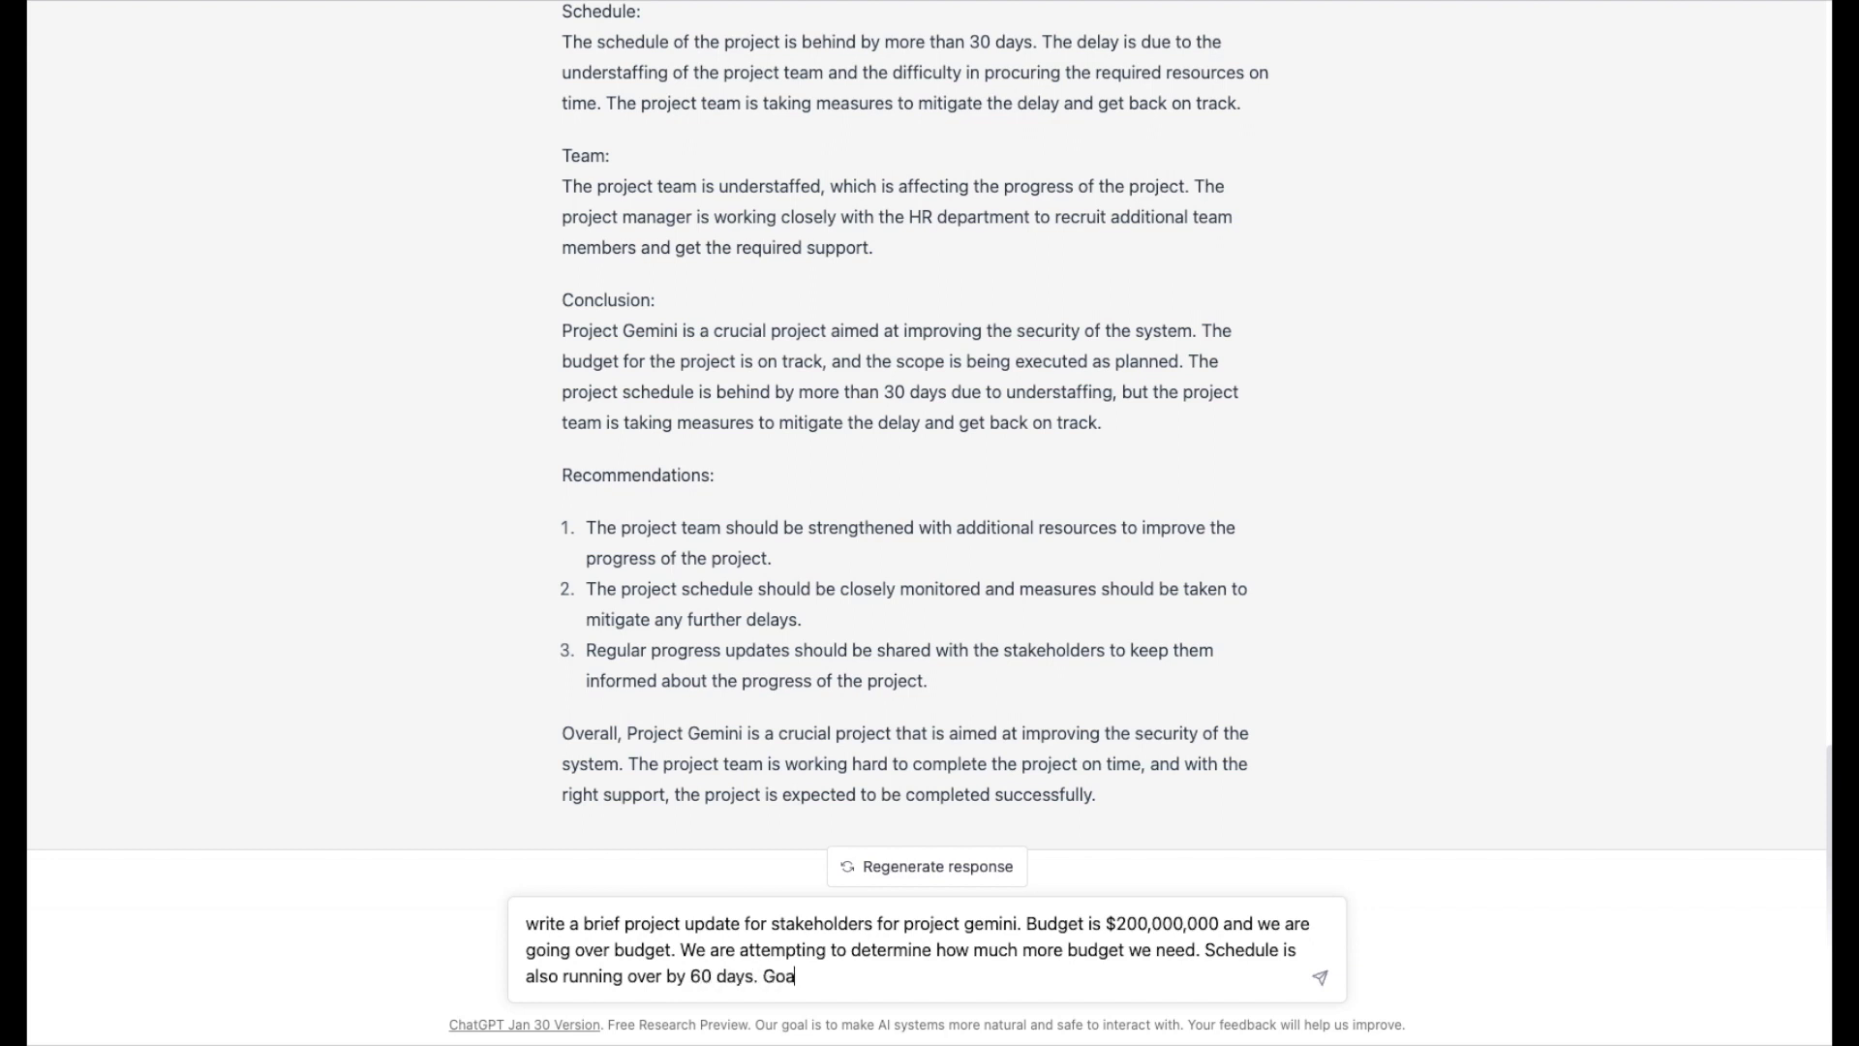
pyautogui.write('l of t')
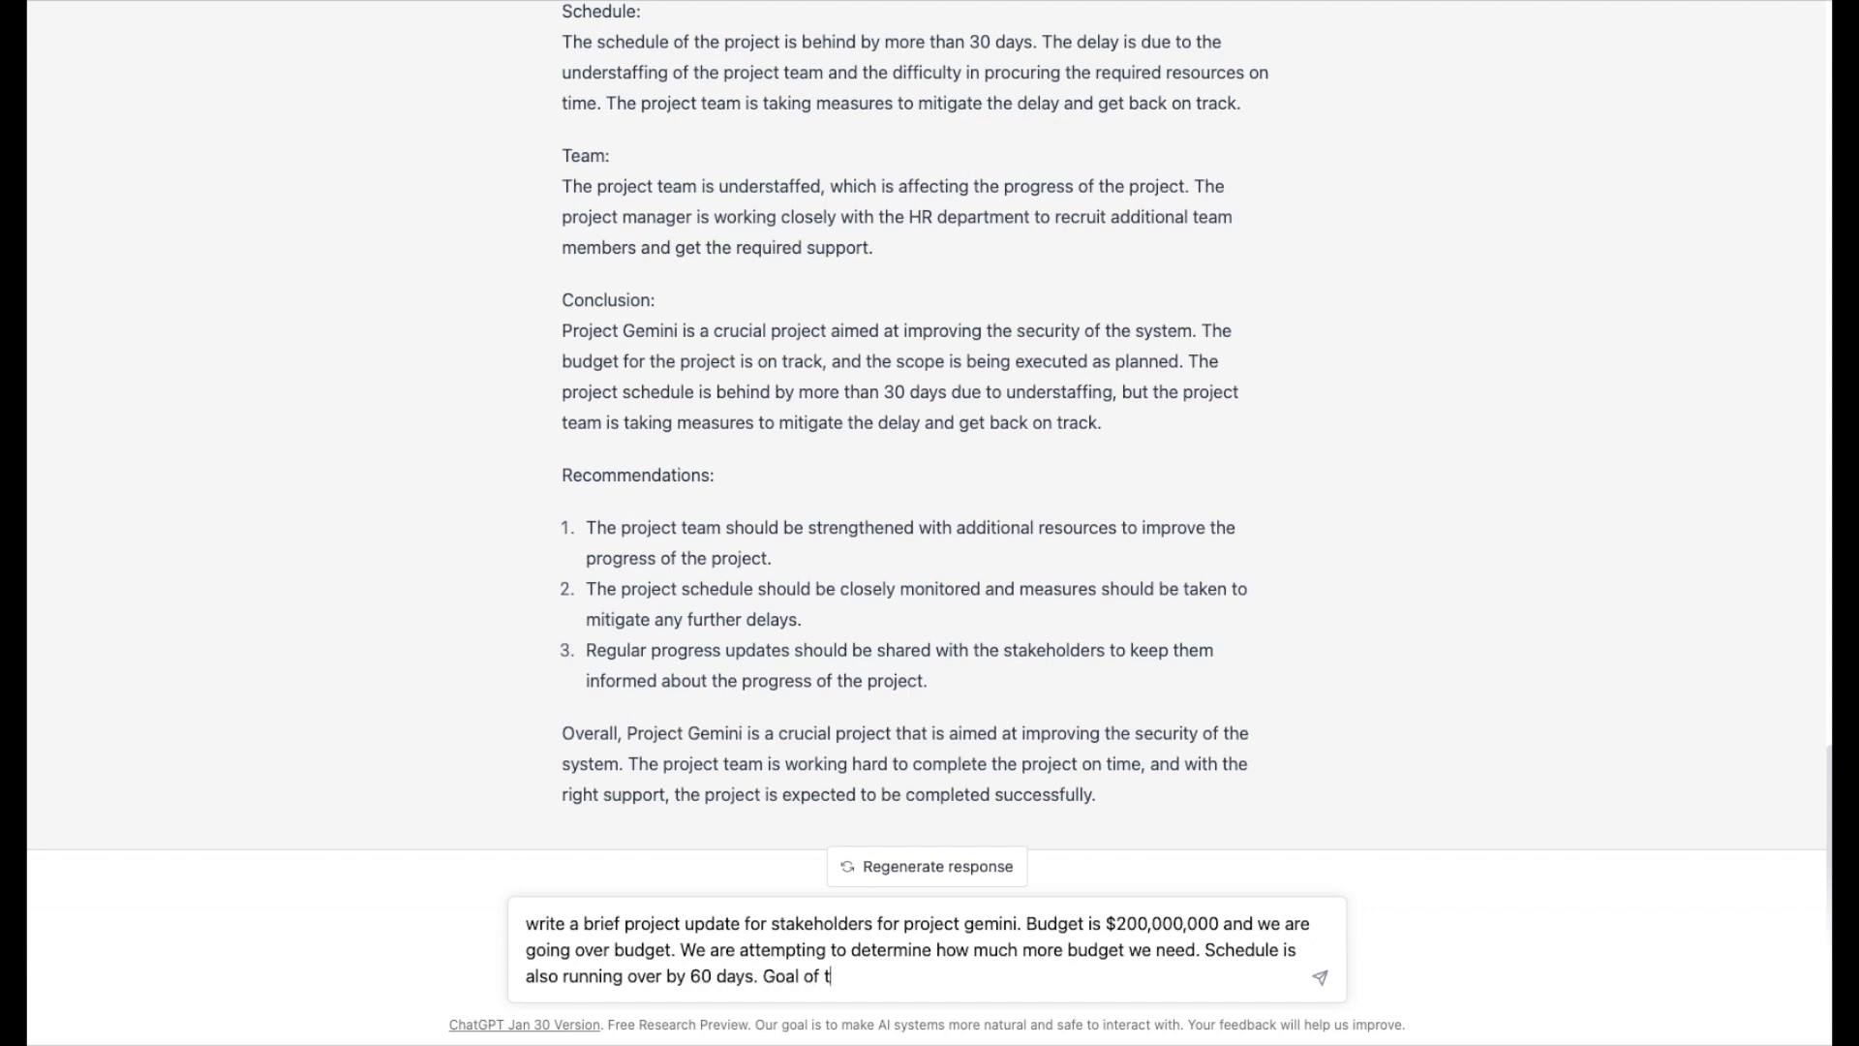
pyautogui.write('he project is to')
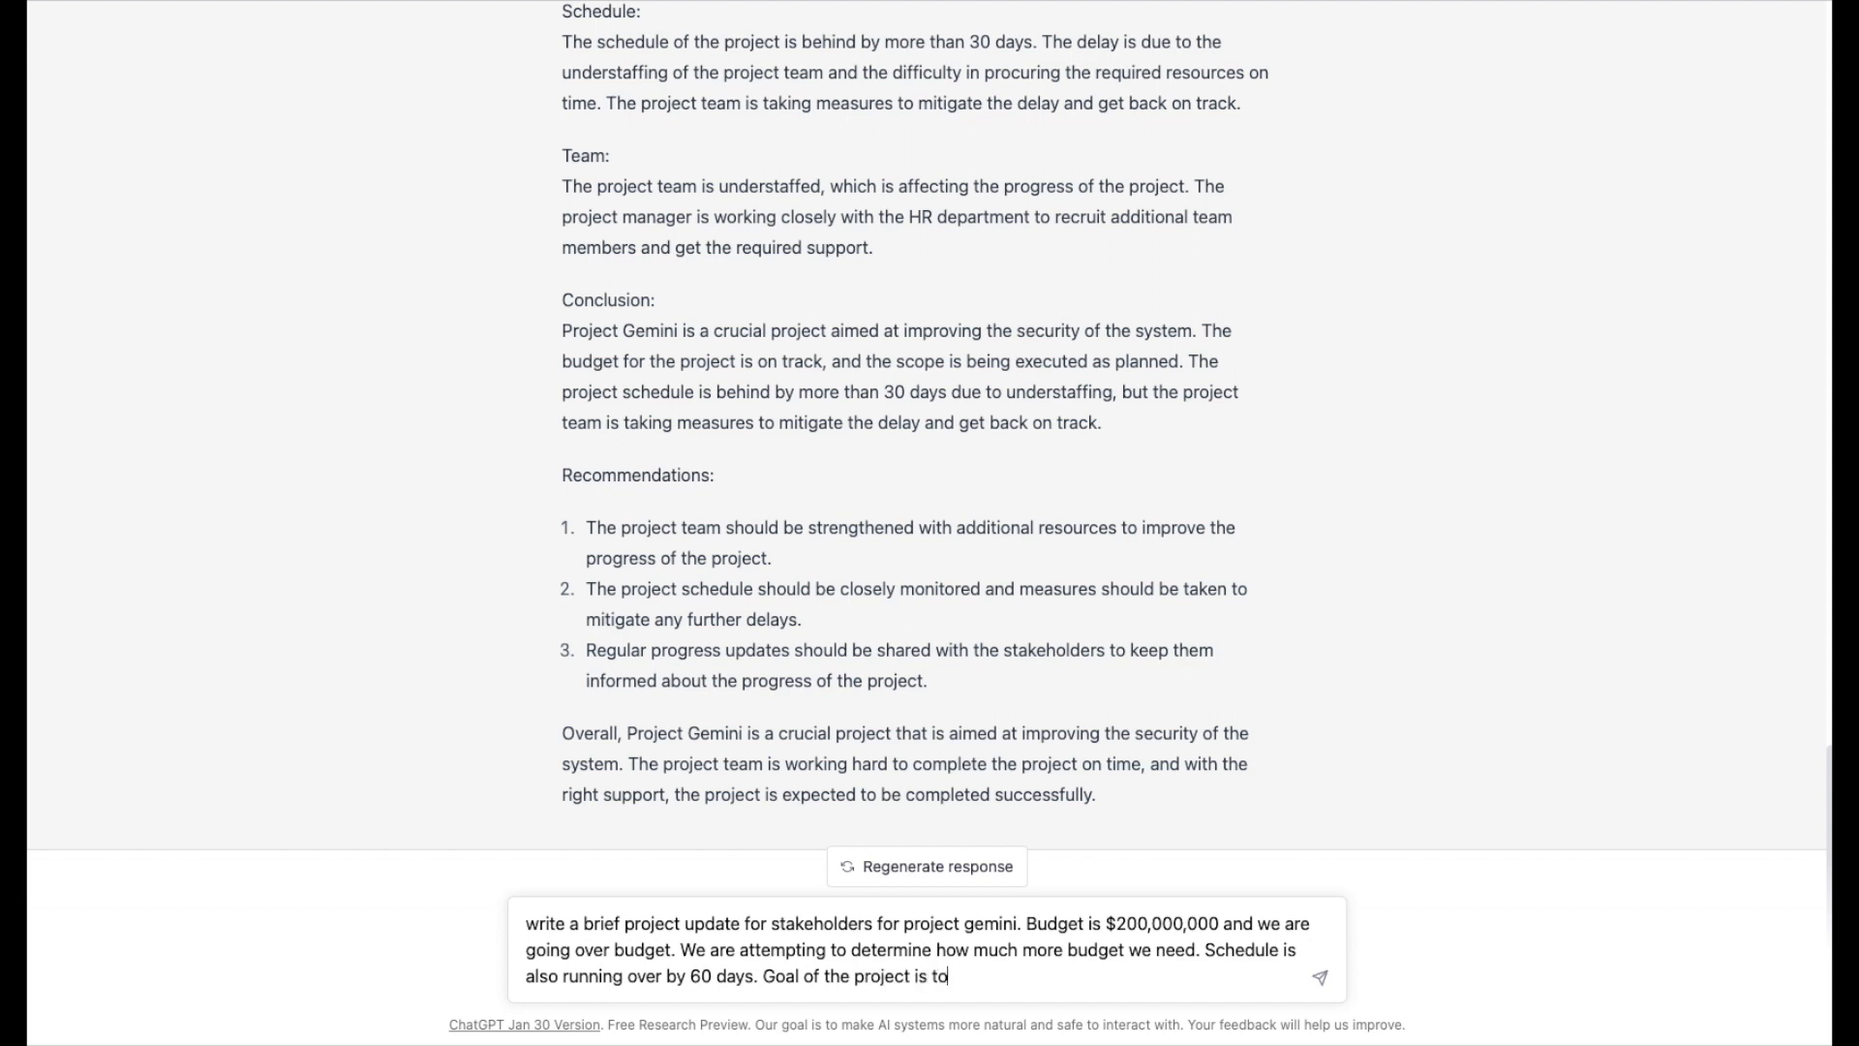
pyautogui.write('replace')
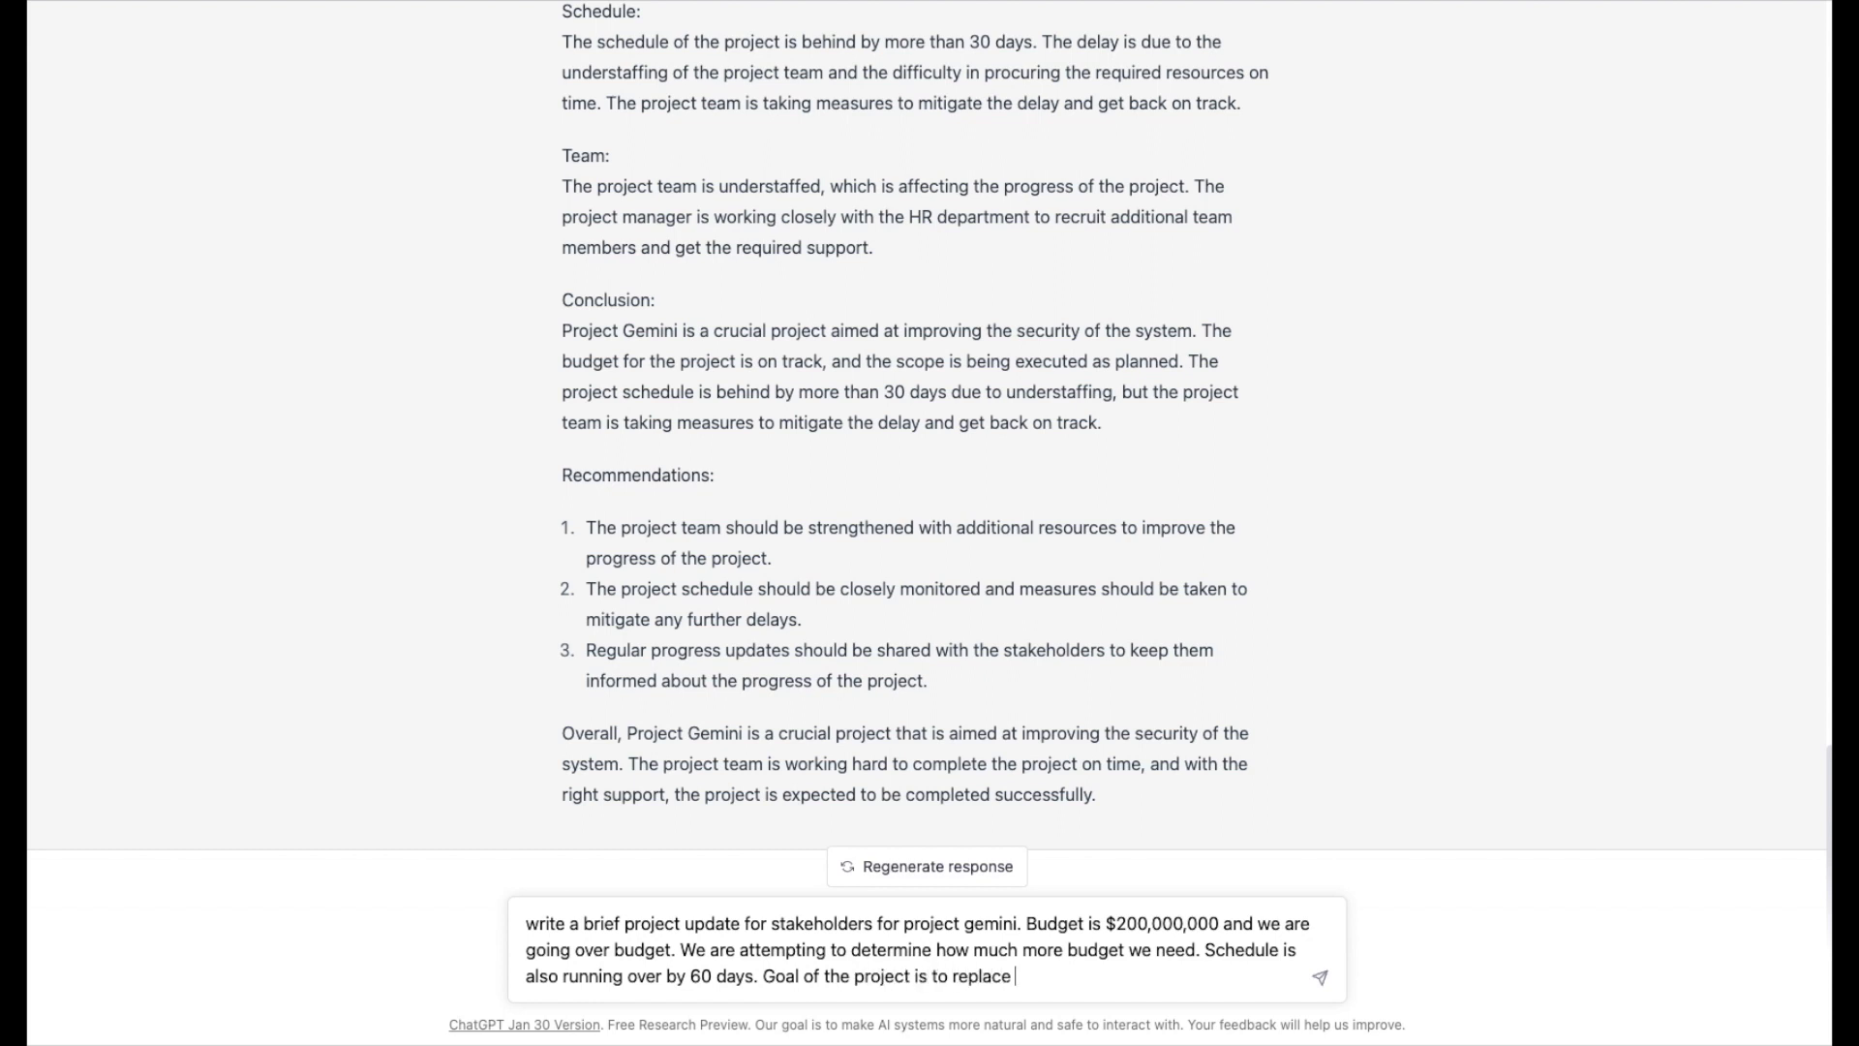
pyautogui.write('old security')
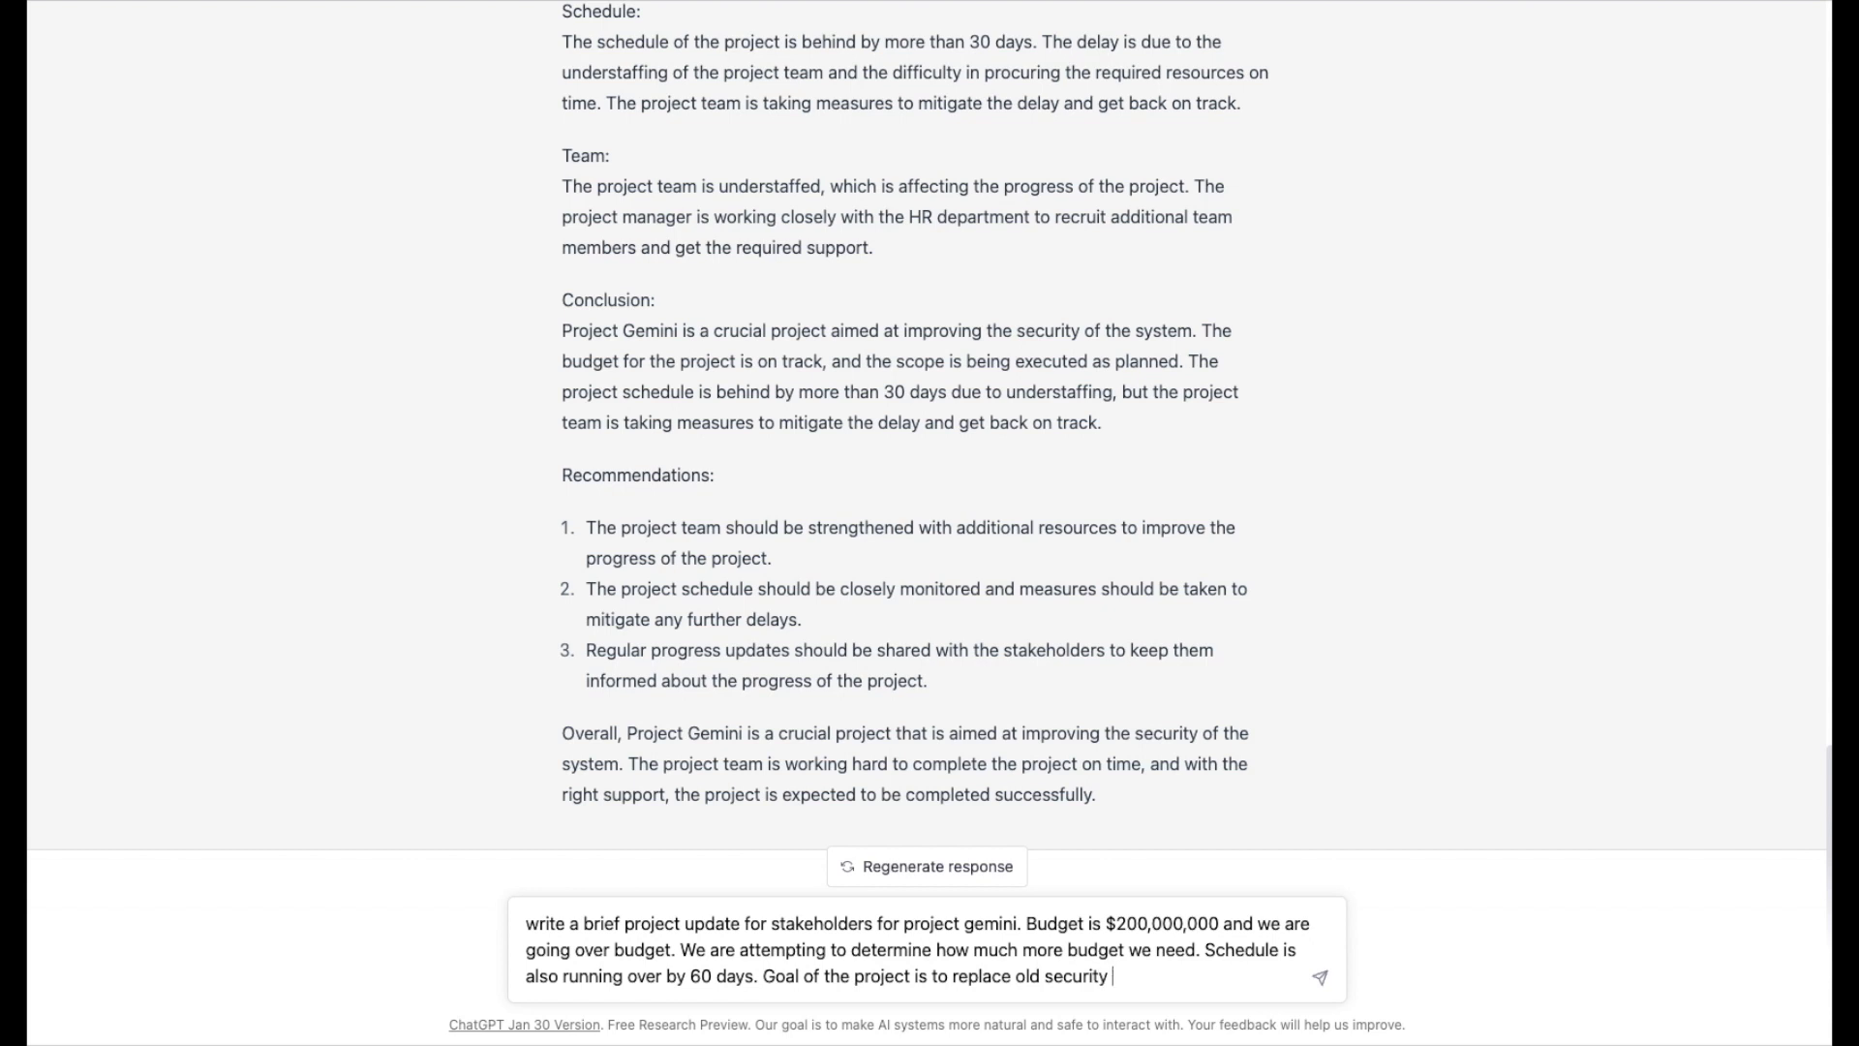
pyautogui.write('techn')
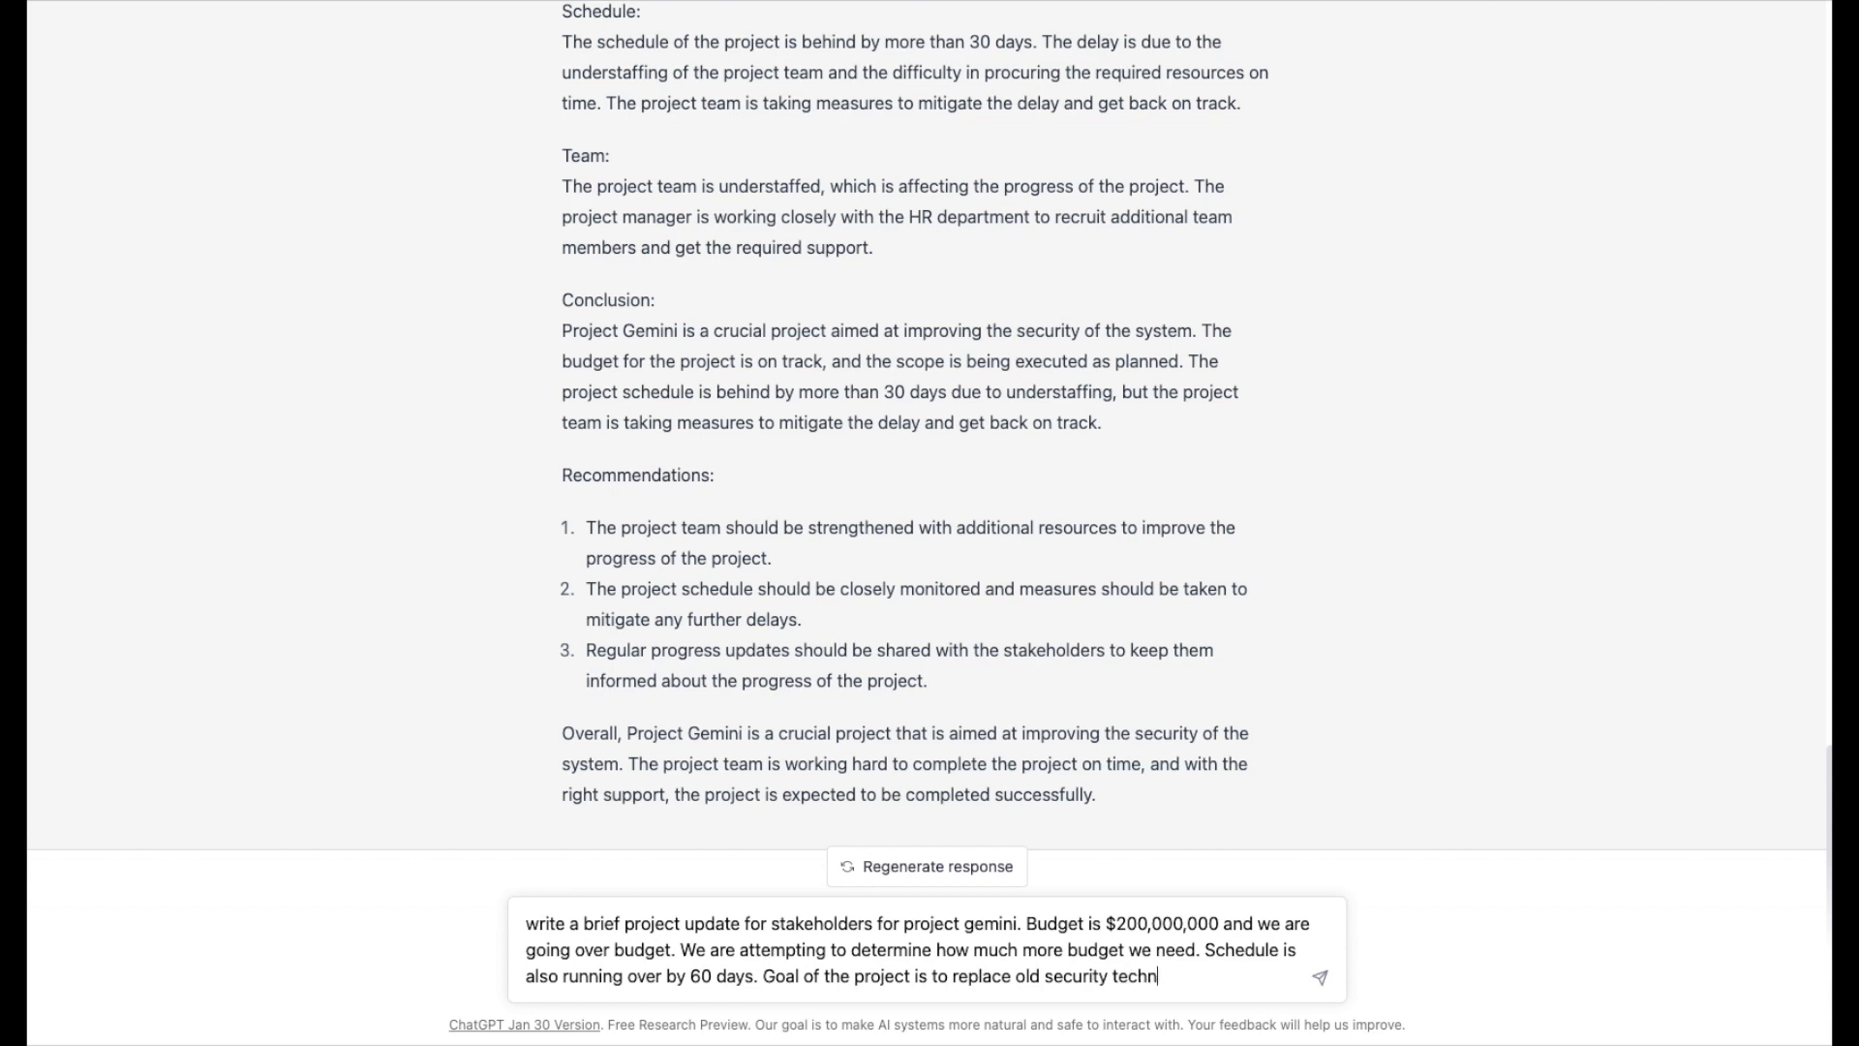
pyautogui.write('ology to prevent')
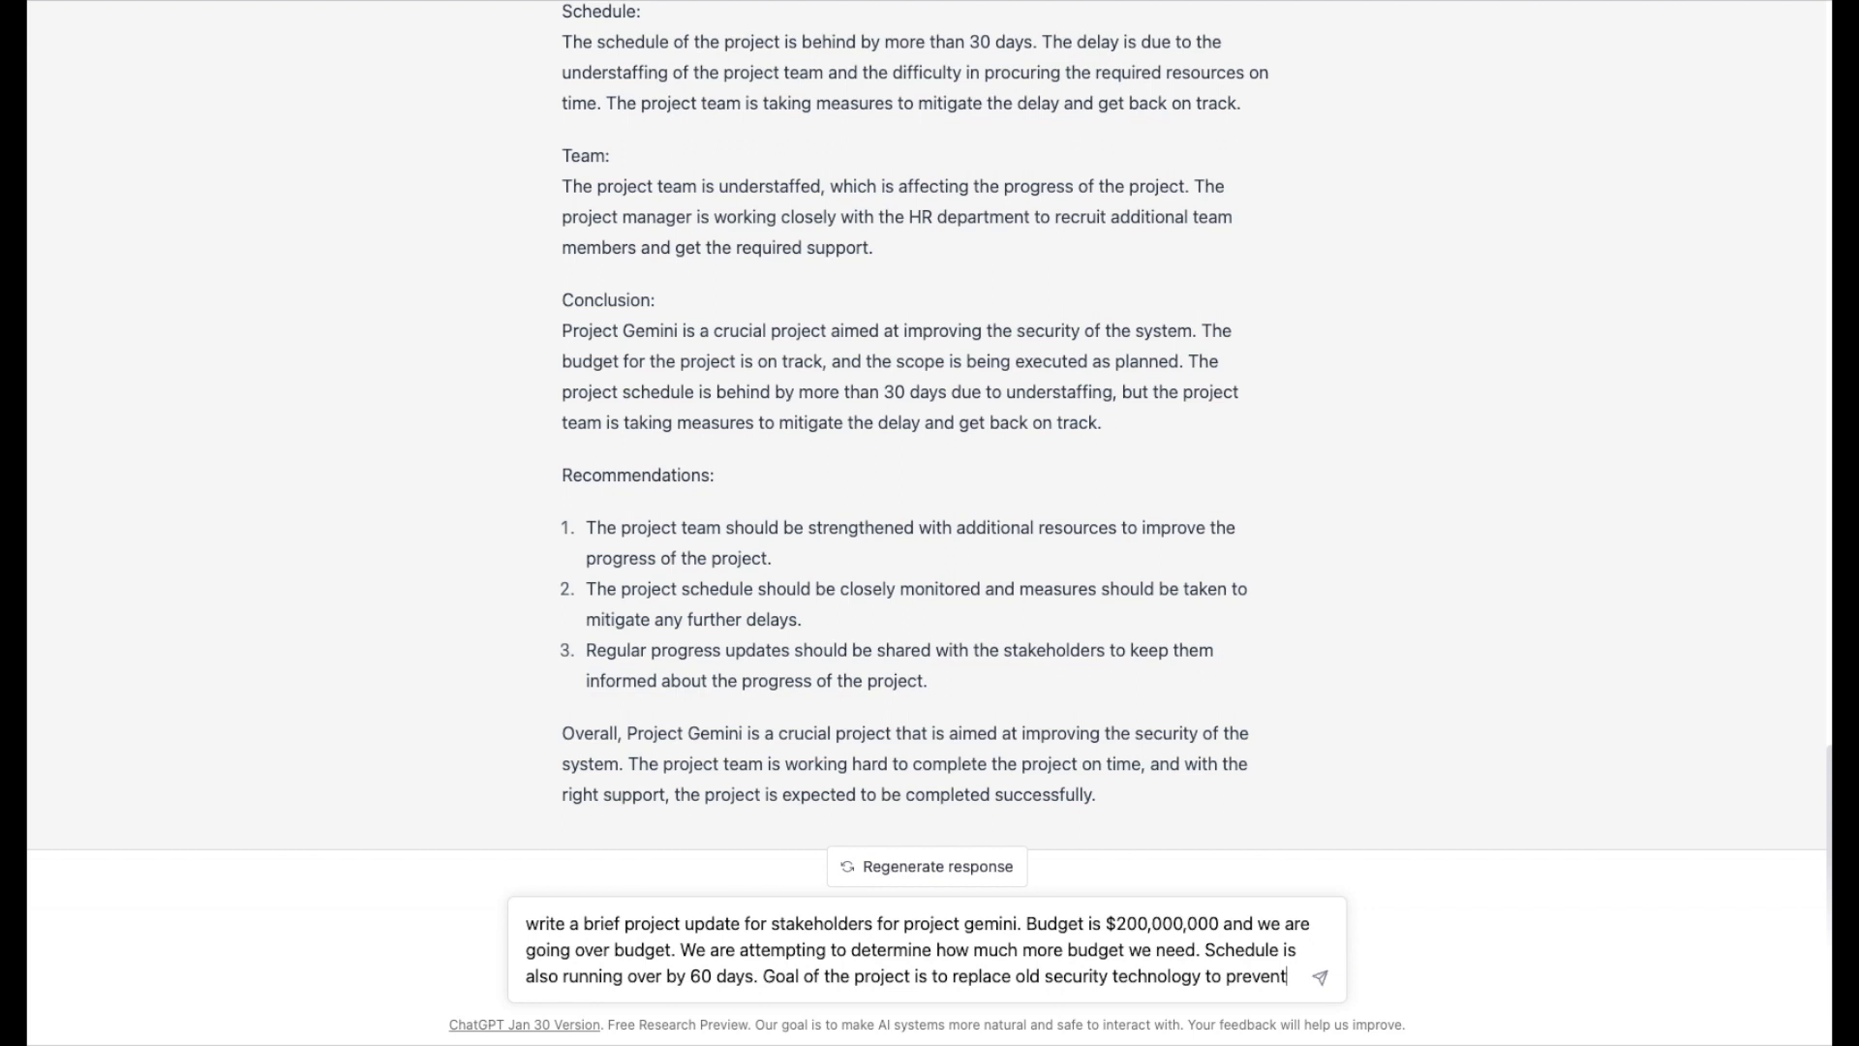
pyautogui.write('man')
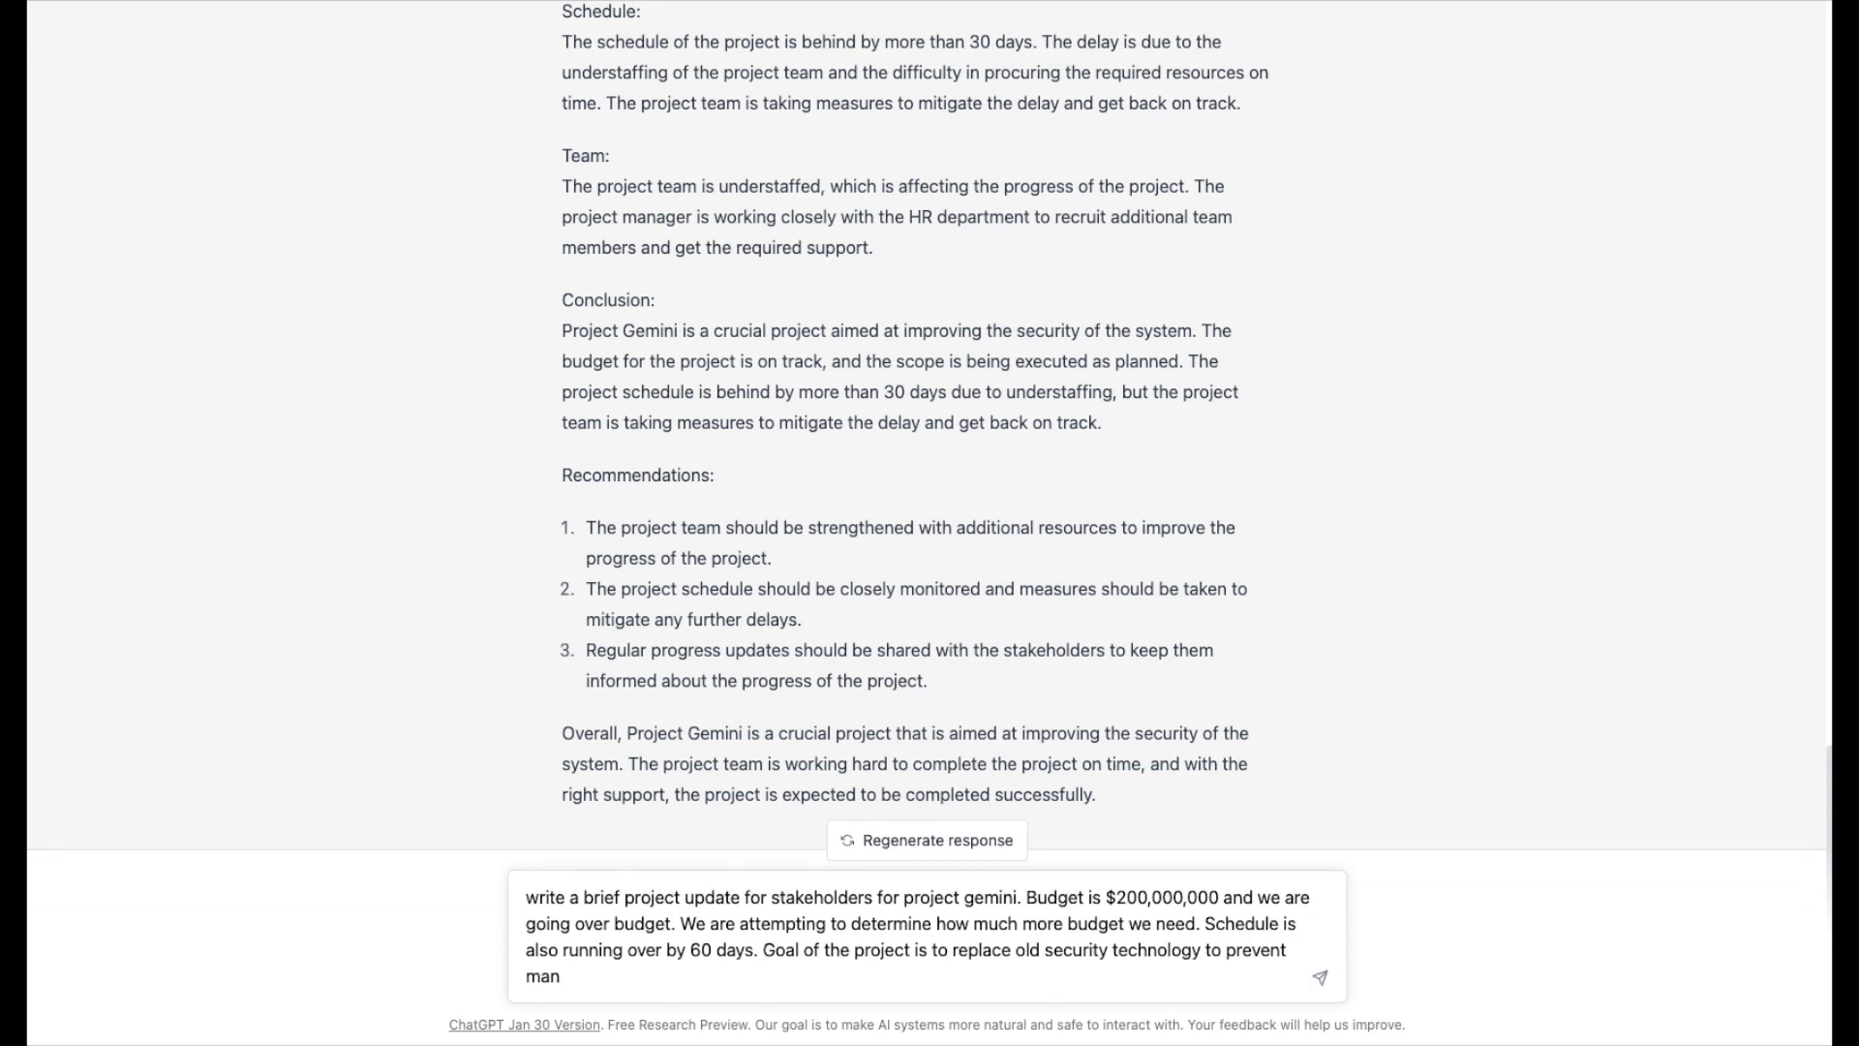
pyautogui.write('in the middle a')
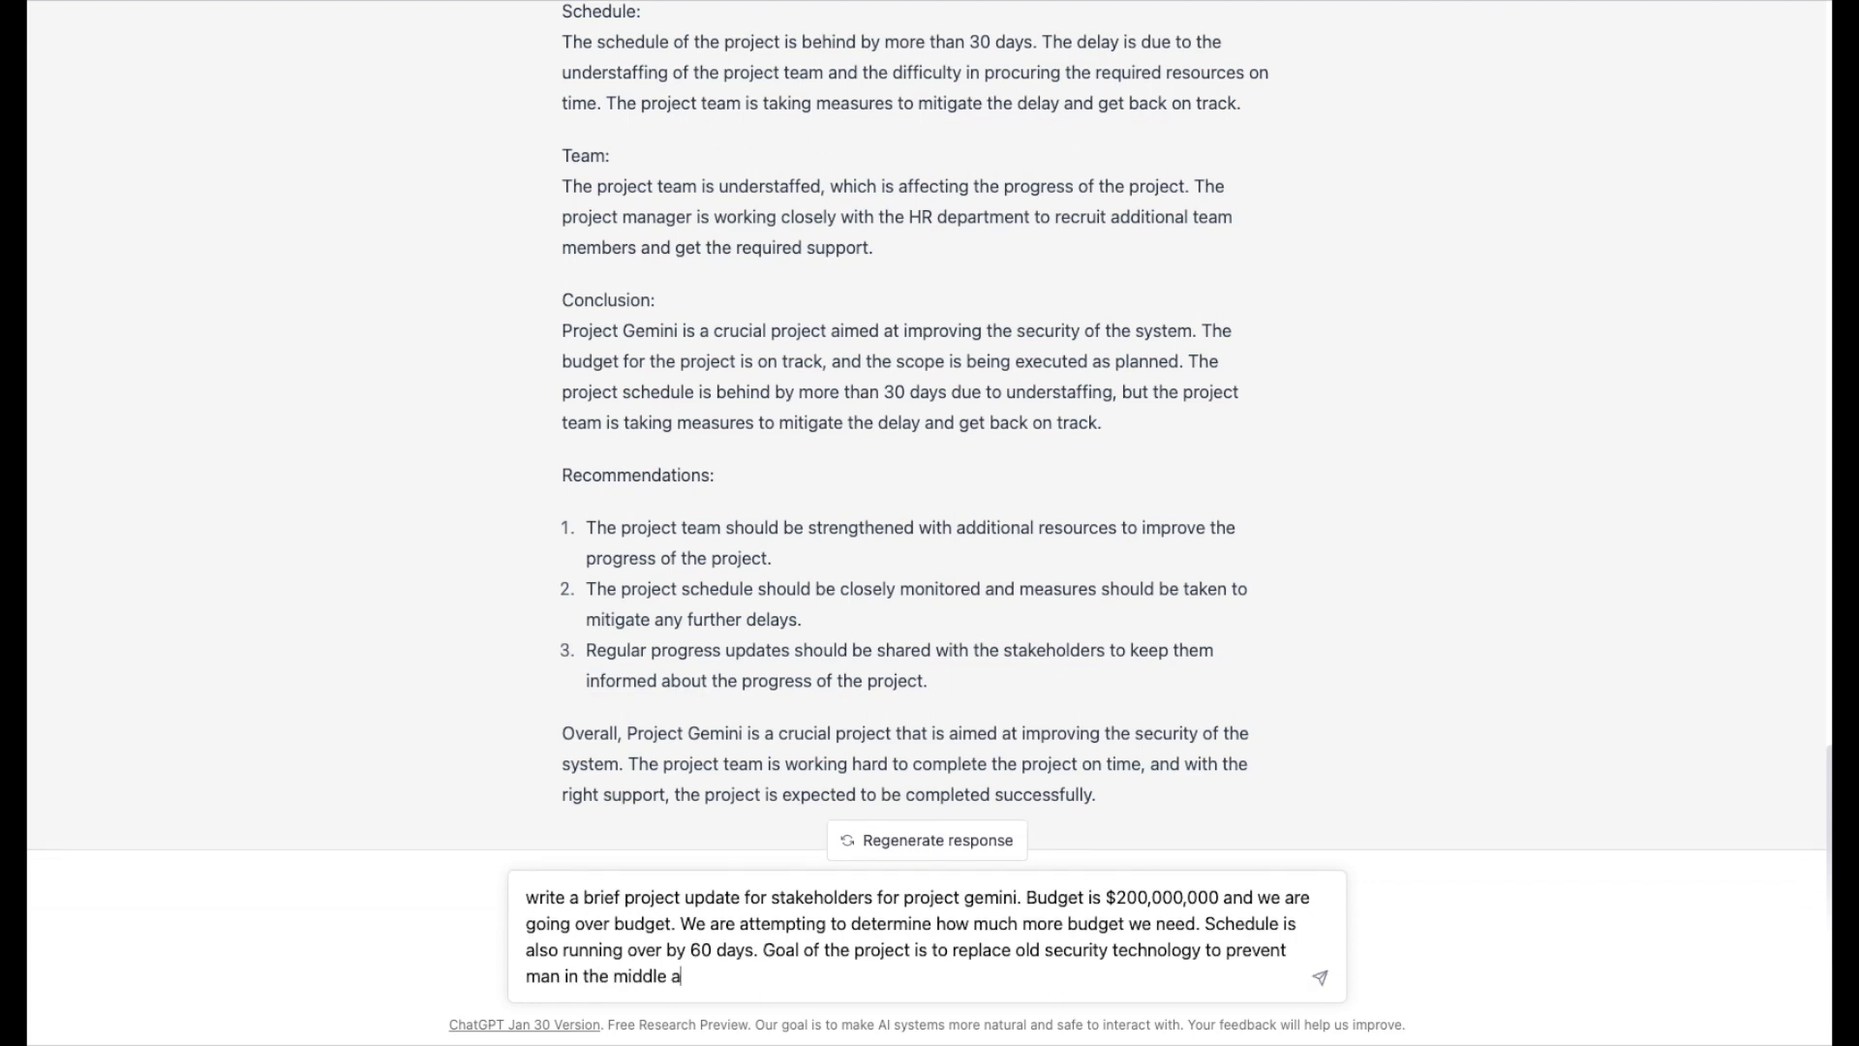
pyautogui.write('ttacks.')
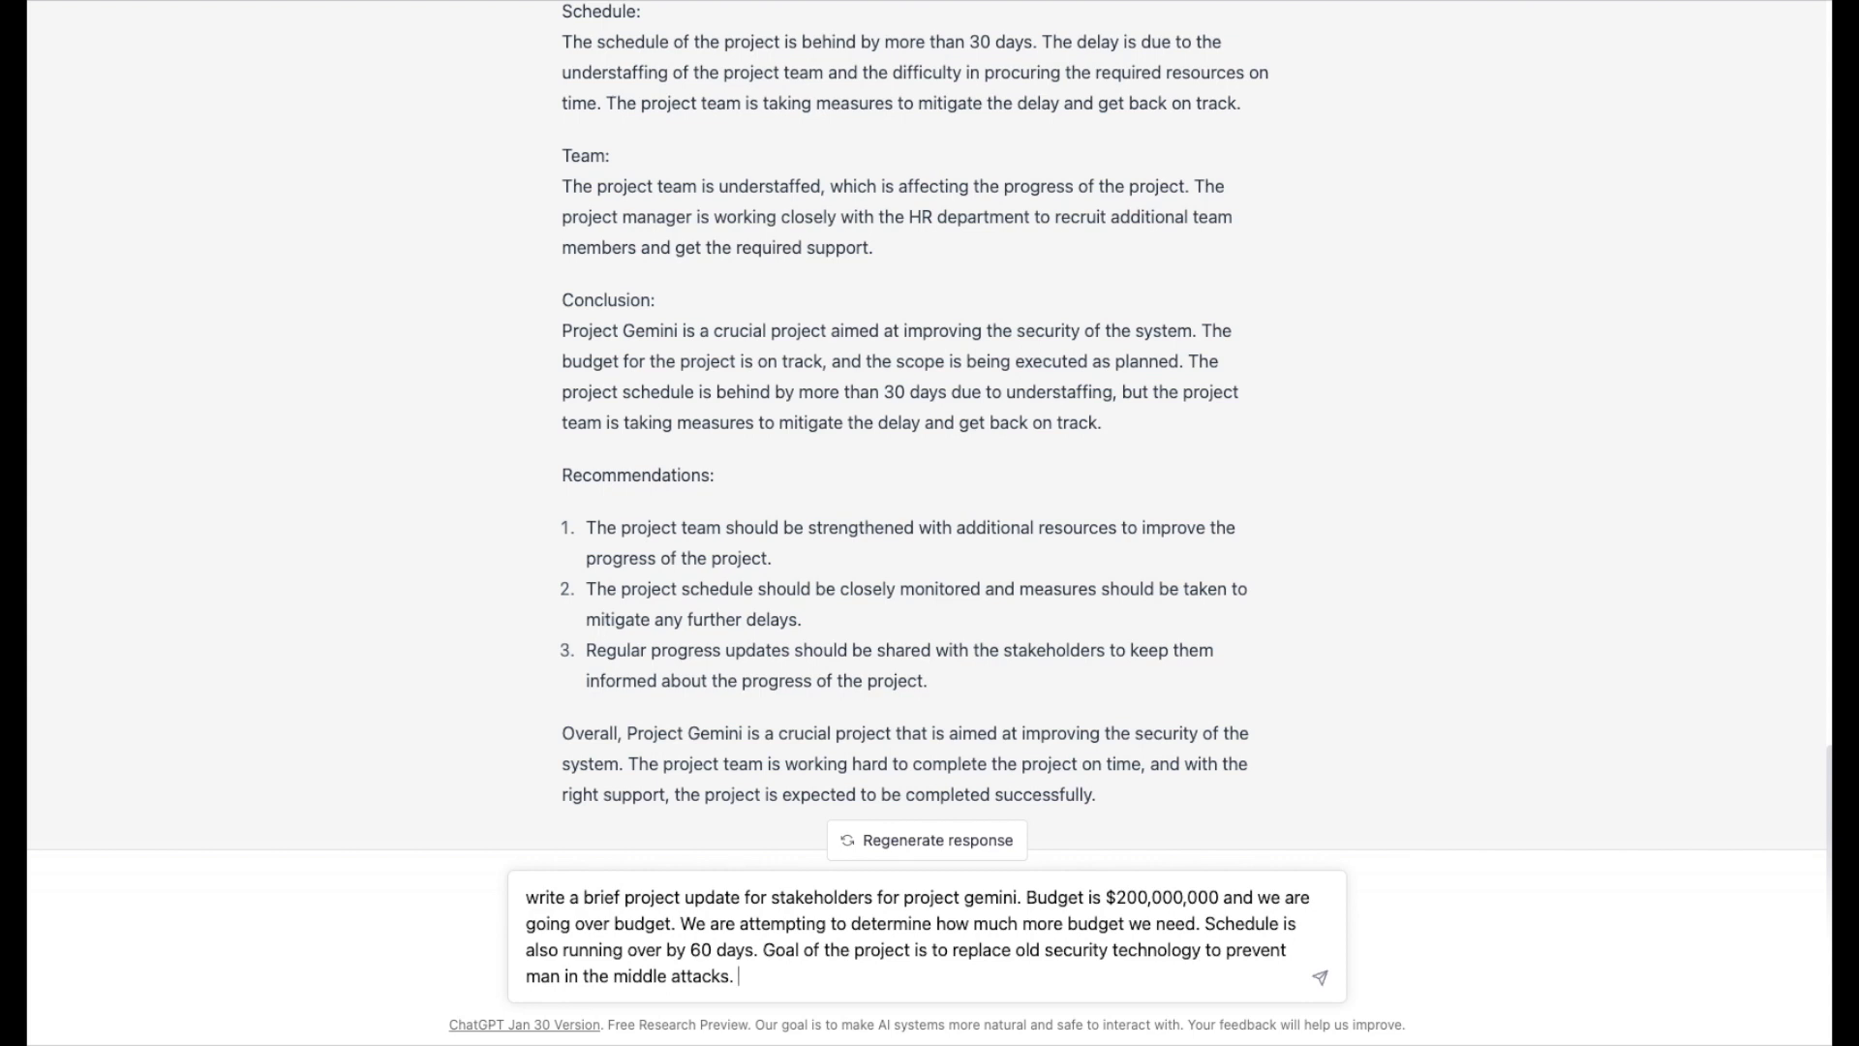
# Add 'We need stakeholder approval to increase budget by the amount we determine.'.
pyautogui.write('We need stakeholder a')
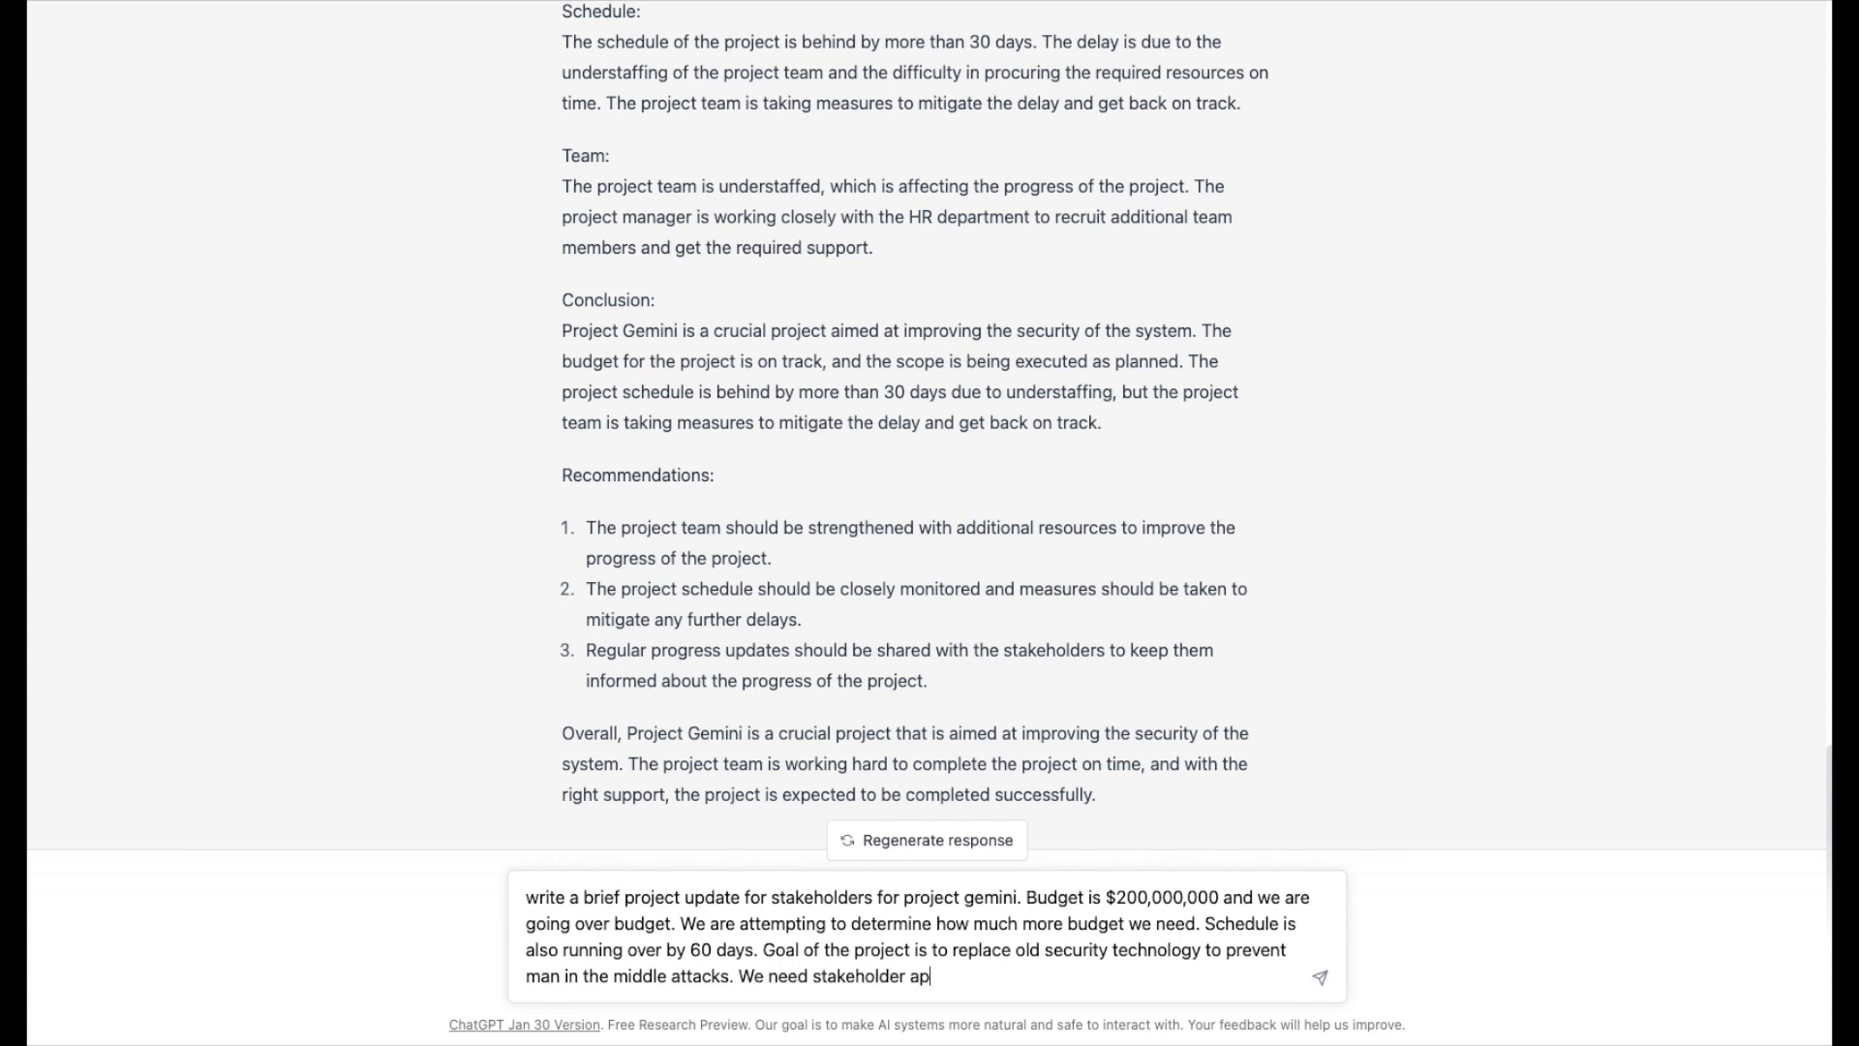
pyautogui.write('proval to')
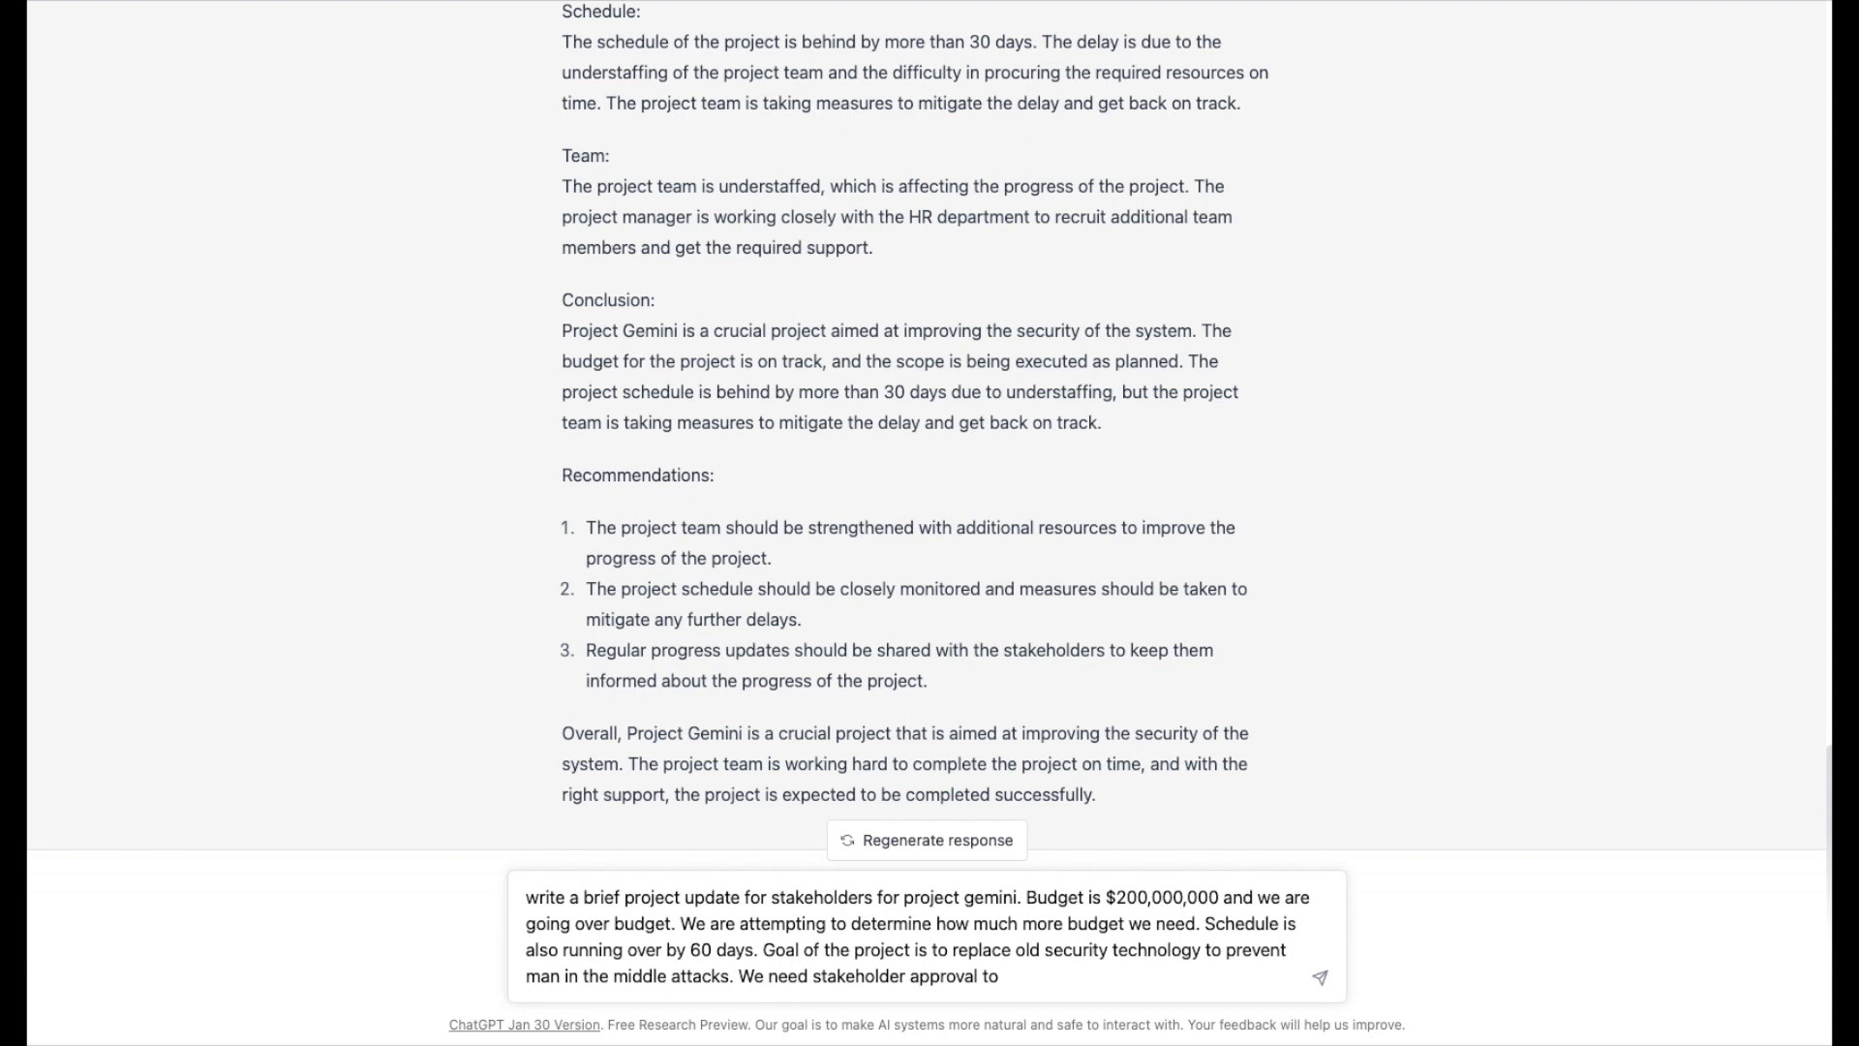
pyautogui.write('increase')
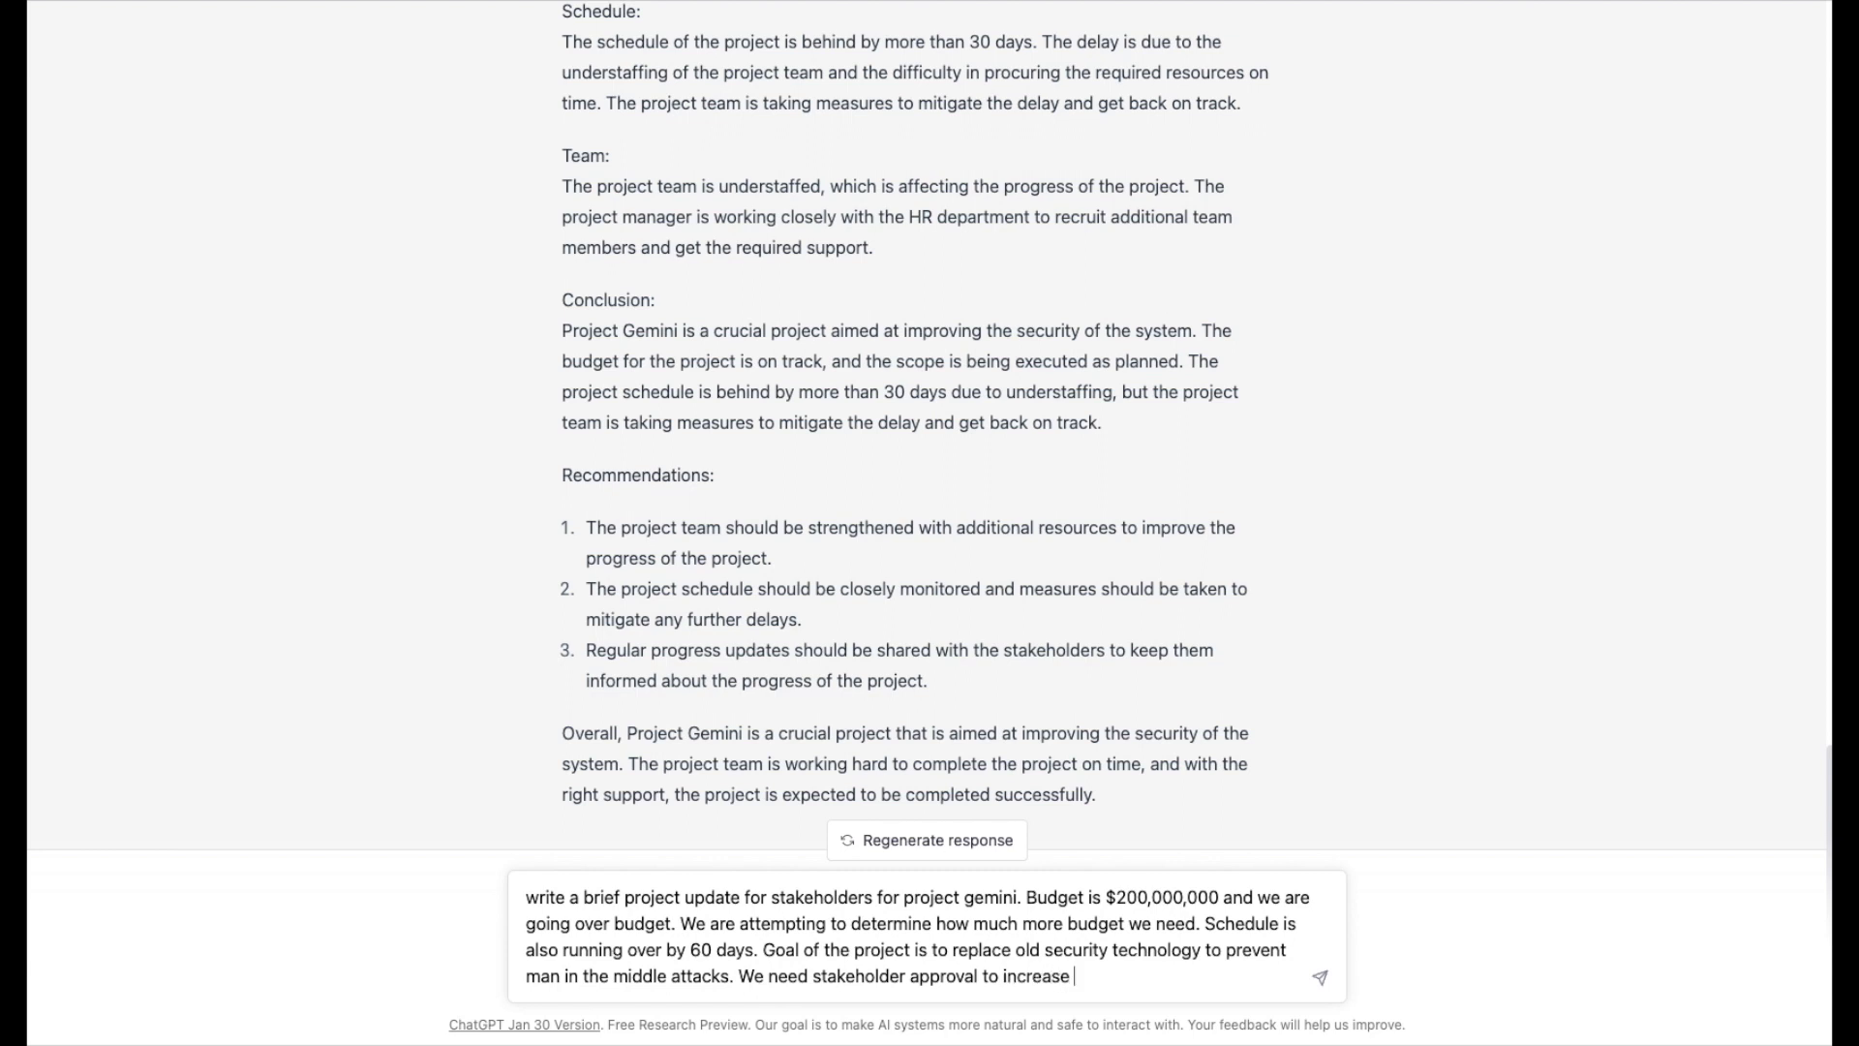
pyautogui.write('budget b')
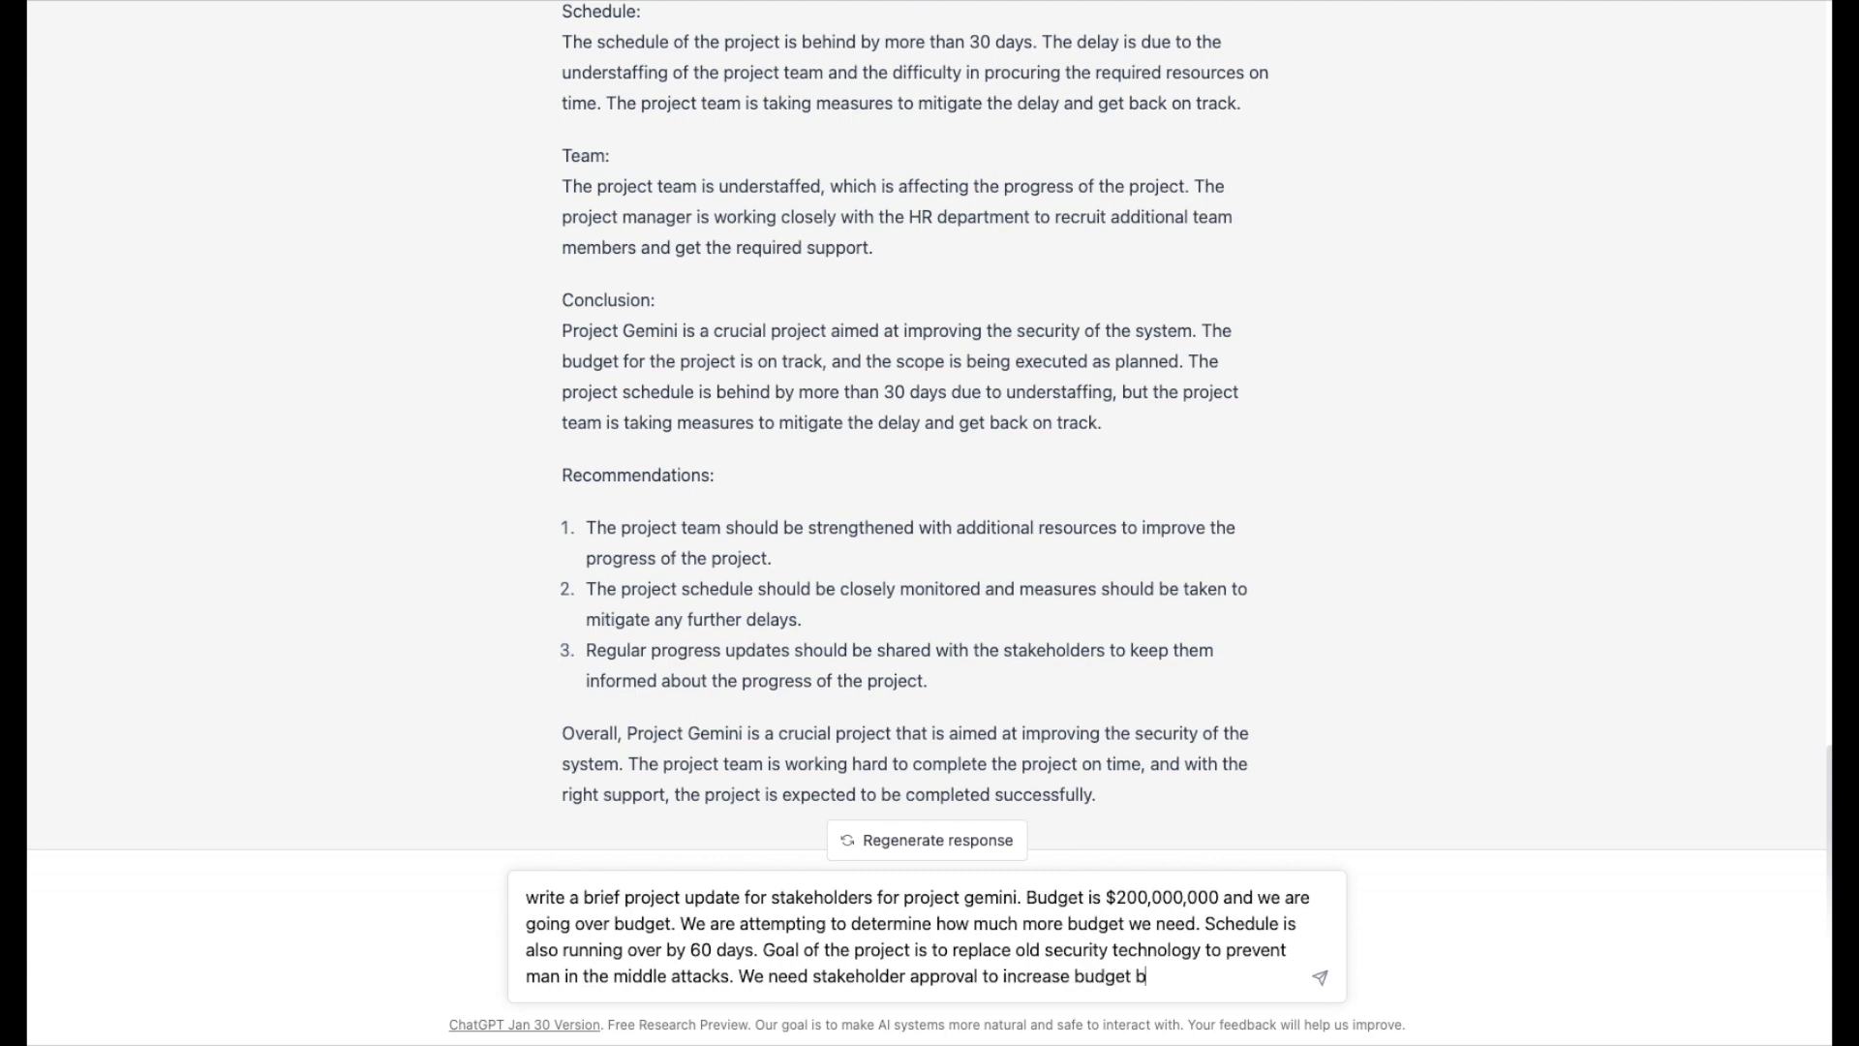
pyautogui.write('y the am')
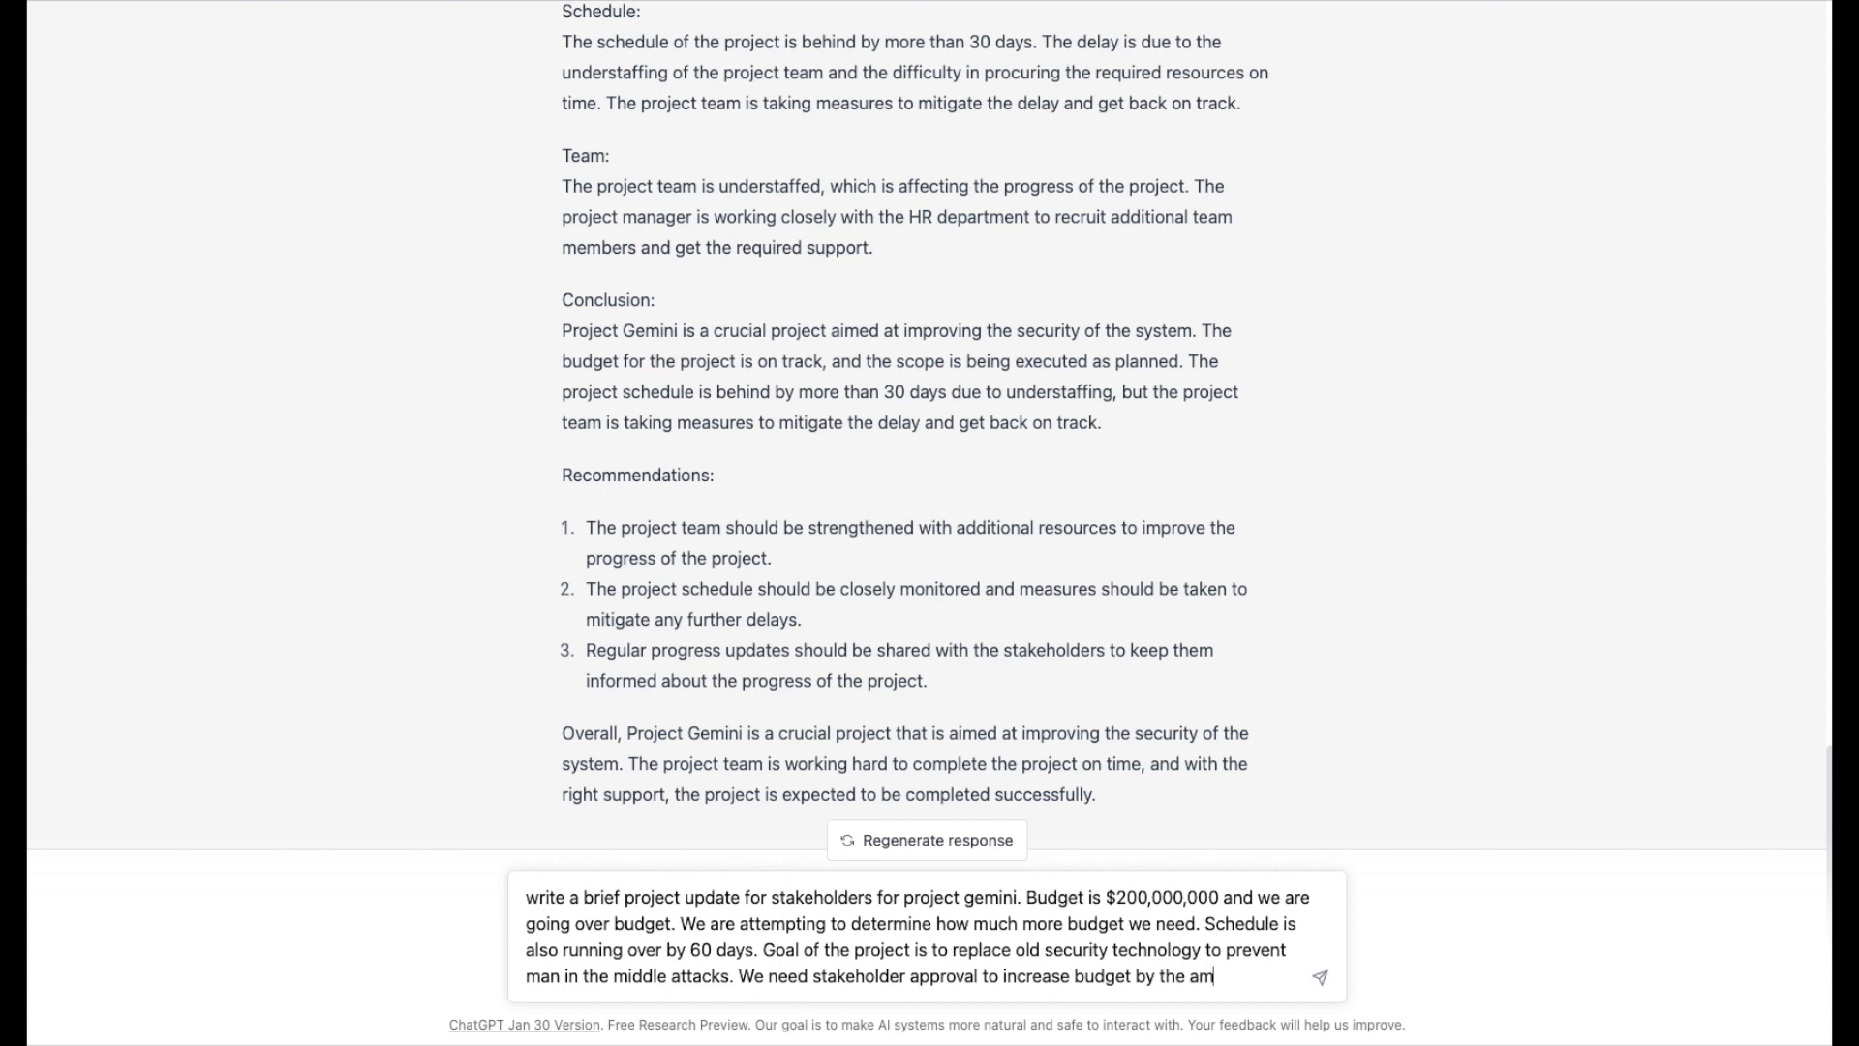
pyautogui.write('ount we')
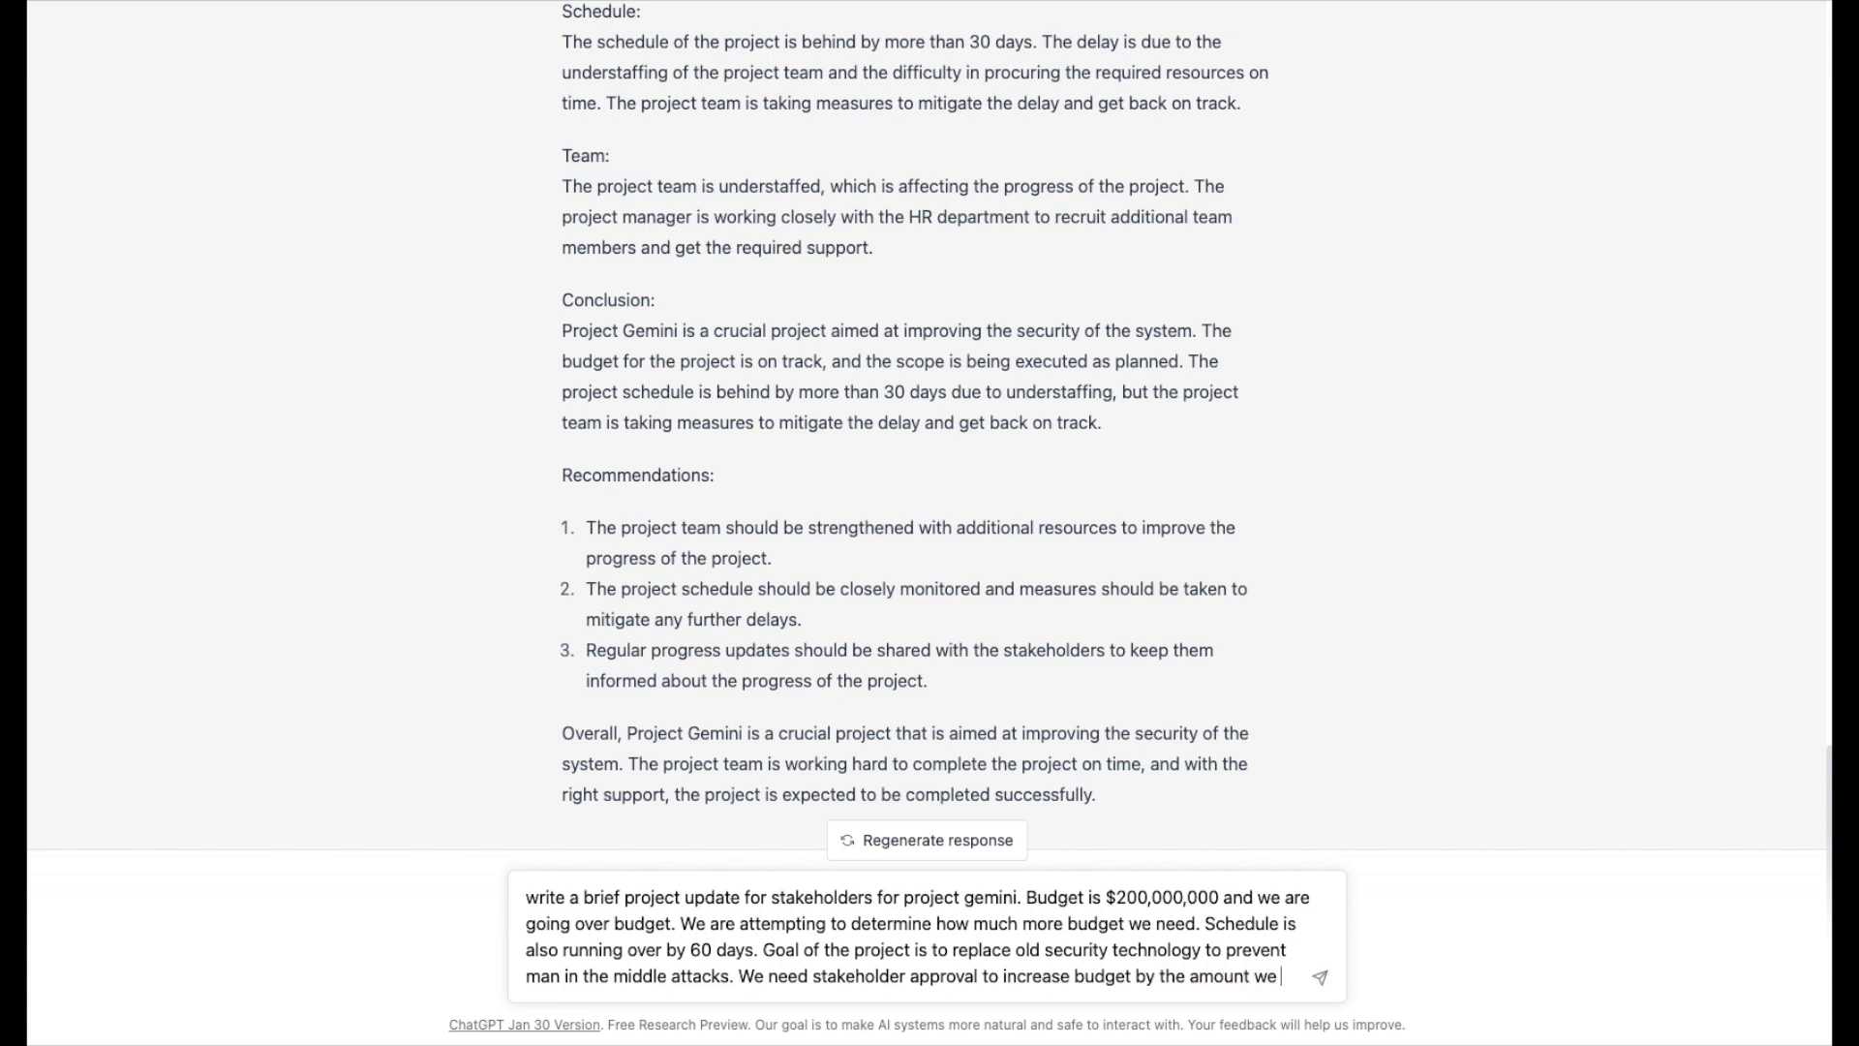
pyautogui.write('dete')
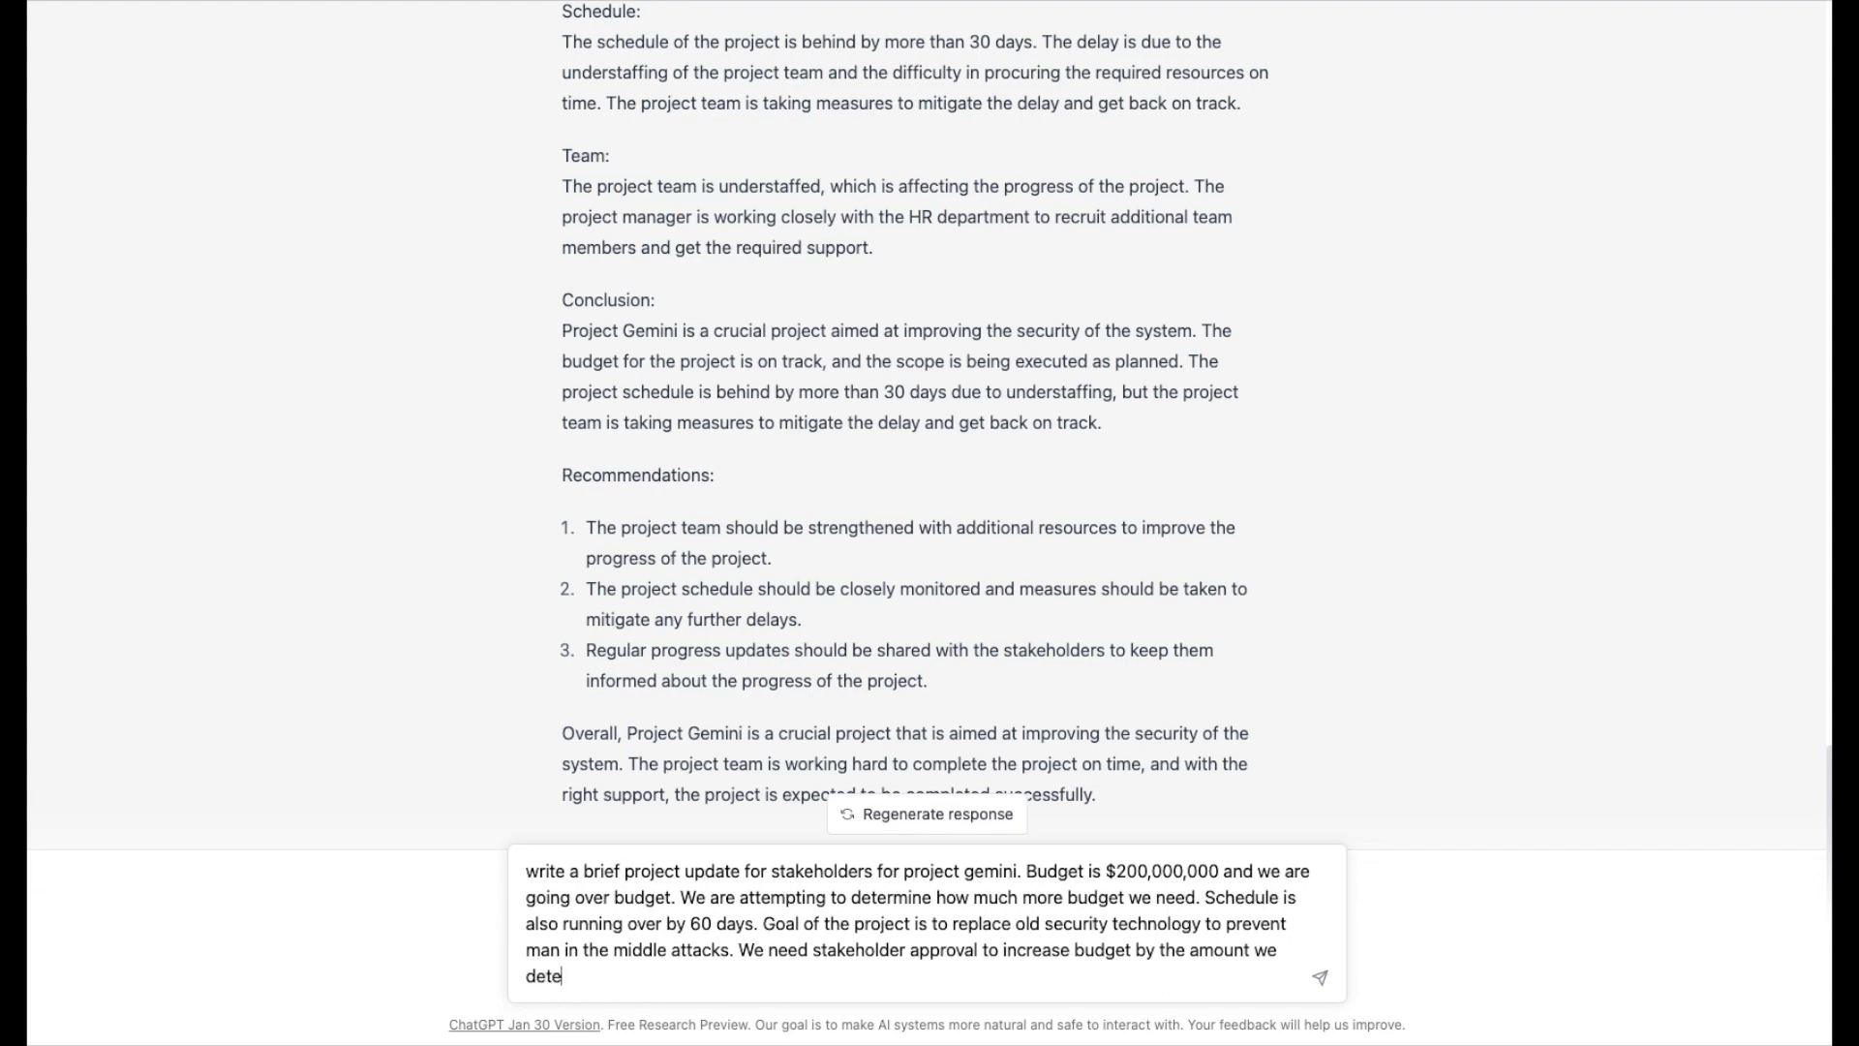
pyautogui.write('rmine.')
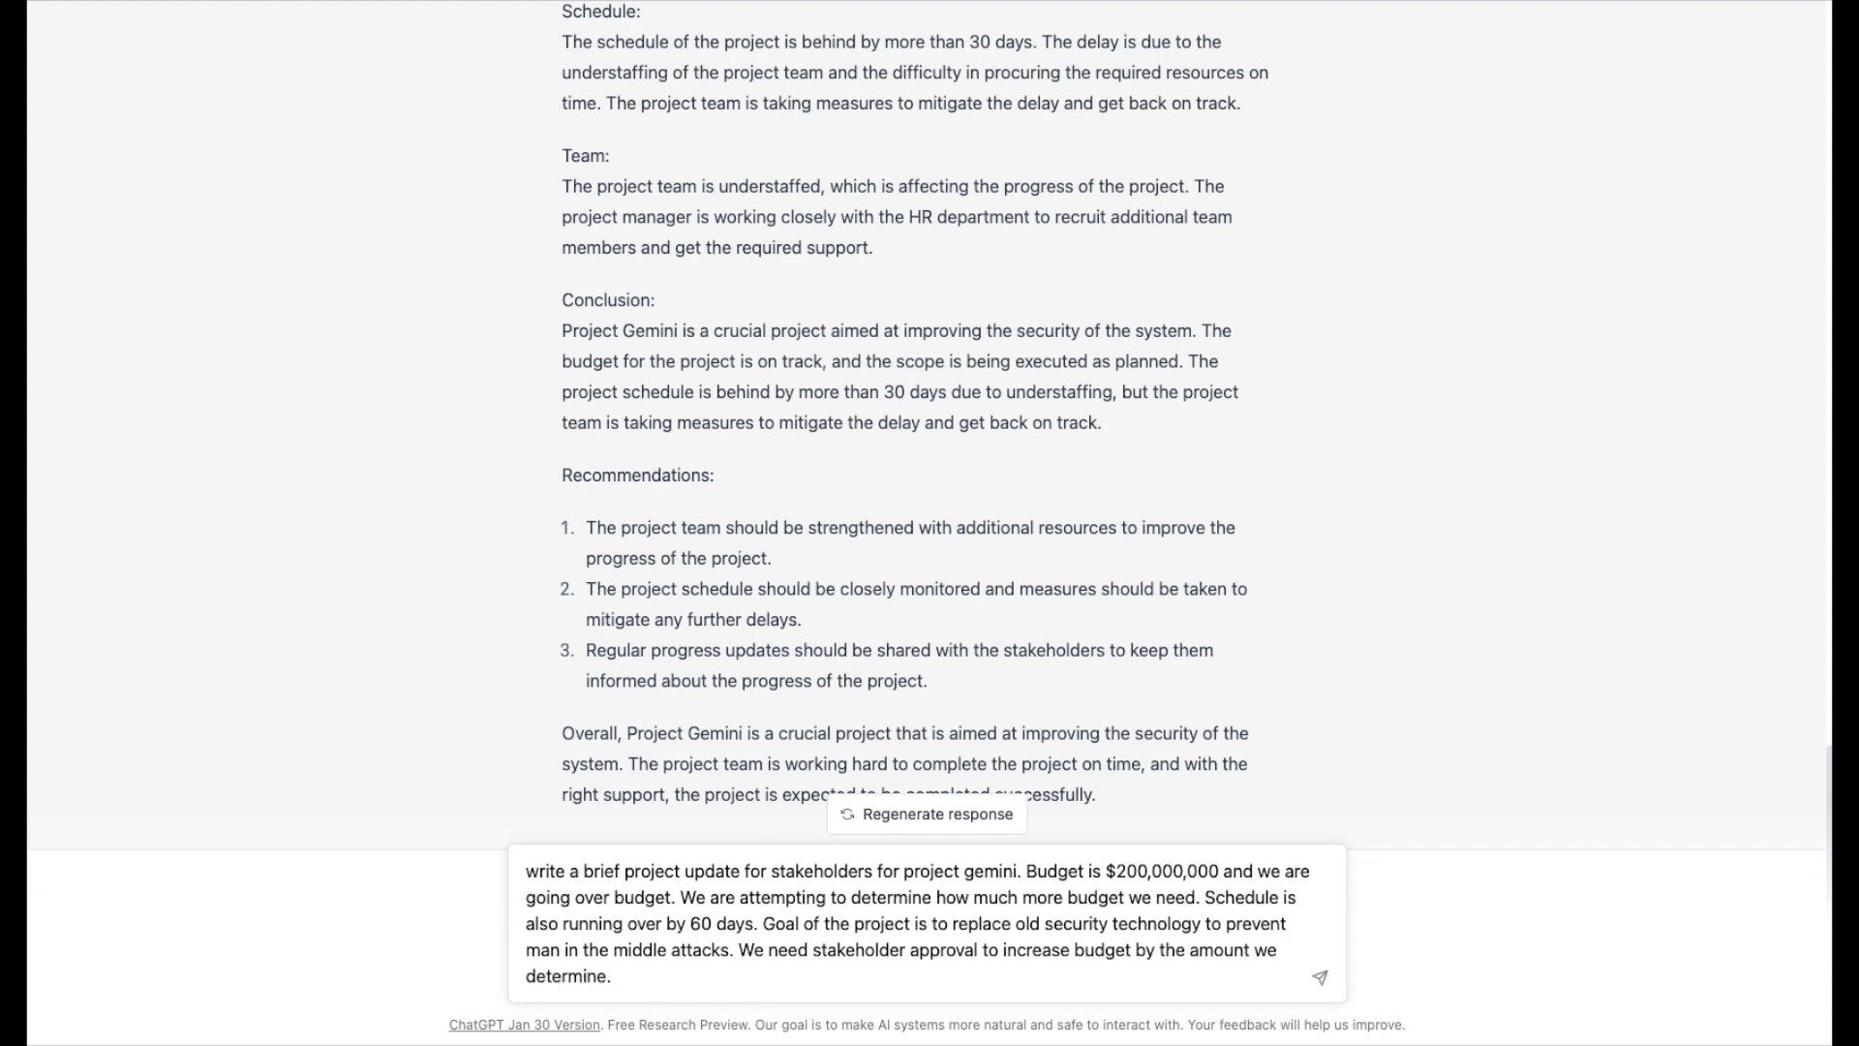
# Send the stakeholder update prompt and scroll through the letter to its sign-off.
pyautogui.click(1318, 977)
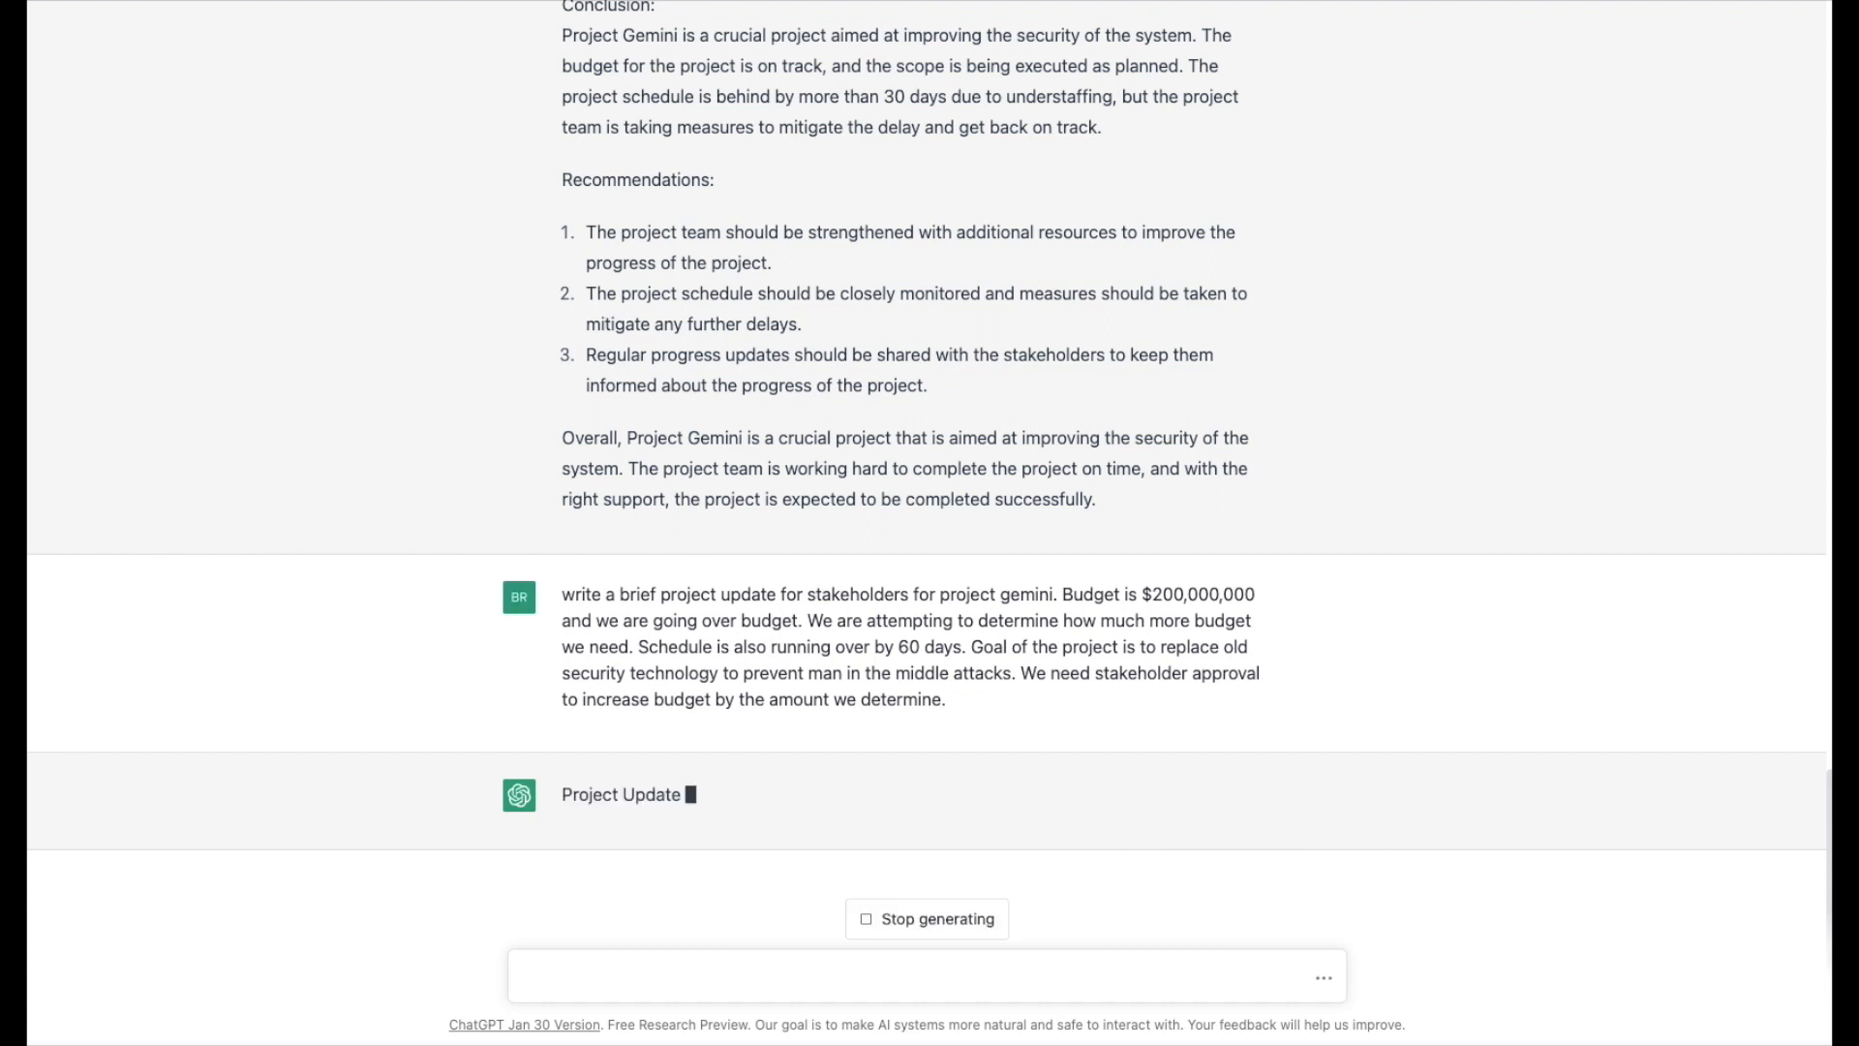
pyautogui.scroll(-3)
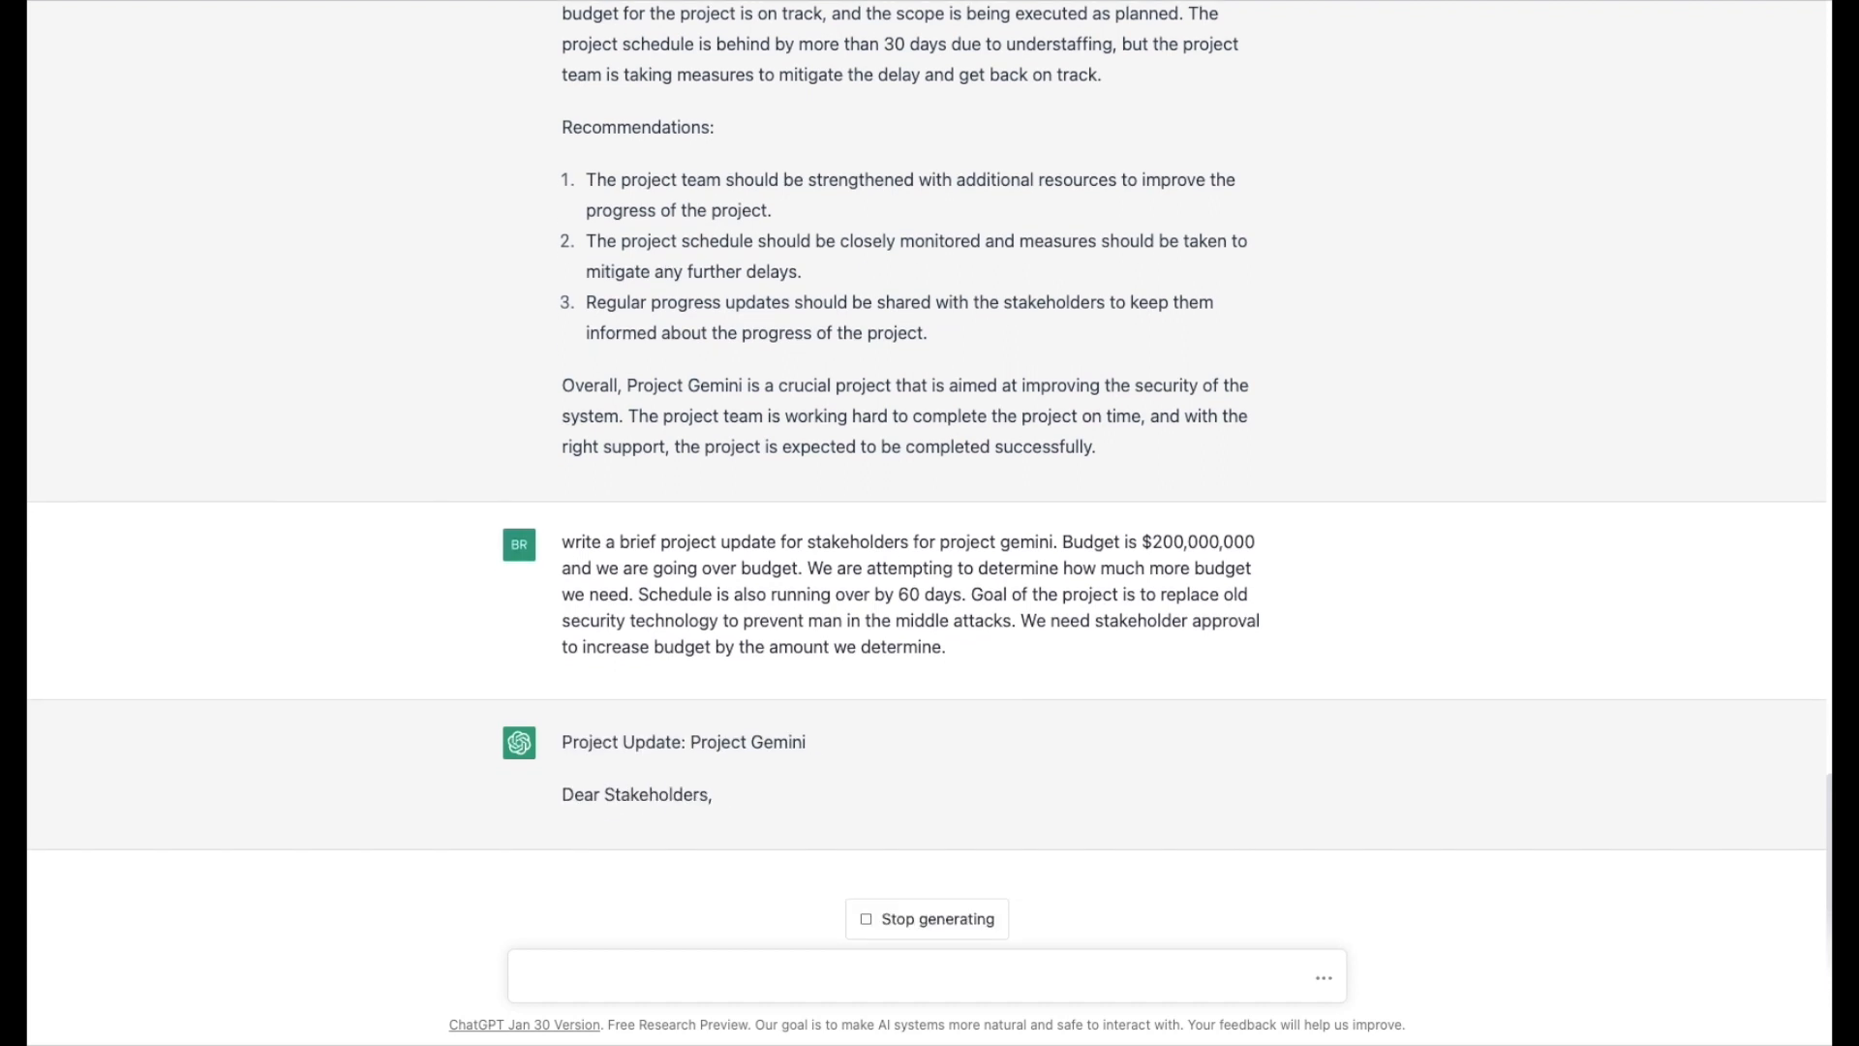
pyautogui.scroll(-3)
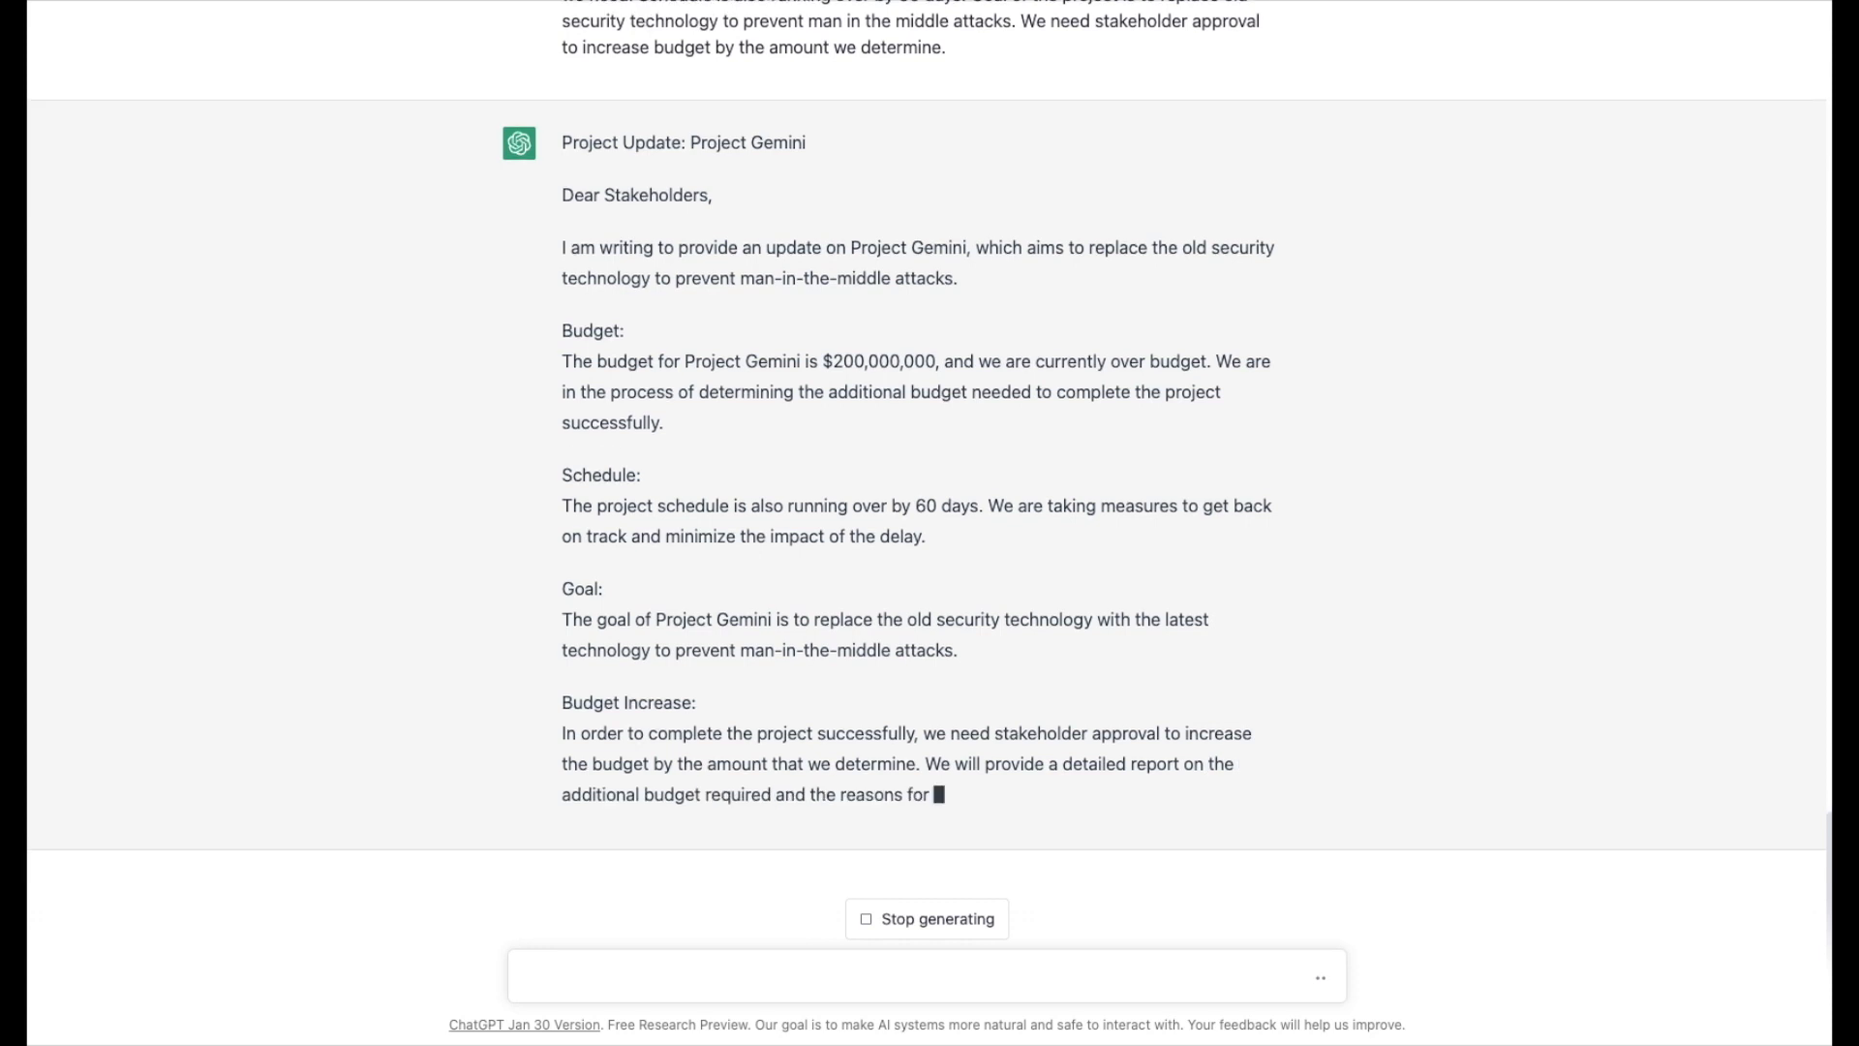
pyautogui.scroll(-3)
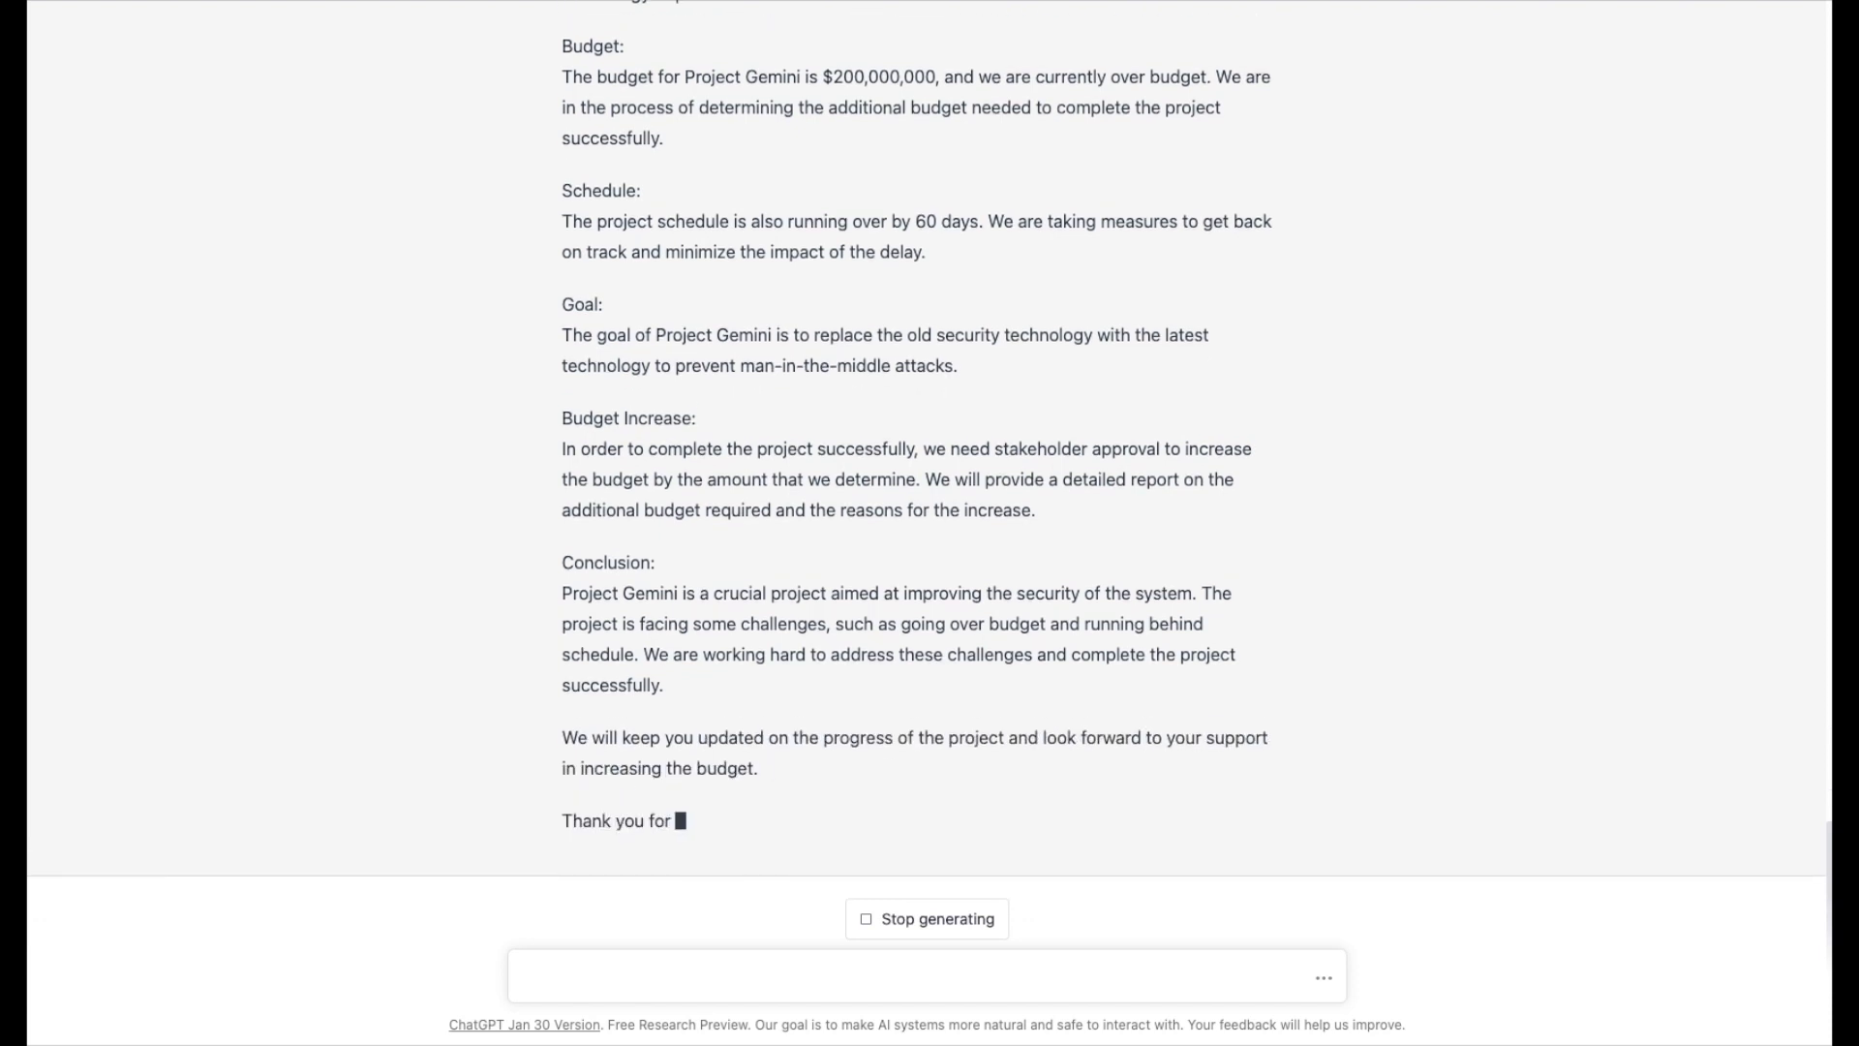
pyautogui.scroll(-3)
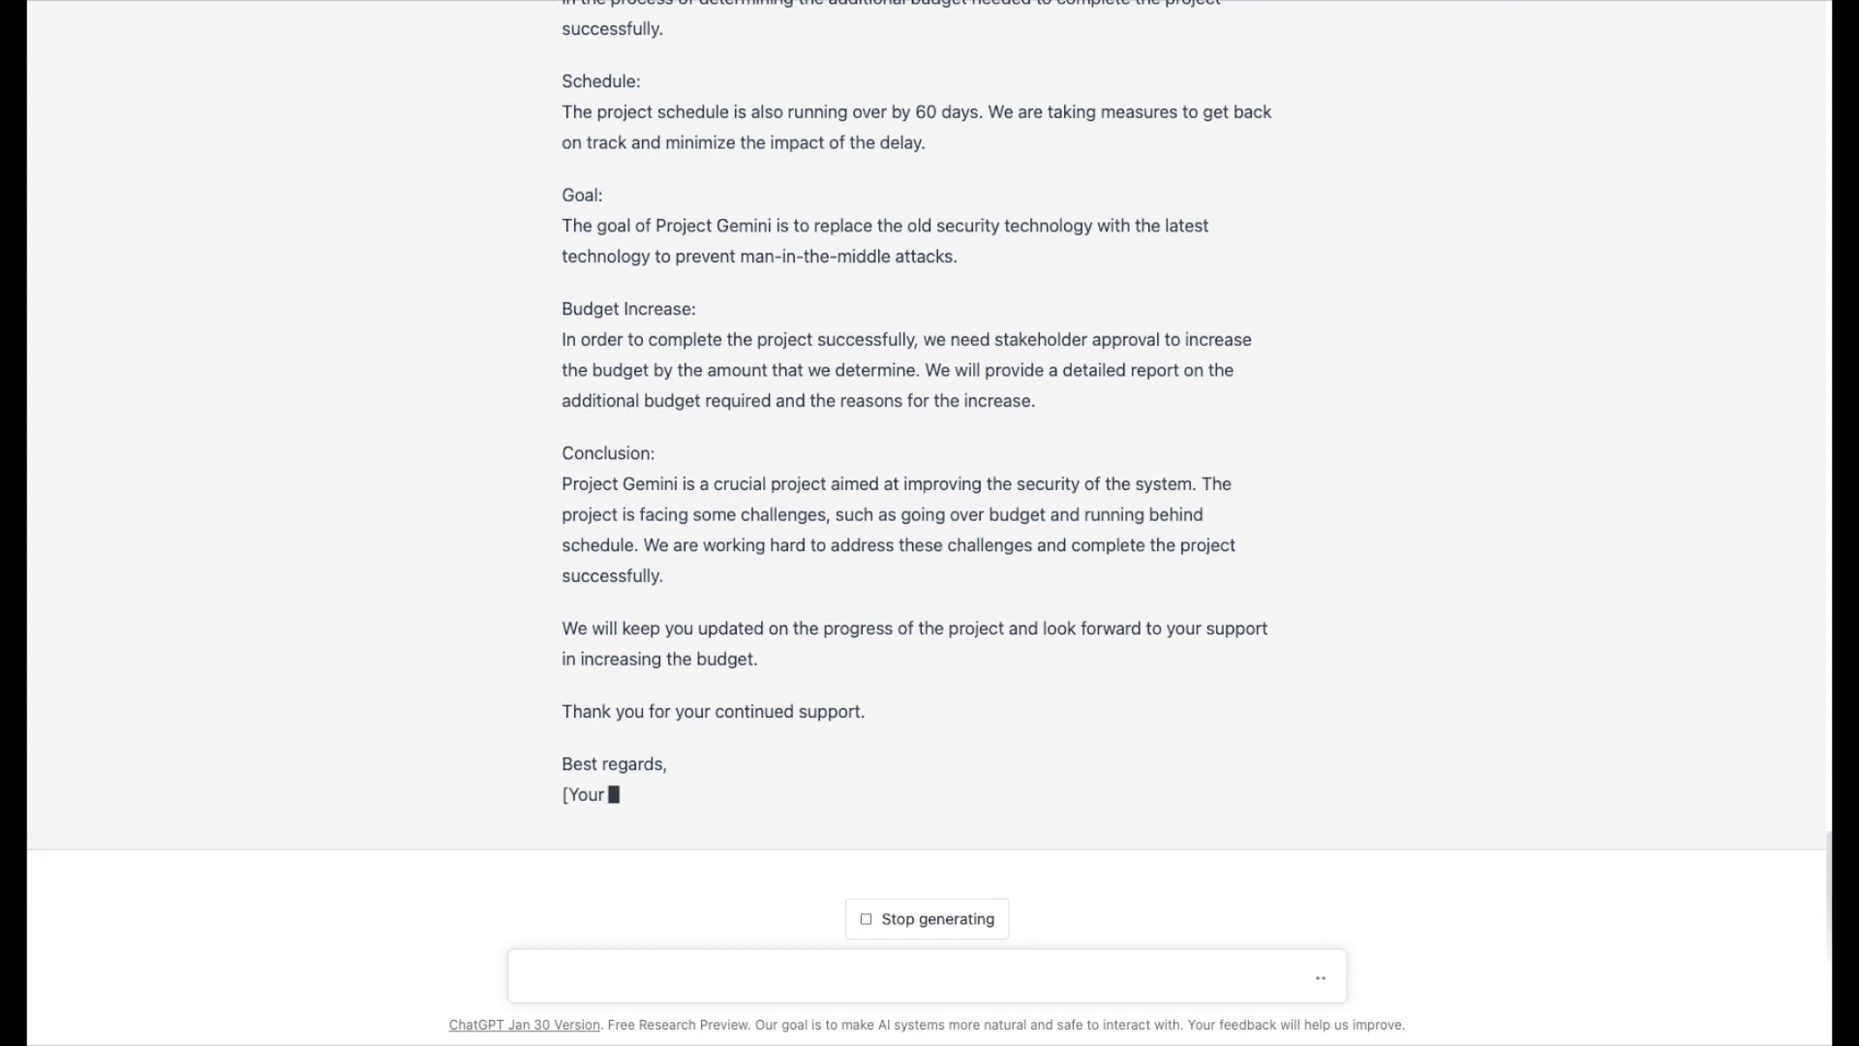